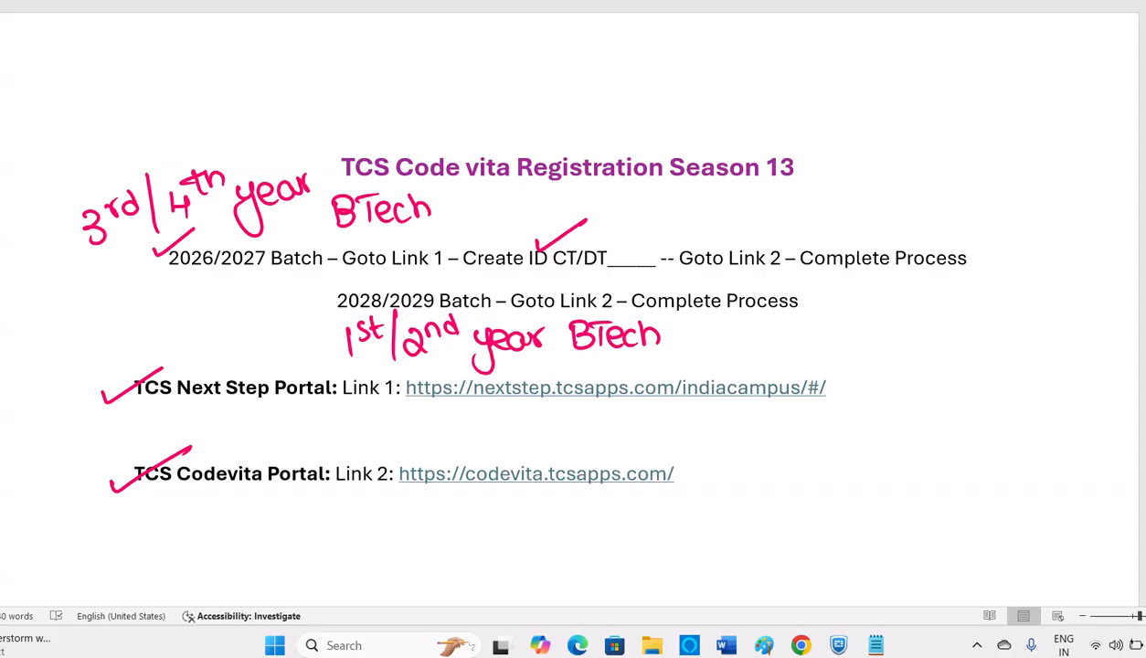
mouse_move(602, 399)
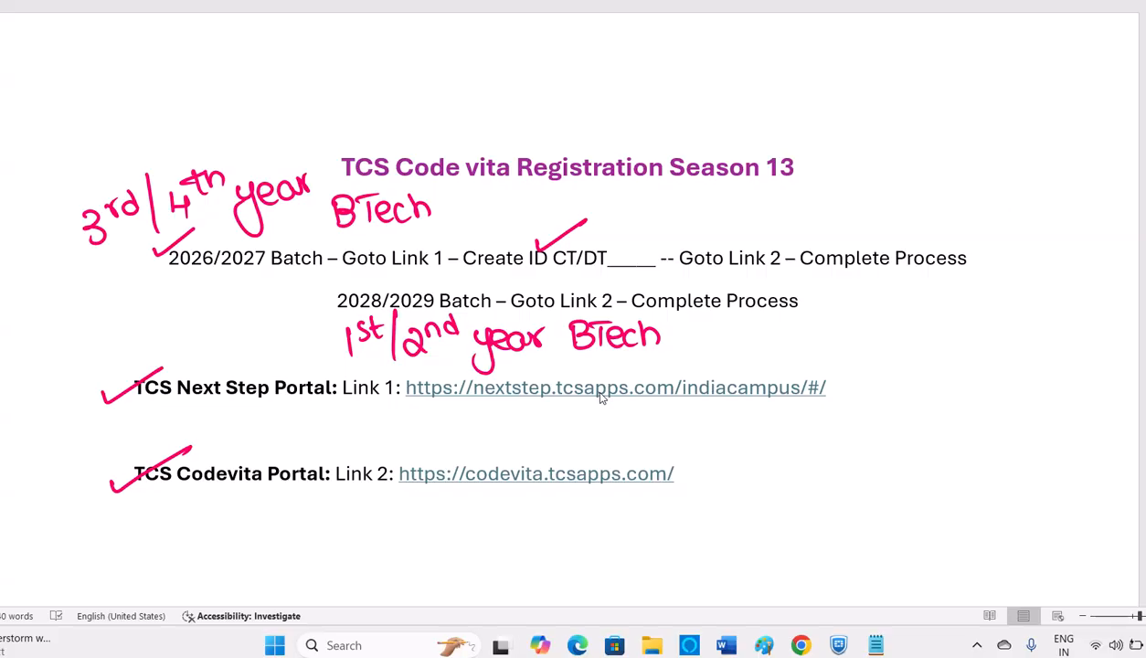
mouse_move(480, 527)
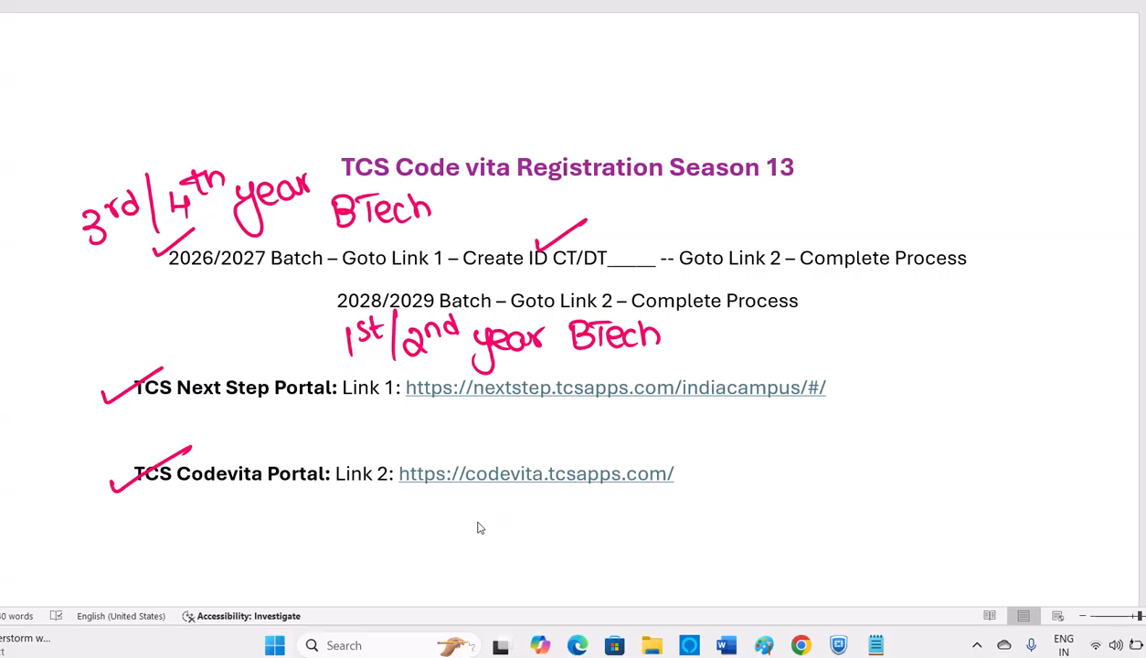
mouse_move(489, 361)
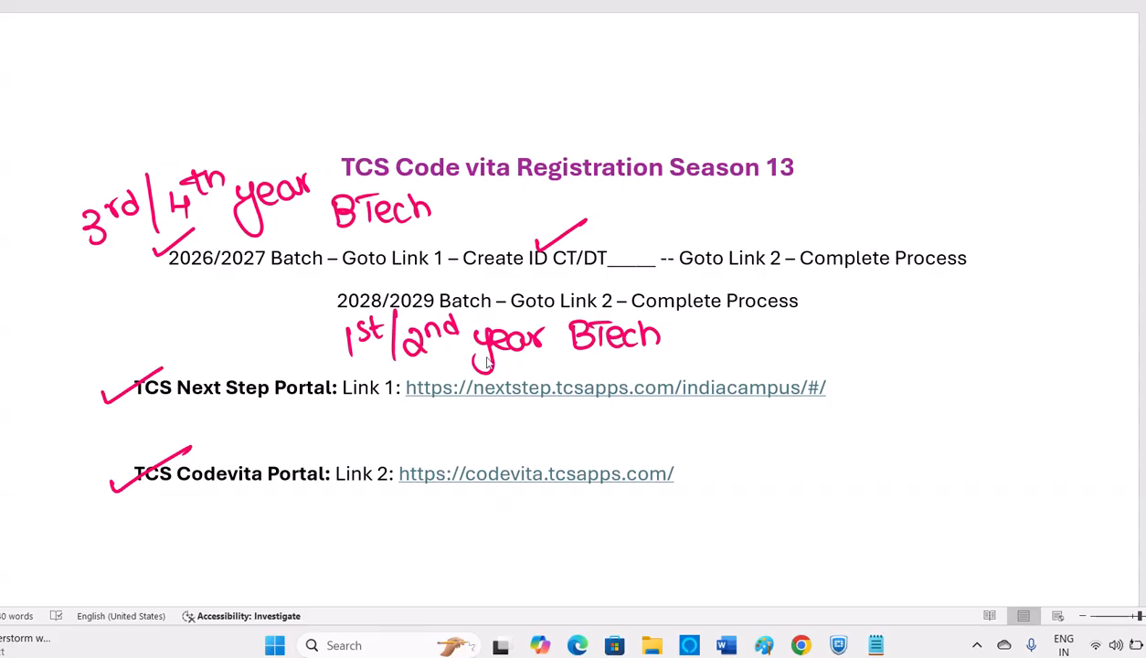
mouse_move(800, 484)
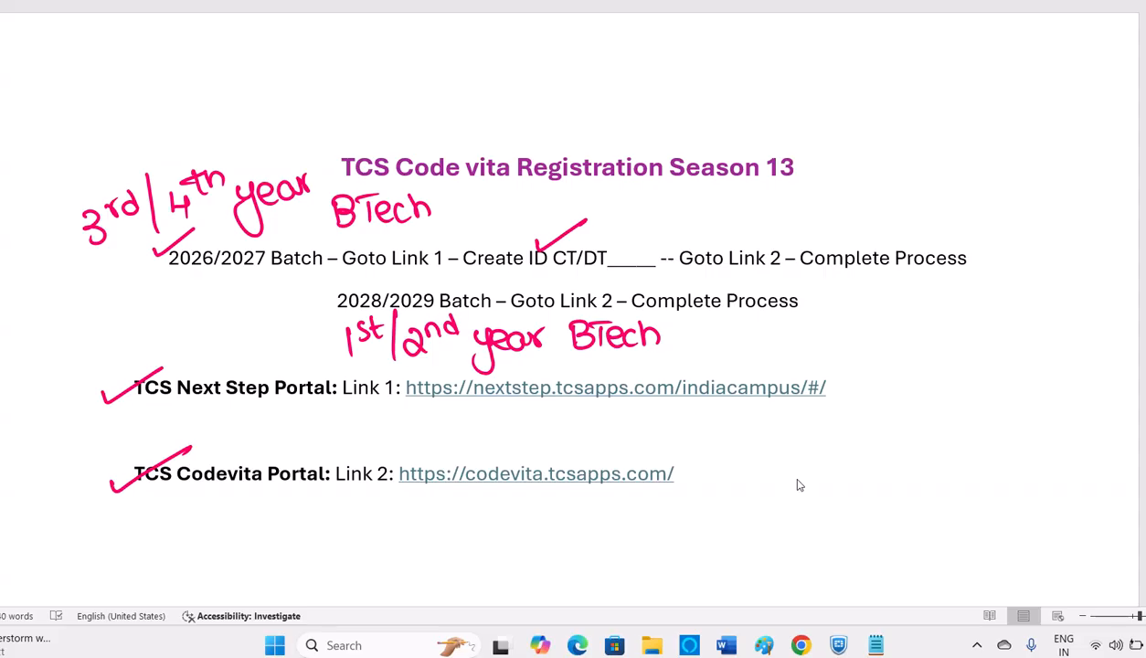
mouse_move(815, 181)
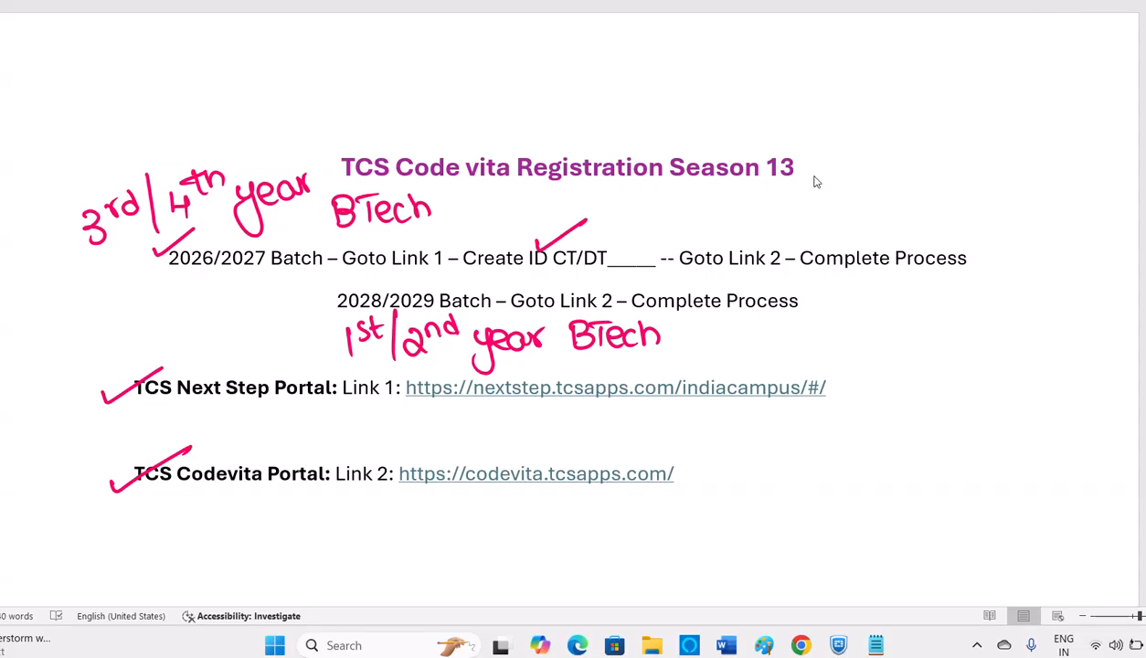
mouse_move(663, 394)
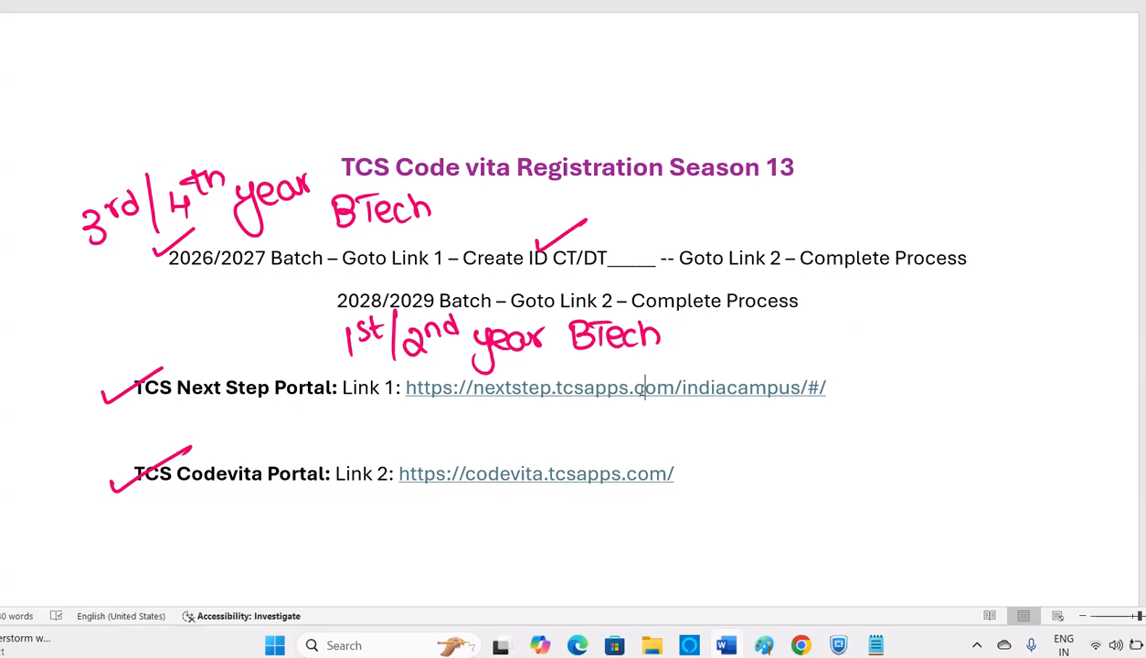
mouse_move(729, 389)
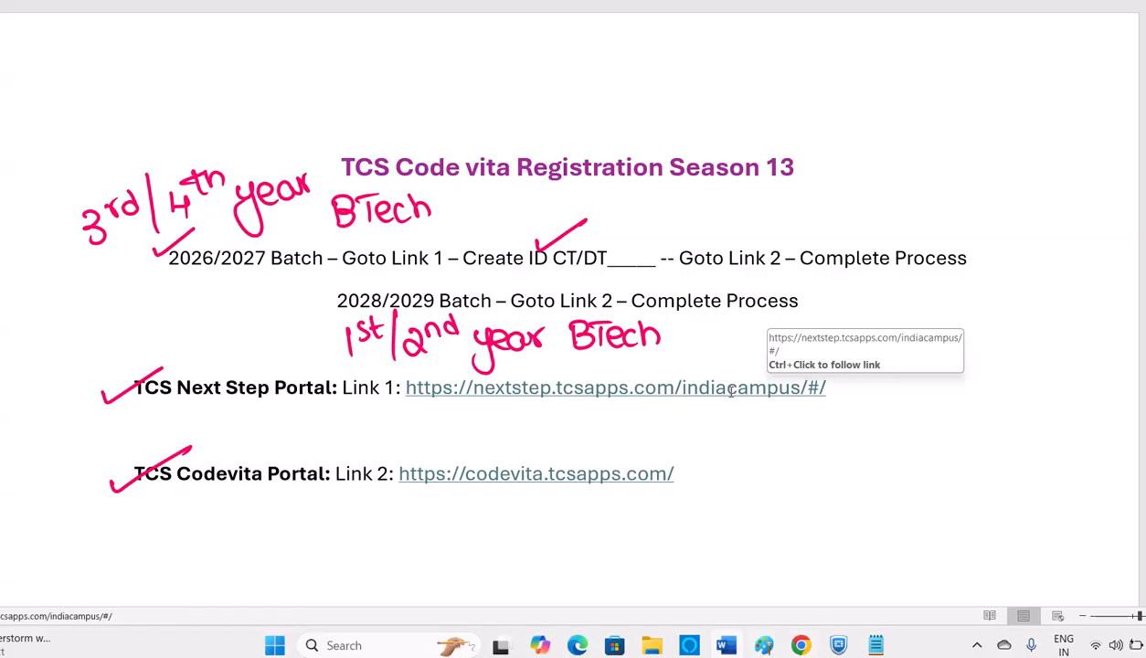
Open the TCS NextStep portal and start a new candidate registration.
left_click(614, 388)
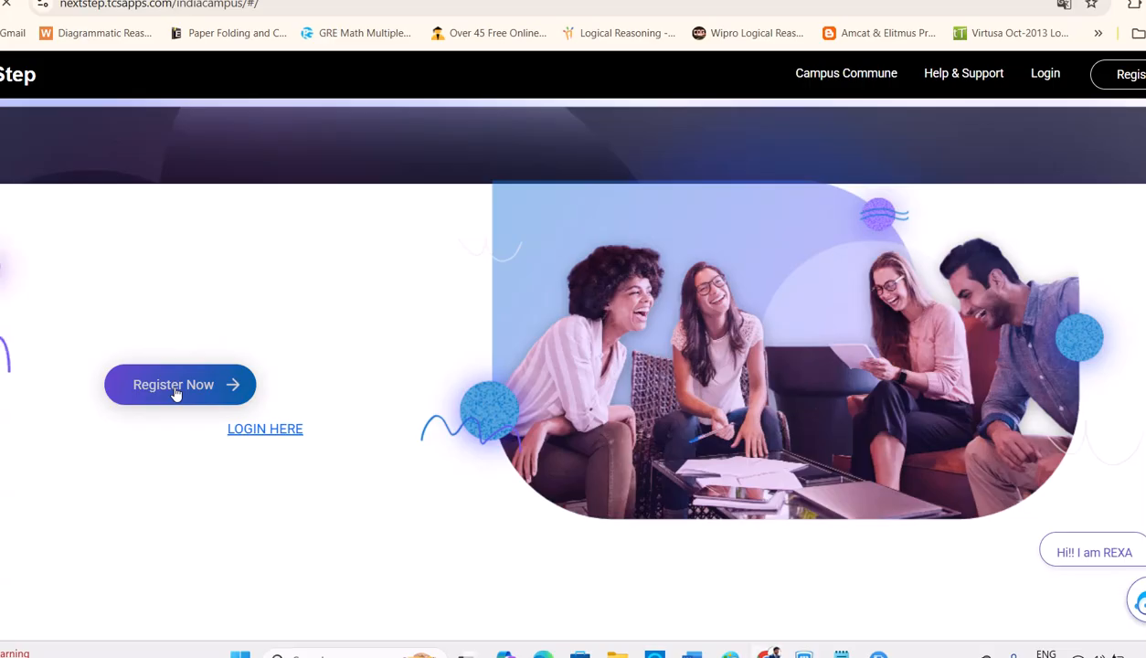
left_click(179, 384)
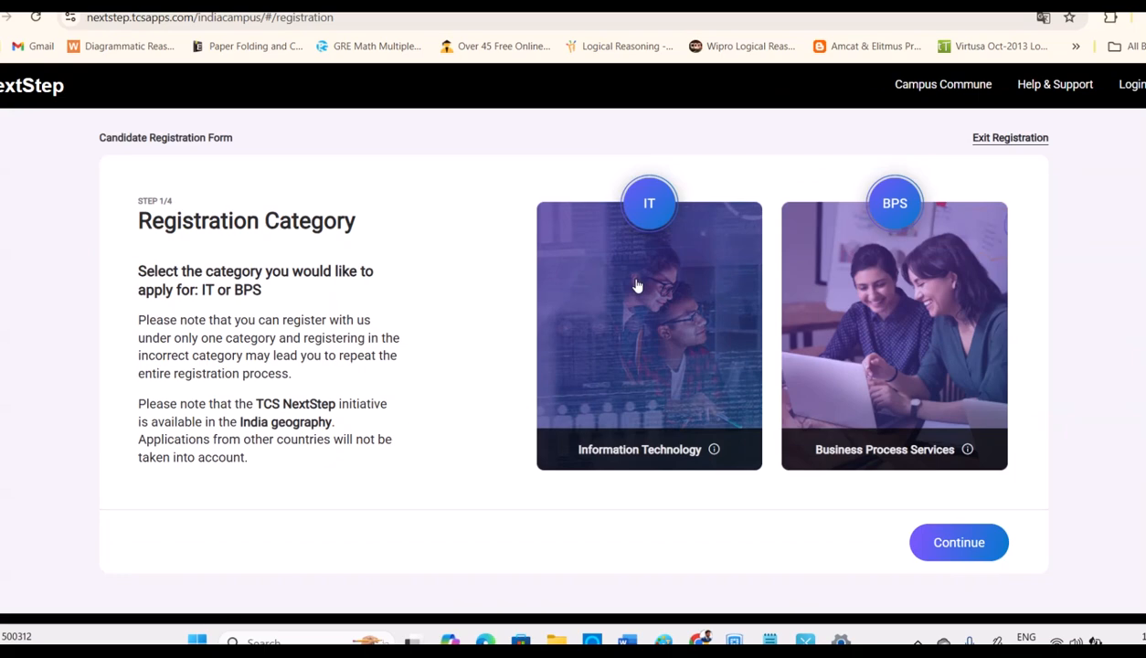
mouse_move(688, 268)
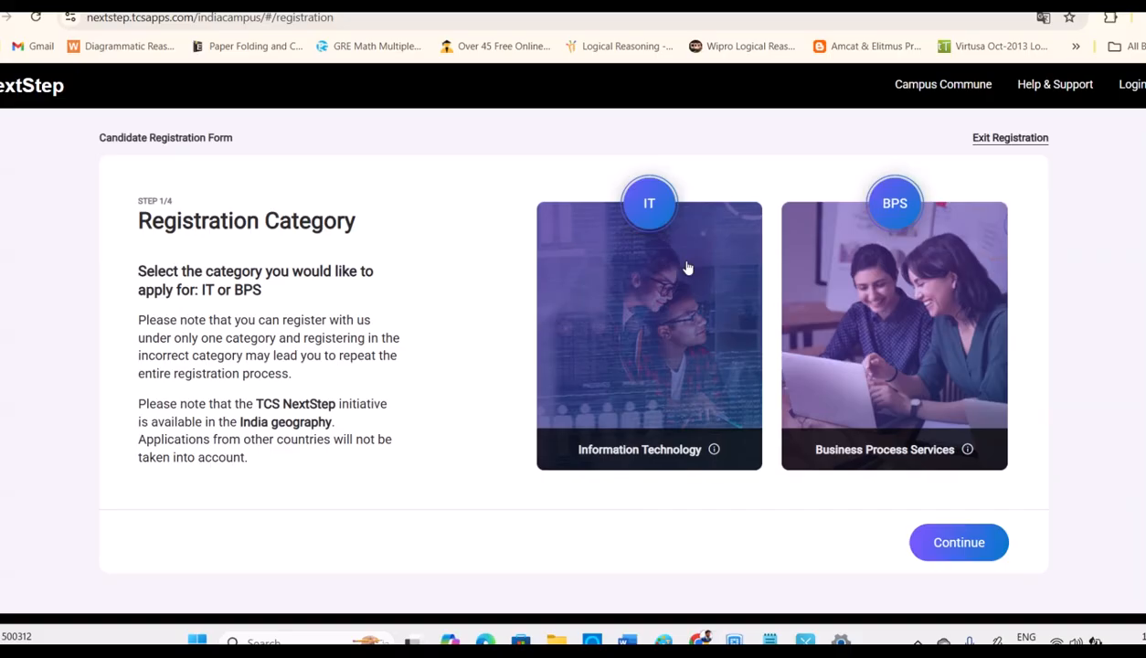
mouse_move(596, 250)
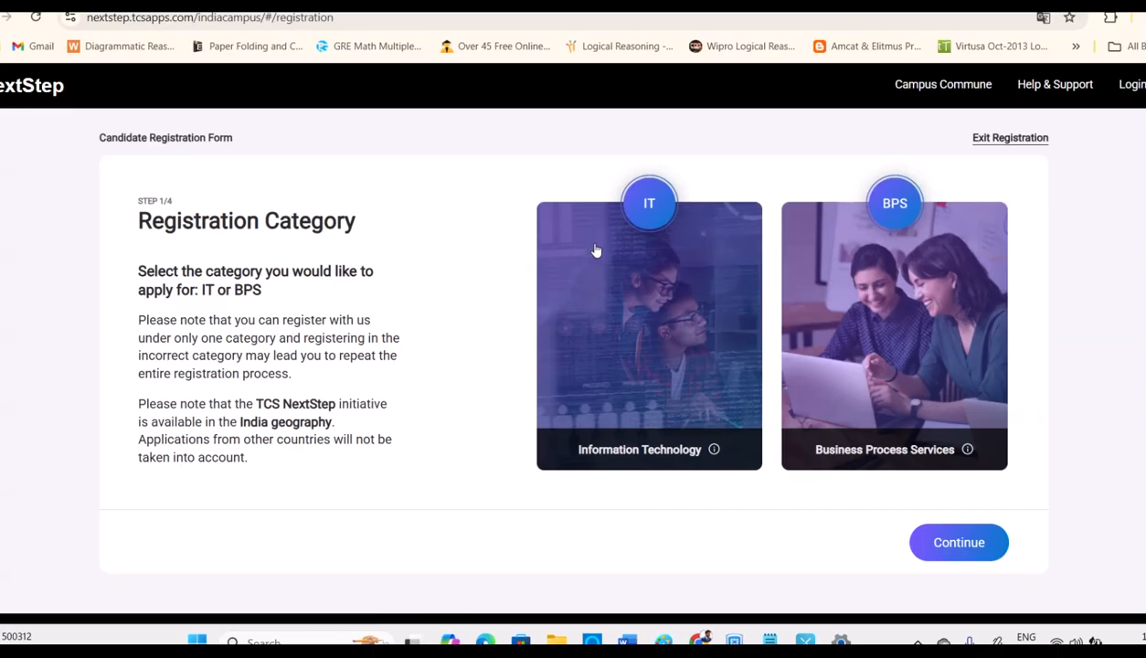
mouse_move(588, 253)
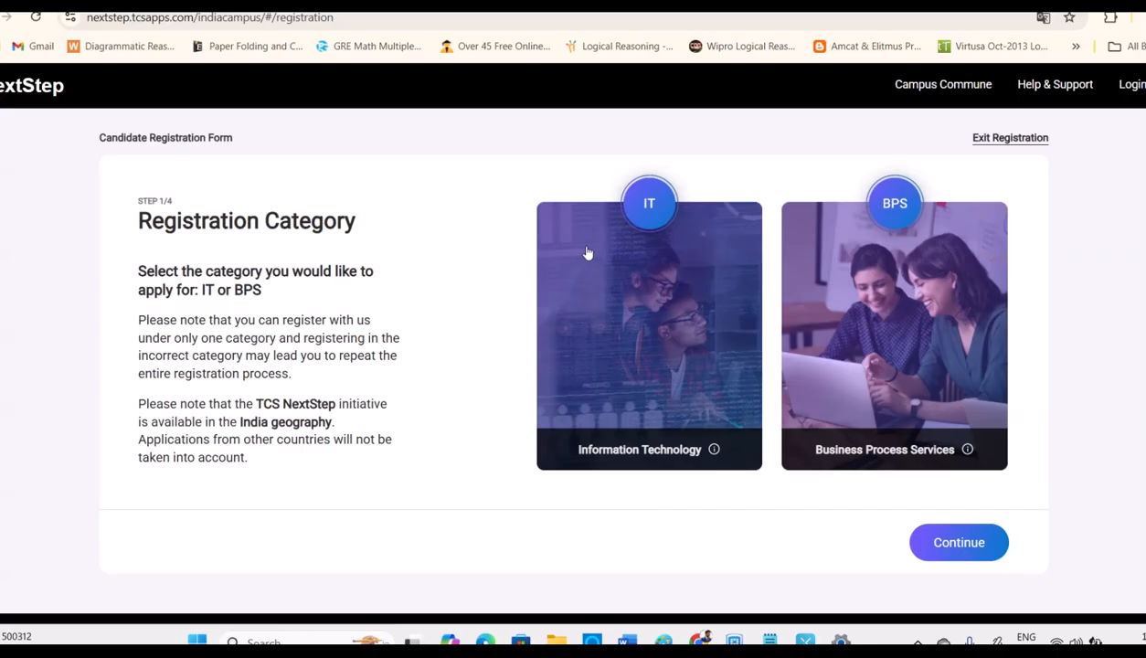
mouse_move(591, 291)
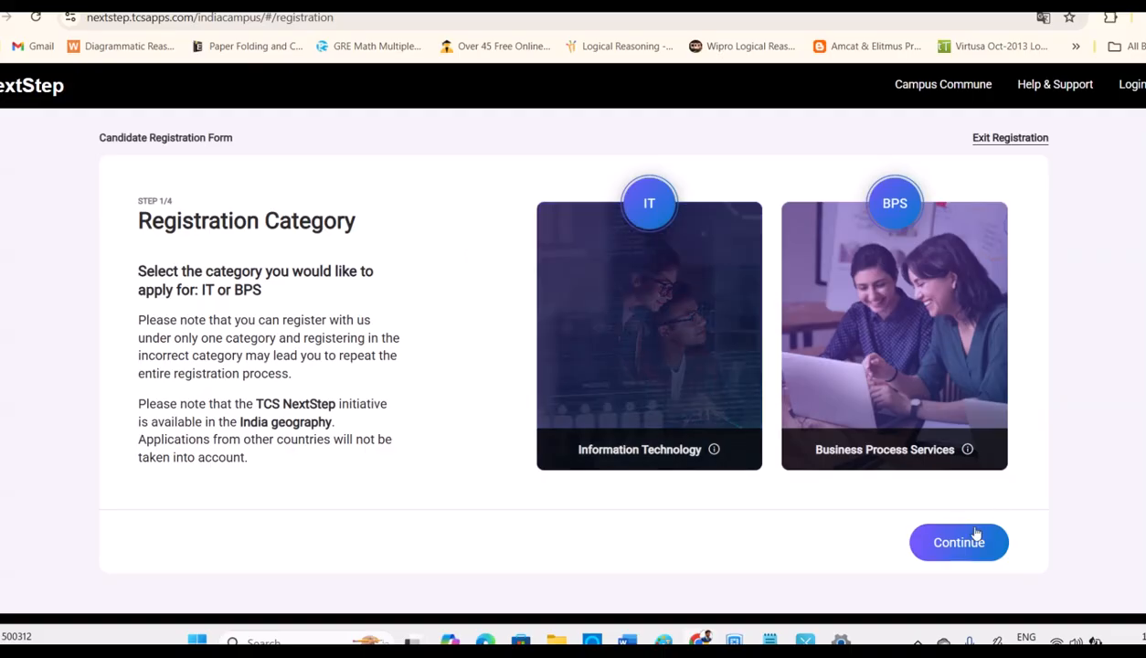
left_click(959, 542)
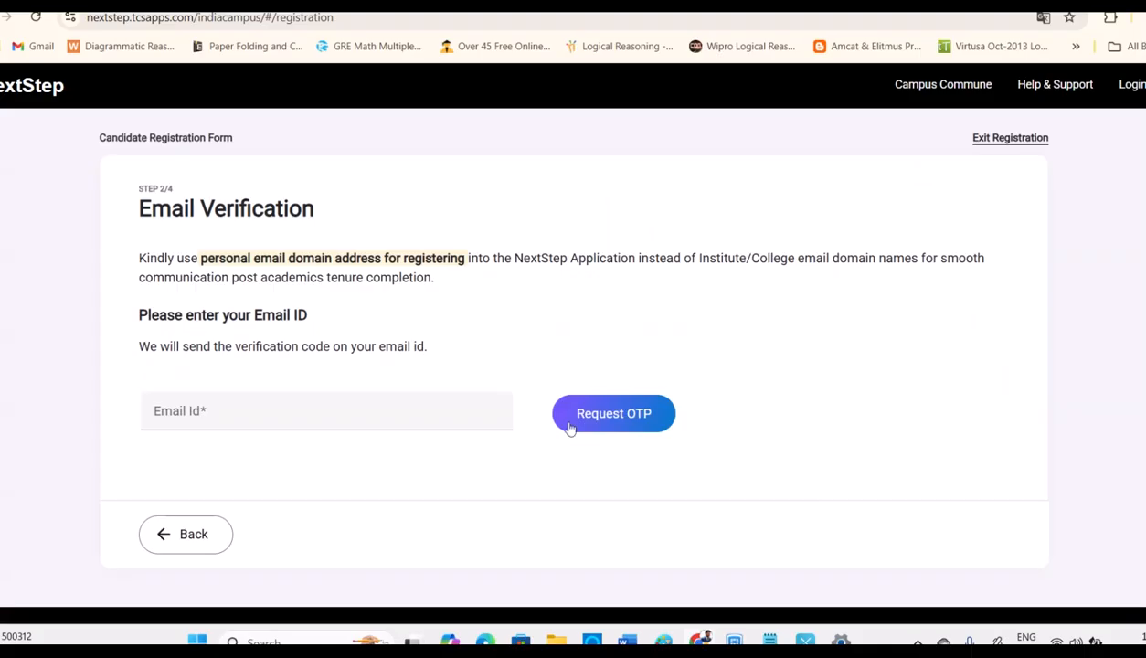
left_click(331, 412)
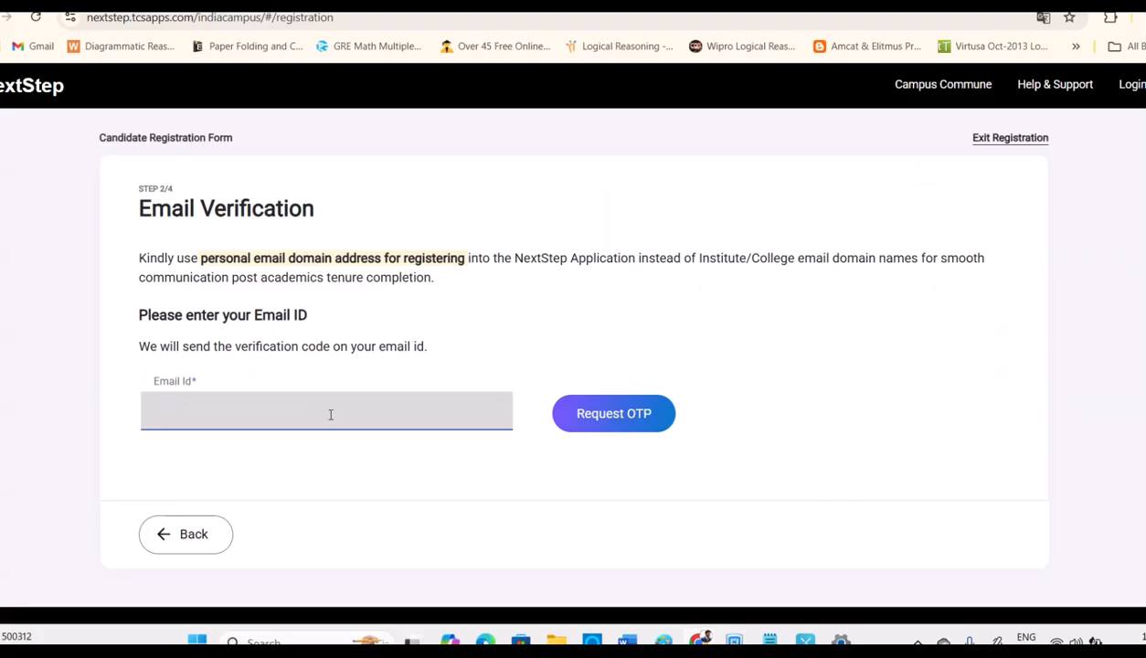
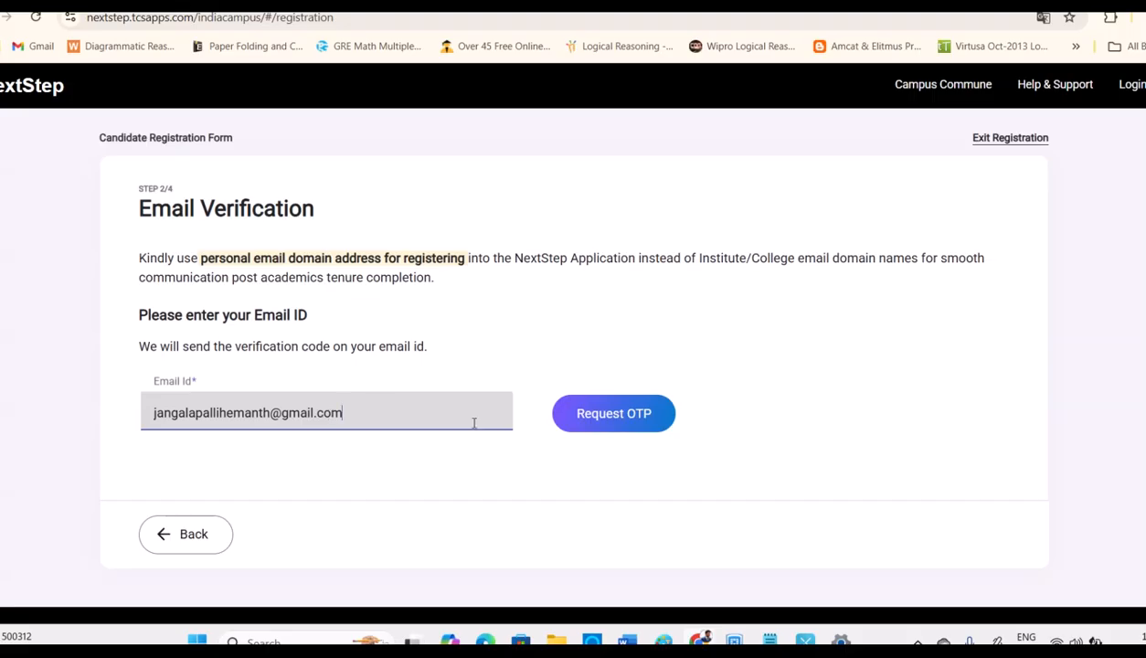
Request the one-time password, review the personal-email advice, and request the code again.
left_click(613, 413)
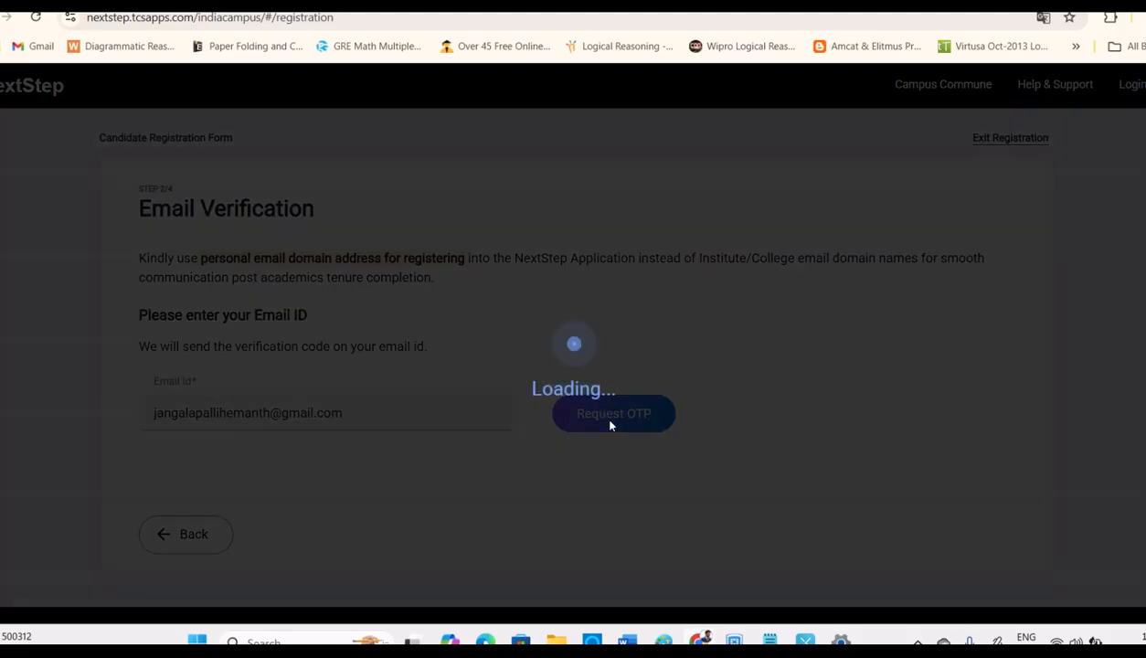
left_click(614, 413)
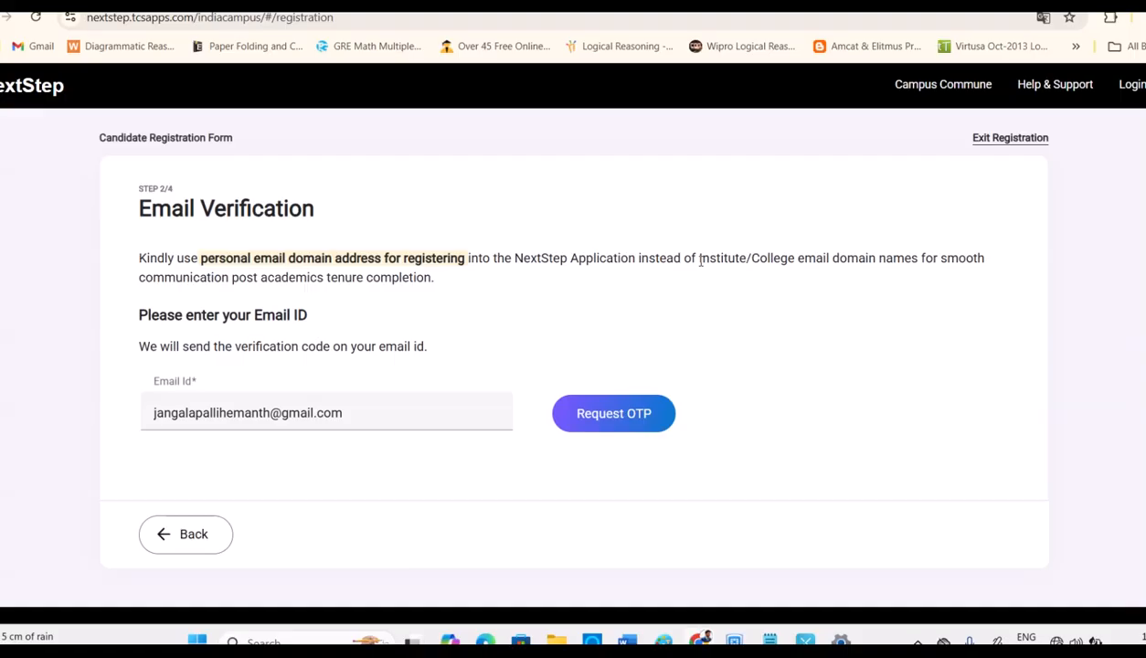
left_click_drag(199, 257, 408, 258)
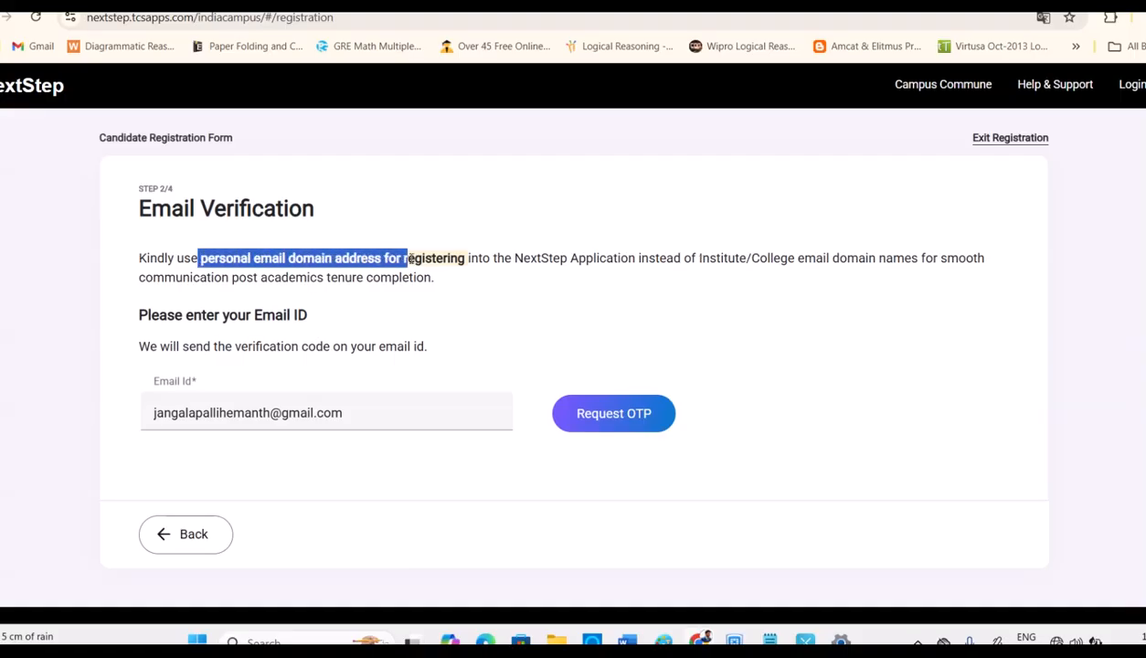
left_click_drag(412, 258, 471, 257)
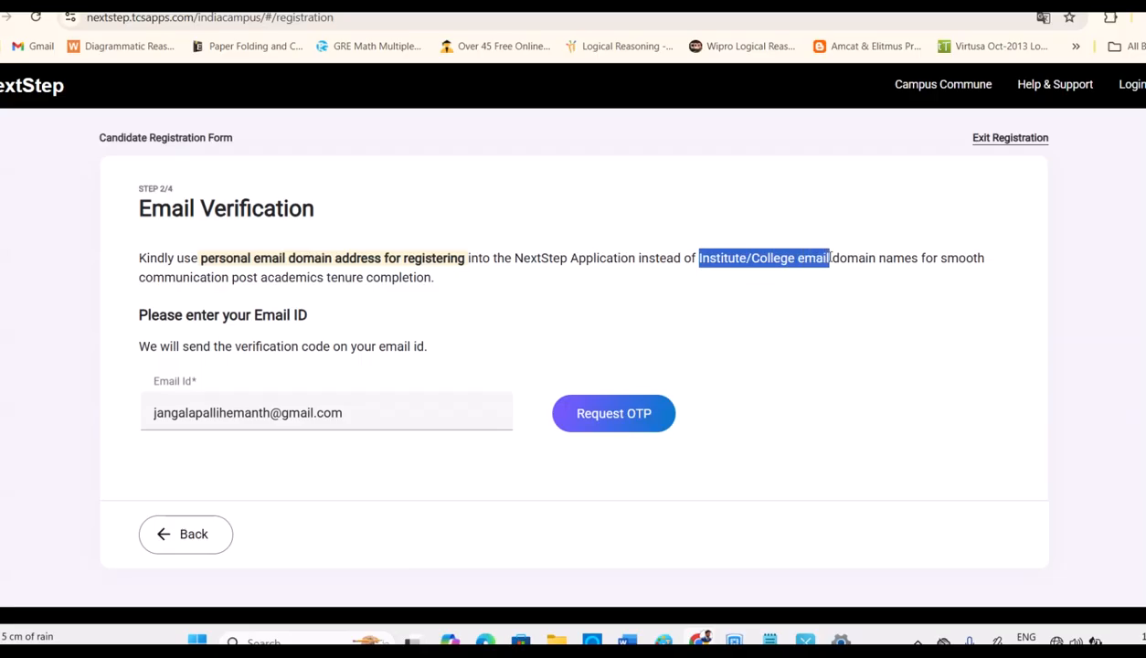
left_click_drag(828, 258, 857, 258)
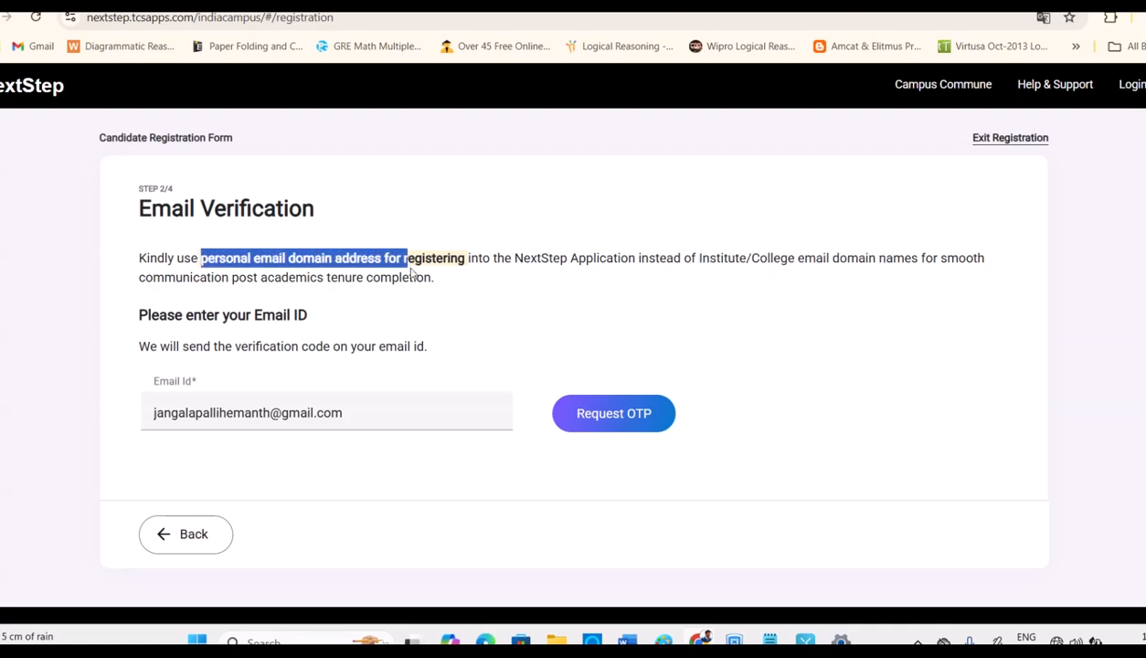
left_click(614, 413)
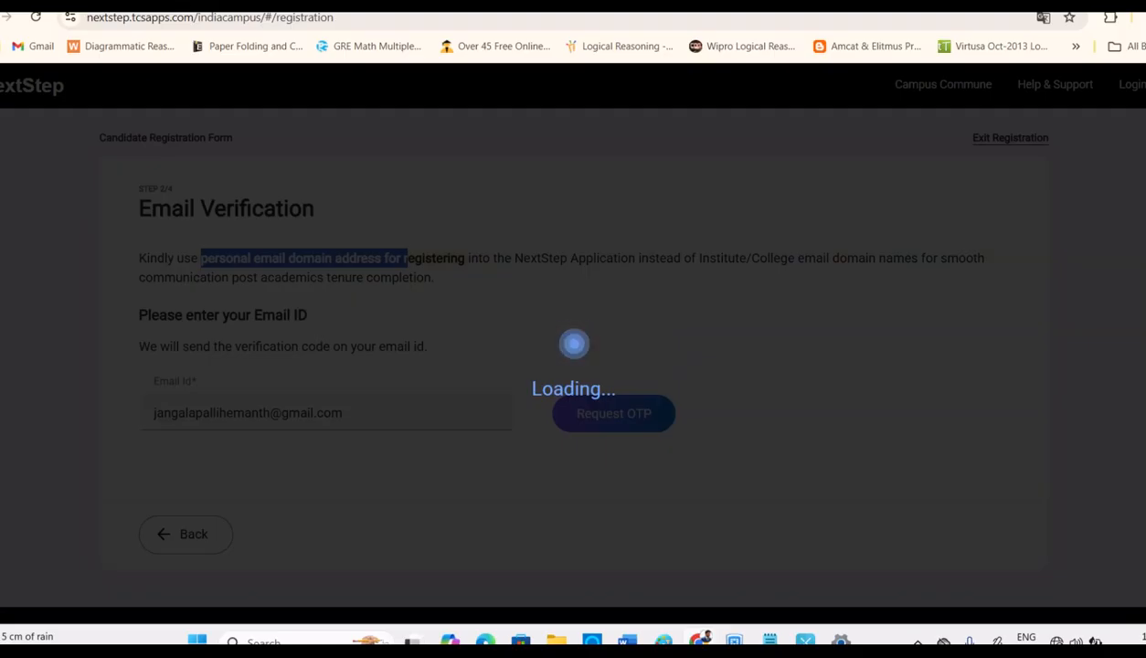
left_click(614, 413)
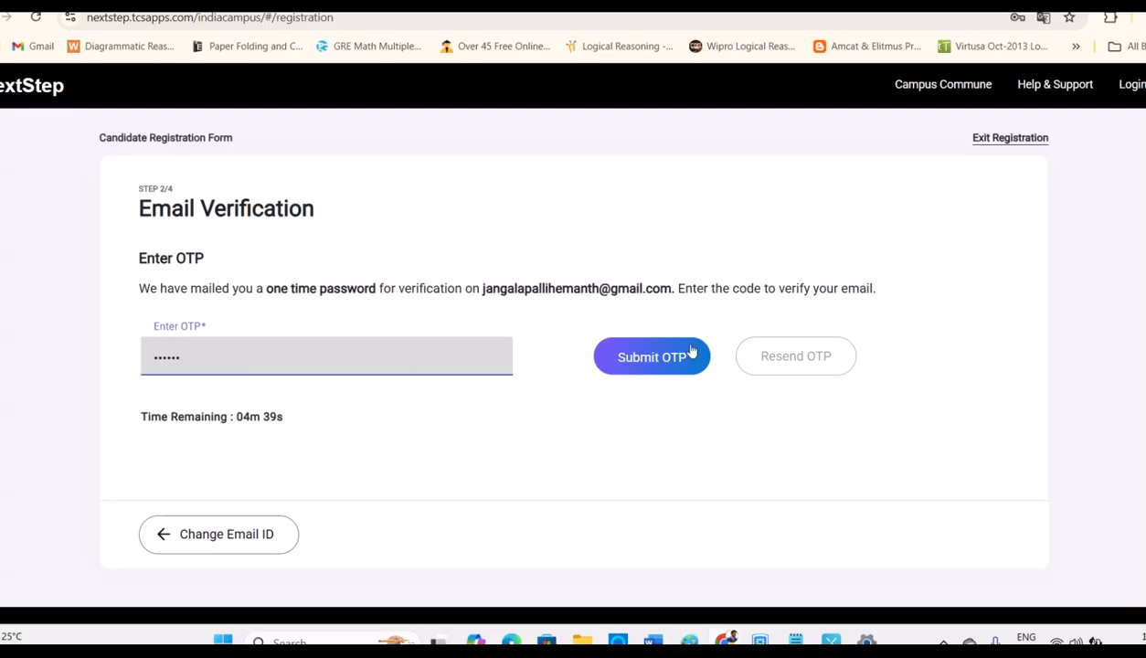
Submit the OTP, dismiss the error notice, and continue to step 3 Other Verification.
left_click(652, 357)
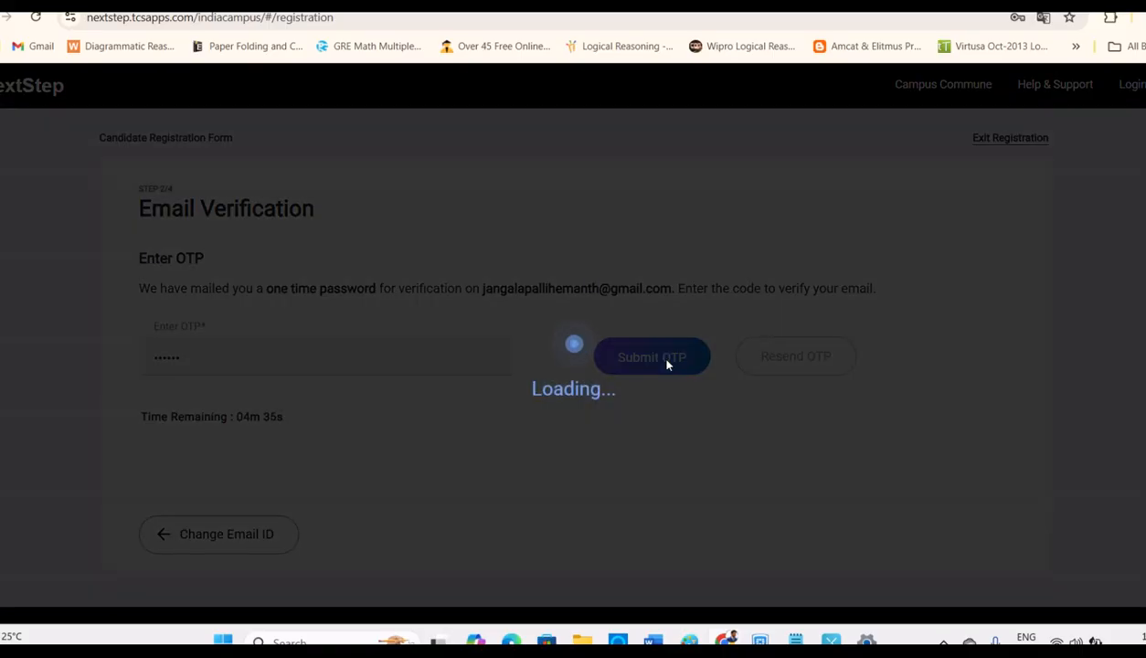
left_click(652, 357)
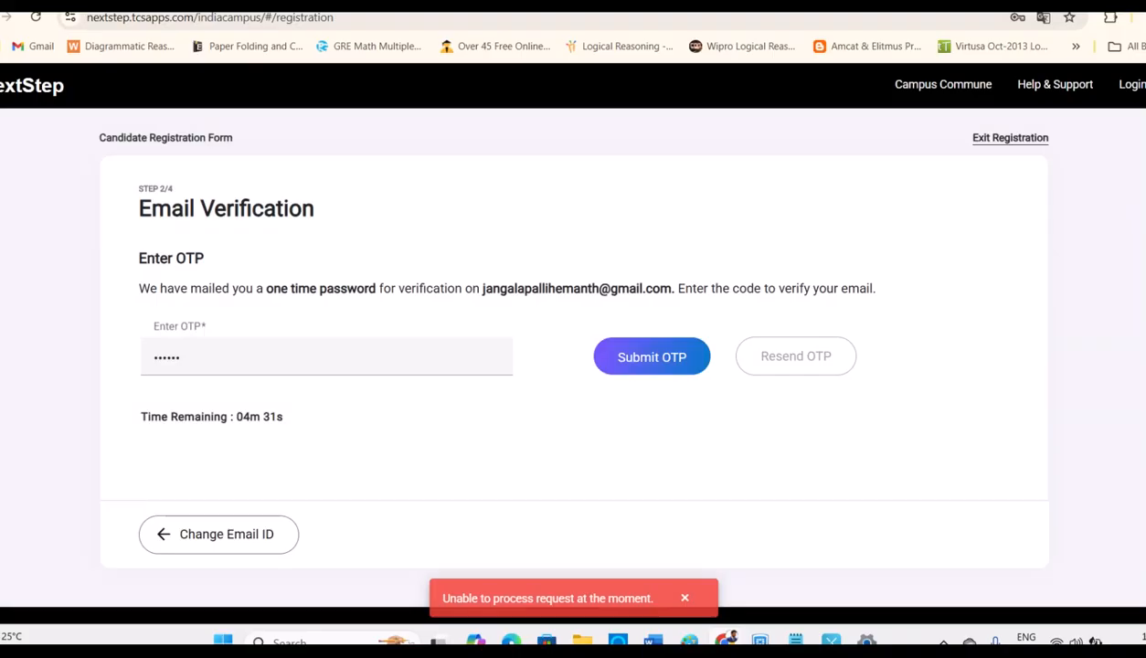
left_click(651, 356)
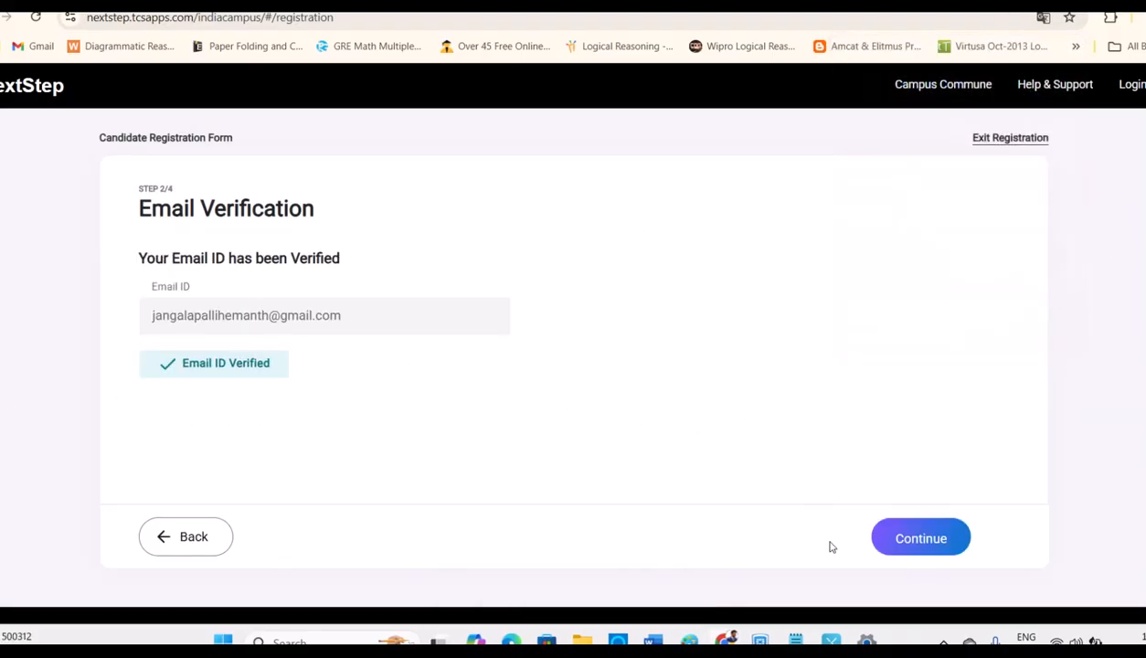
left_click(921, 537)
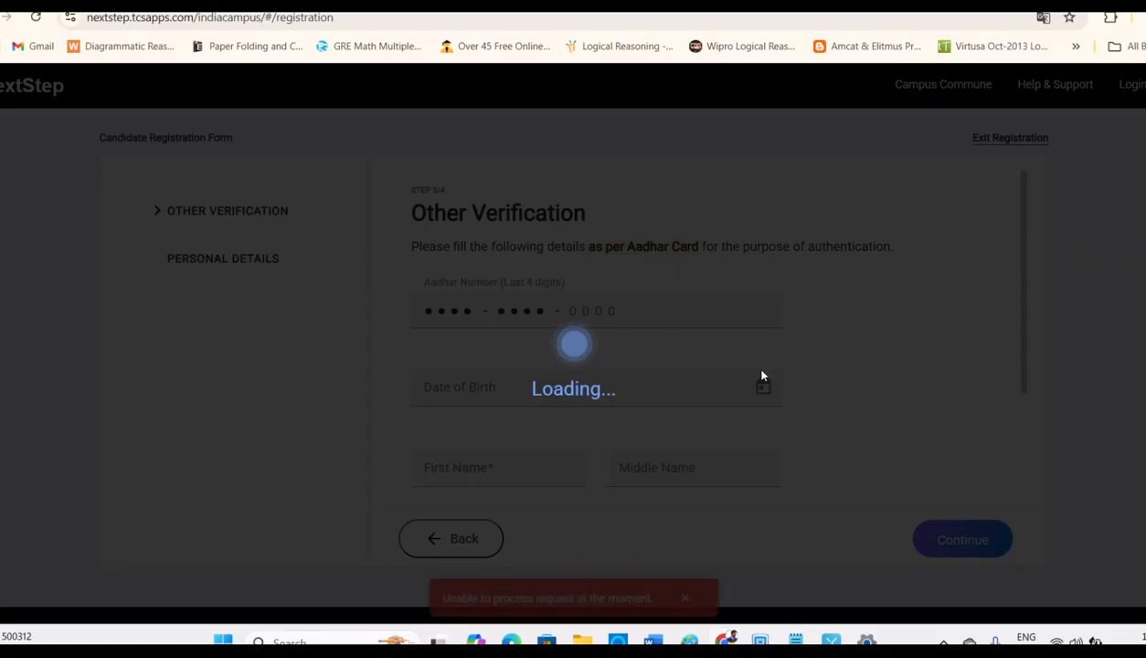
mouse_move(570, 309)
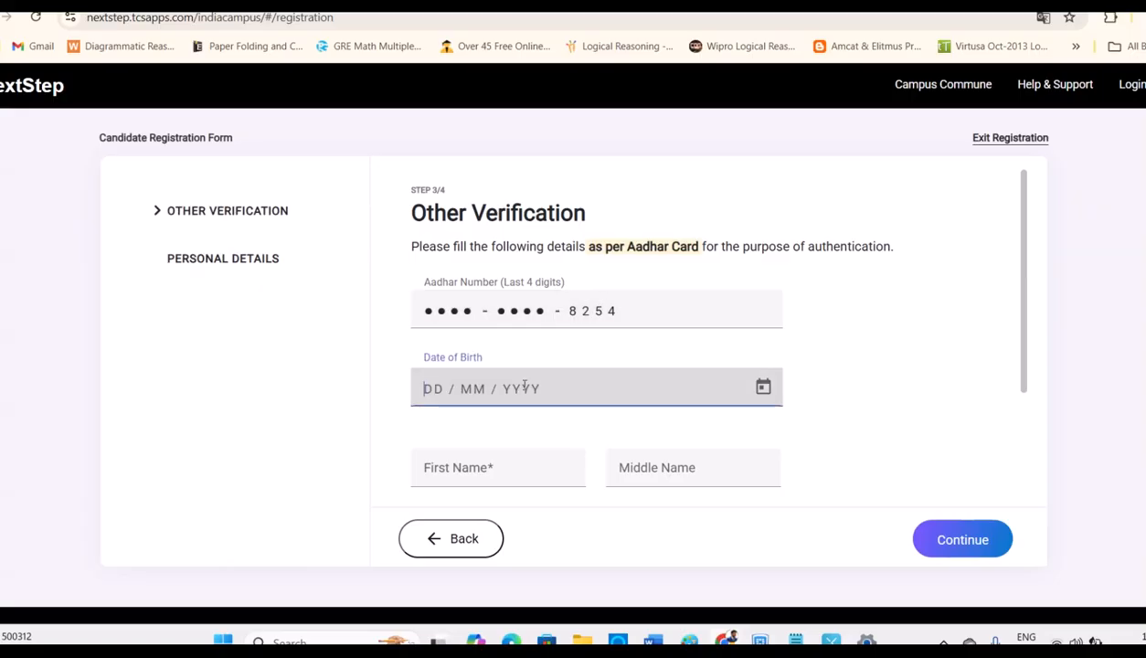
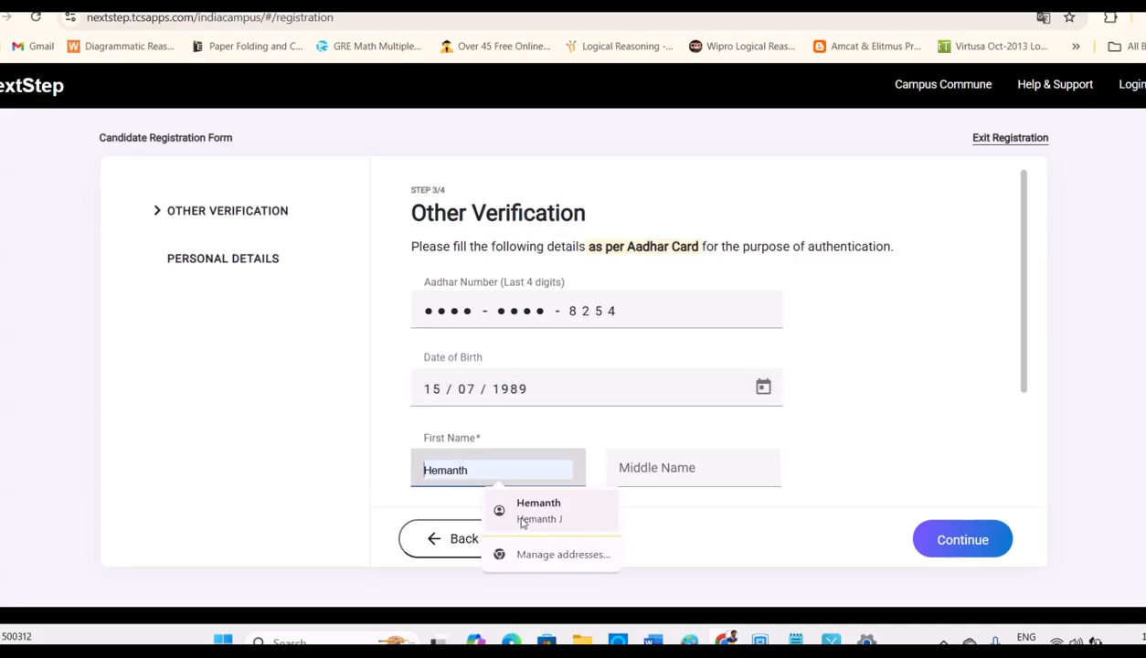
left_click(693, 467)
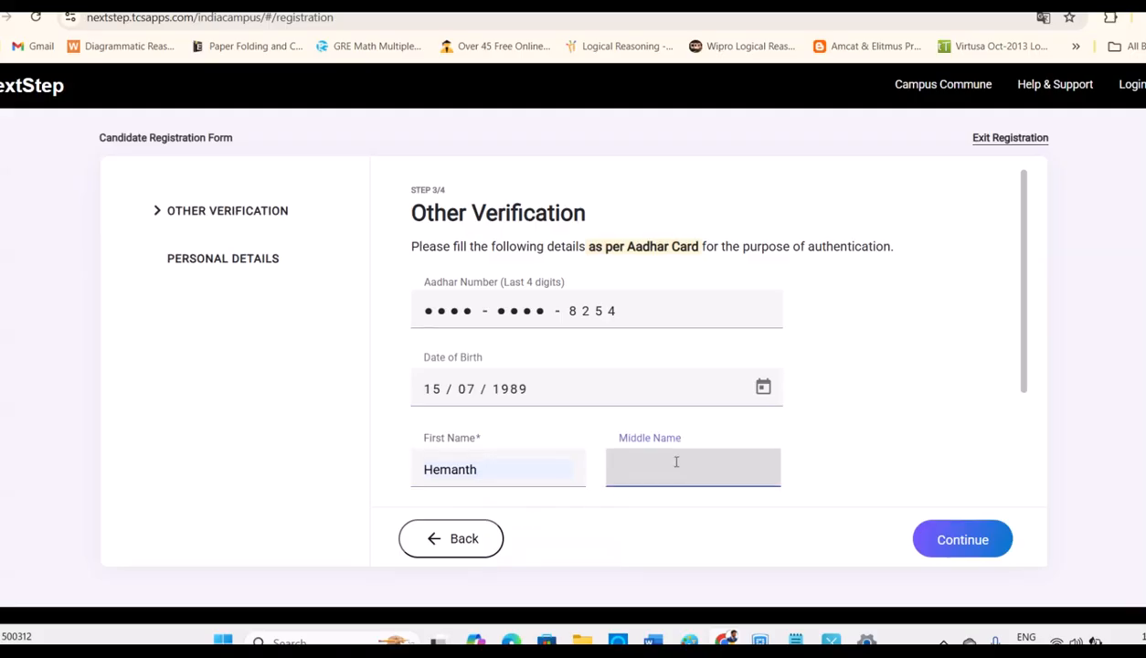
type("J")
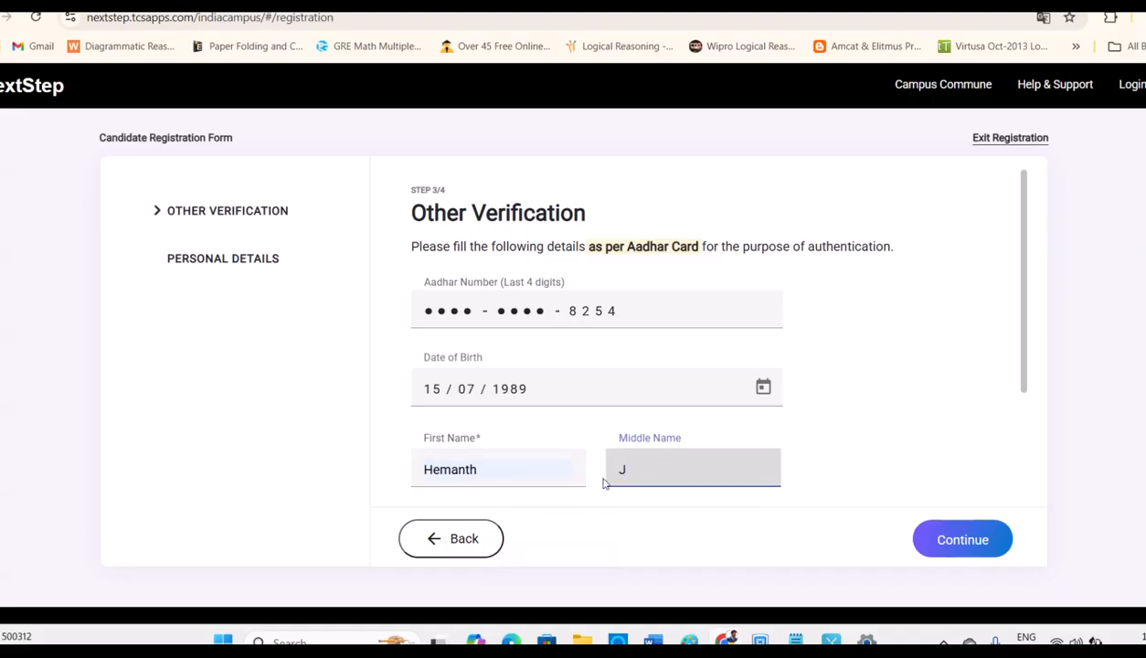
mouse_move(962, 543)
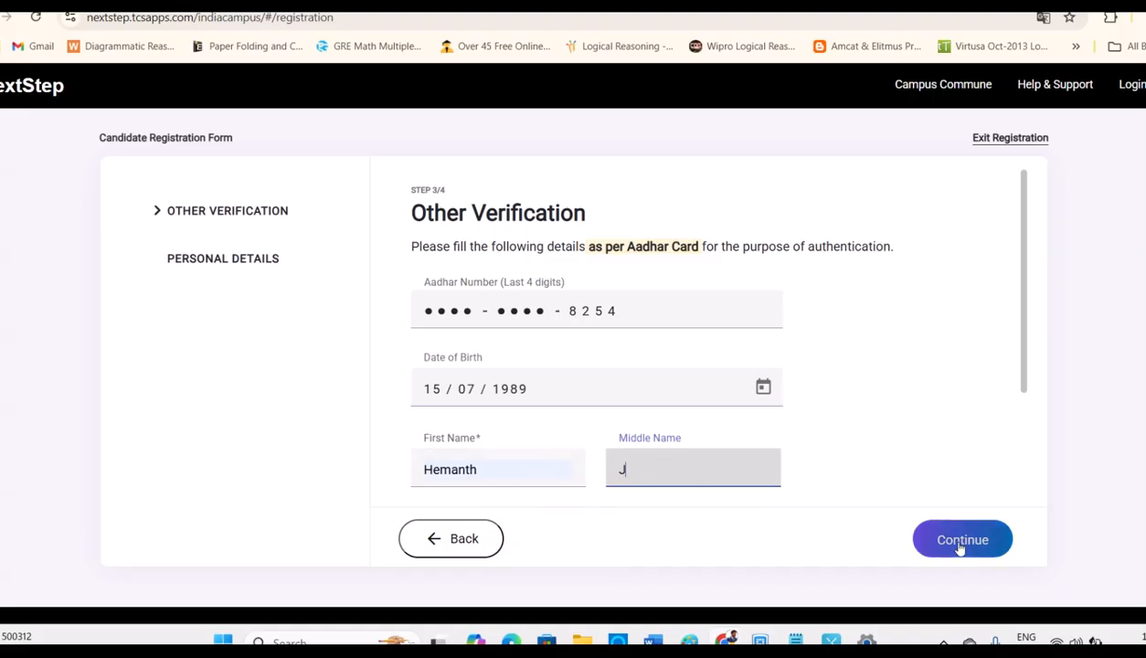
mouse_move(537, 392)
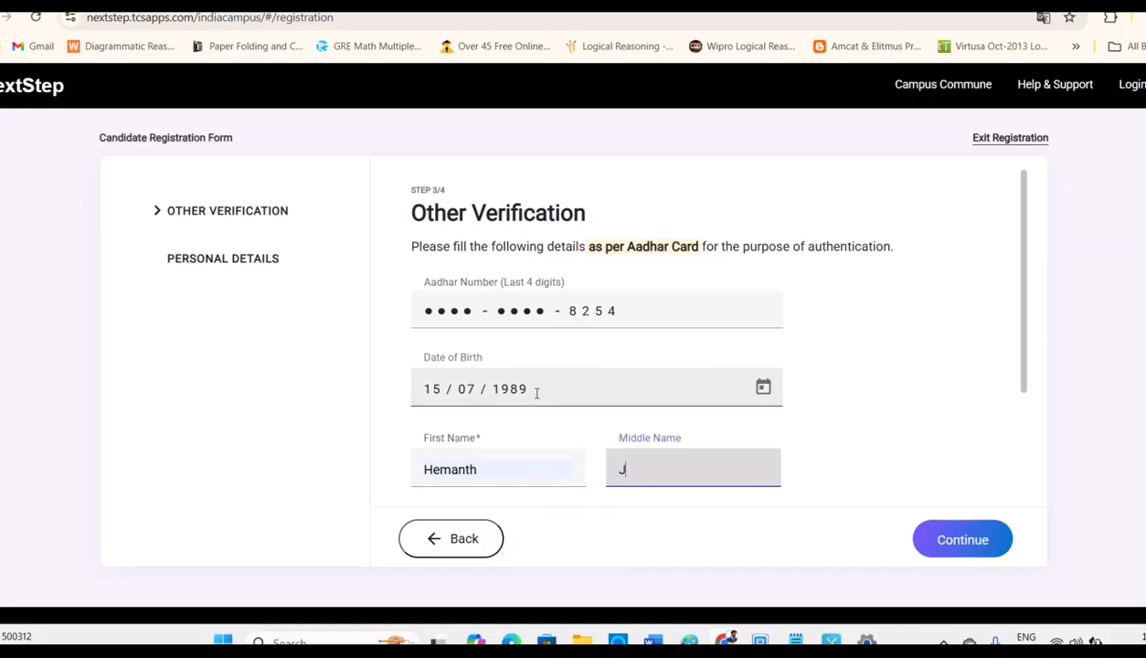
Select the whole date of birth and retype it to correct it.
left_click(431, 389)
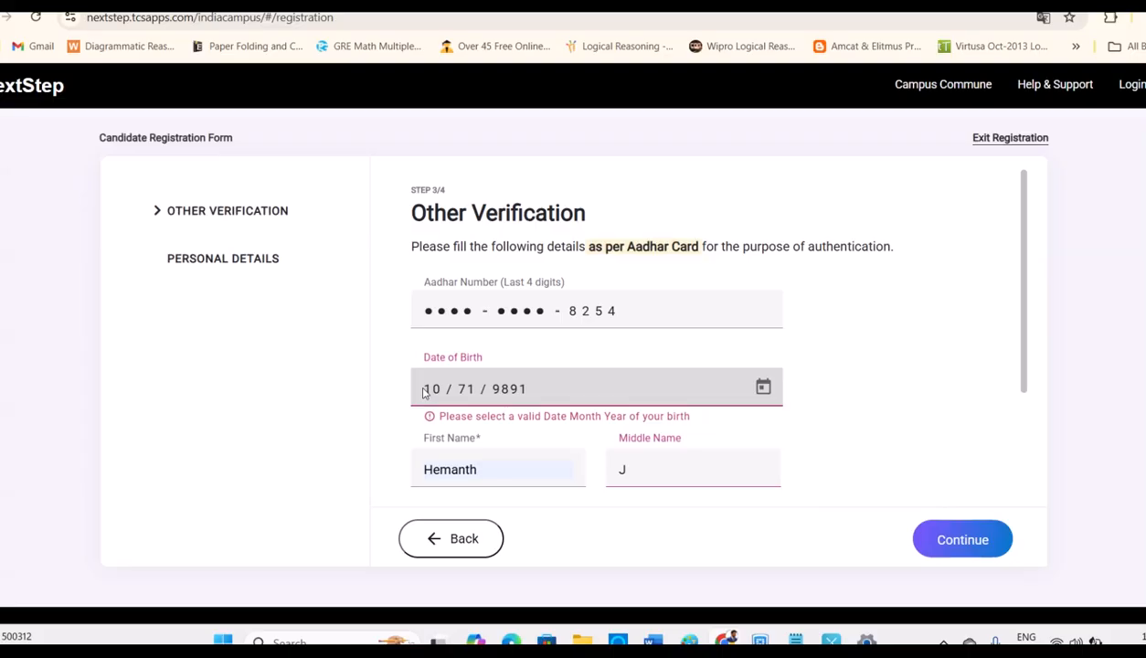
triple_click(476, 389)
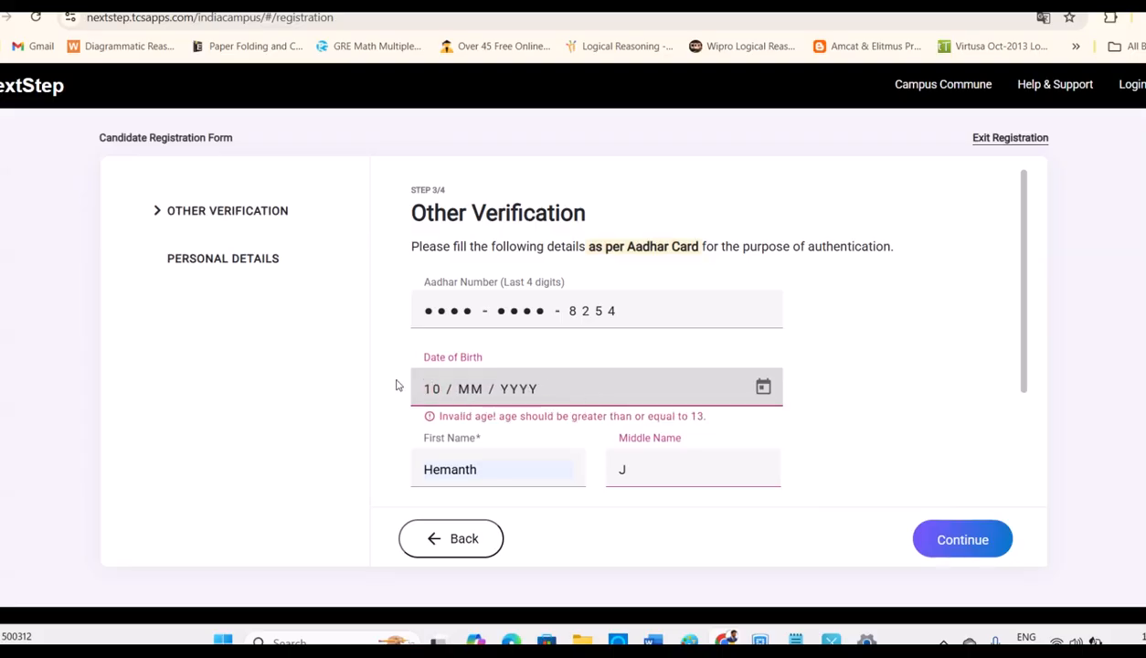
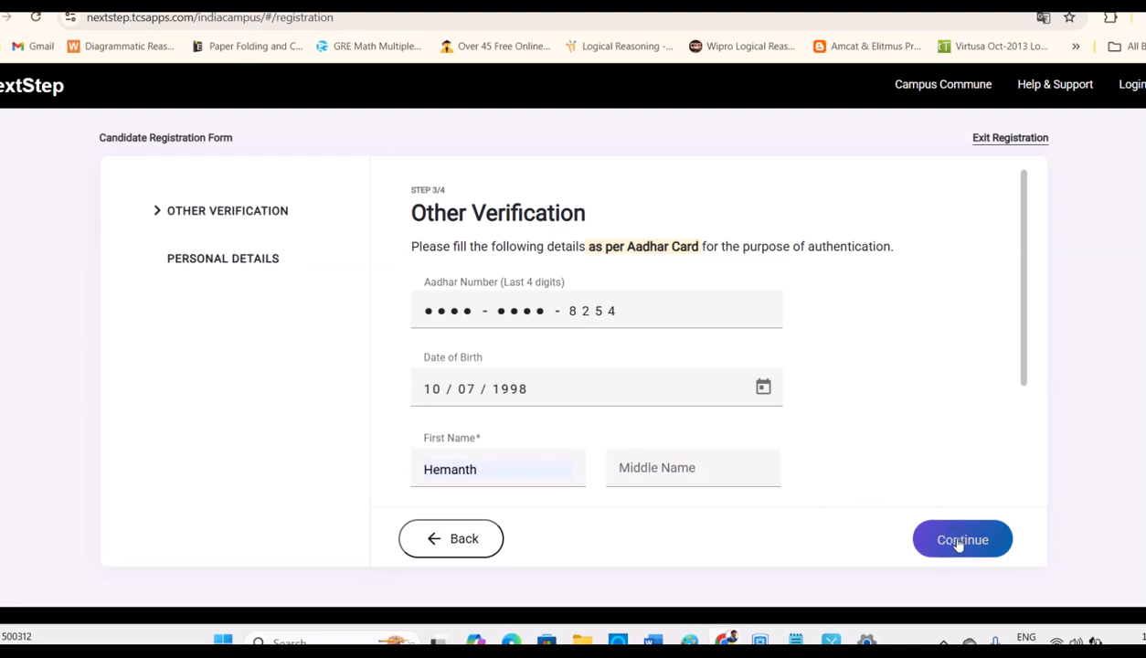
mouse_move(890, 502)
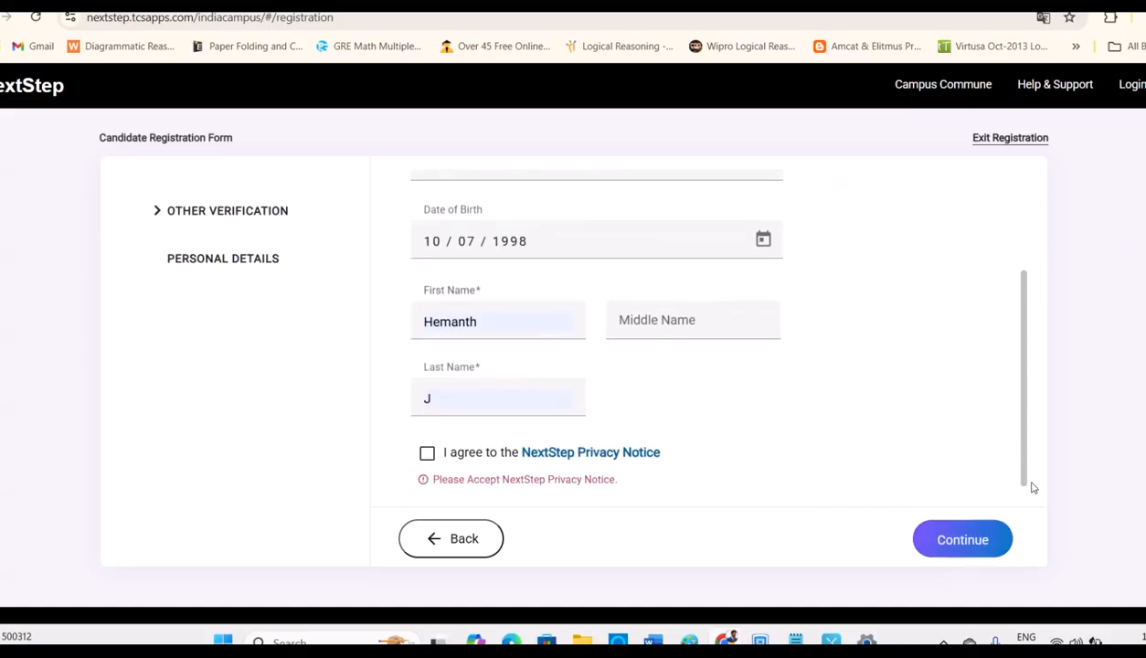
Scroll through the NextStep Privacy Notice and close it after reading.
left_click(590, 452)
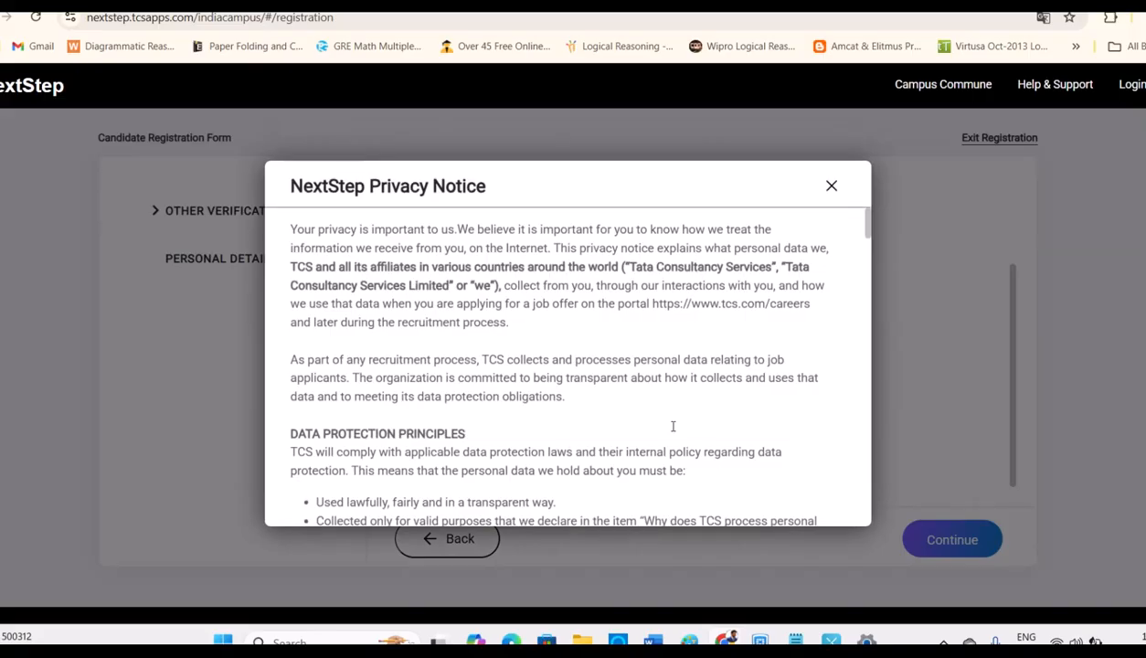
scroll("down", 3)
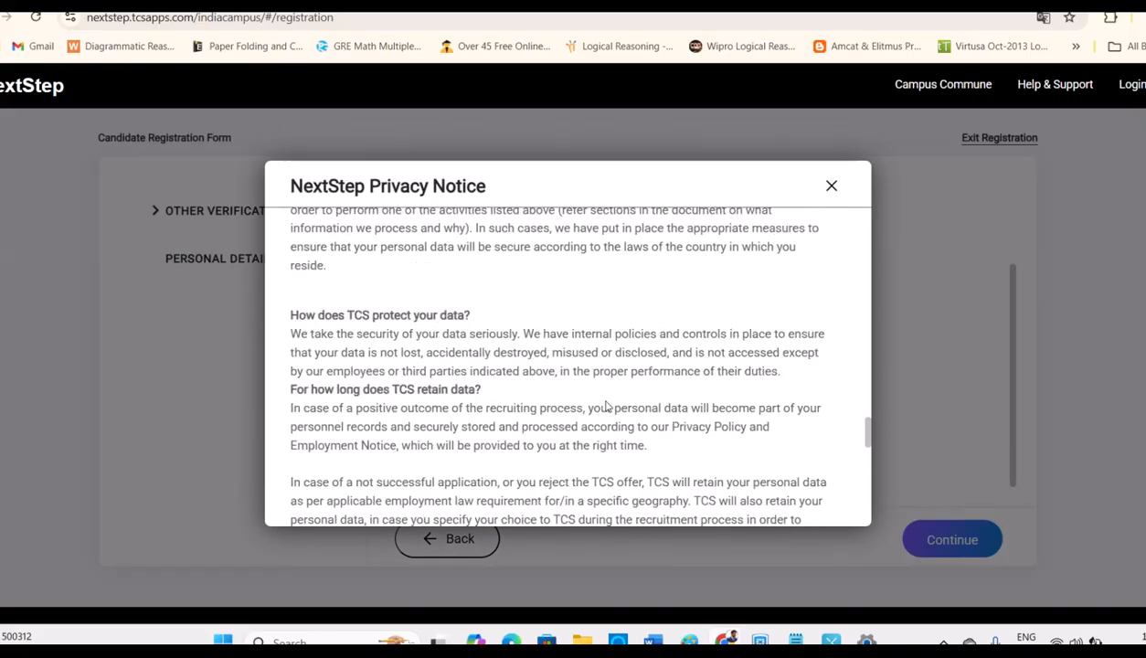
scroll("down", 3)
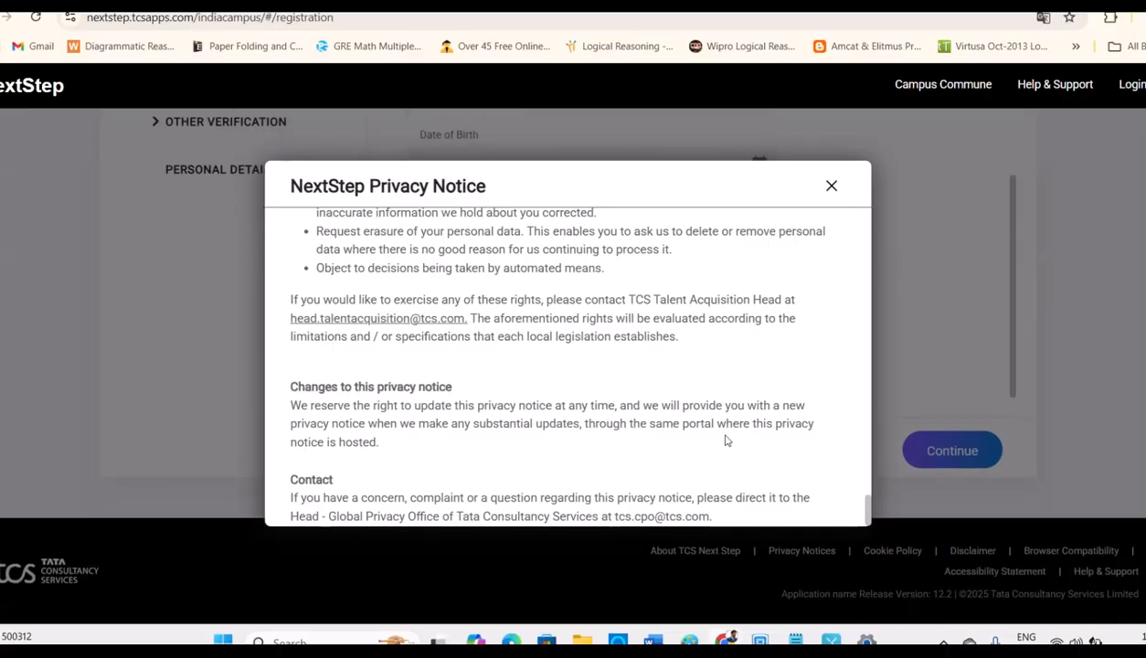
left_click(831, 186)
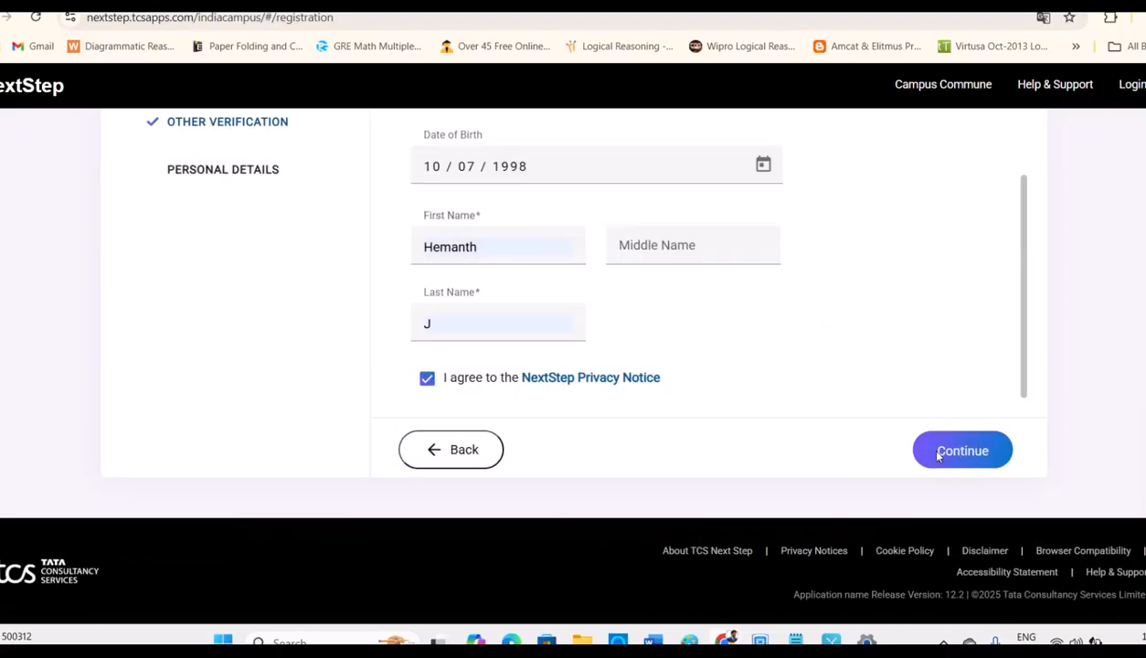
Submit the Other Verification details and continue to step 4 Personal Details.
left_click(962, 450)
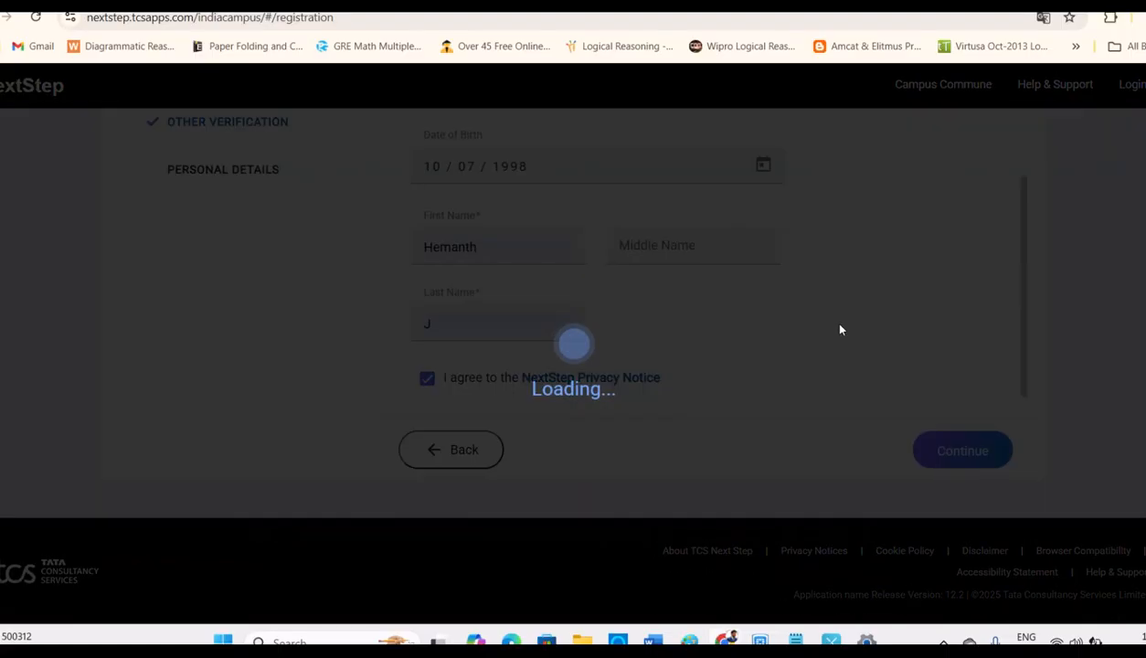
mouse_move(832, 326)
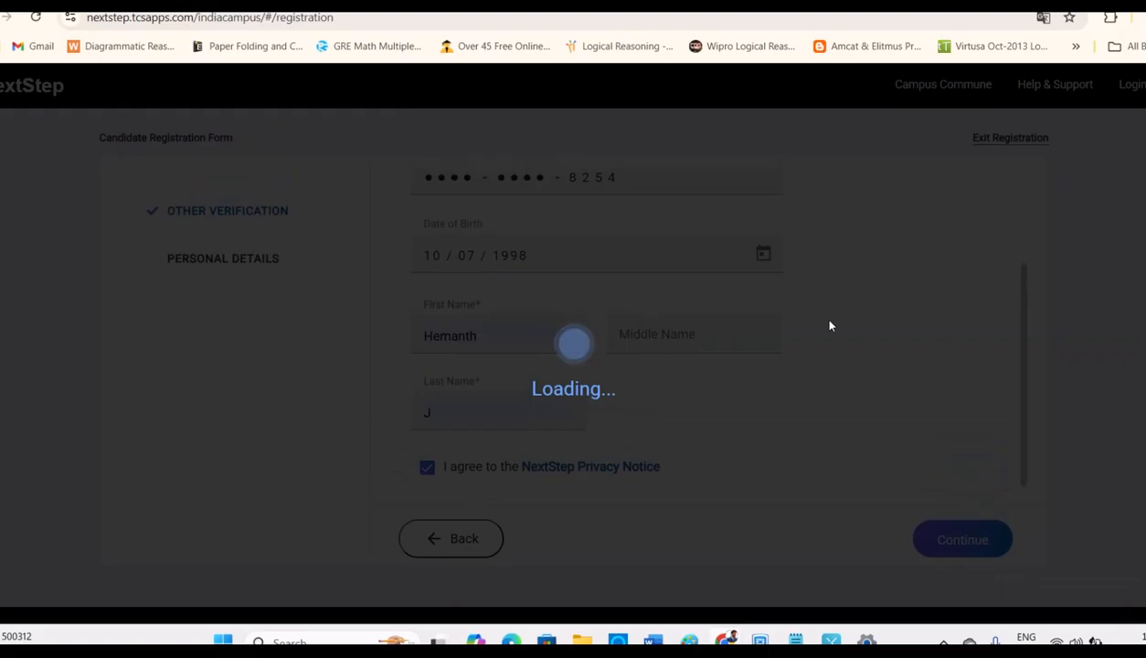
mouse_move(602, 202)
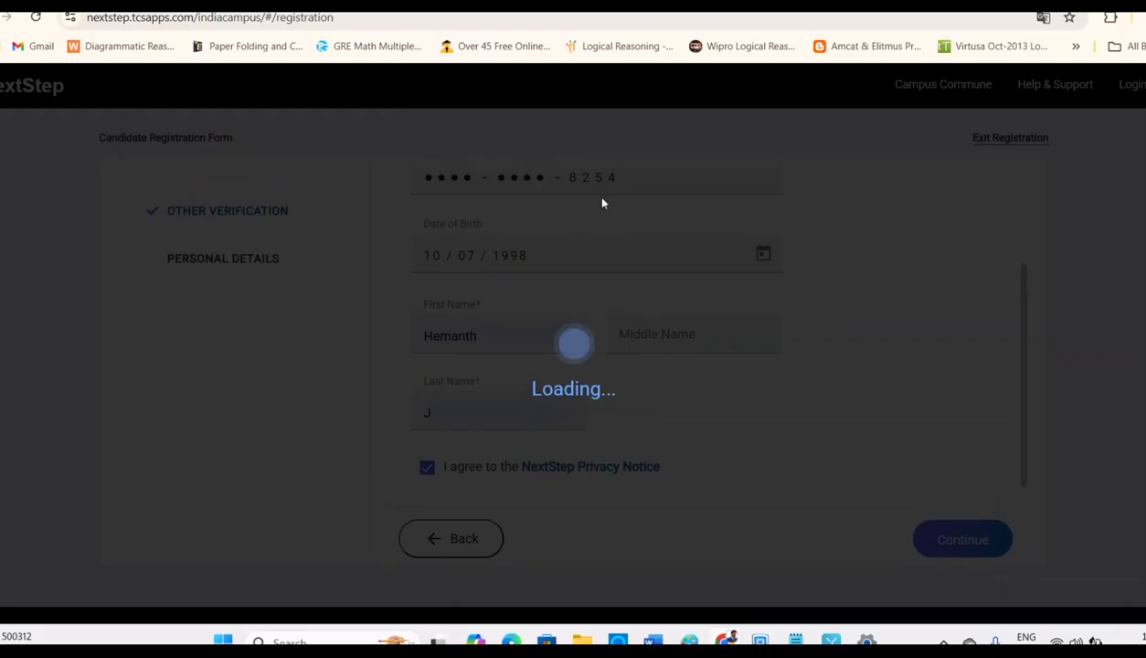
left_click(962, 538)
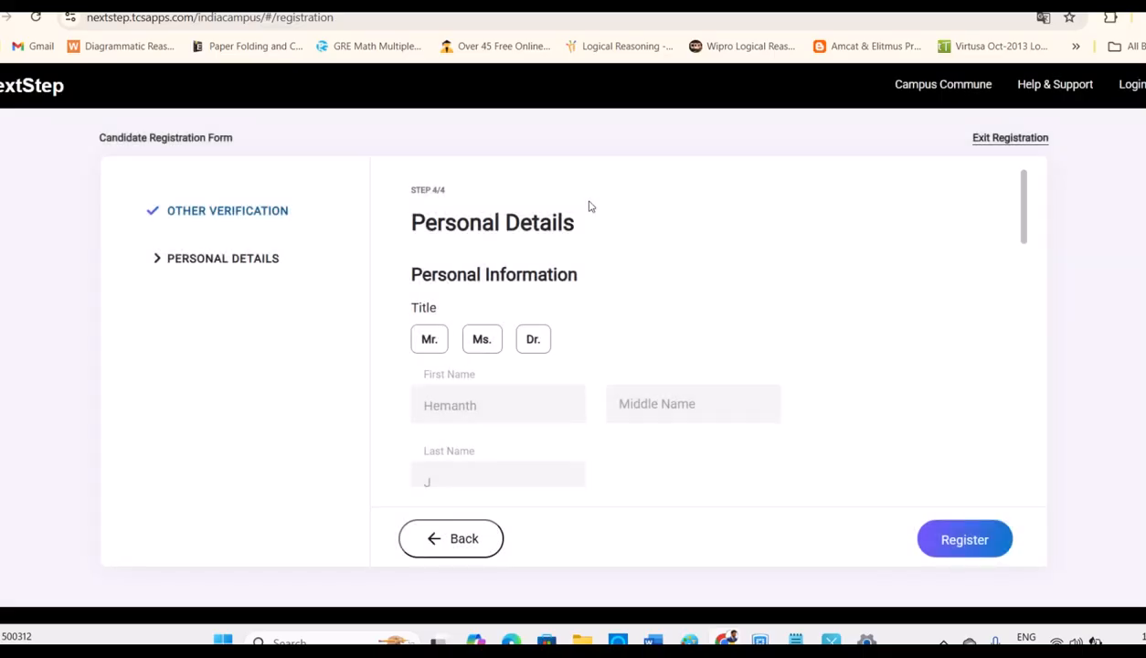
scroll("down", 3)
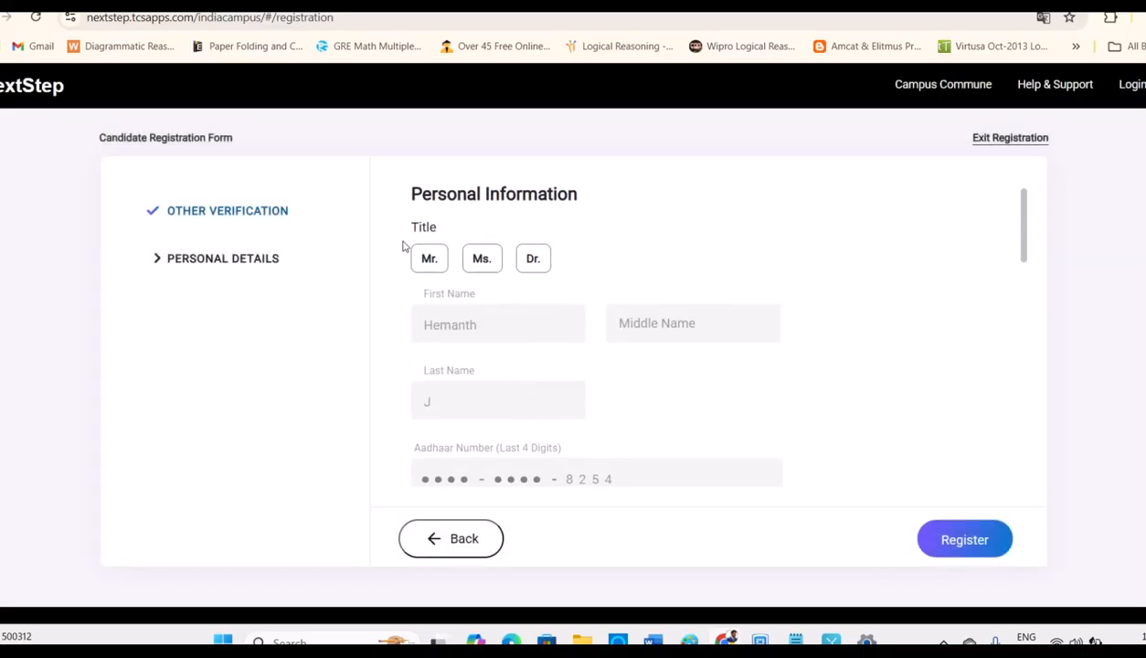
left_click(429, 258)
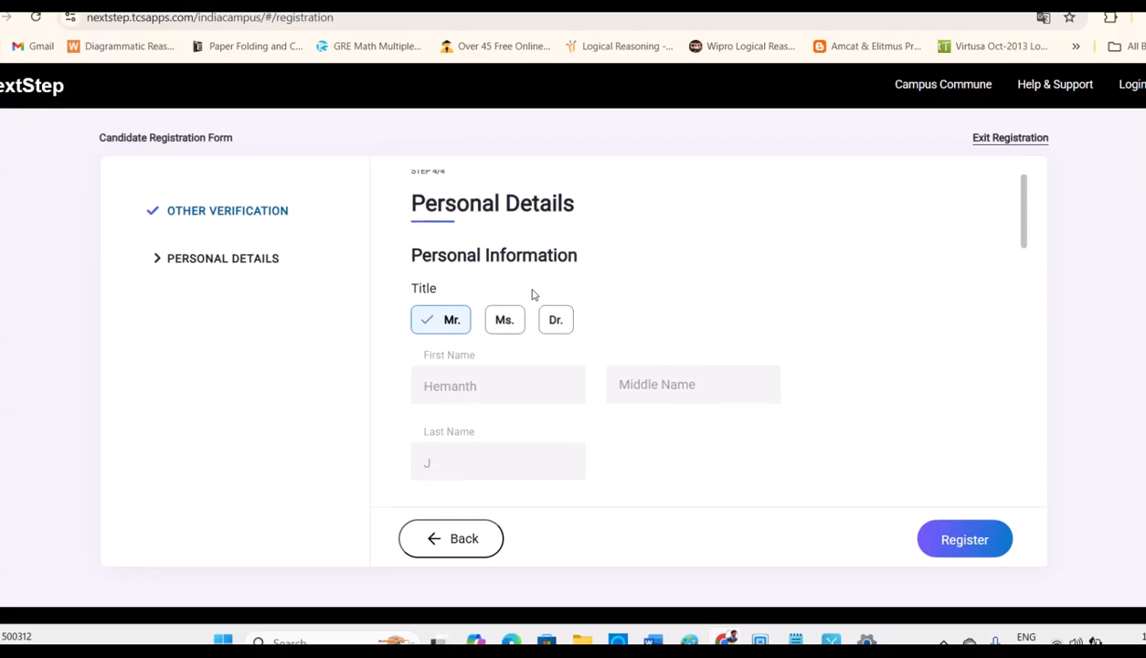
scroll("down", 3)
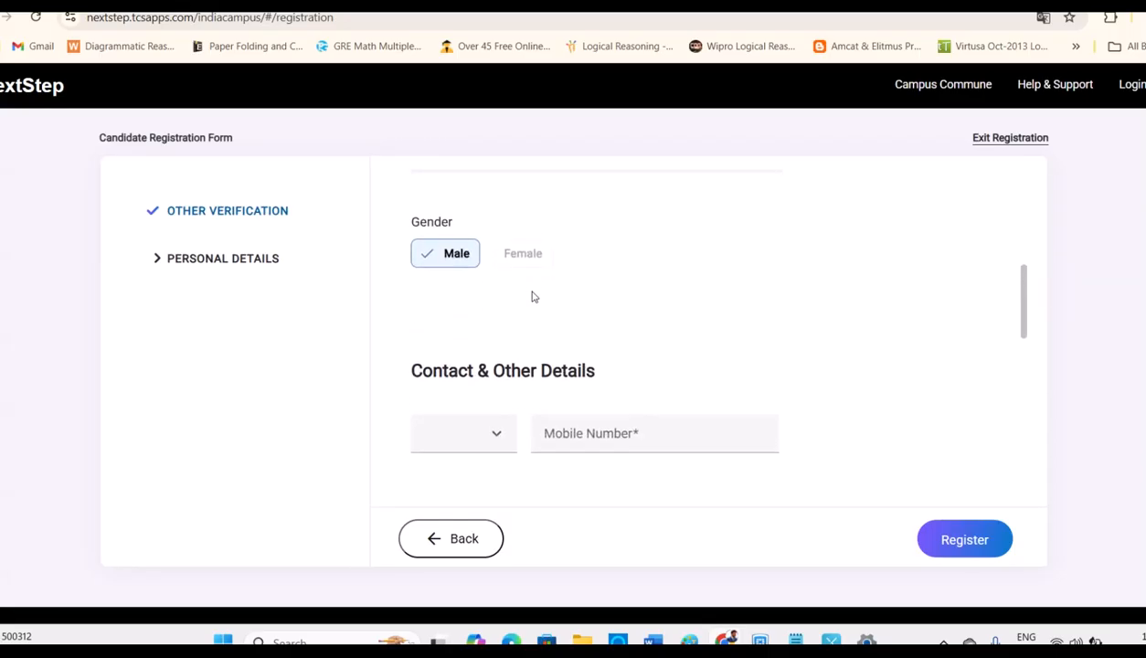
scroll("down", 3)
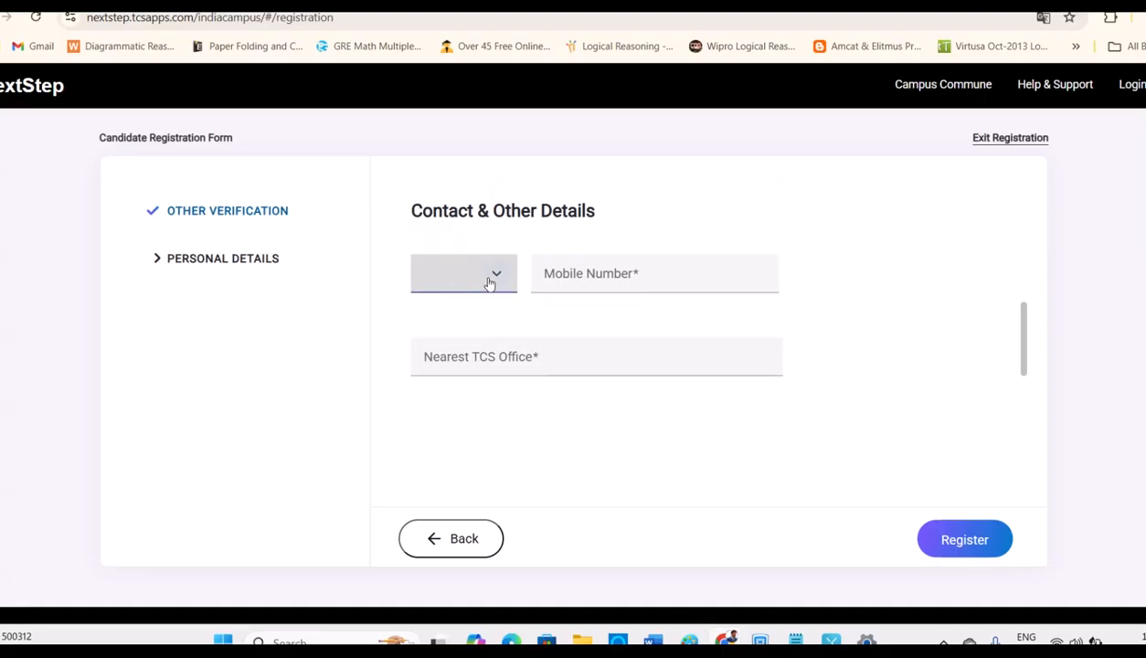
left_click(655, 273)
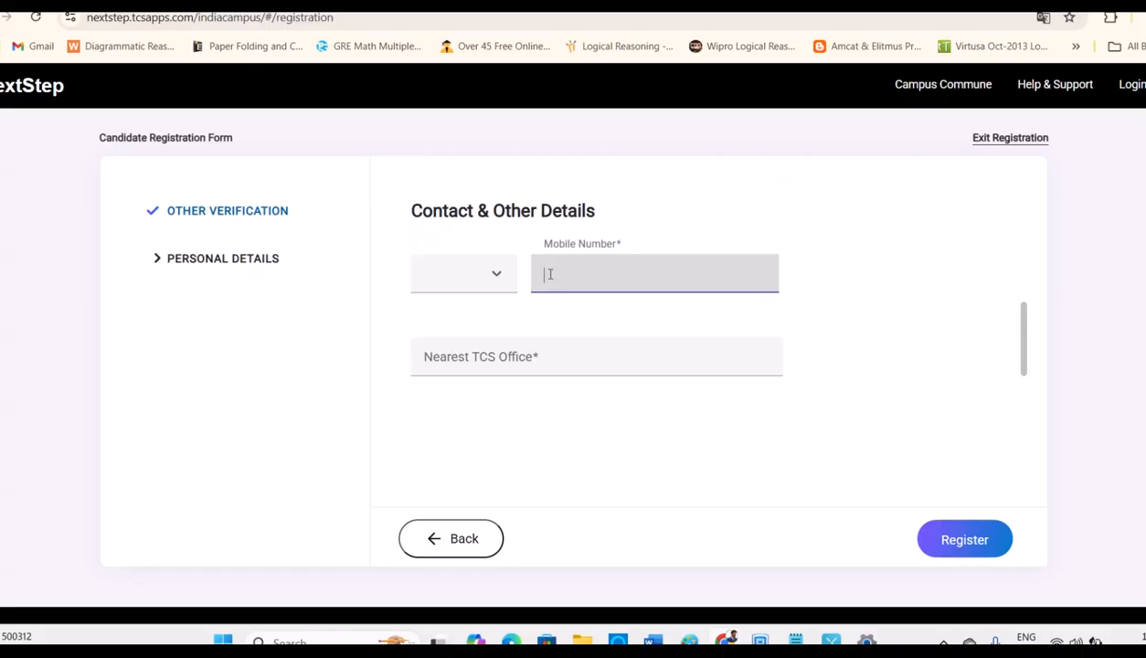
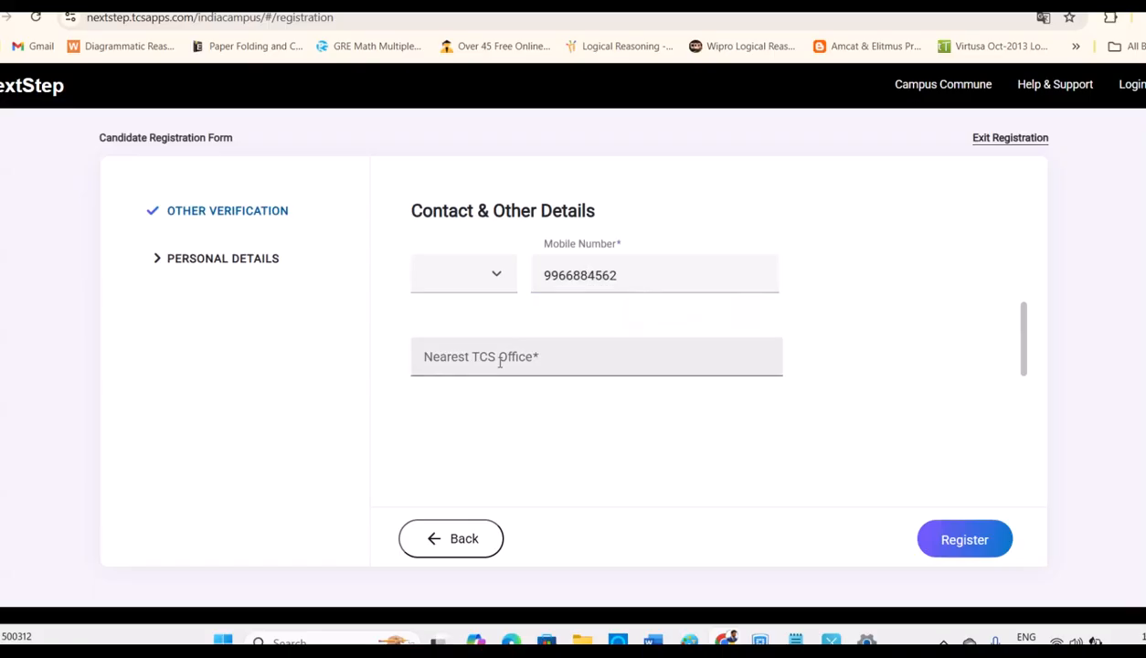
Set the nearest TCS office to TCS - Hyderabad.
left_click(597, 356)
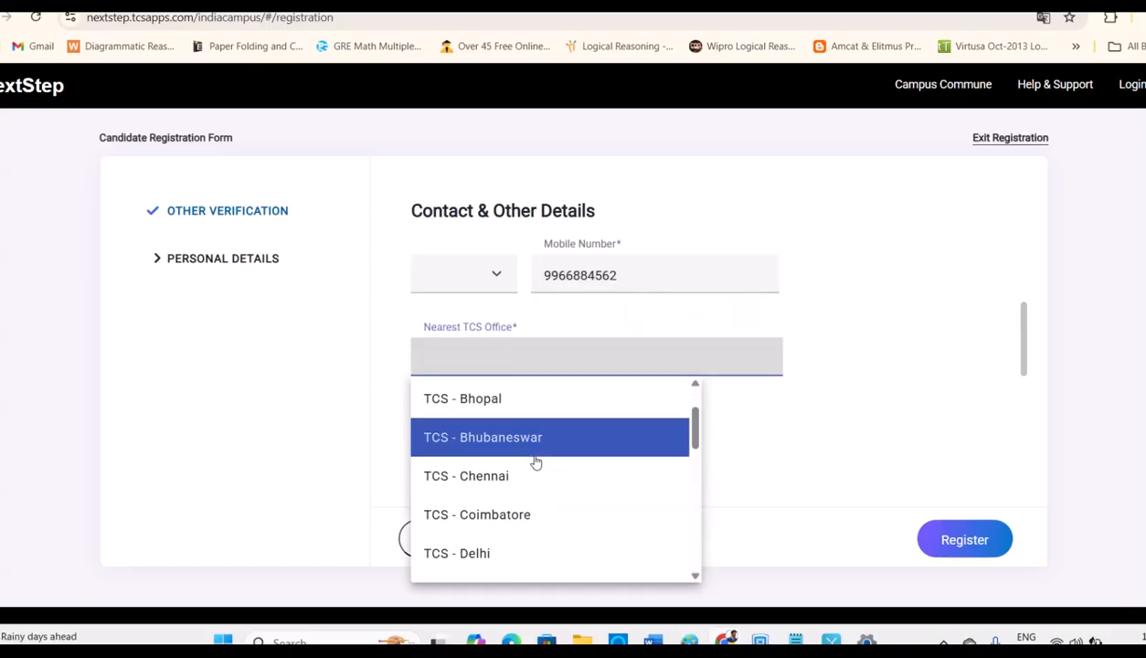
scroll("down", 3)
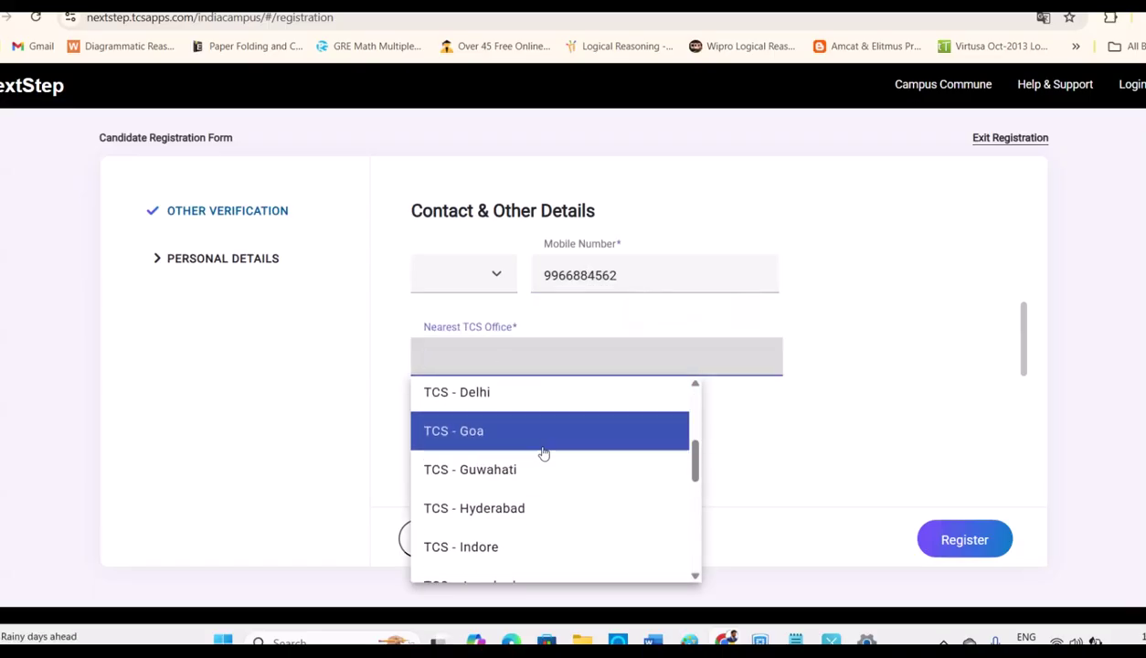
left_click(473, 509)
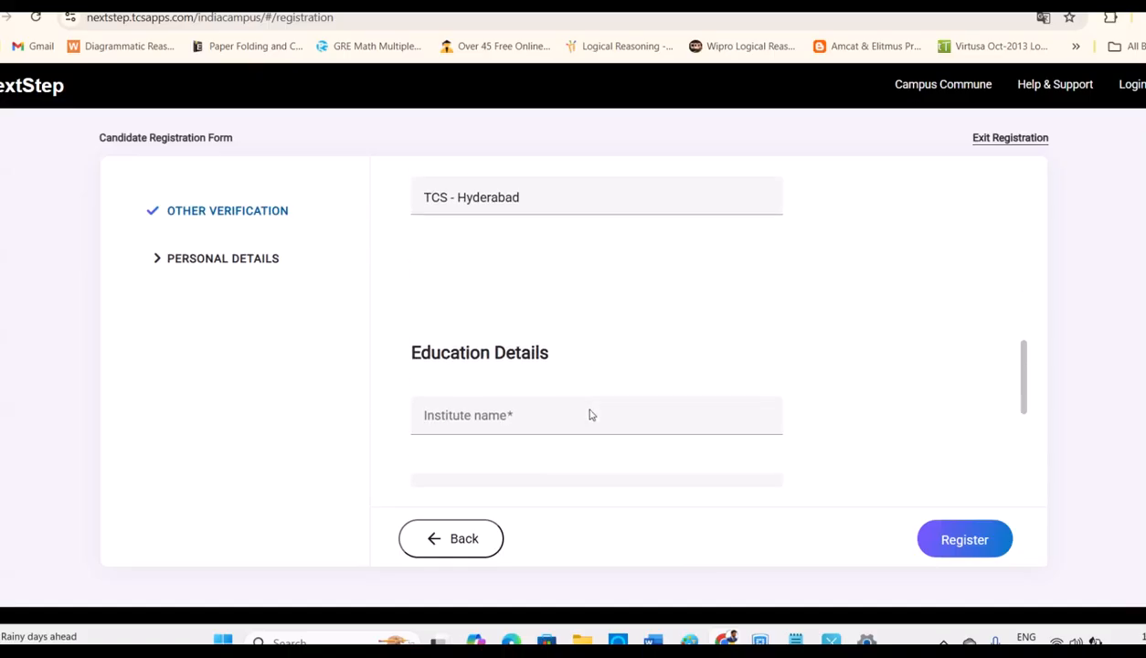
Search 'ACE' and choose Ace Engineering College, Hyderabad as institute.
left_click(586, 415)
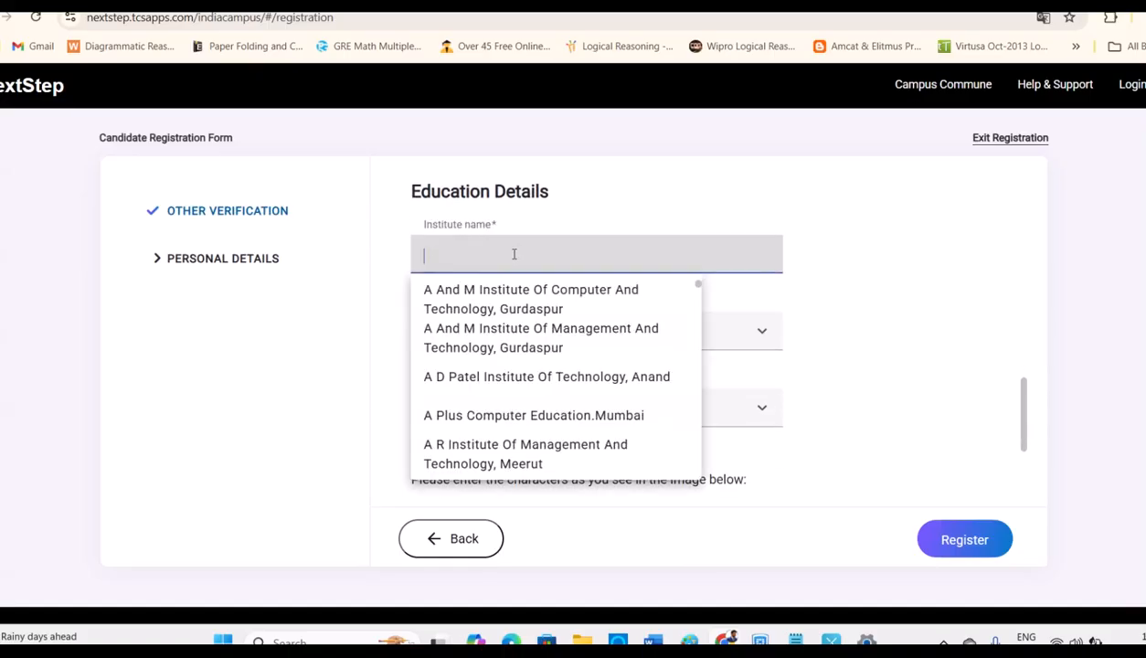
type("ACE")
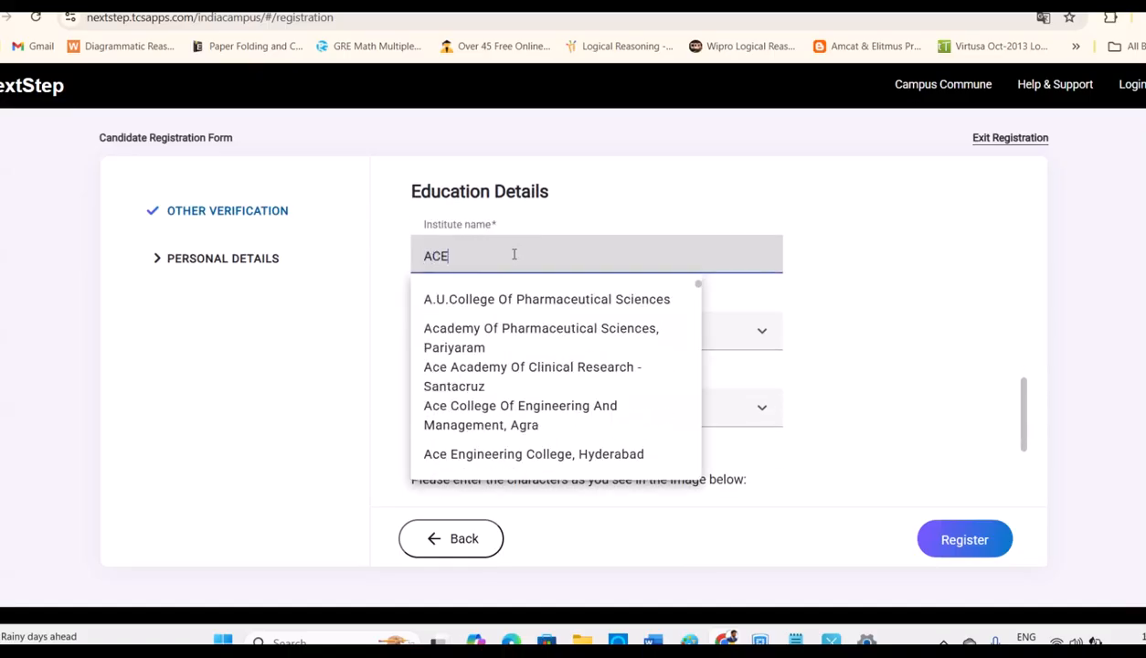
mouse_move(549, 450)
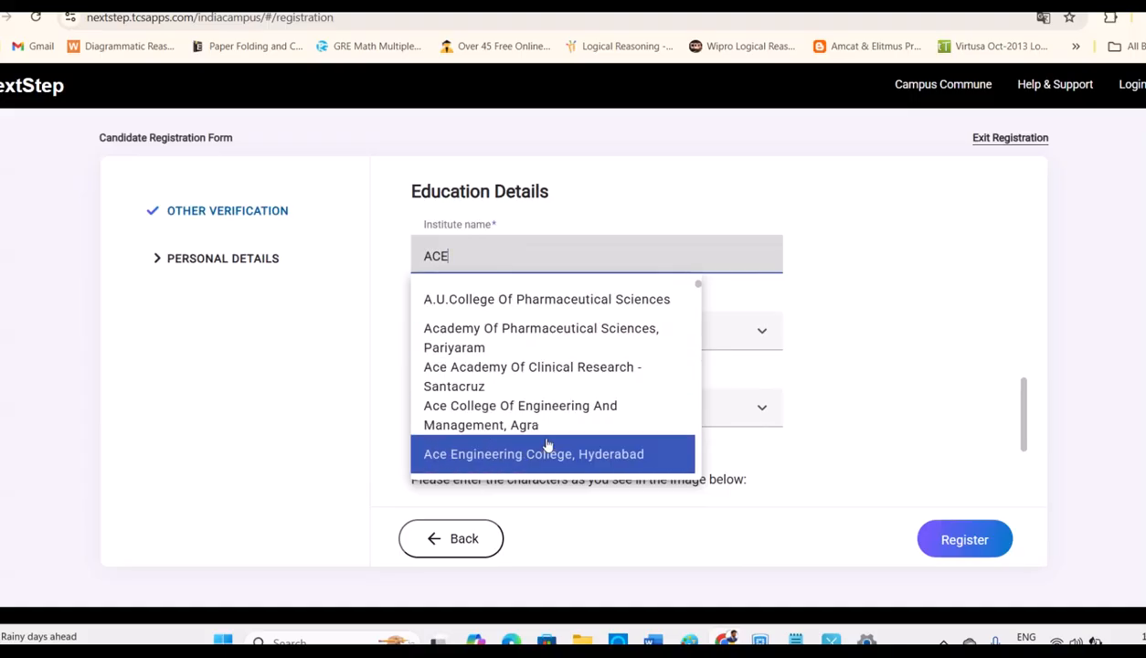
left_click(534, 453)
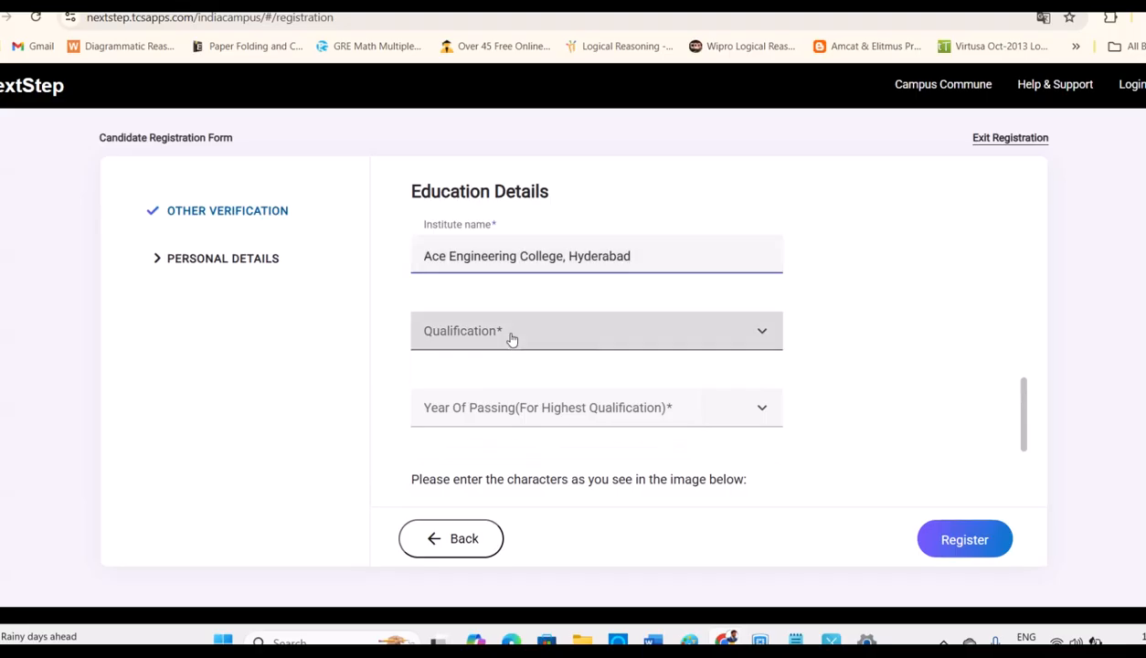
Select BACHELOR OF TECHNOLOGY as the qualification.
left_click(596, 331)
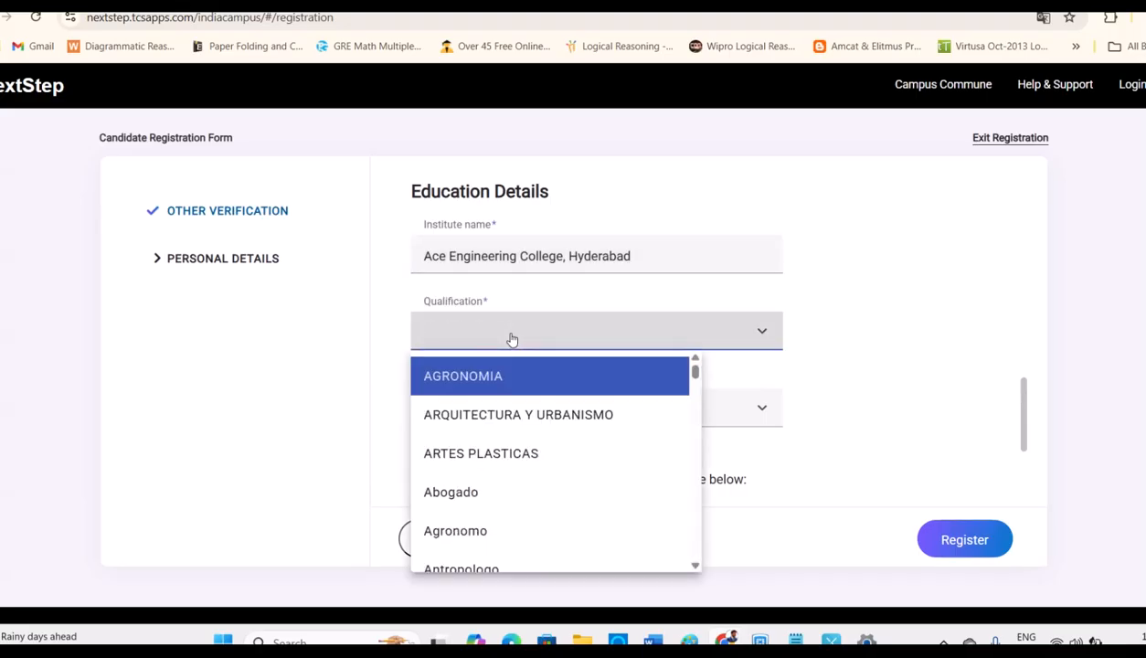
scroll("down", 3)
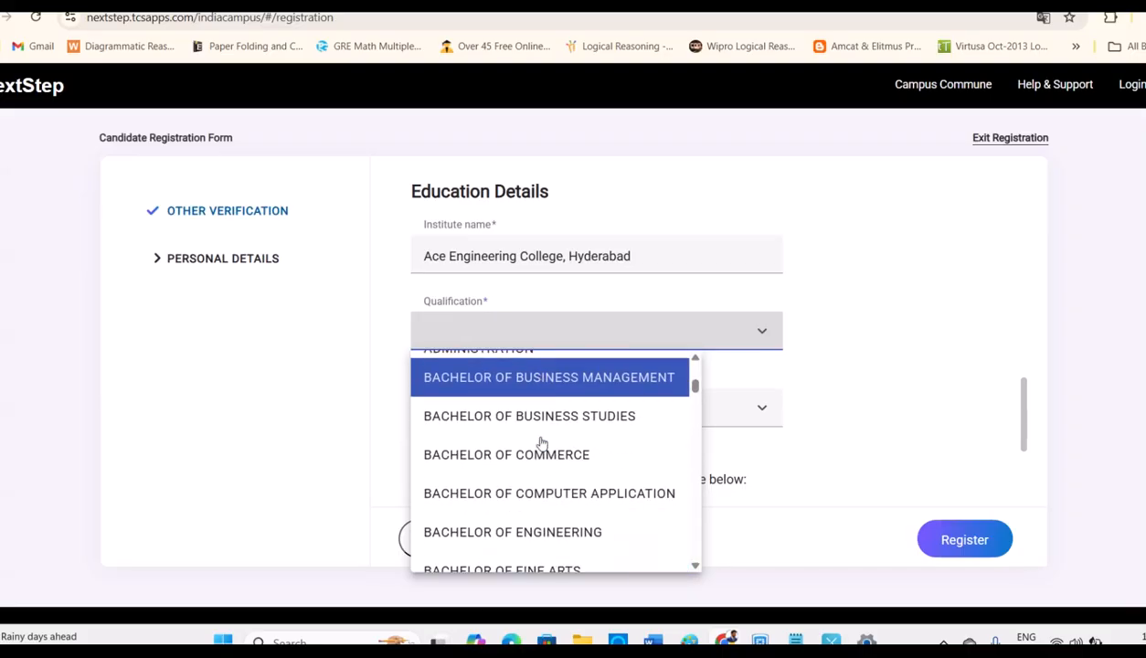
scroll("down", 3)
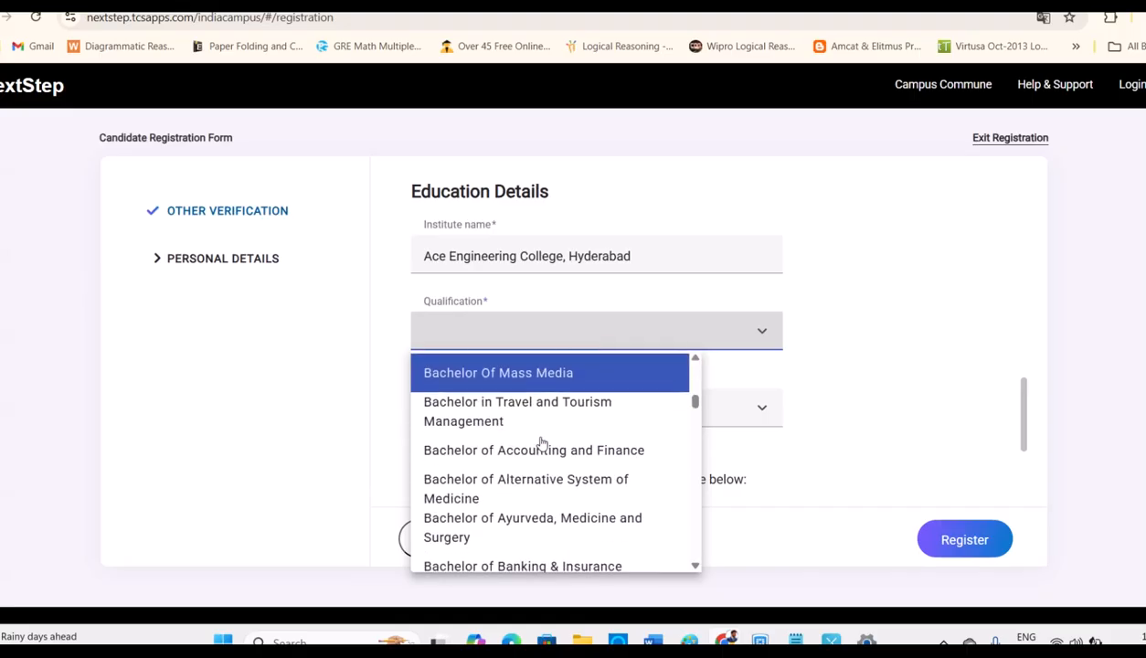
scroll("down", 3)
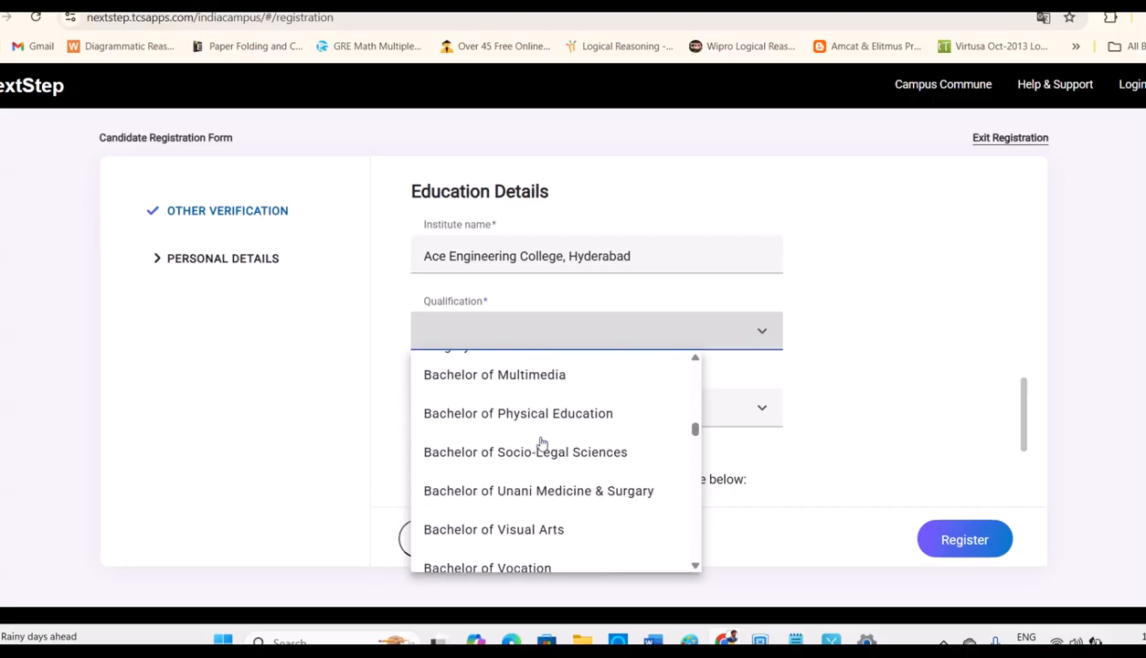
scroll("down", 3)
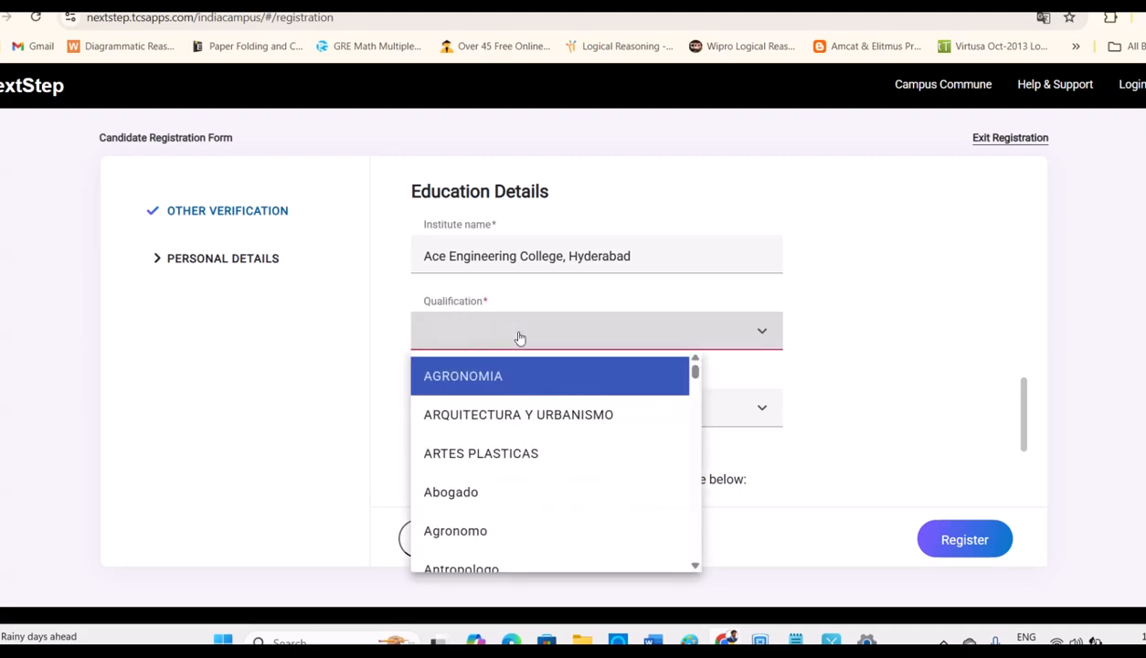
scroll("down", 3)
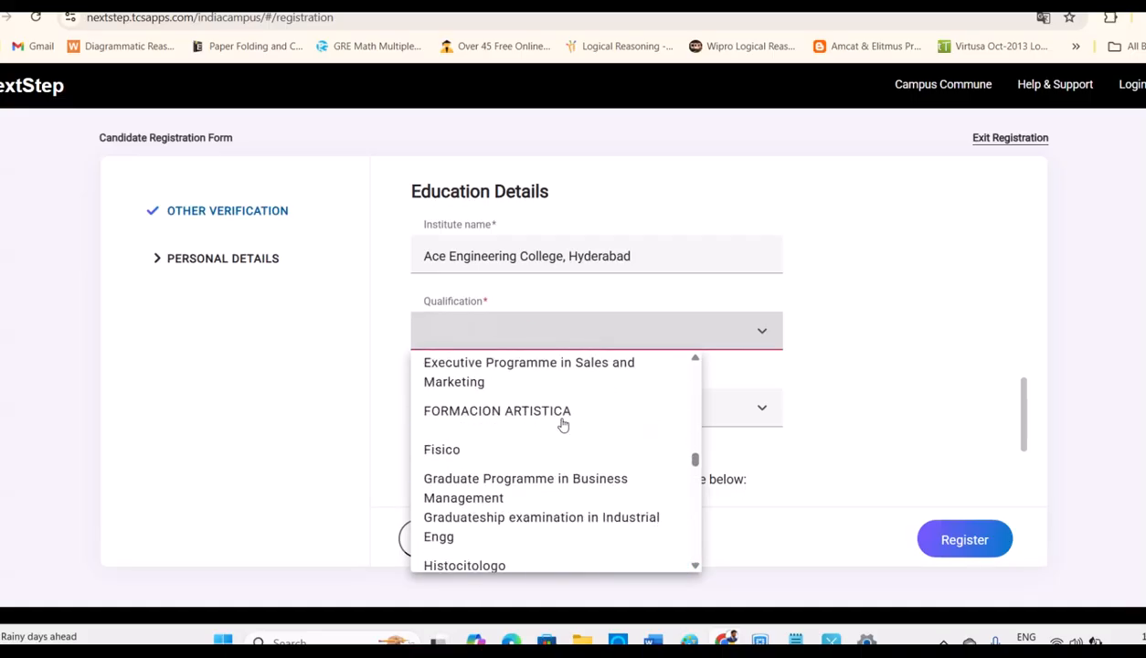
scroll("down", 3)
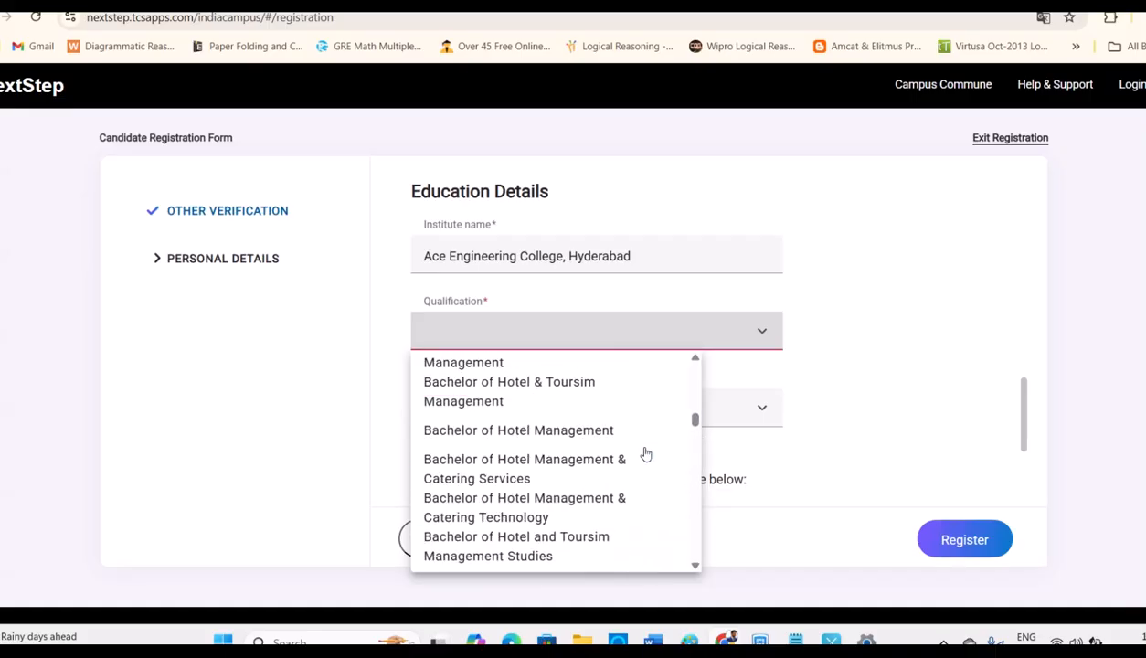
scroll("down", 3)
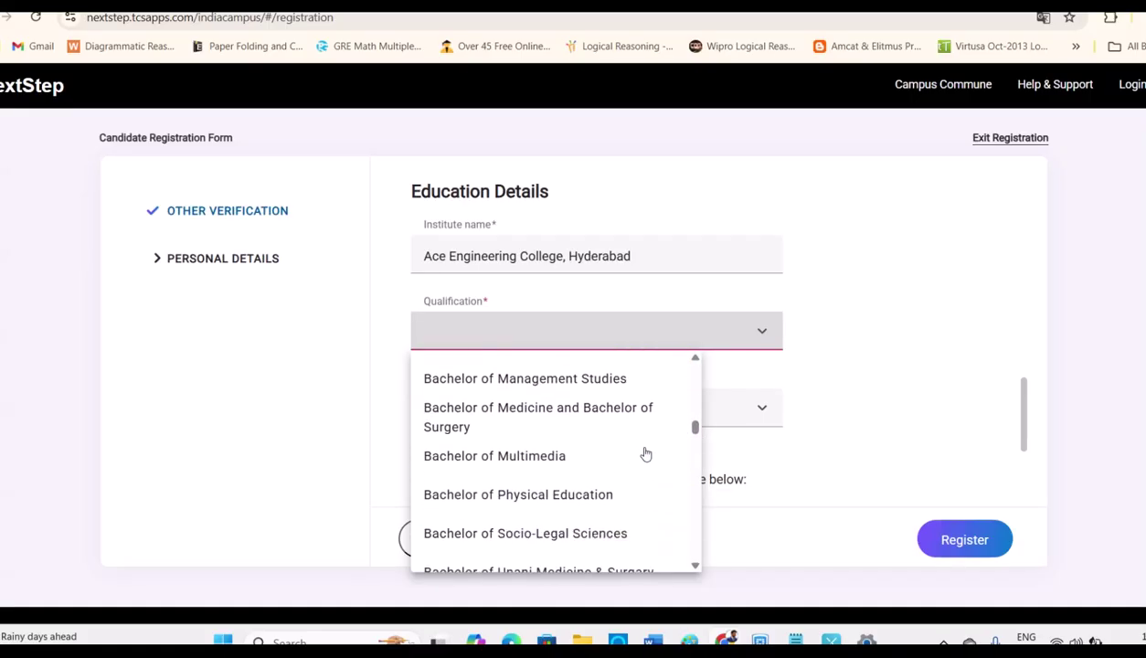
scroll("down", 3)
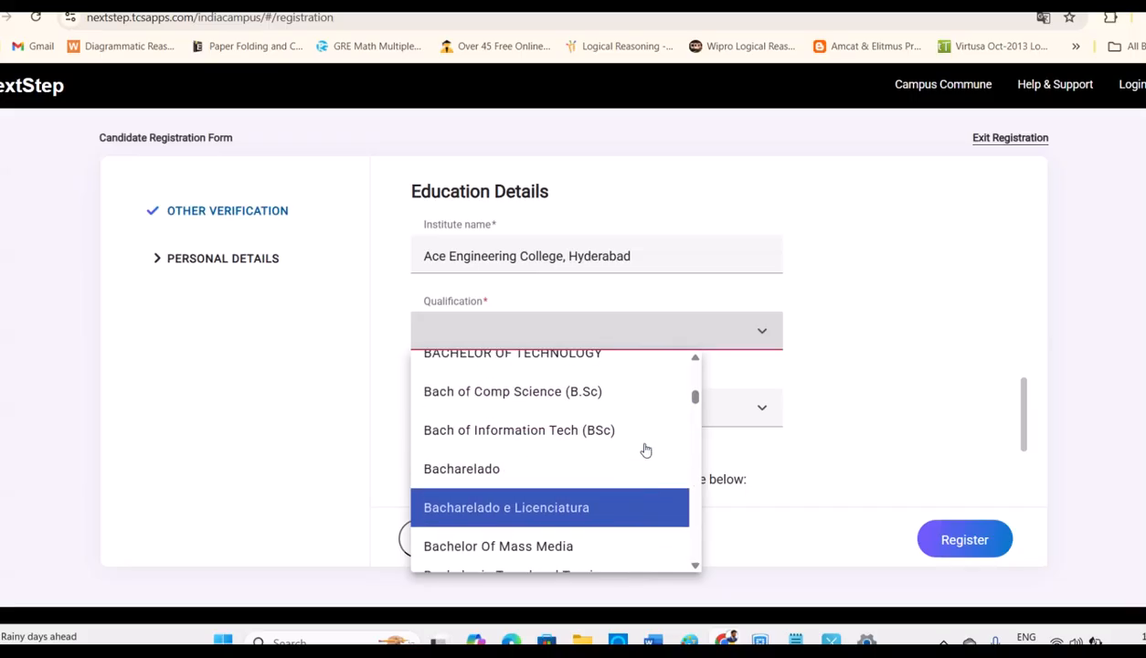
left_click(513, 353)
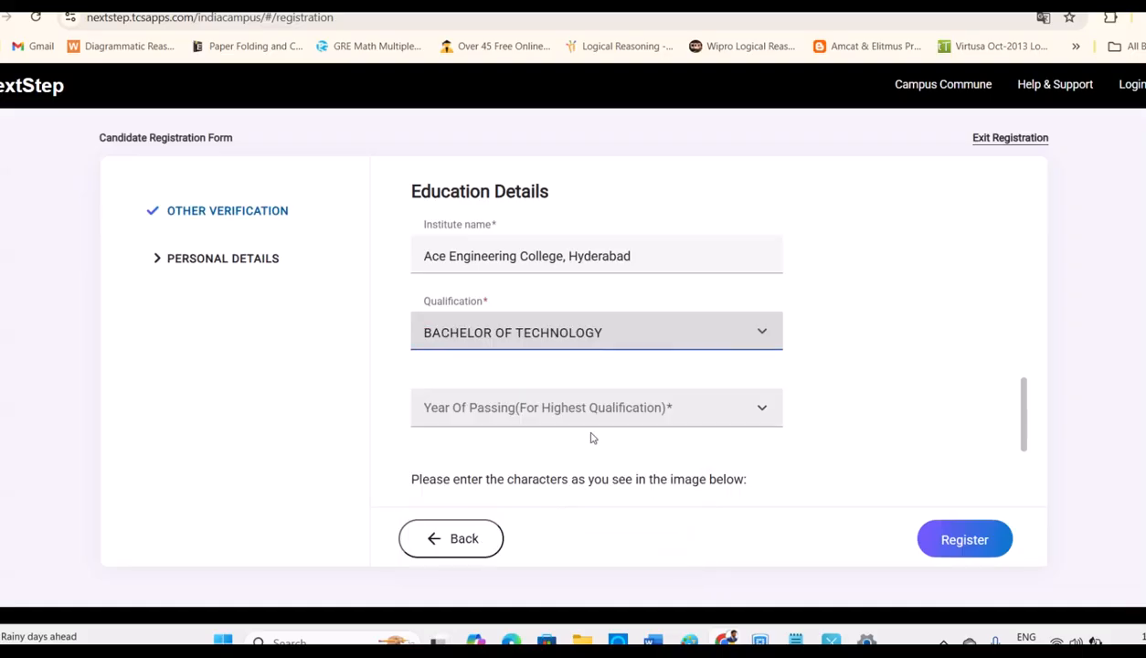
Set 2027 as the year of passing.
left_click(596, 408)
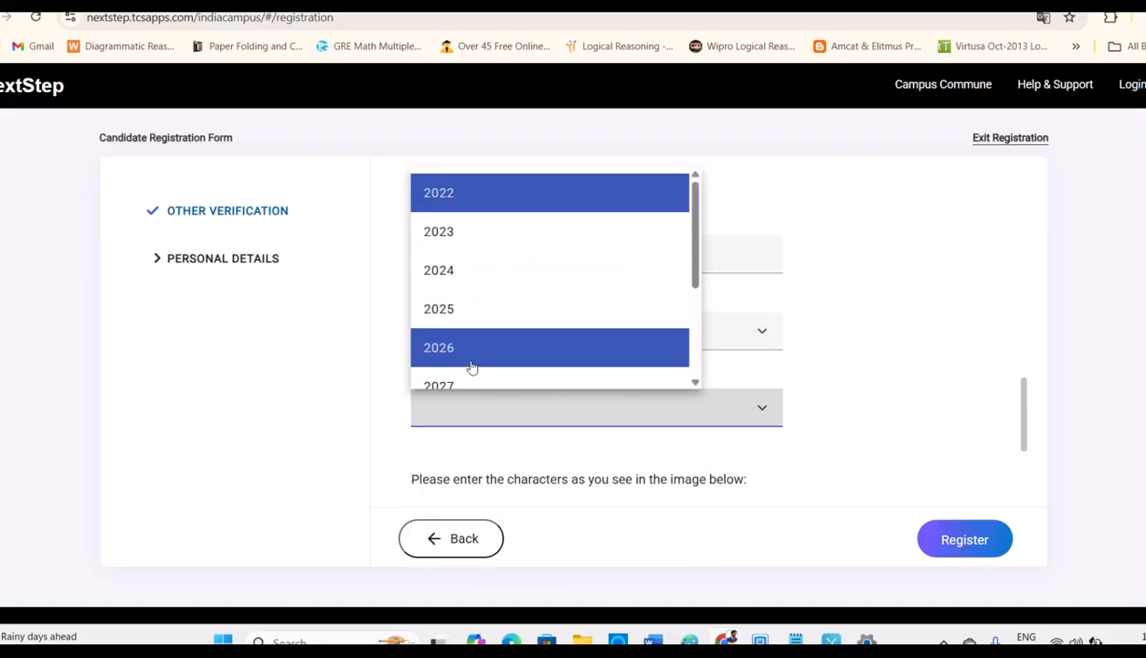
left_click(439, 385)
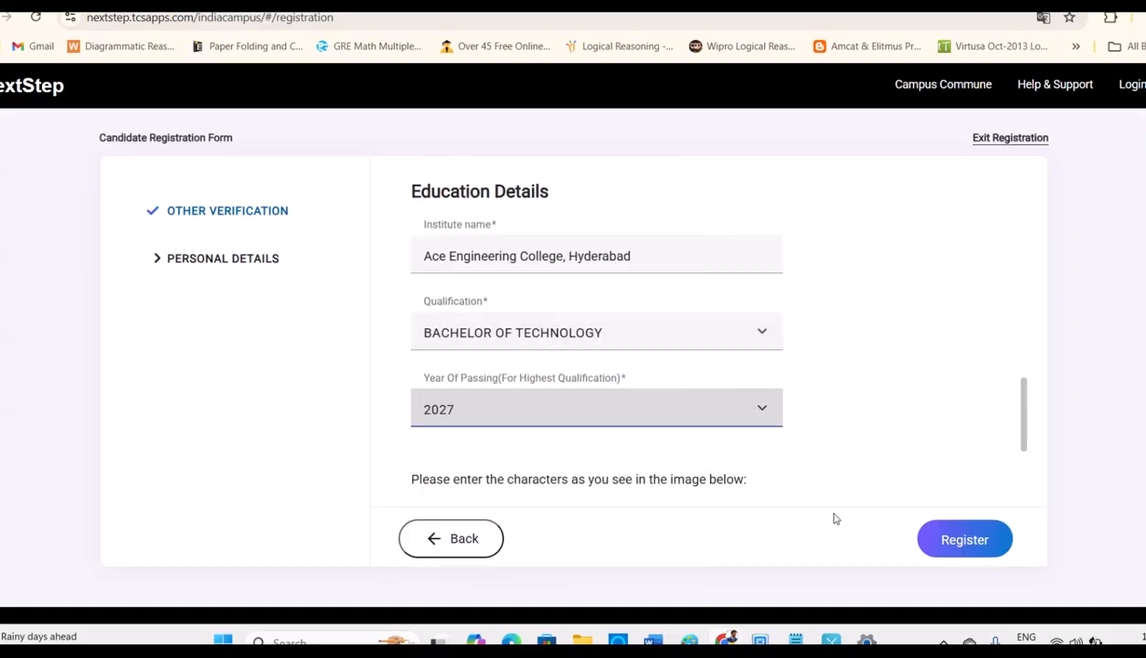
left_click(965, 538)
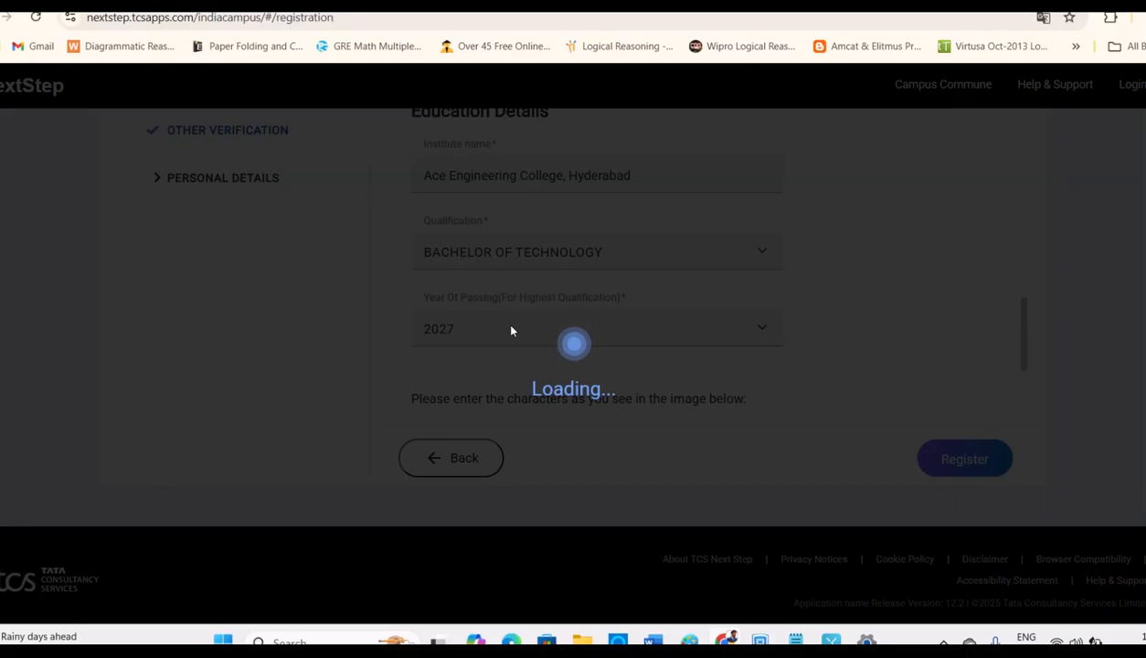
Submit the registration form and confirm the registration details.
left_click(964, 458)
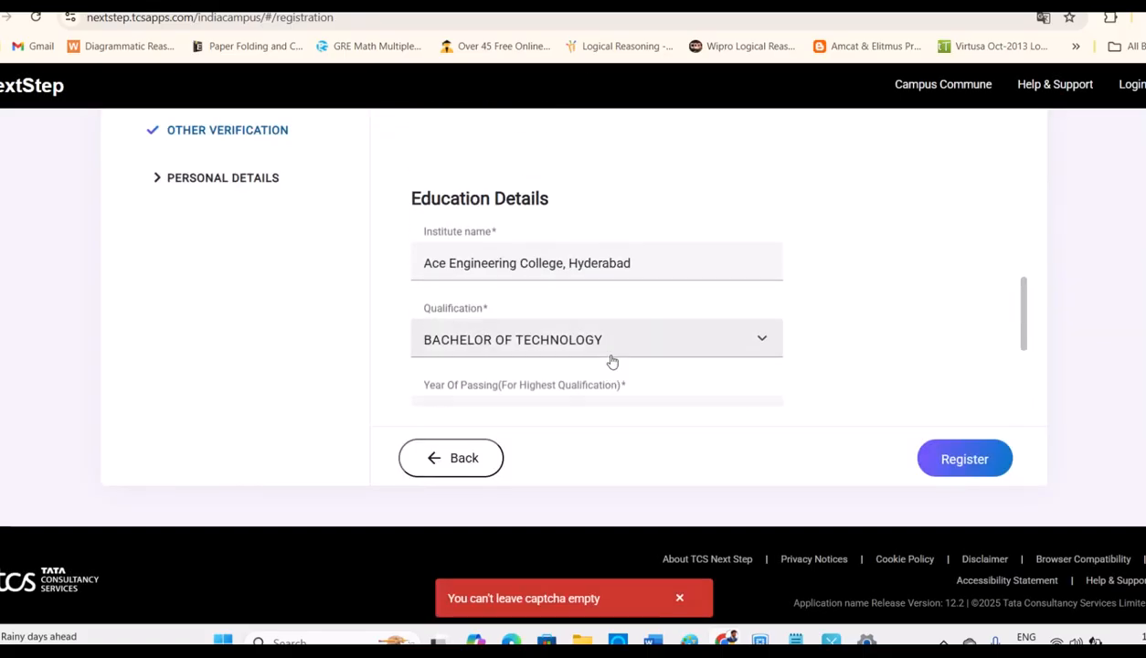
scroll("down", 3)
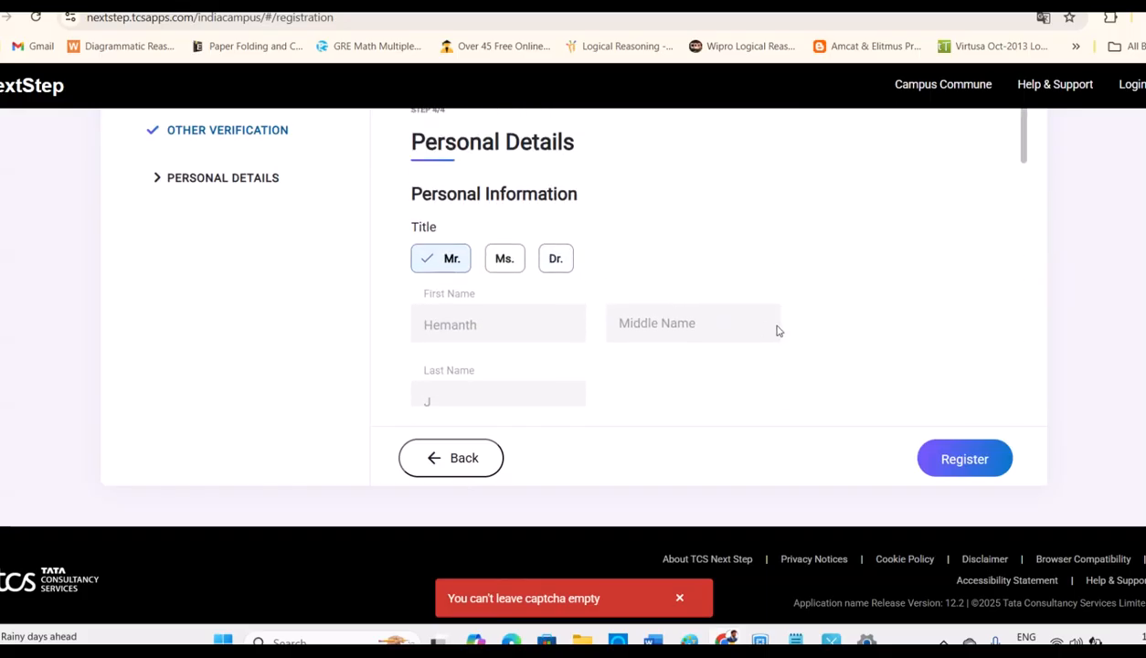
scroll("down", 3)
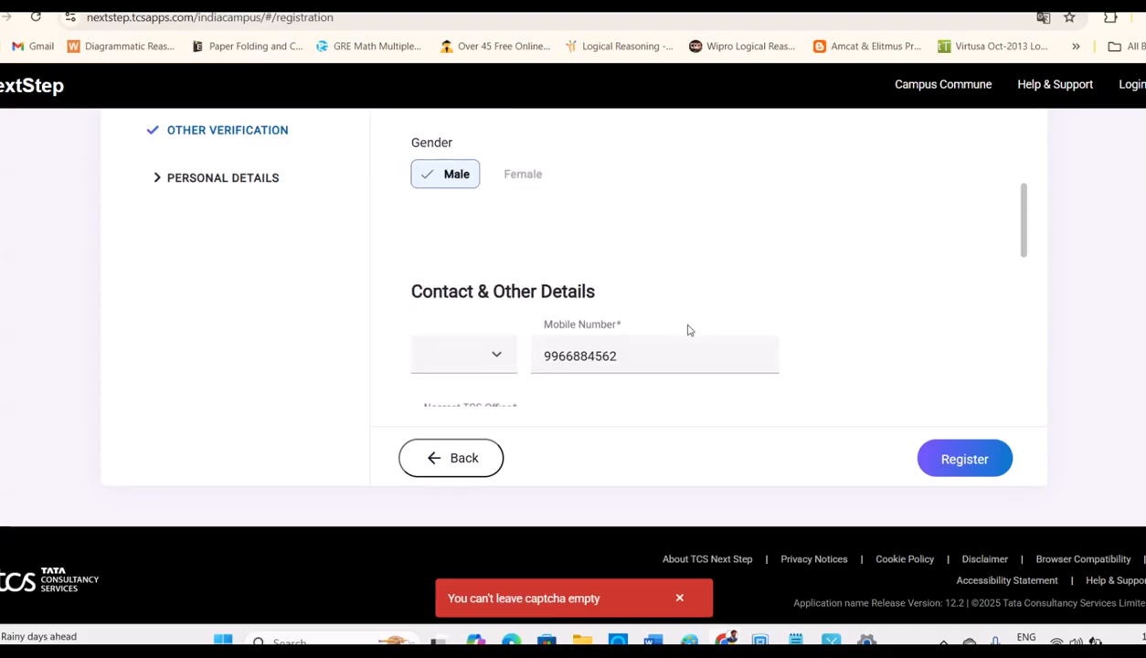
scroll("down", 3)
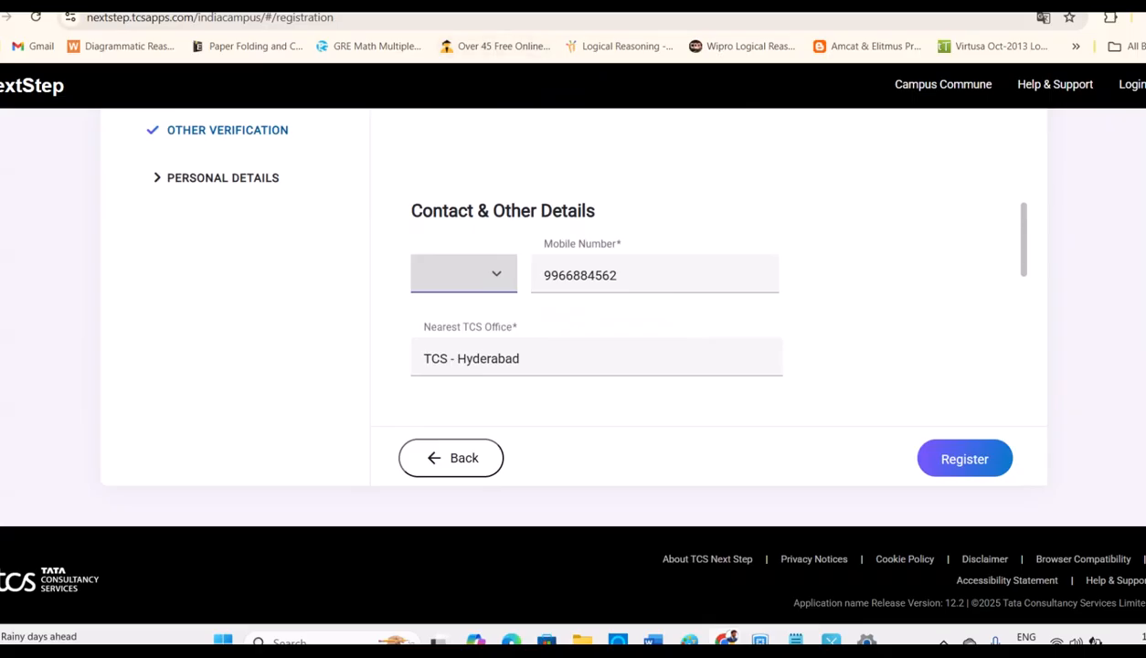
left_click(965, 458)
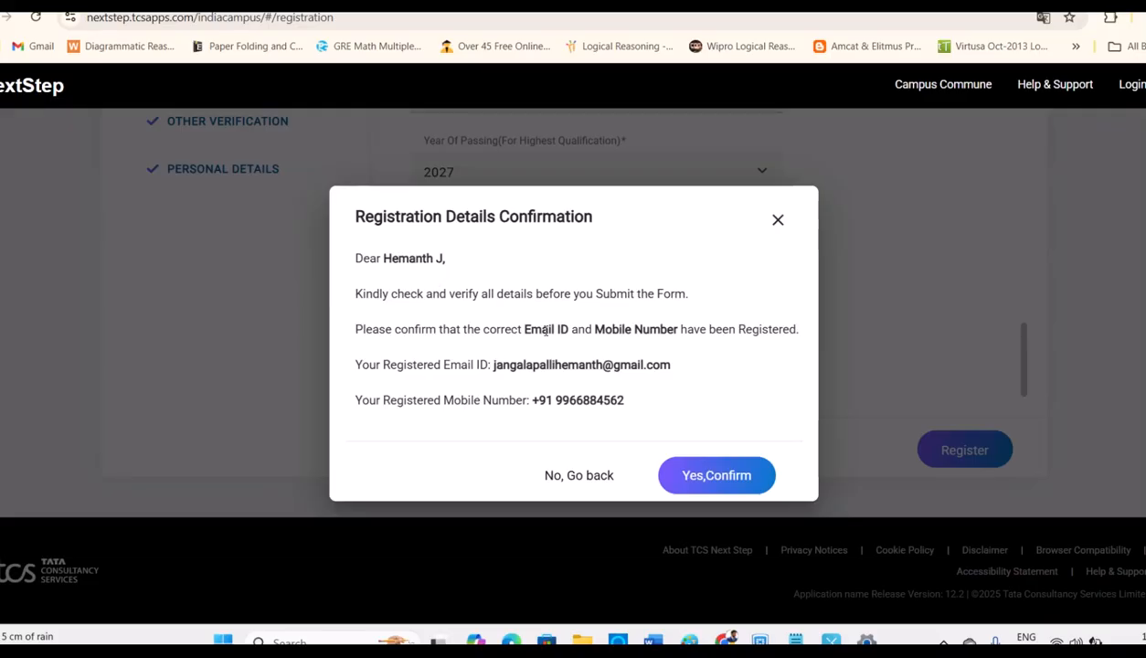
mouse_move(600, 383)
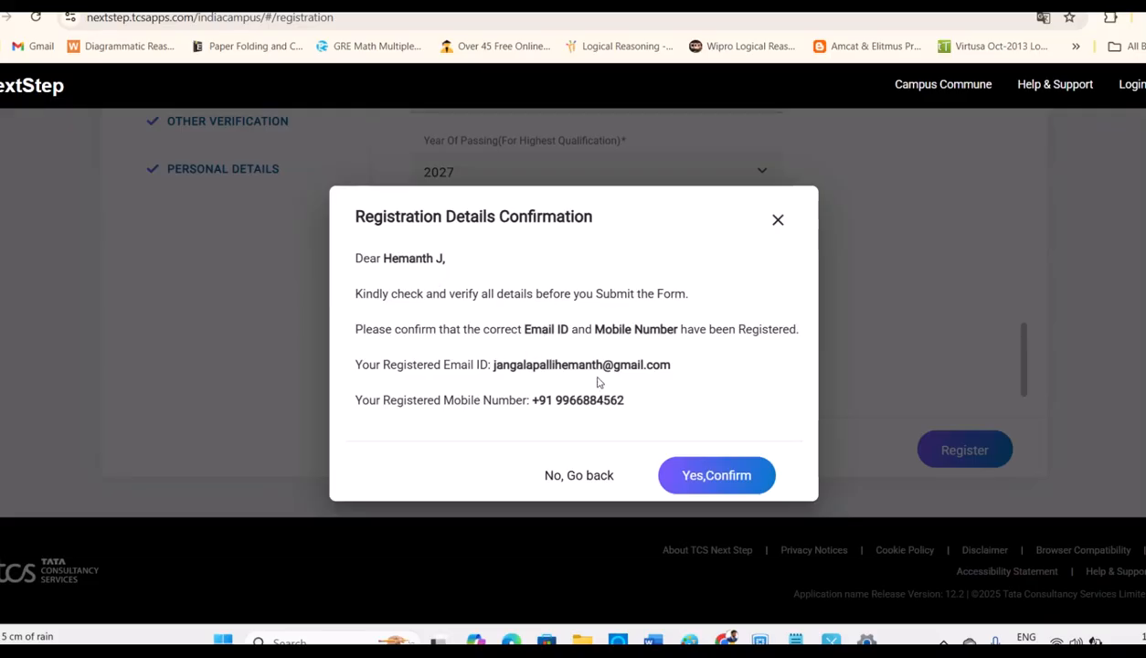
mouse_move(716, 475)
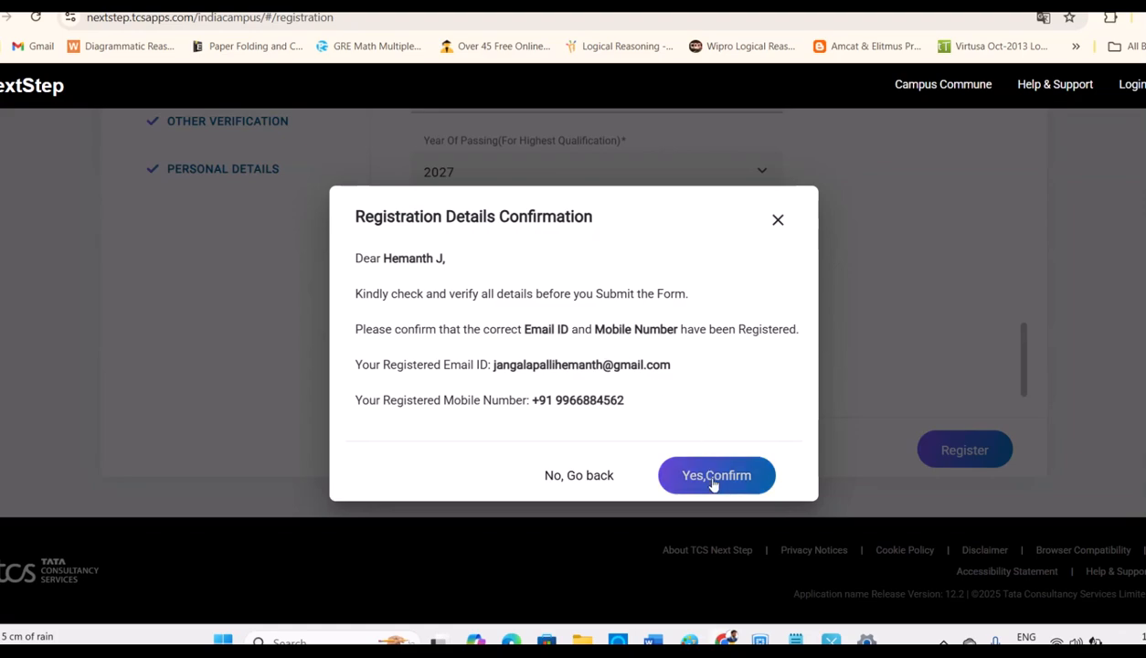
left_click(717, 476)
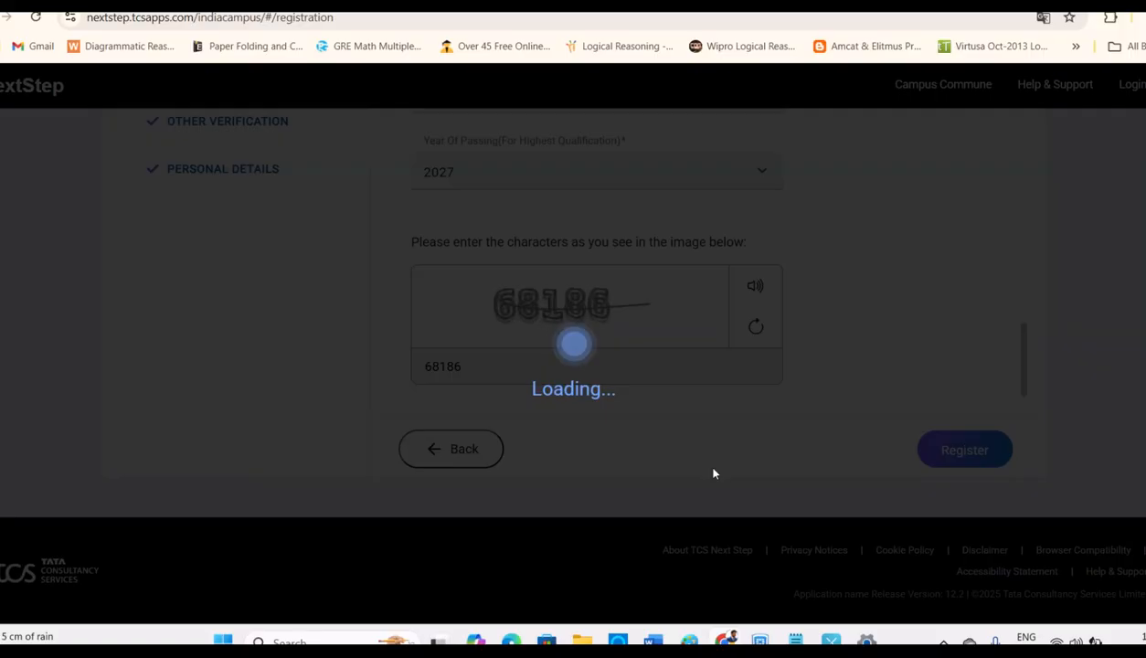
Resubmit the registration after the error and confirm the details again.
left_click(964, 449)
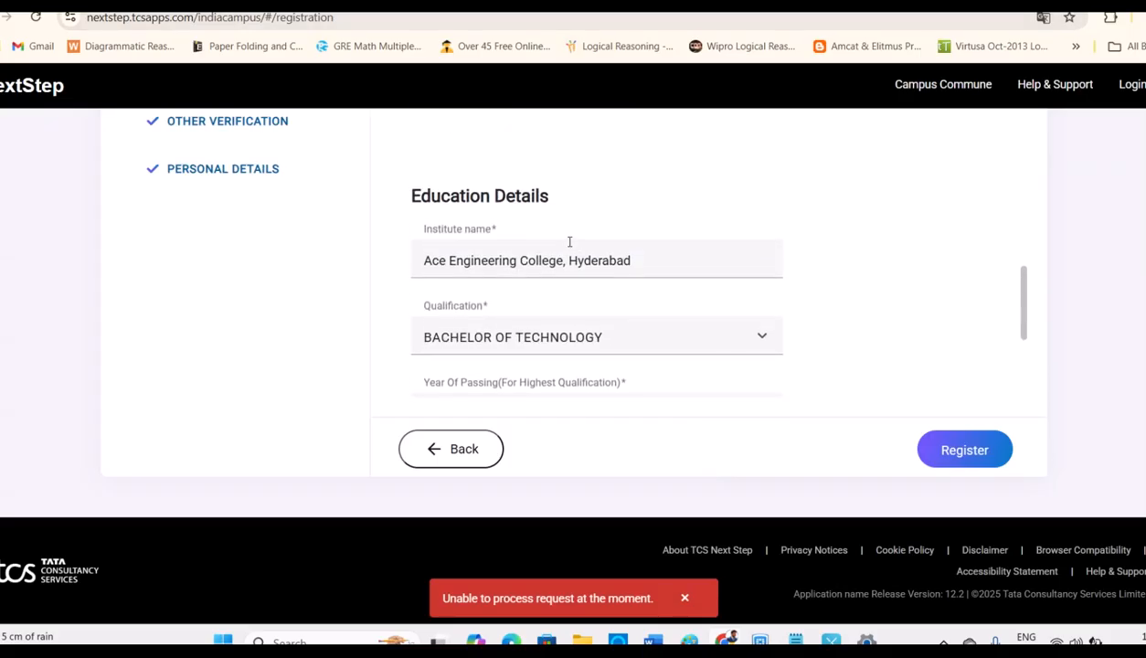
scroll("down", 3)
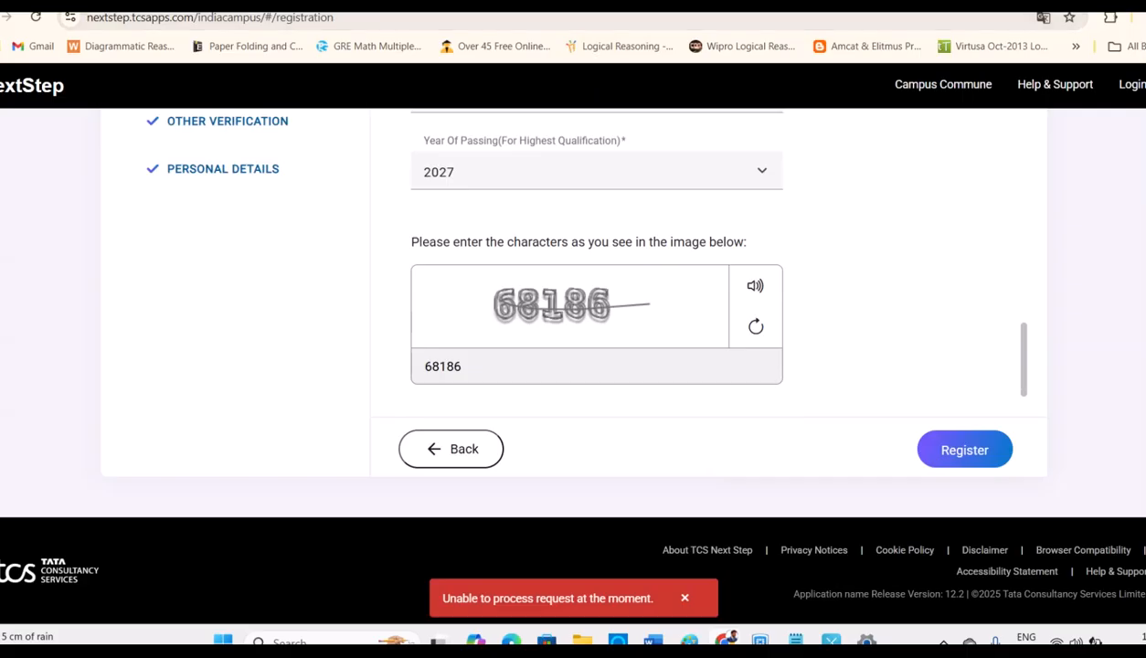
left_click(964, 449)
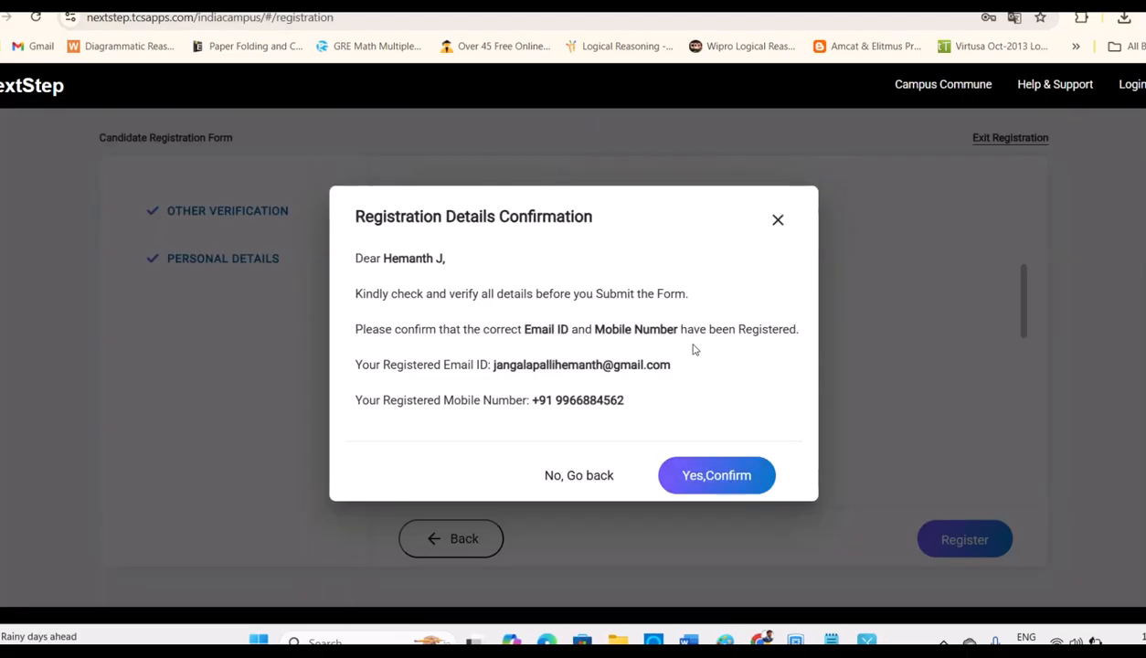
mouse_move(706, 483)
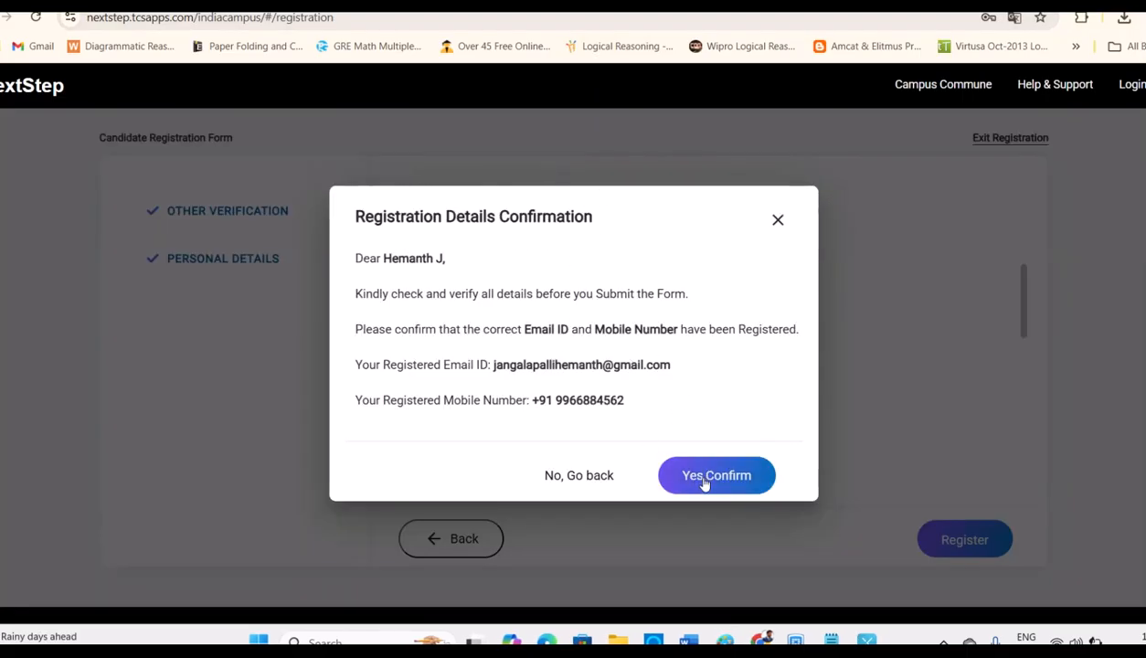
mouse_move(711, 485)
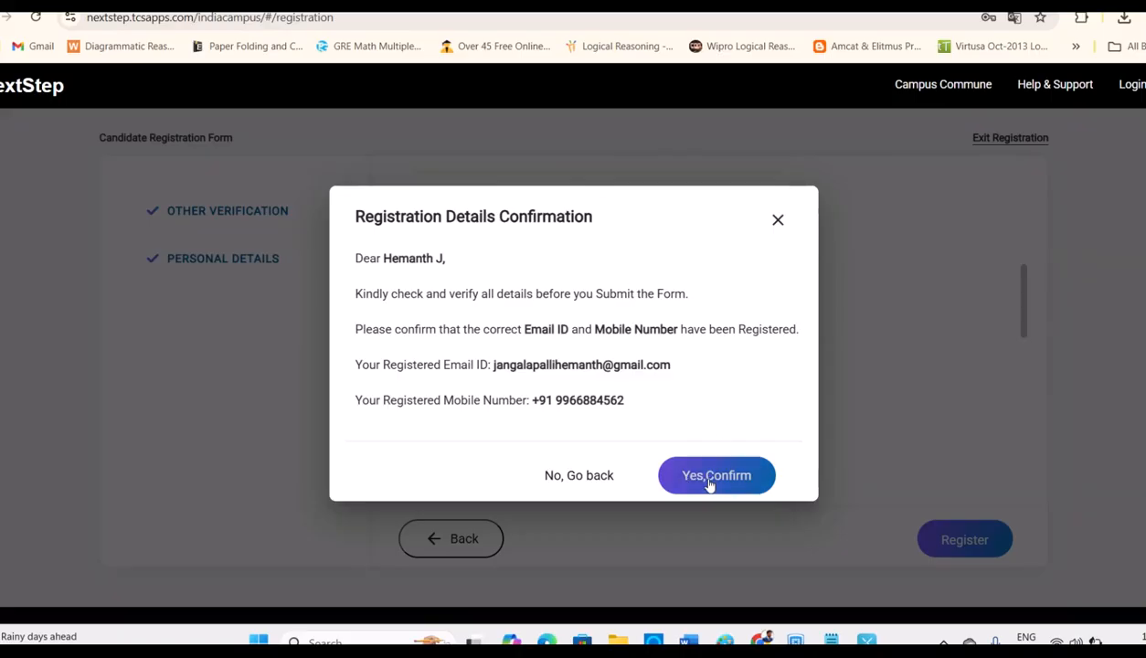
left_click(716, 476)
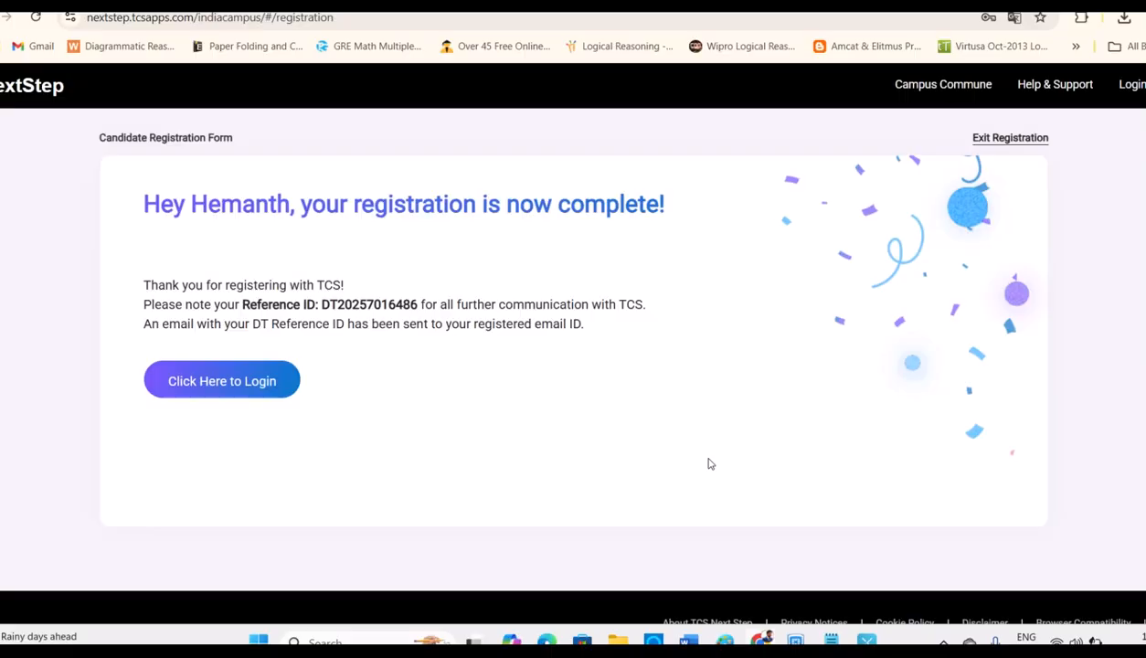
double_click(279, 304)
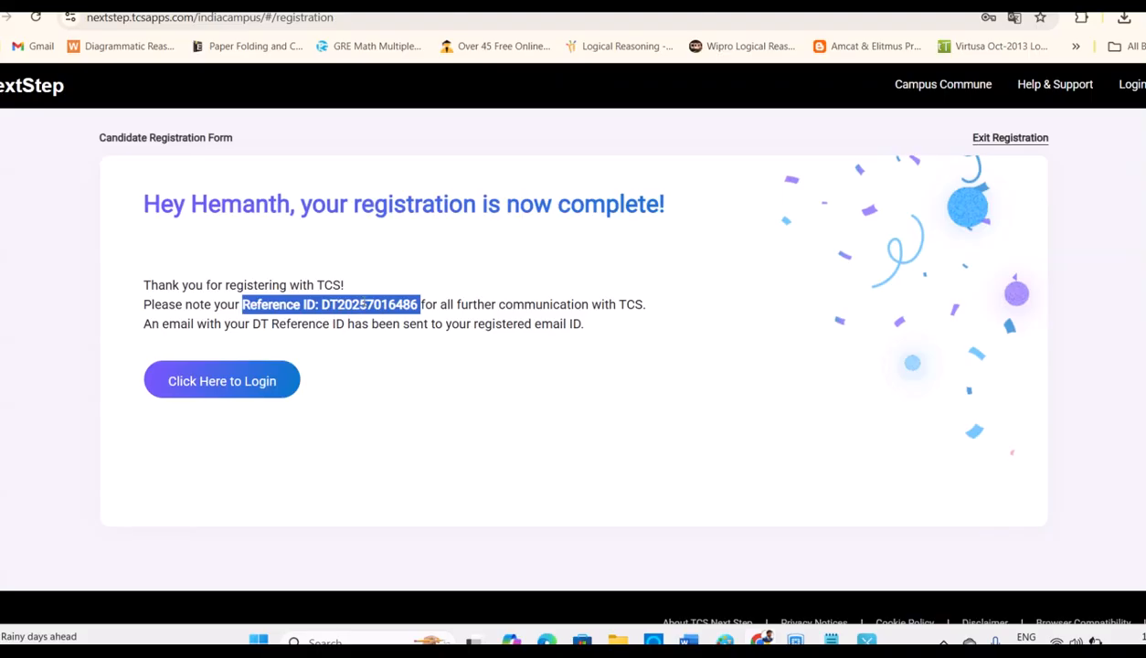
left_click(227, 285)
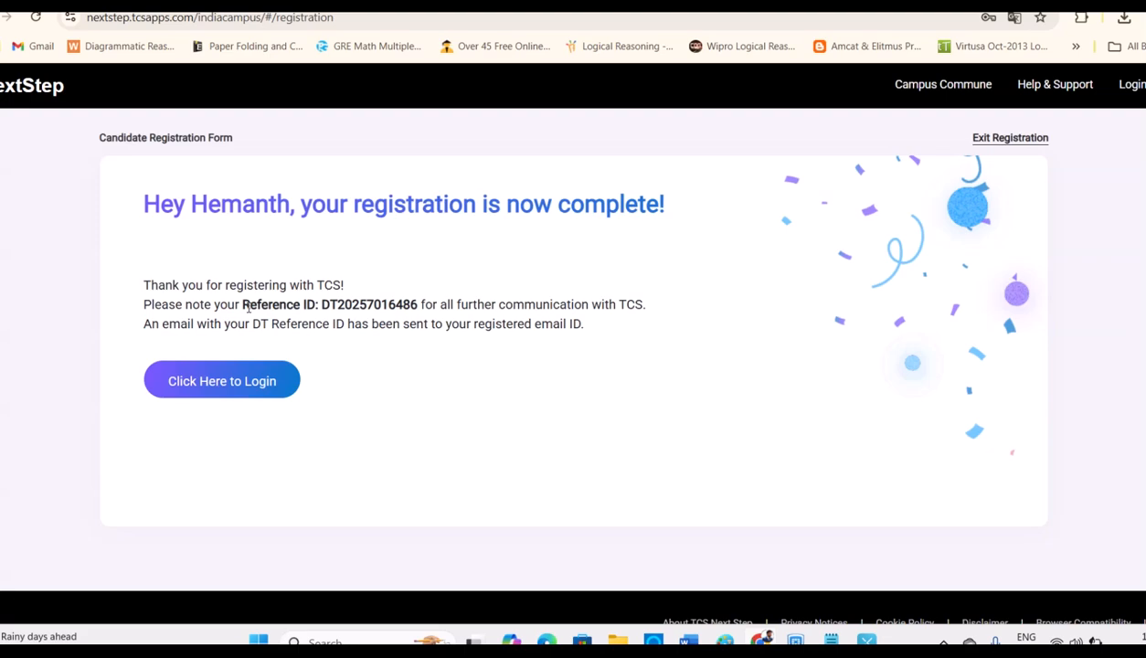
double_click(257, 304)
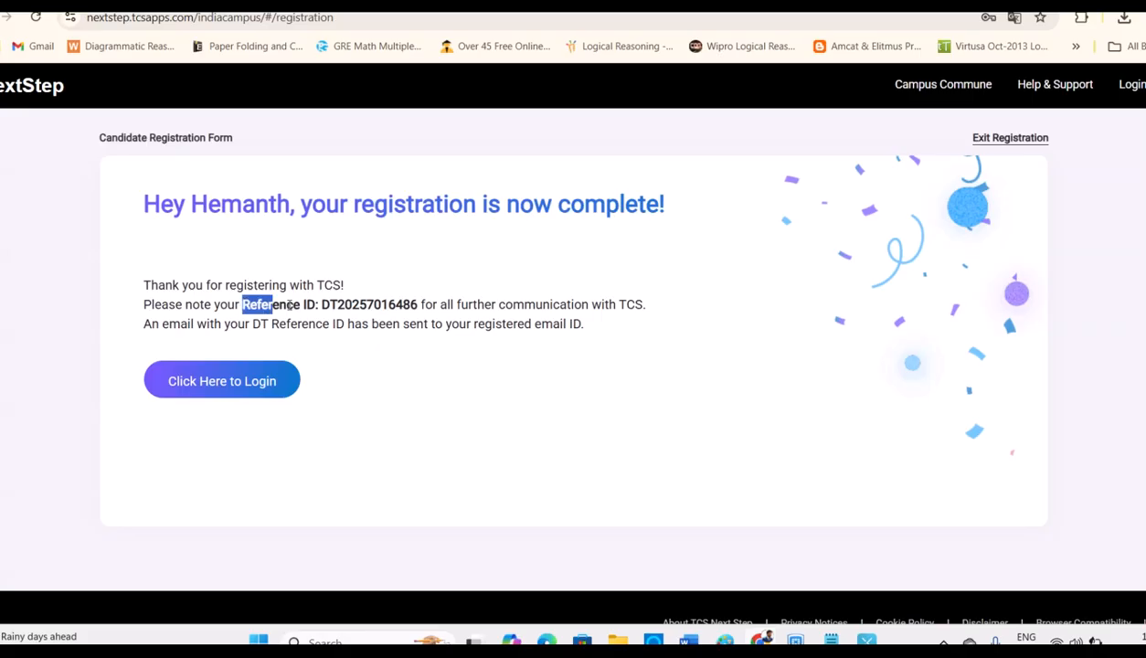
left_click_drag(242, 304, 418, 305)
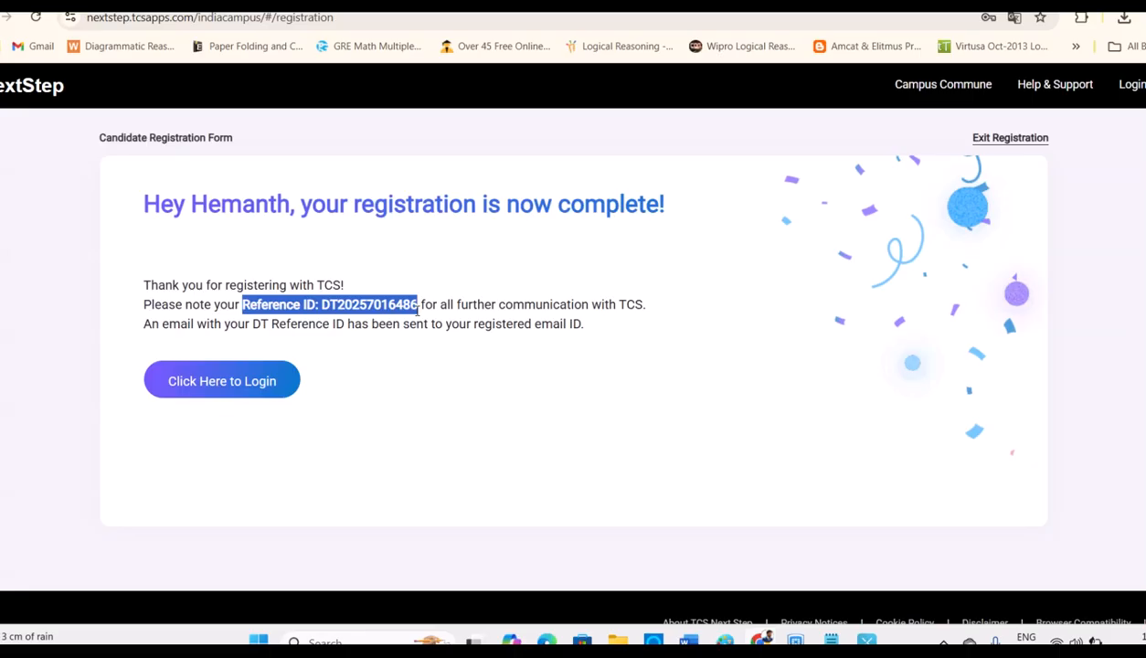
mouse_move(428, 80)
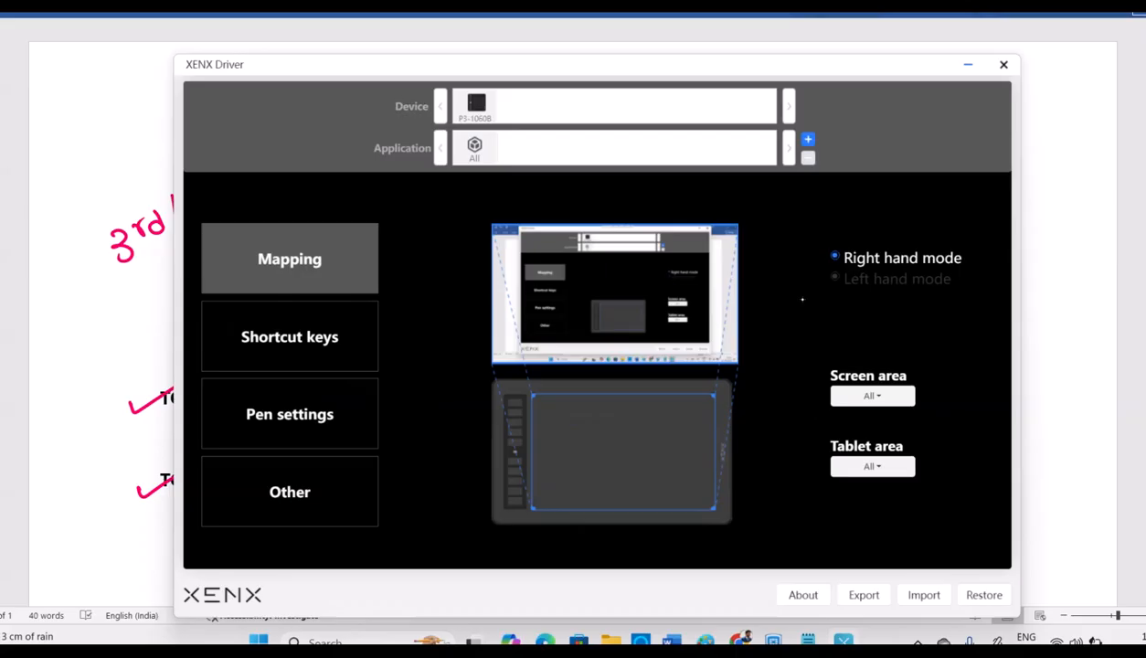
Close the XENX Driver window to reveal the CodeVita registration notes in Word.
left_click(1002, 66)
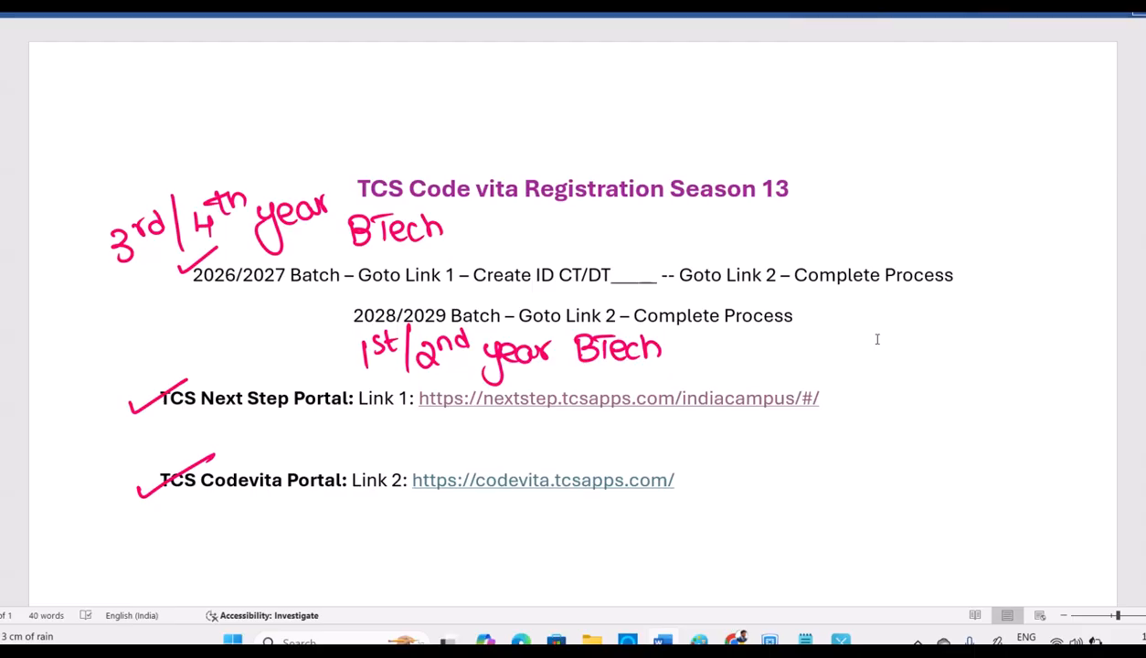
mouse_move(984, 407)
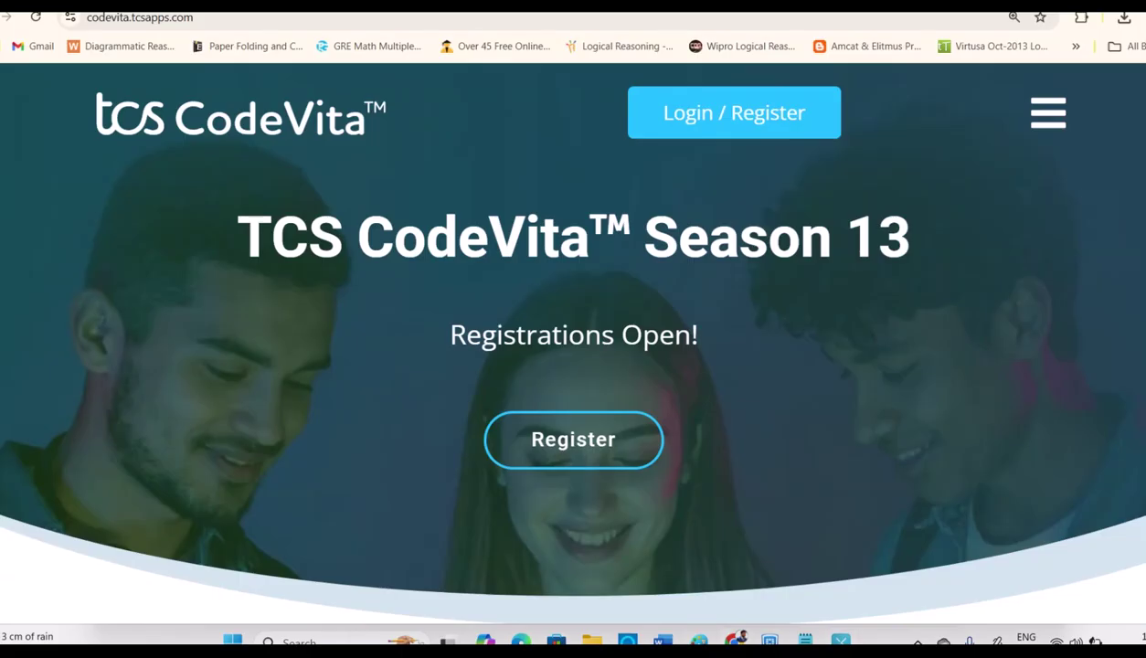
mouse_move(571, 448)
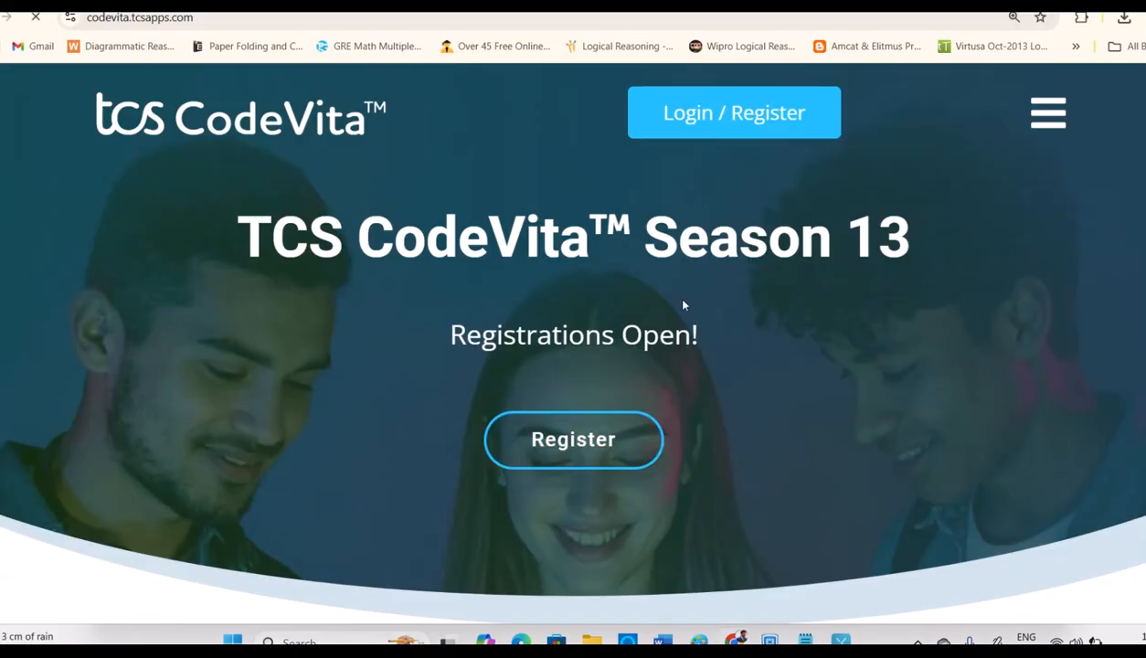
Open the Login / Register sign-in page, then the 'New user? Register' form.
left_click(734, 112)
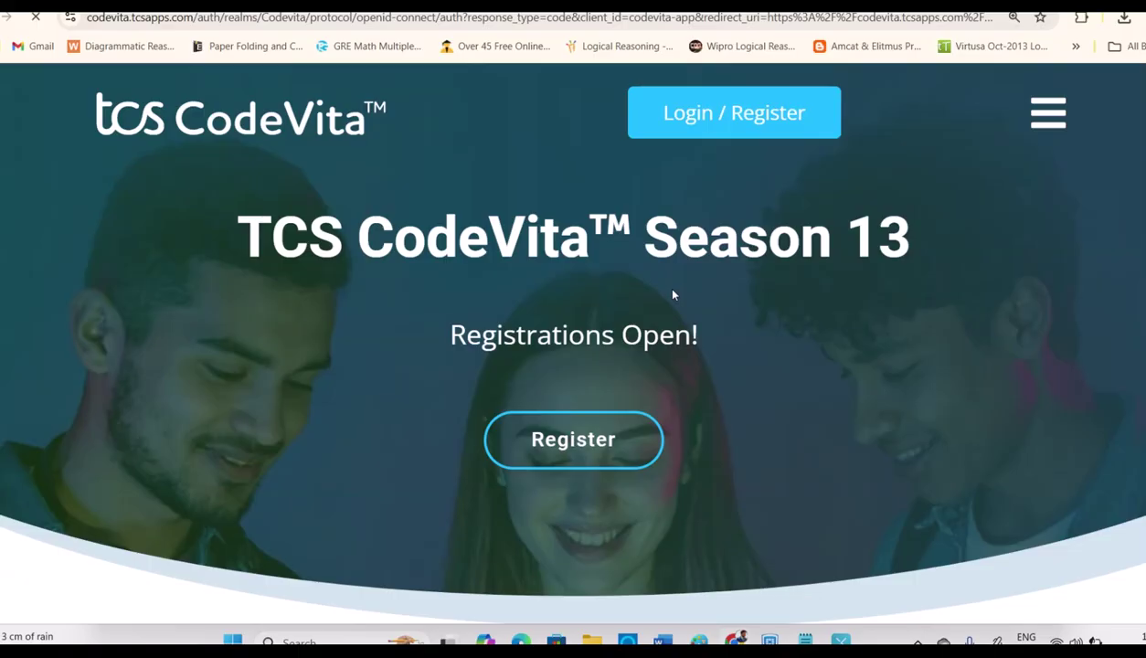
mouse_move(680, 166)
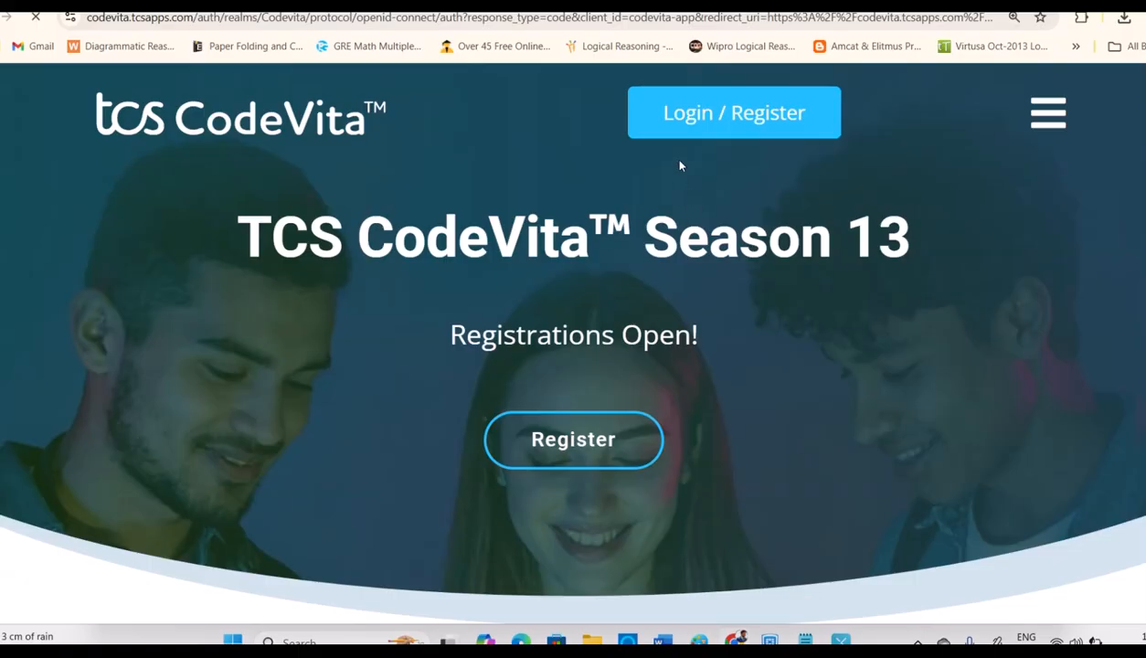
left_click(734, 113)
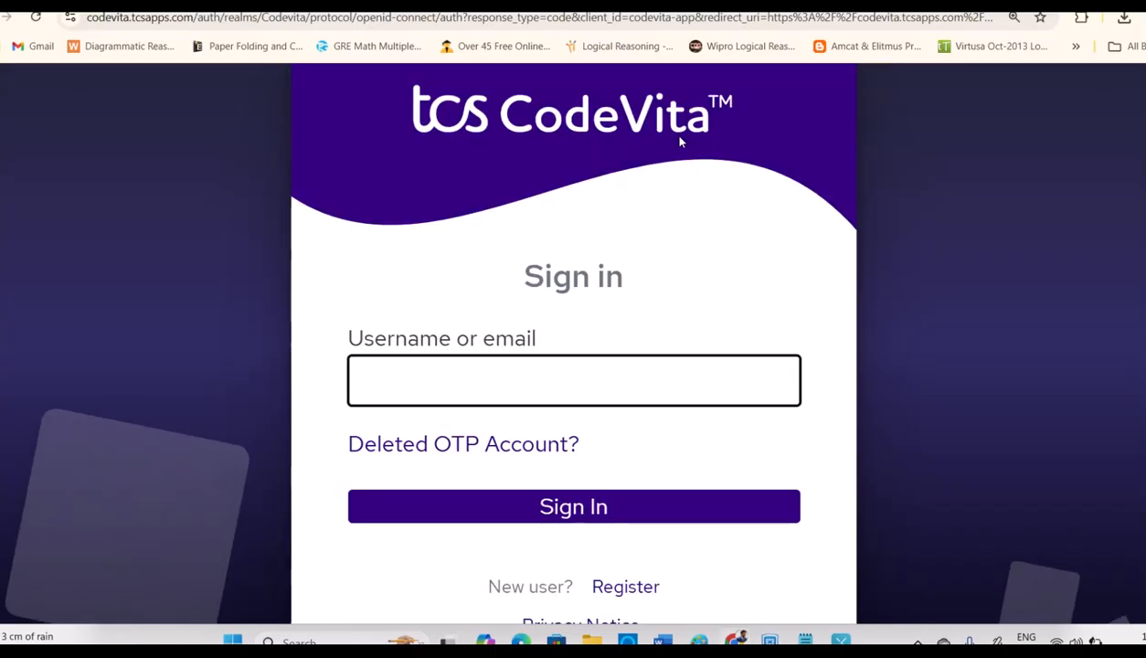
mouse_move(626, 587)
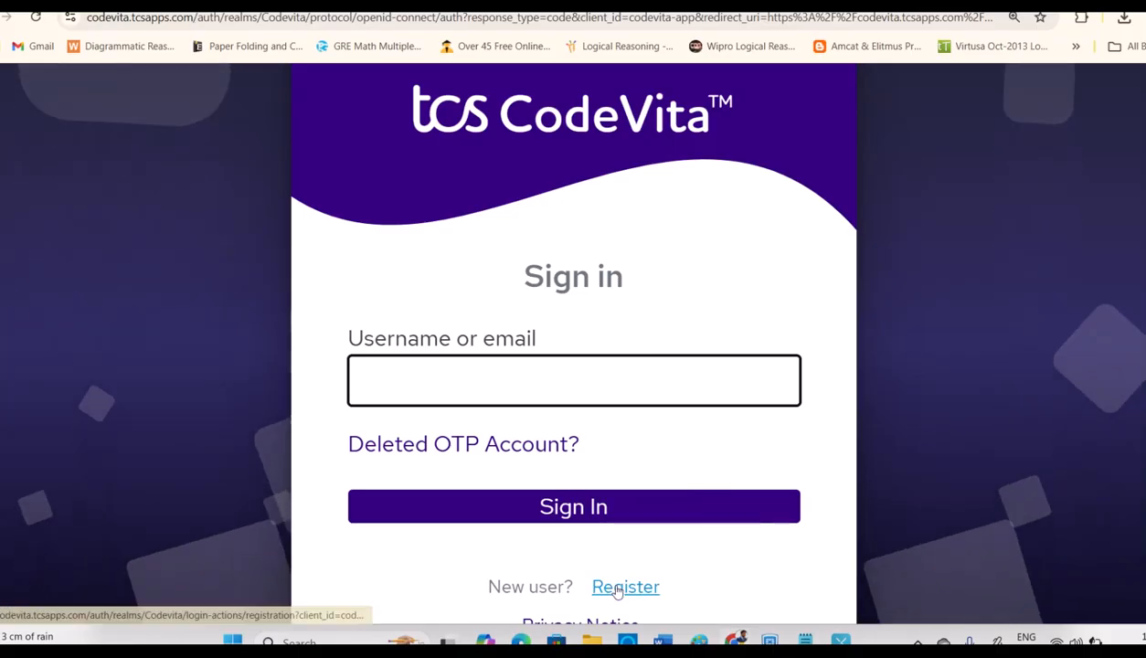
left_click(626, 587)
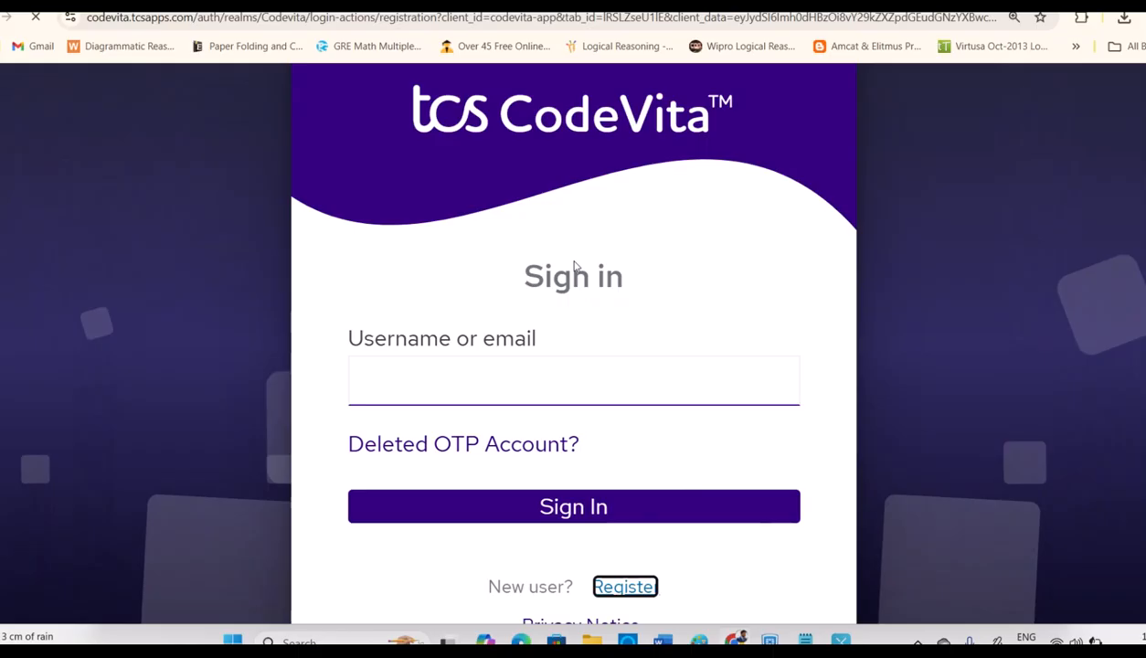
left_click(626, 586)
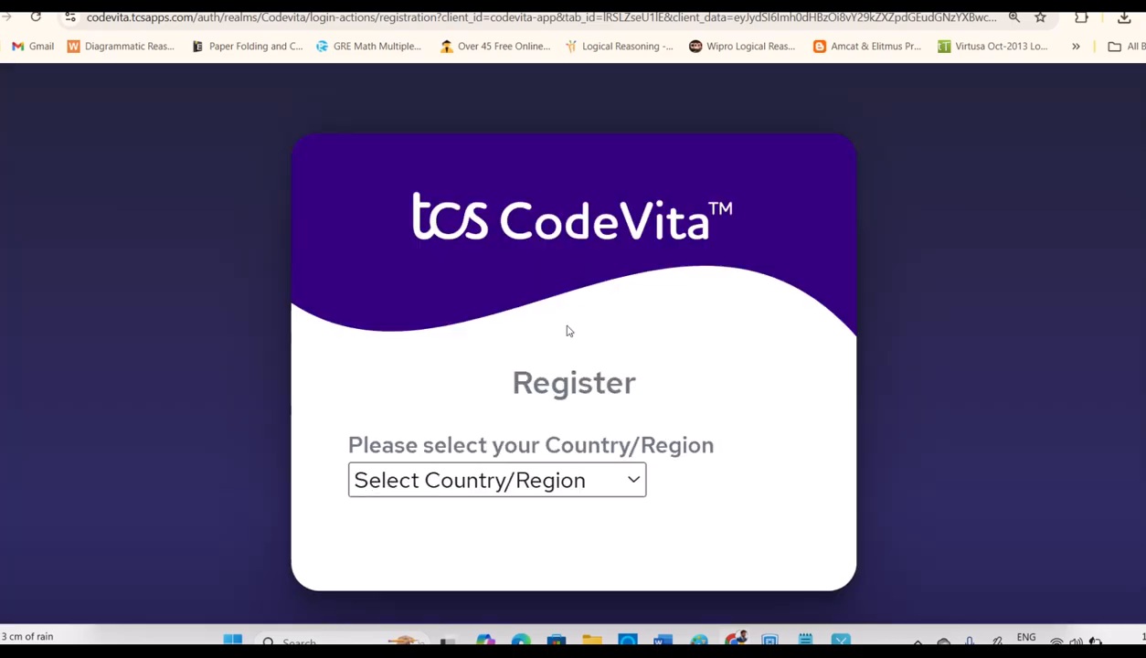
Choose India as country, autofill name and email, and enter a username.
left_click(497, 480)
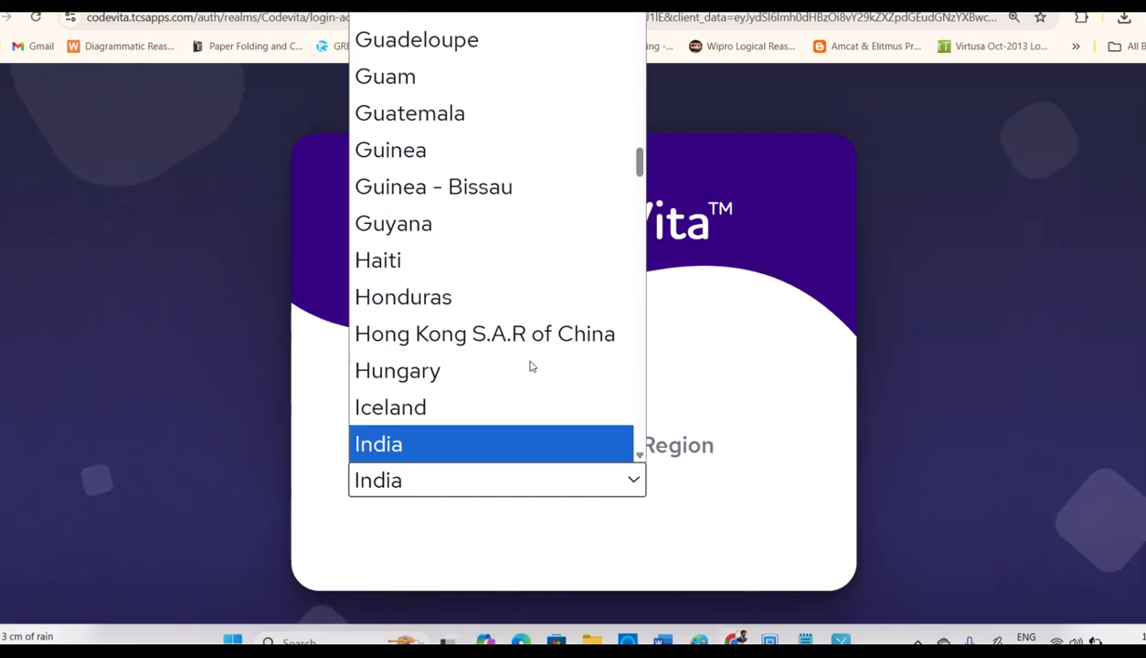
left_click(379, 444)
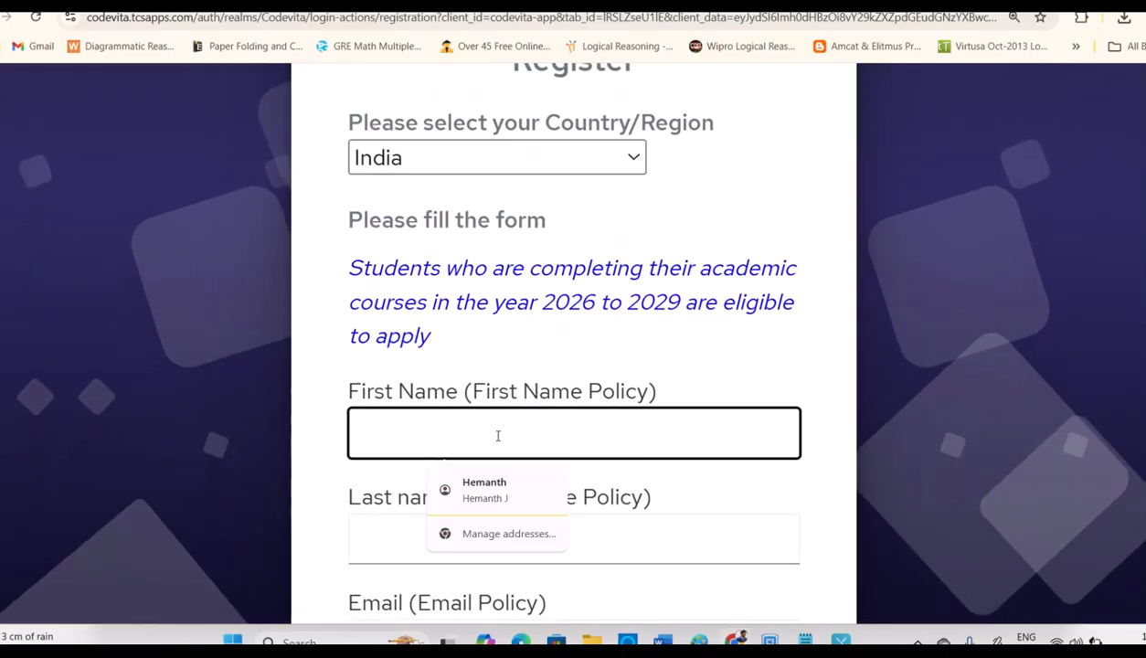
left_click(483, 489)
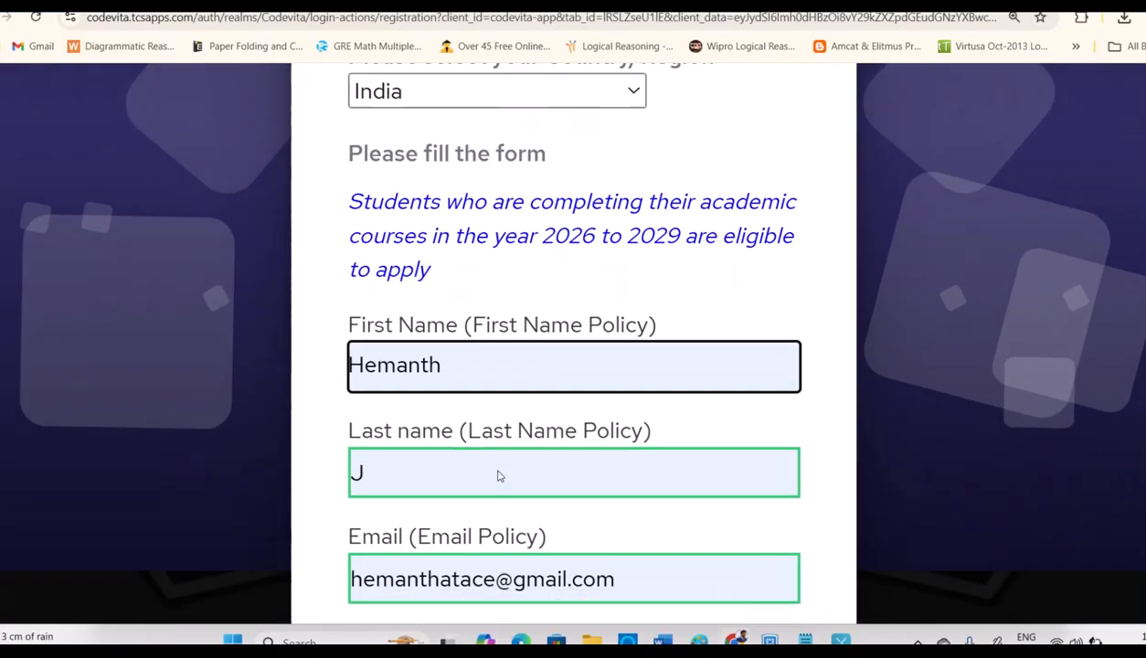
scroll("down", 3)
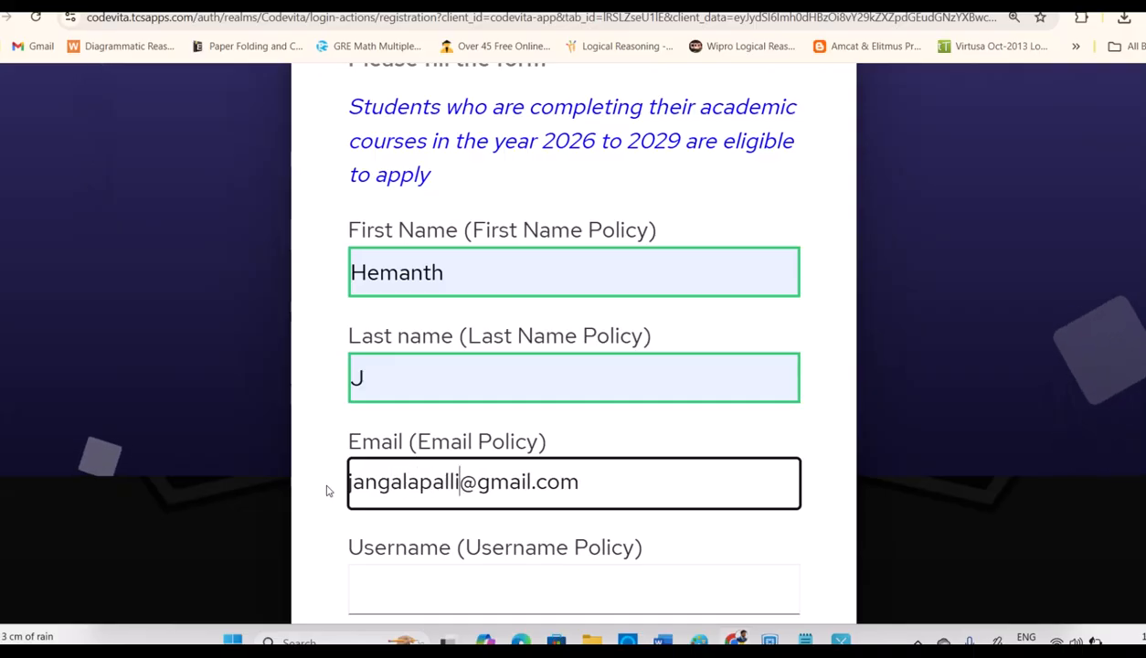
type("hemanth")
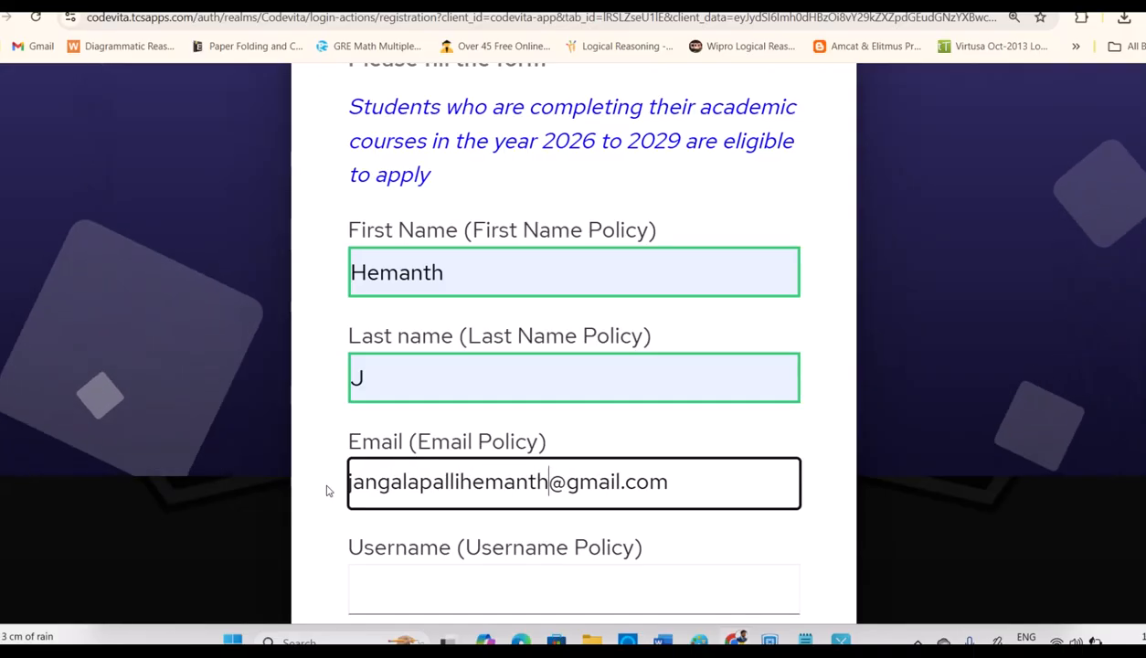
scroll("down", 3)
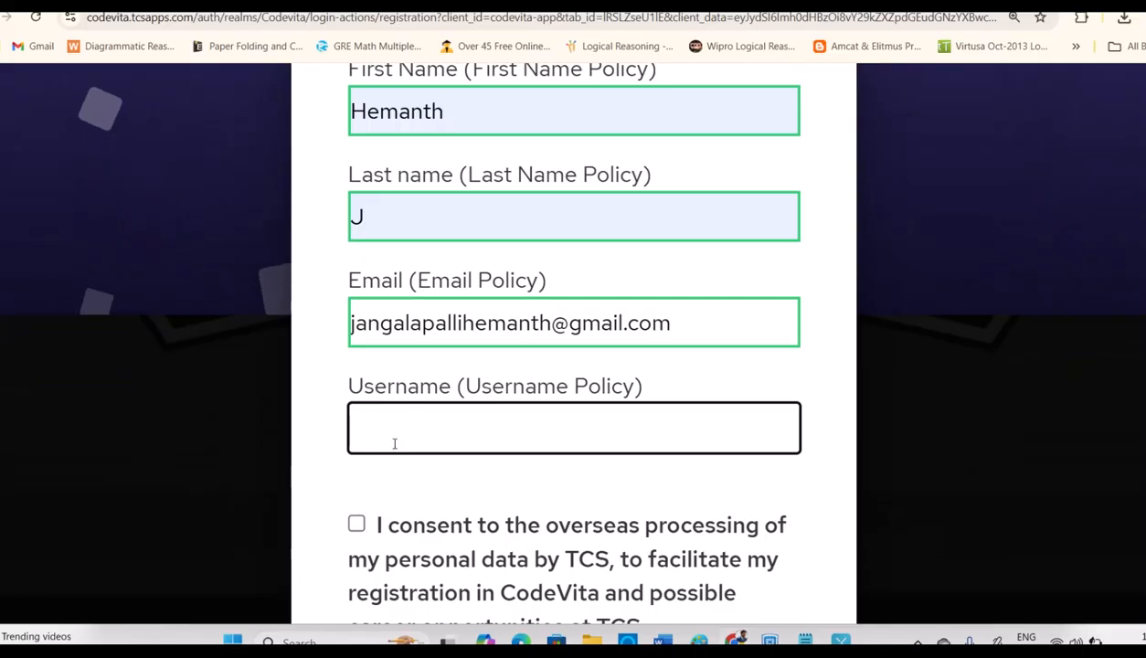
type("J")
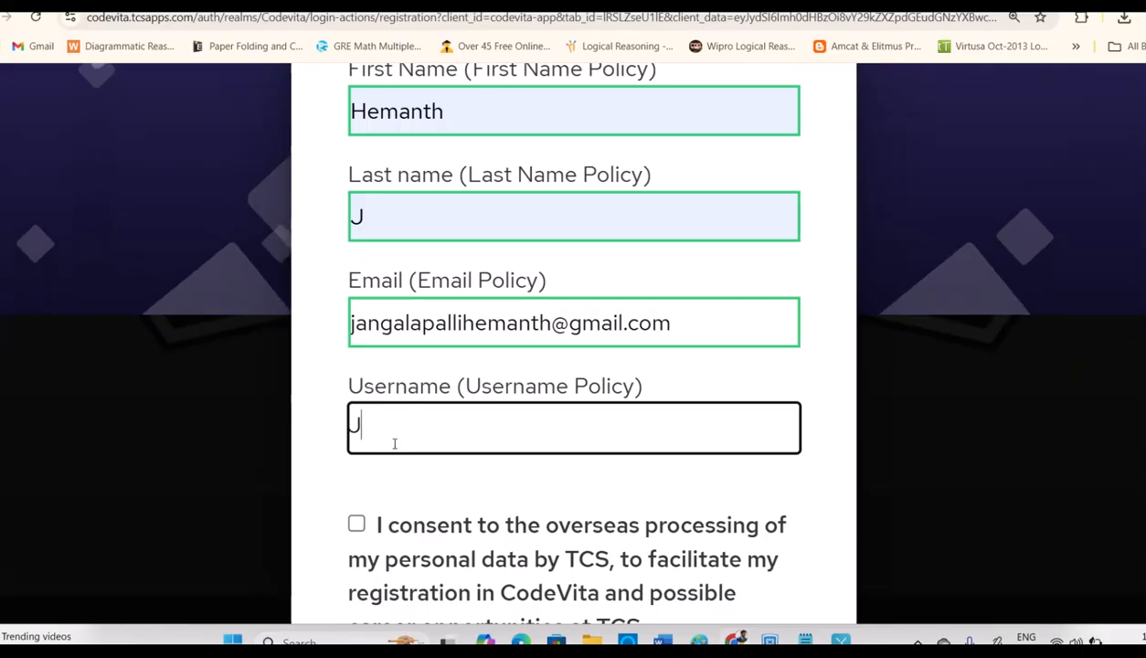
type("hemanth_")
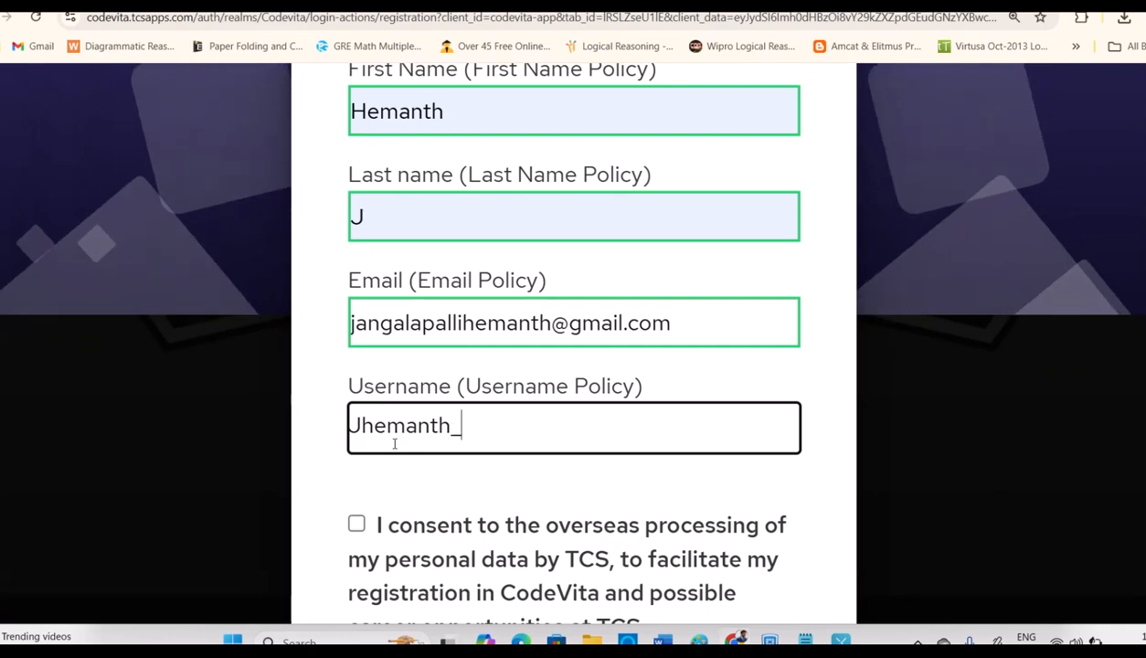
type("12")
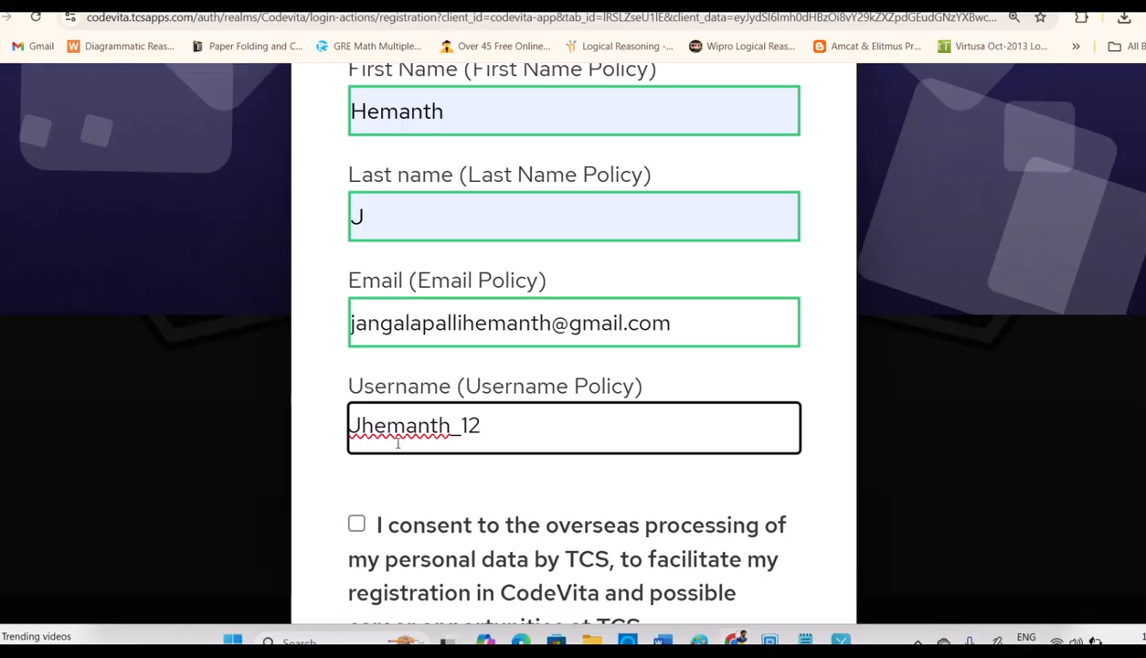
key("Backspace")
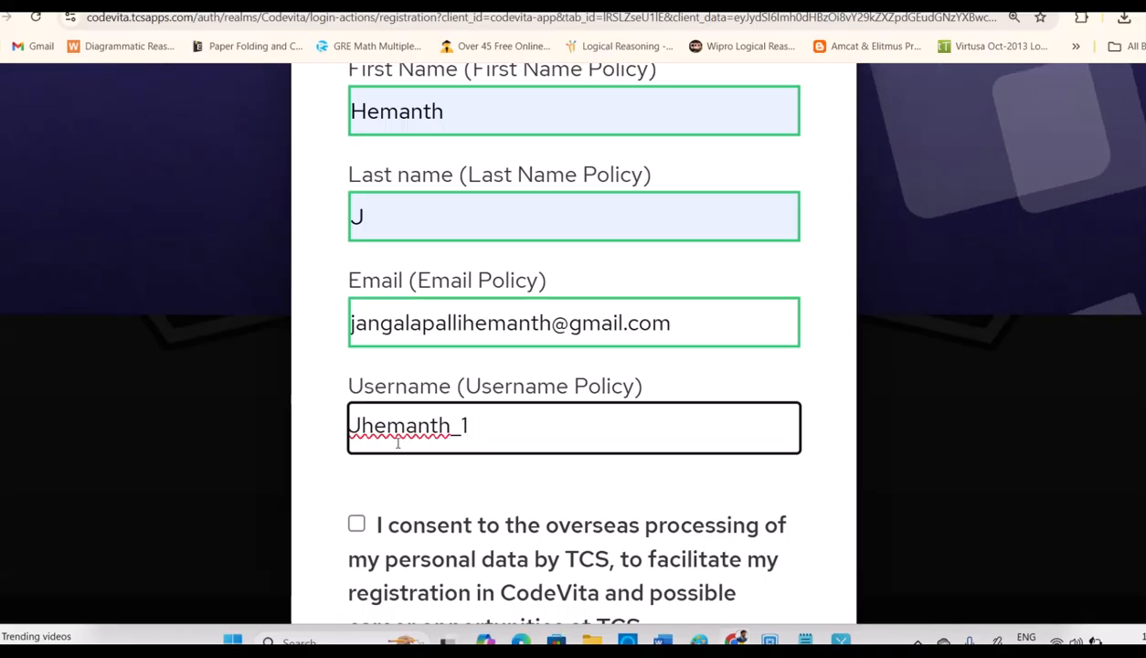
key("Backspace")
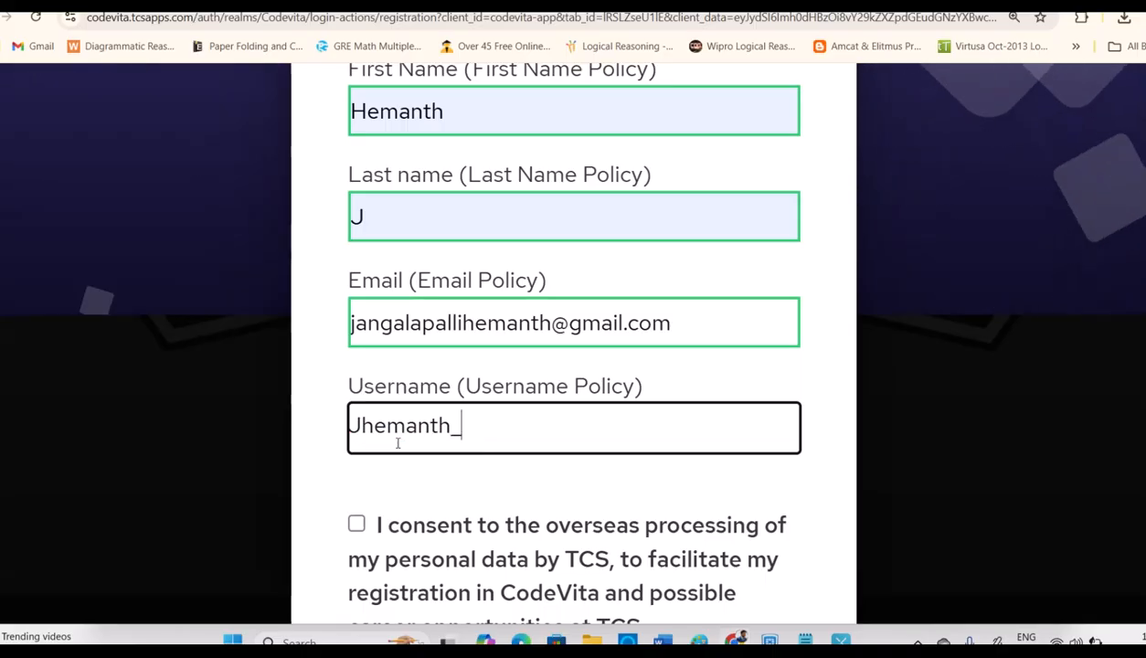
type("432")
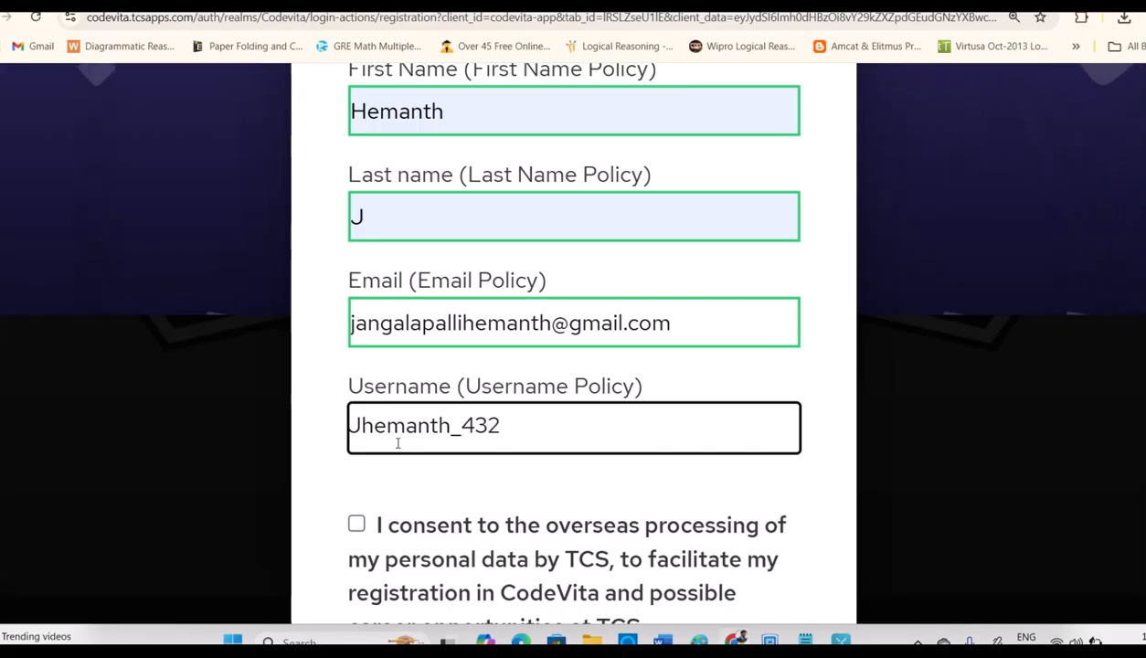
Give data-processing consent, accept the Terms and Conditions, and submit the registration.
left_click(356, 523)
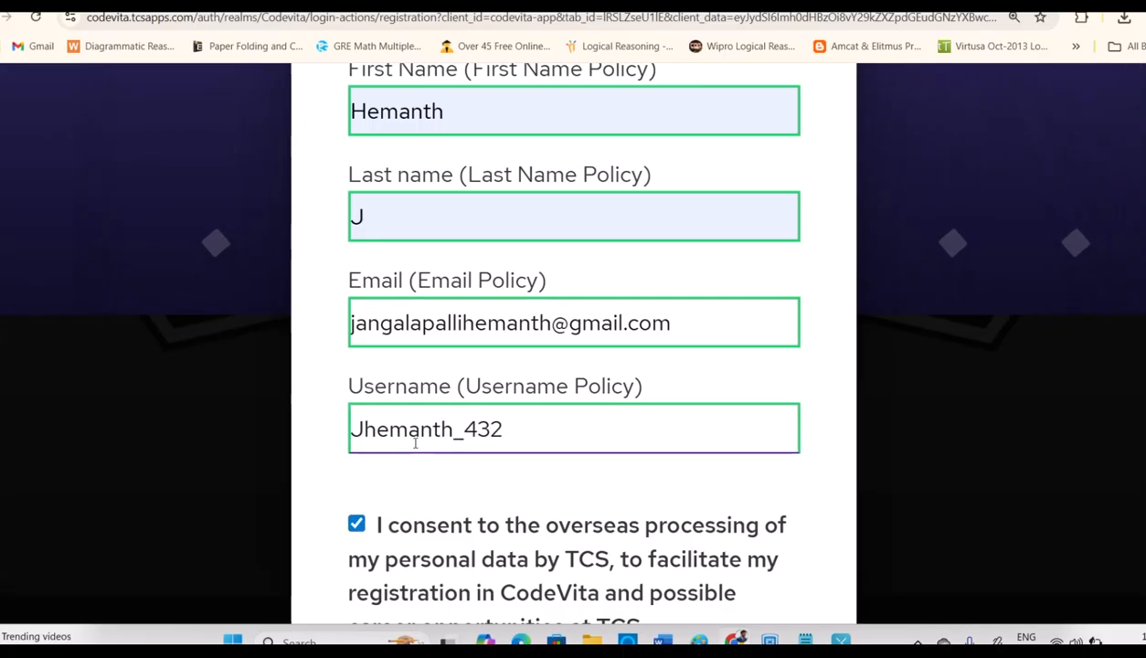
scroll("down", 3)
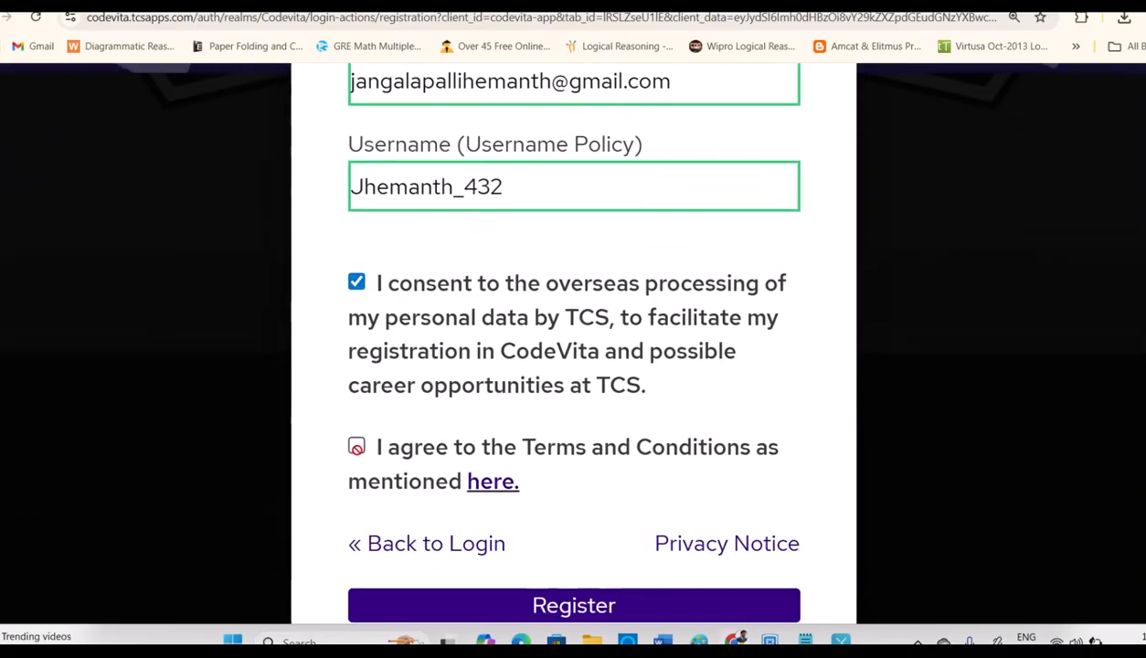
left_click(493, 482)
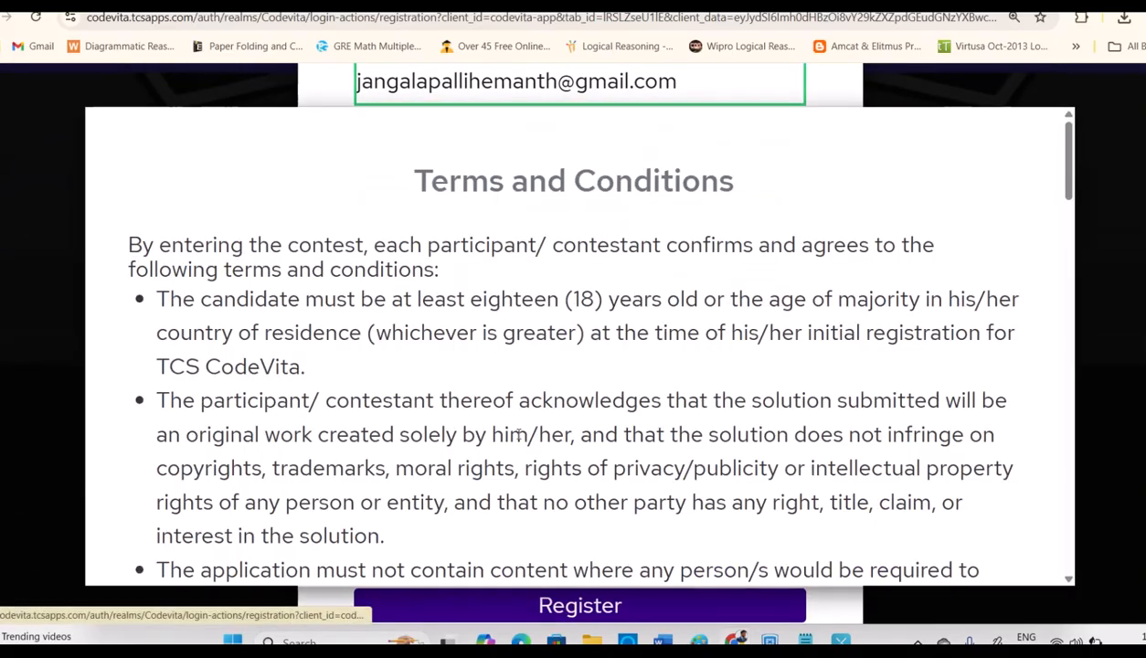
scroll("down", 3)
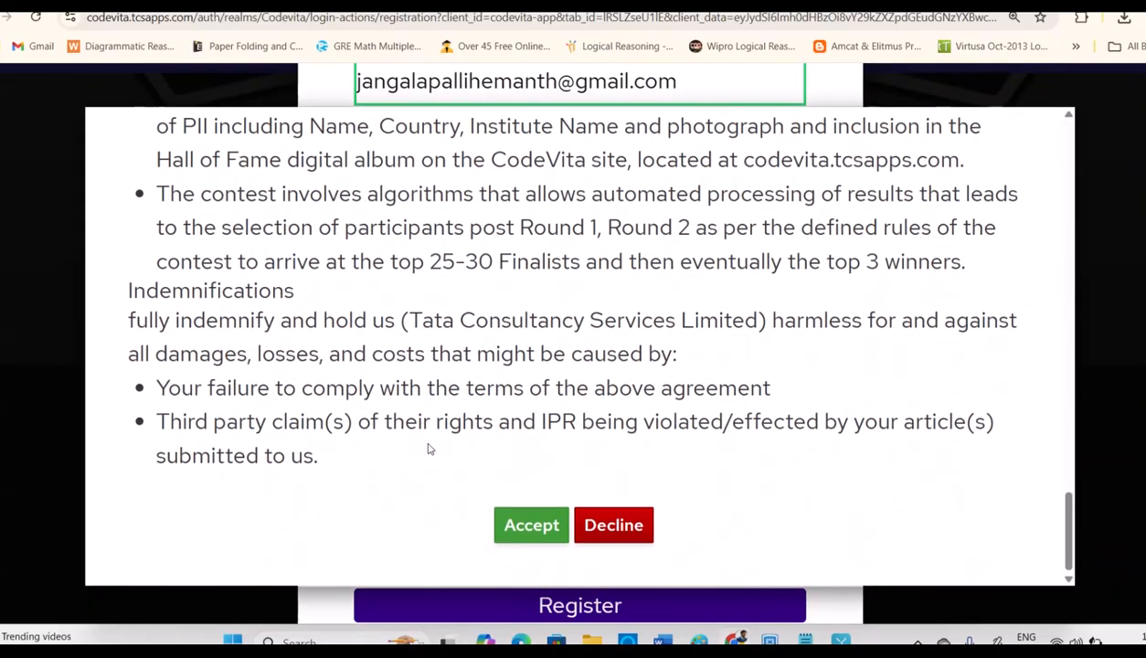
left_click(531, 525)
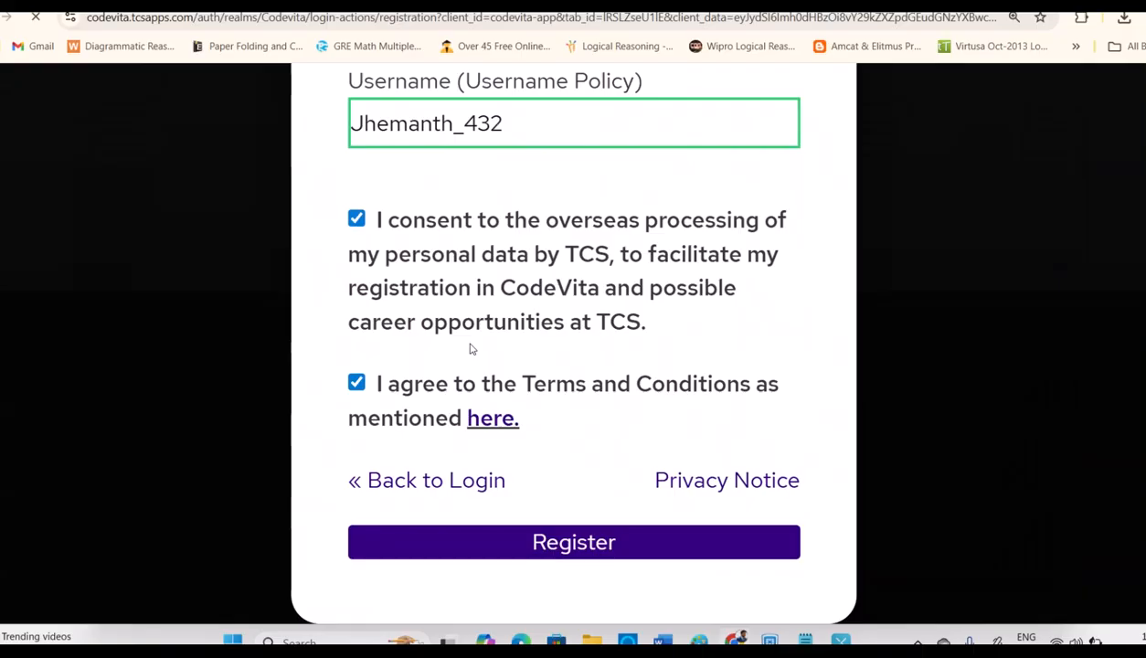
left_click(574, 542)
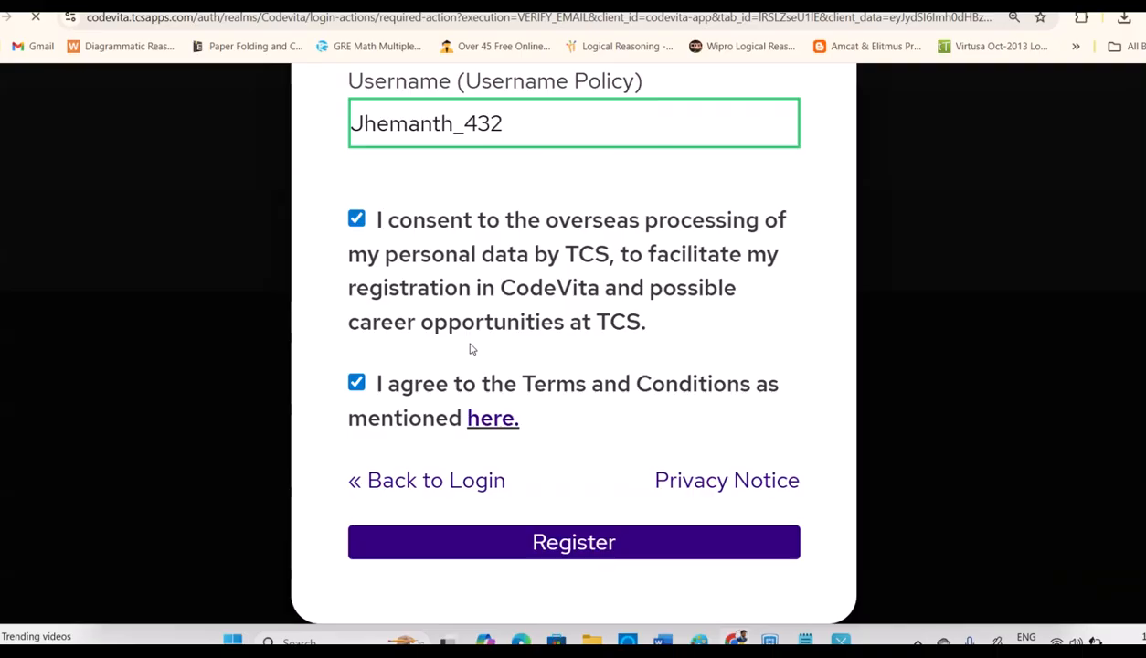
left_click(573, 542)
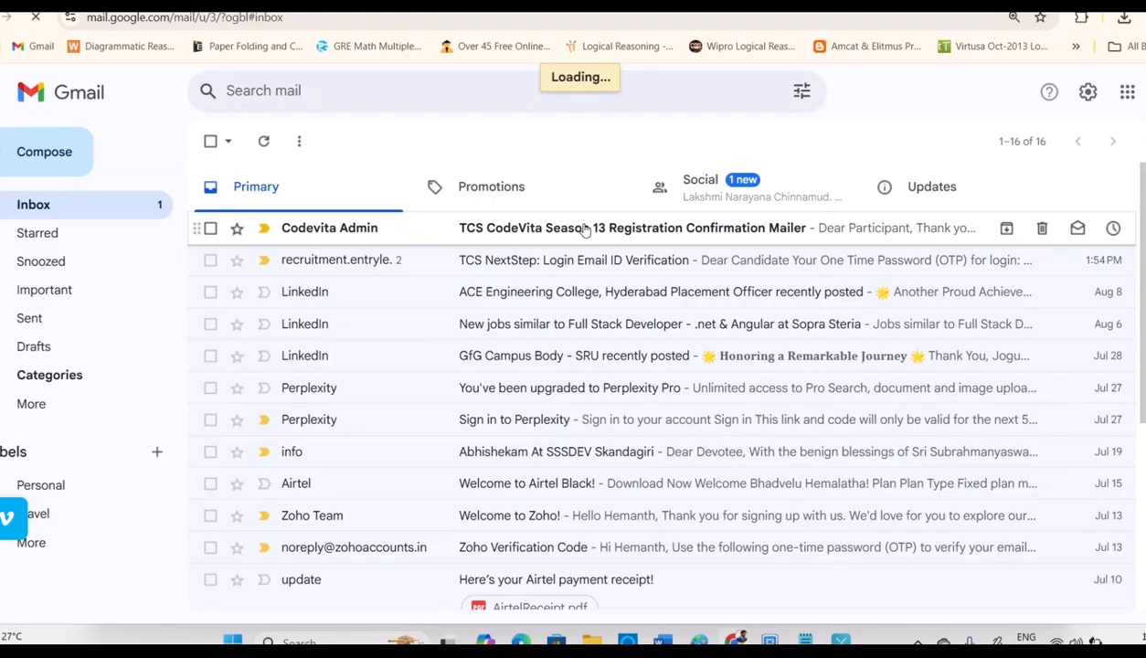
Open the CodeVita Registration Confirmation Mailer and follow its e-mail verification link.
left_click(633, 227)
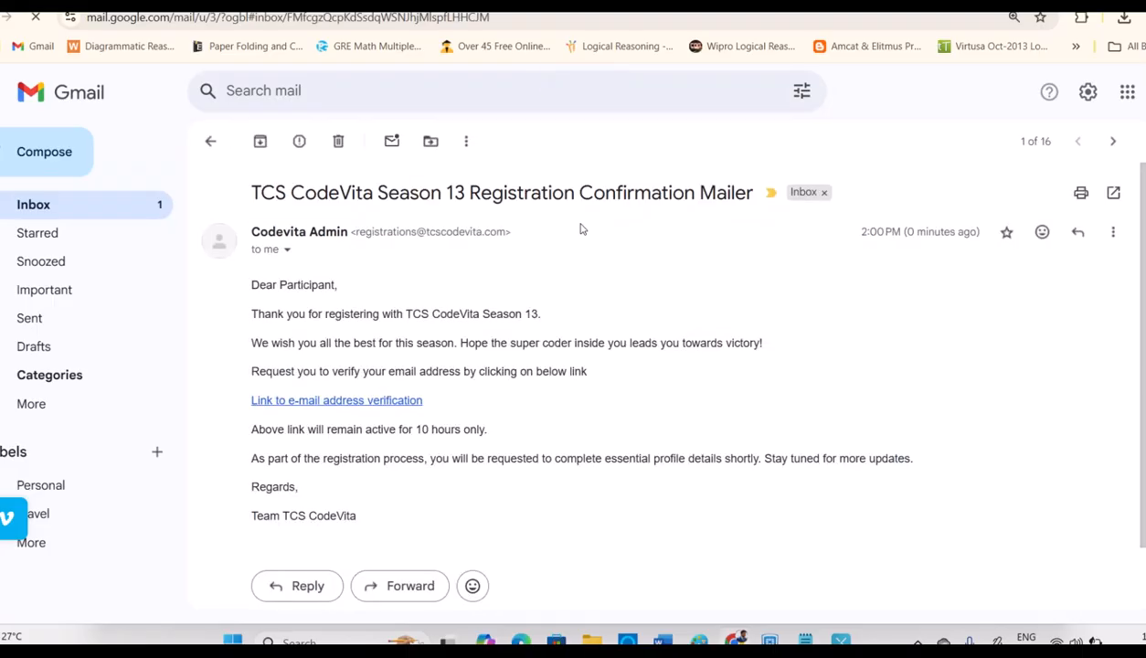
left_click(337, 400)
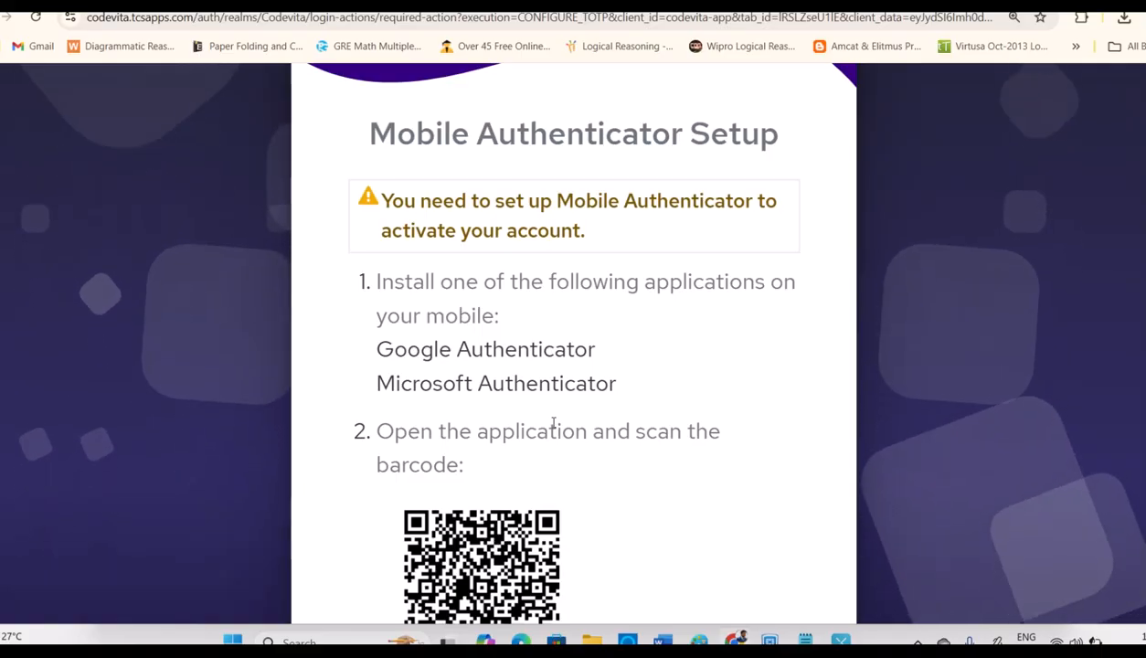
scroll("down", 3)
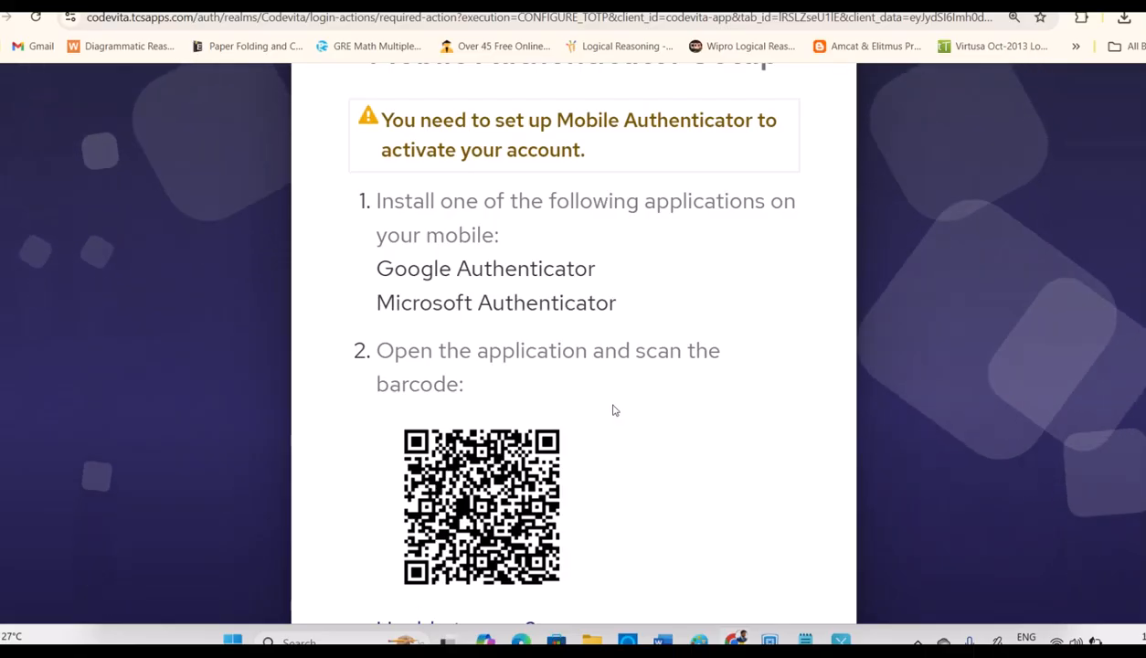
scroll("down", 3)
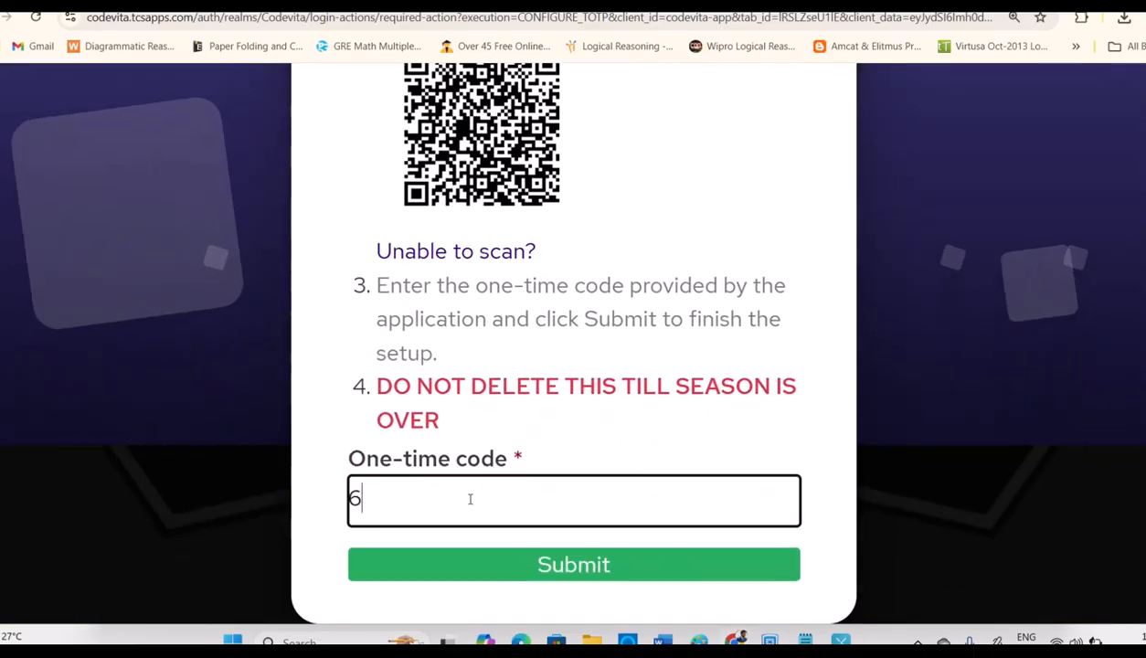
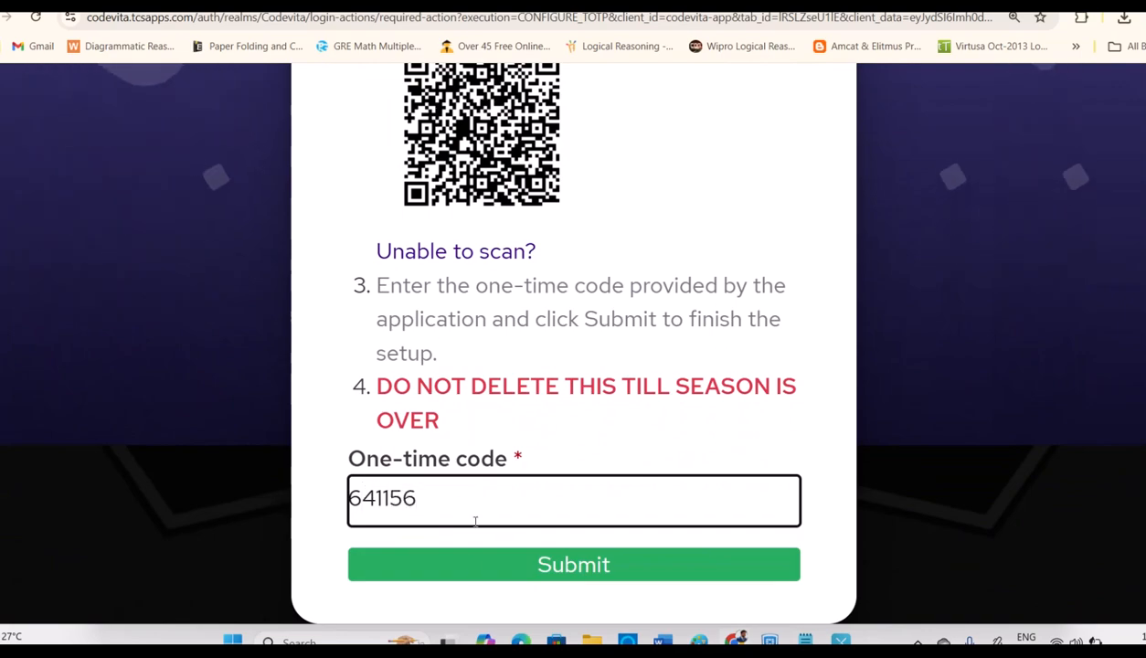
left_click(573, 565)
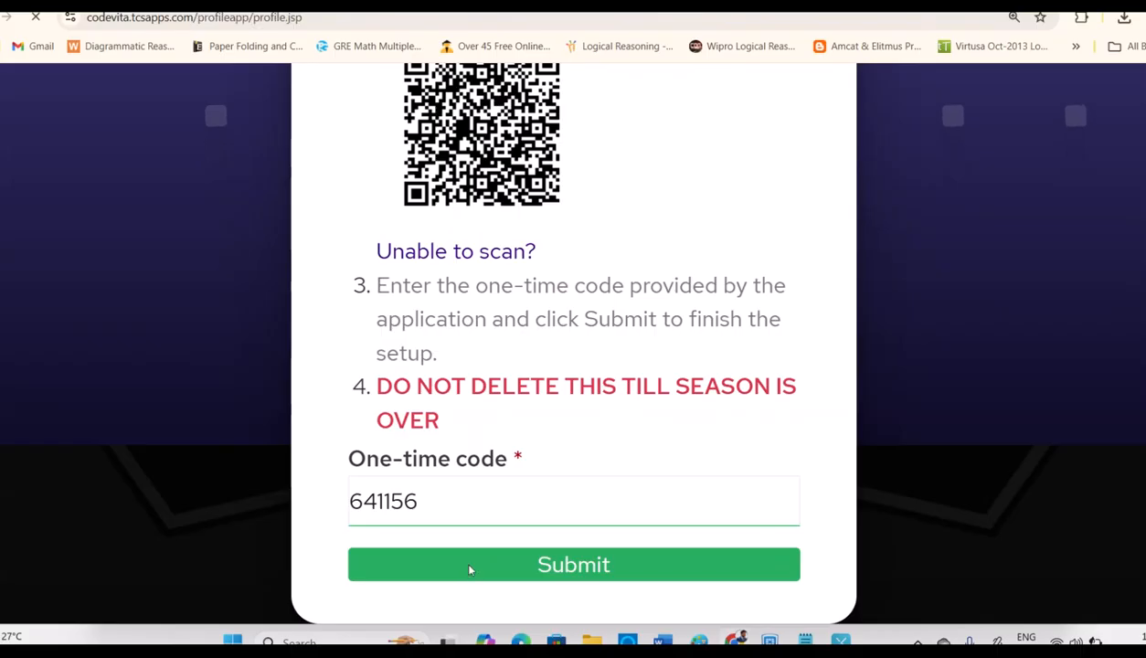
left_click(573, 565)
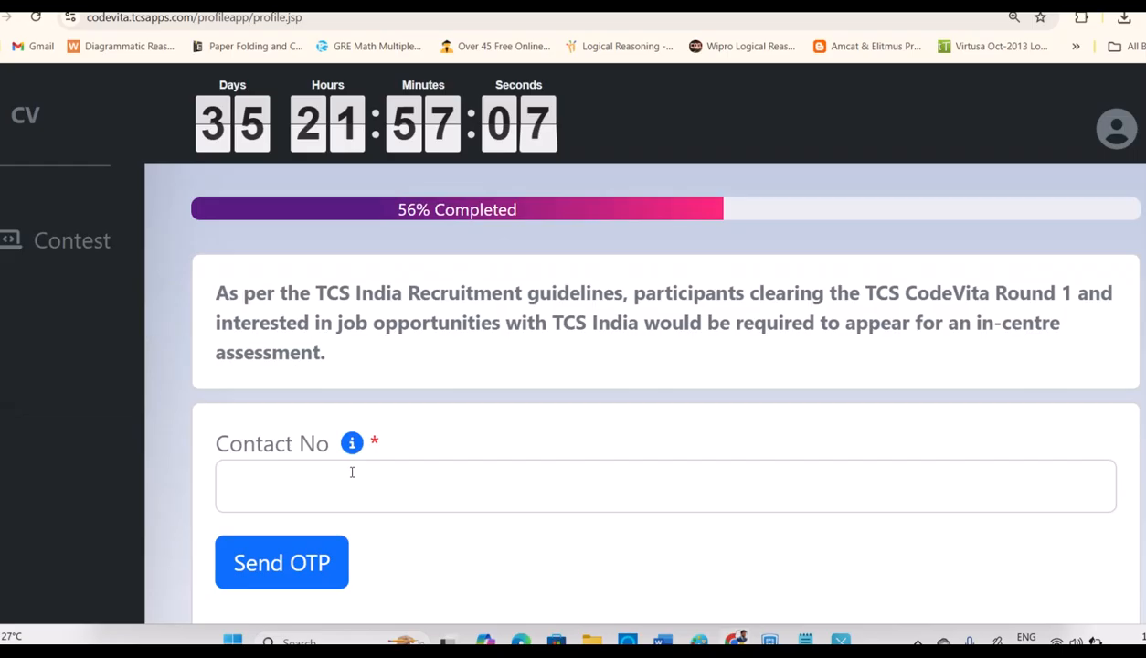
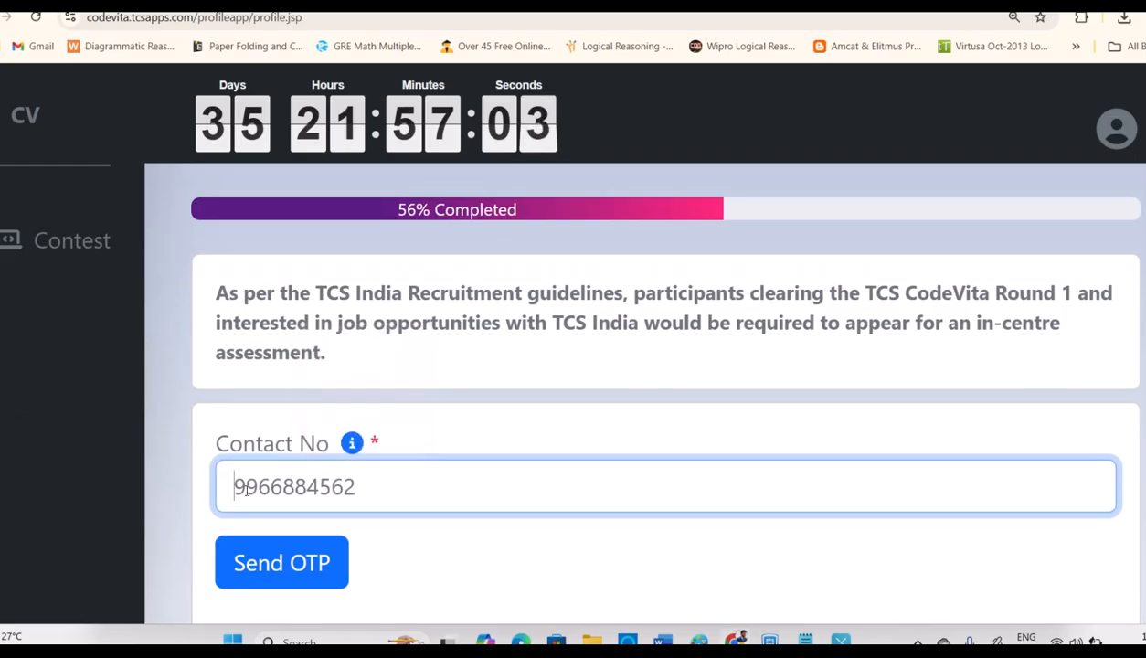
left_click(282, 562)
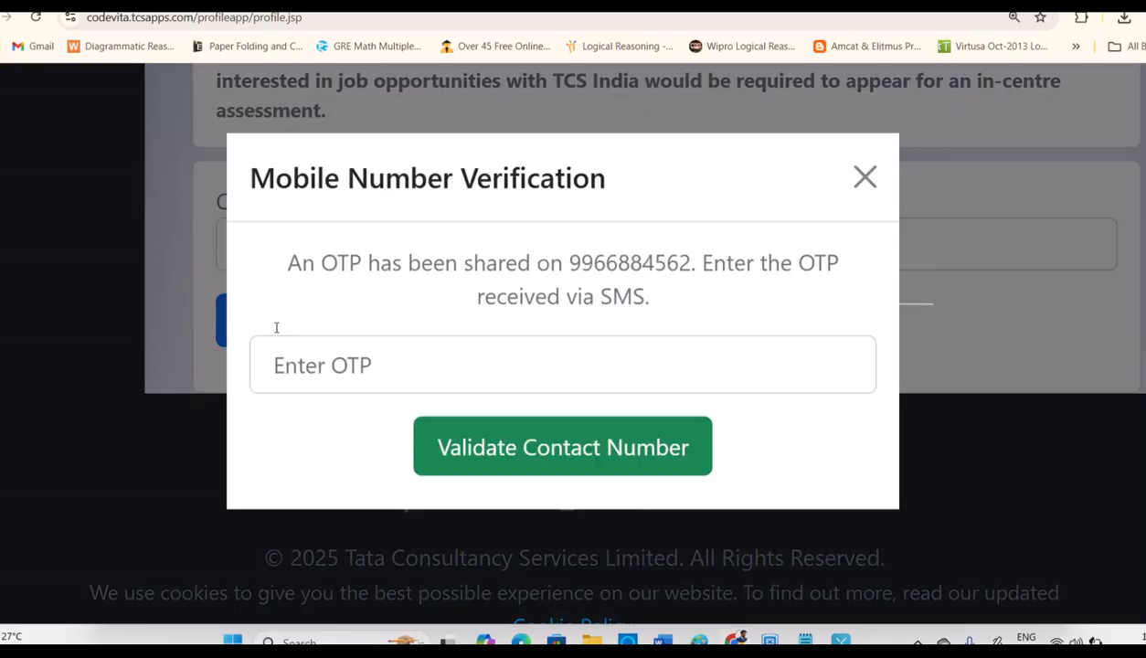
left_click(562, 365)
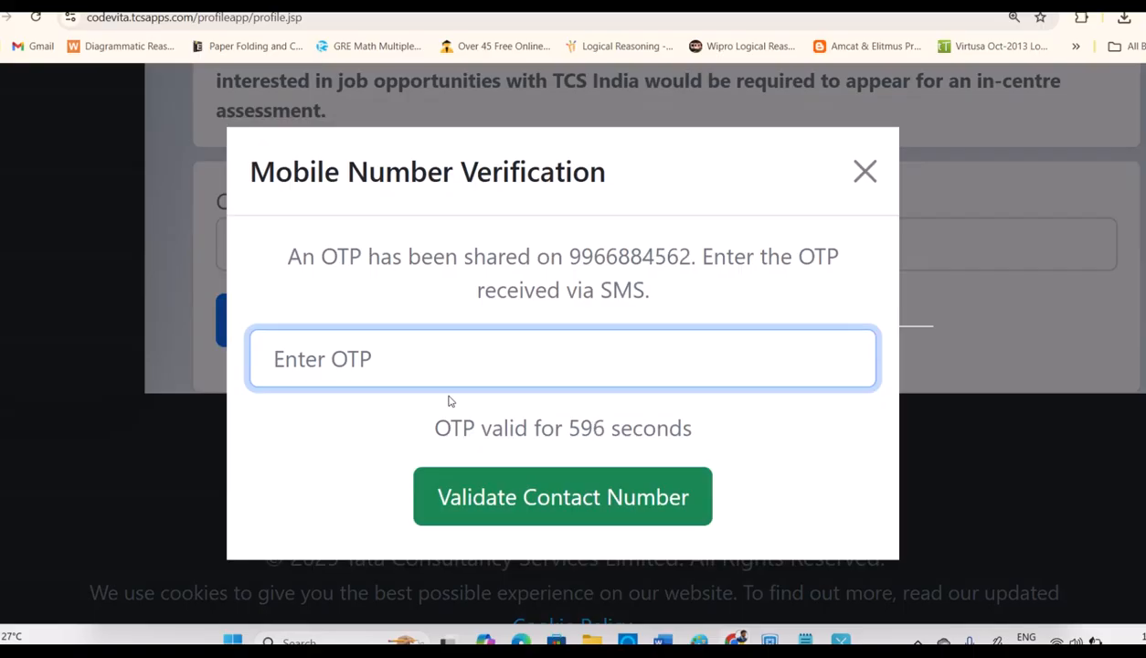
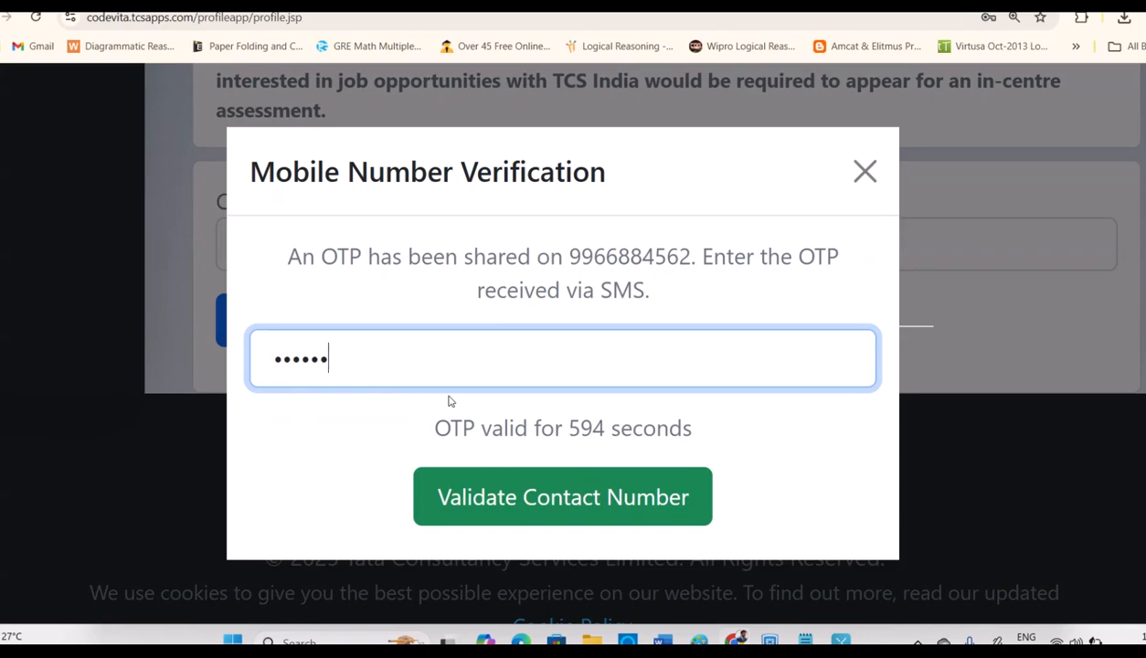
left_click(563, 497)
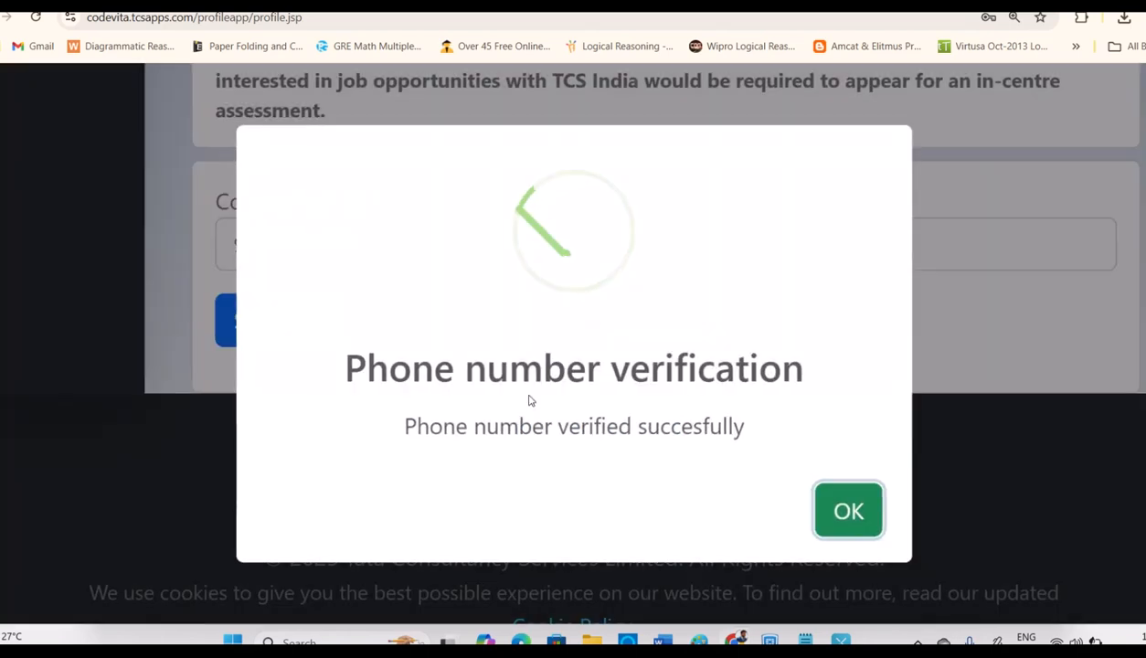
left_click(848, 510)
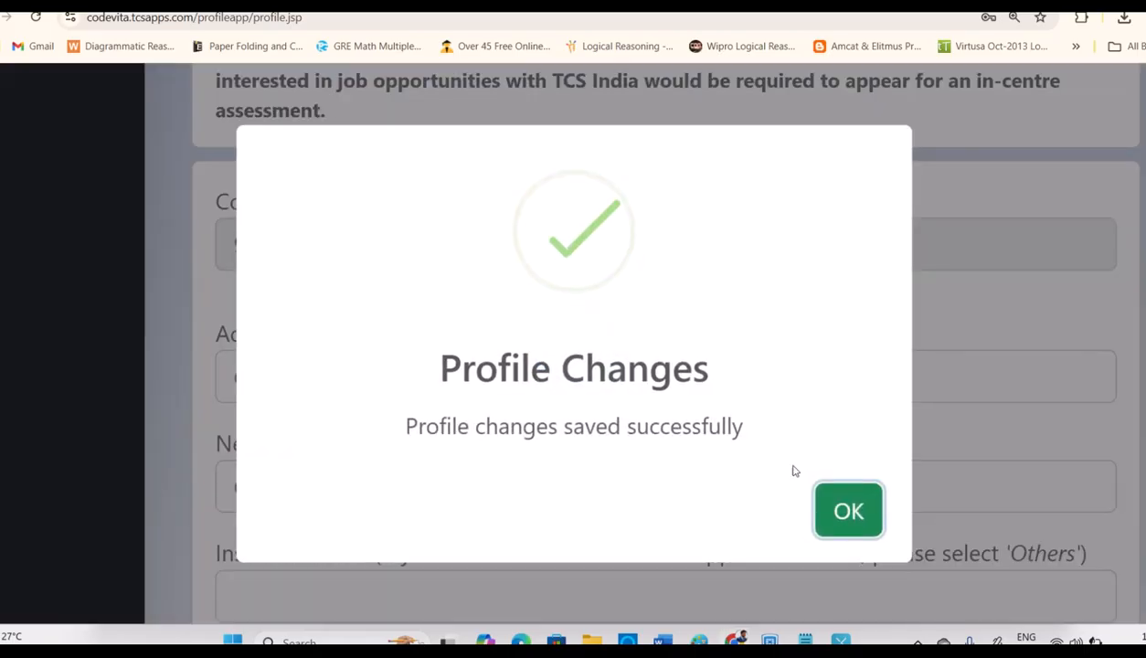
left_click(848, 510)
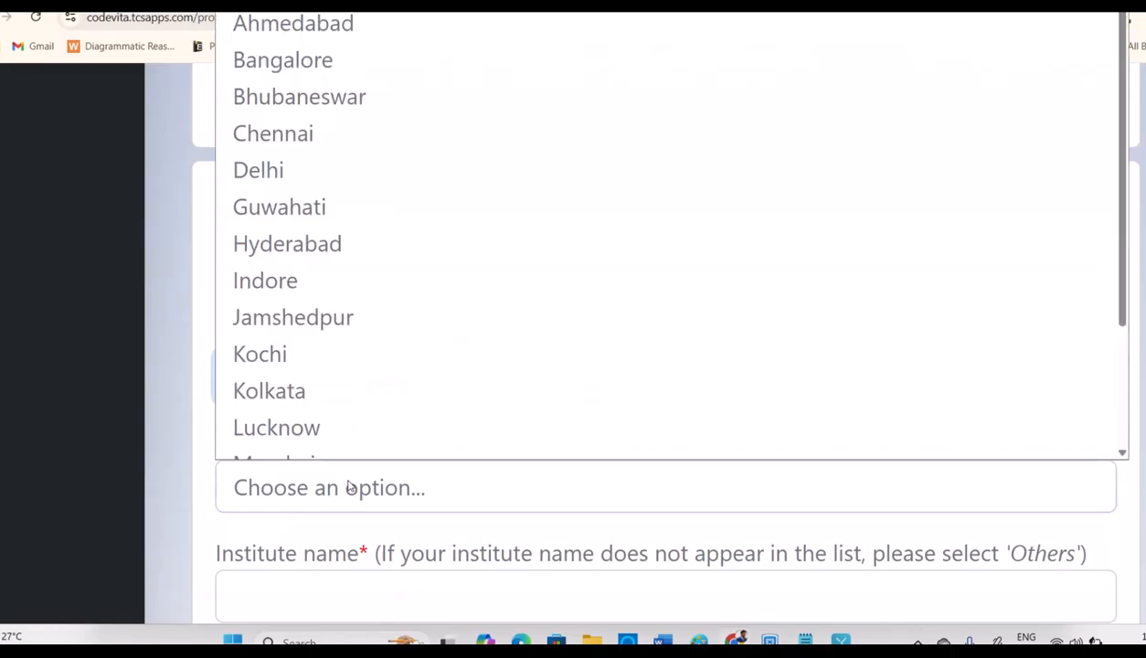
left_click(288, 243)
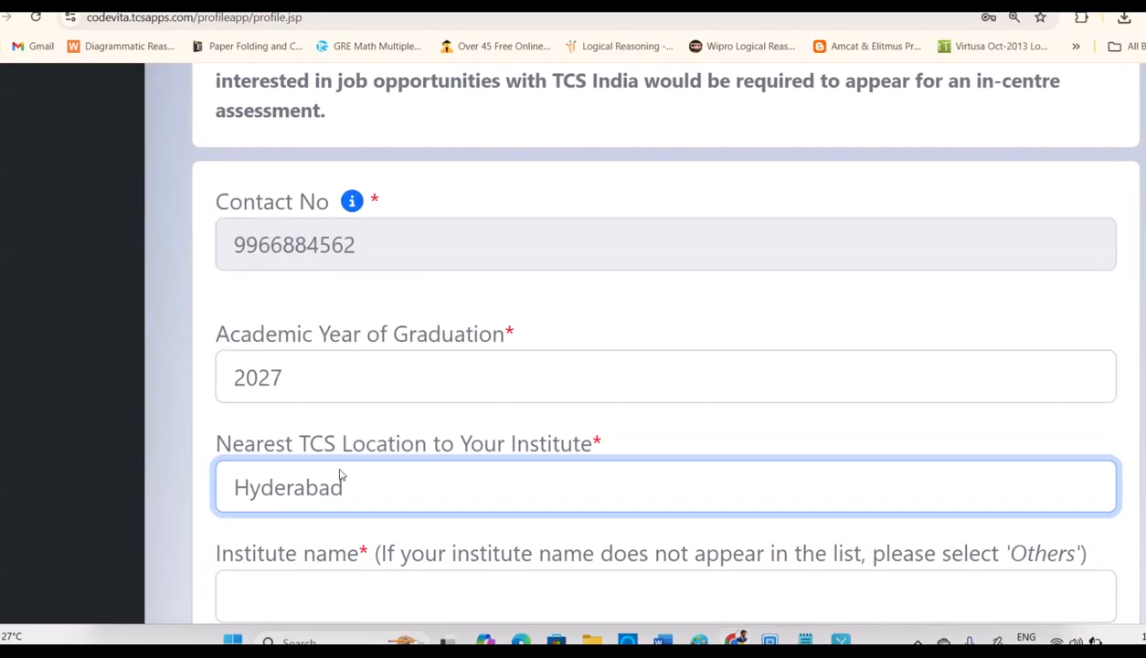
mouse_move(404, 460)
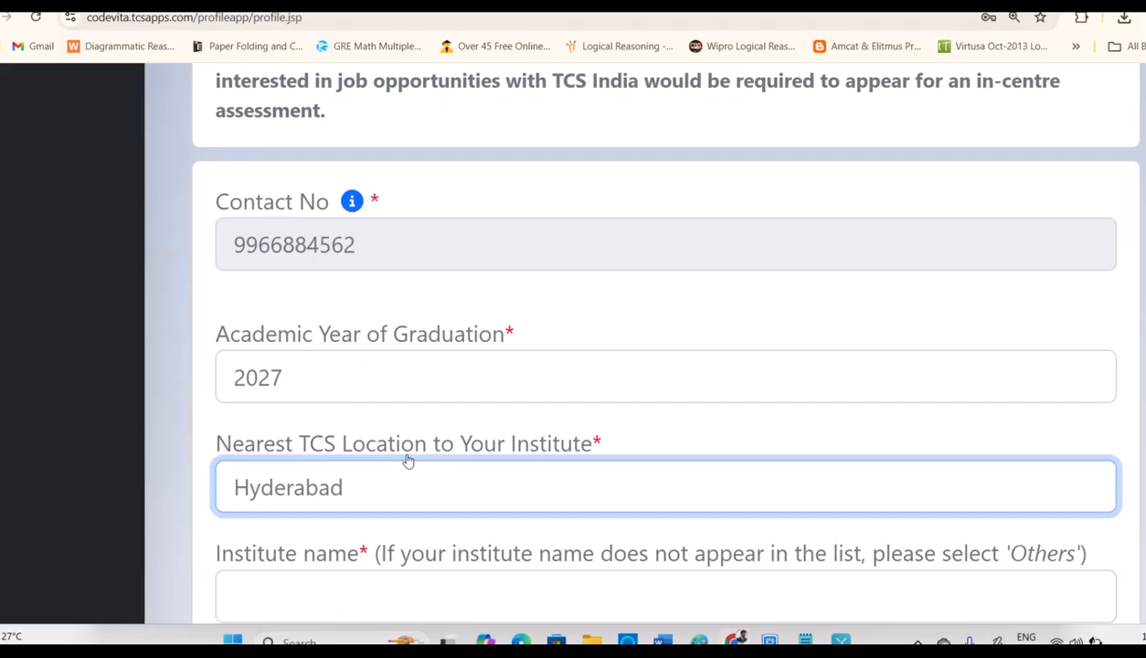
scroll("down", 3)
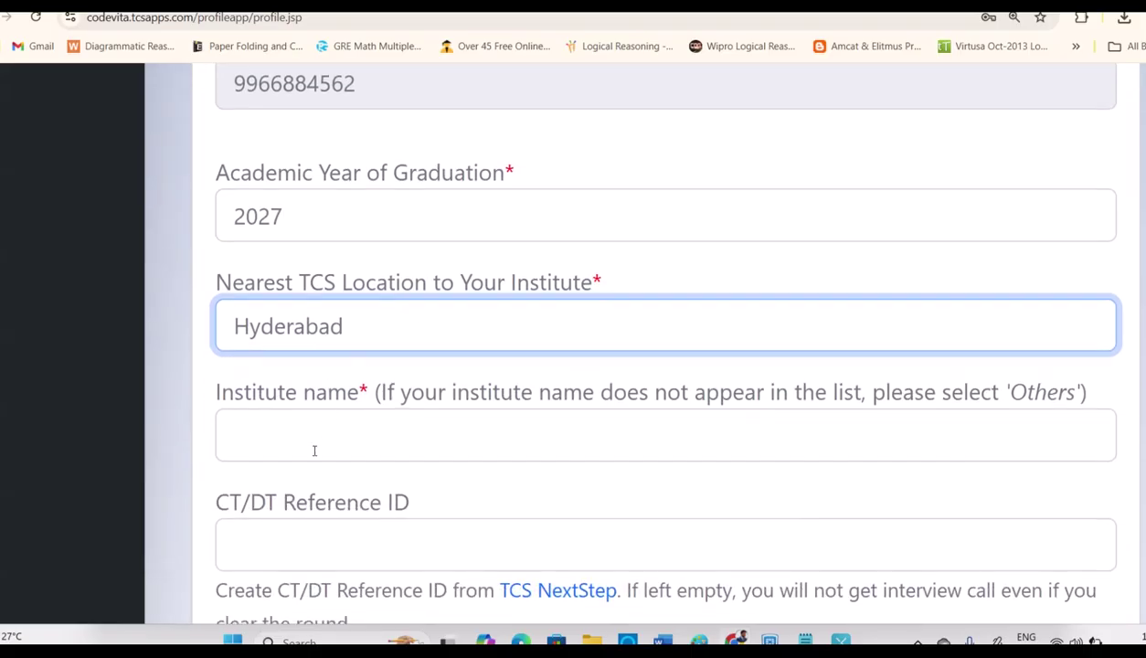
type("ace")
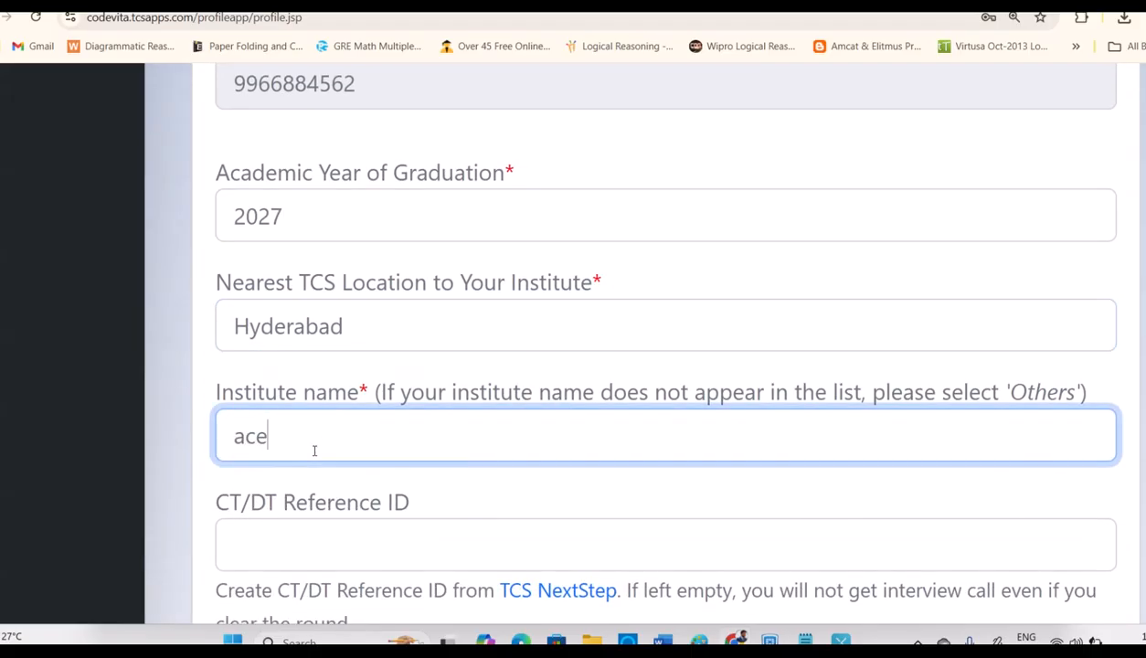
type("ACE ENGINEERING COLLEGE")
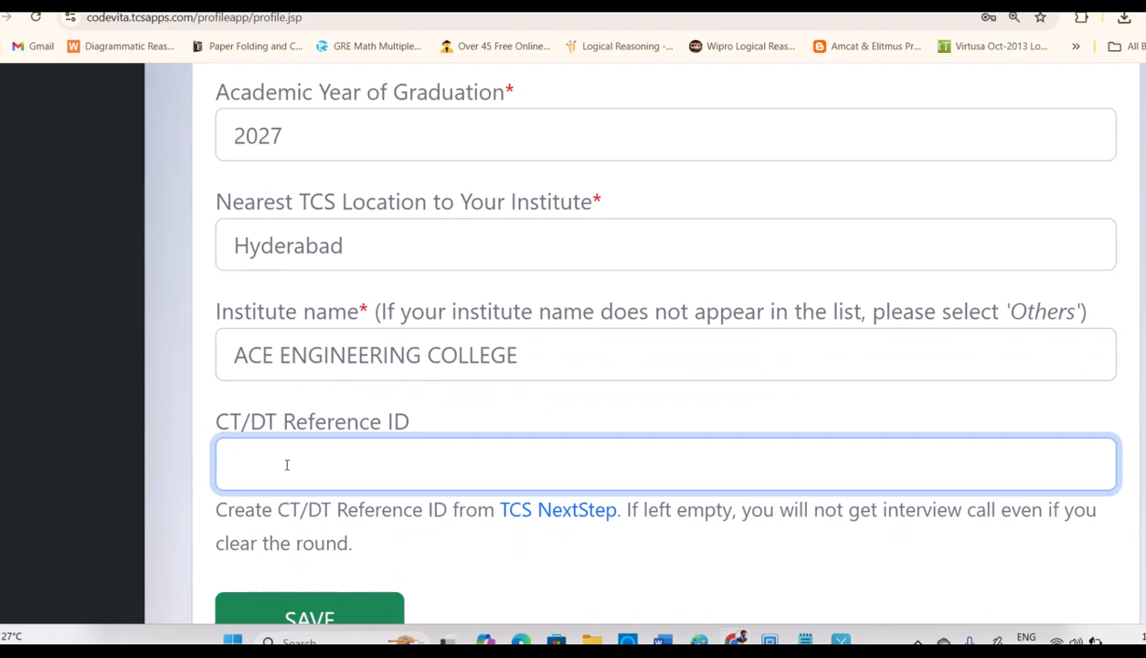
scroll("down", 3)
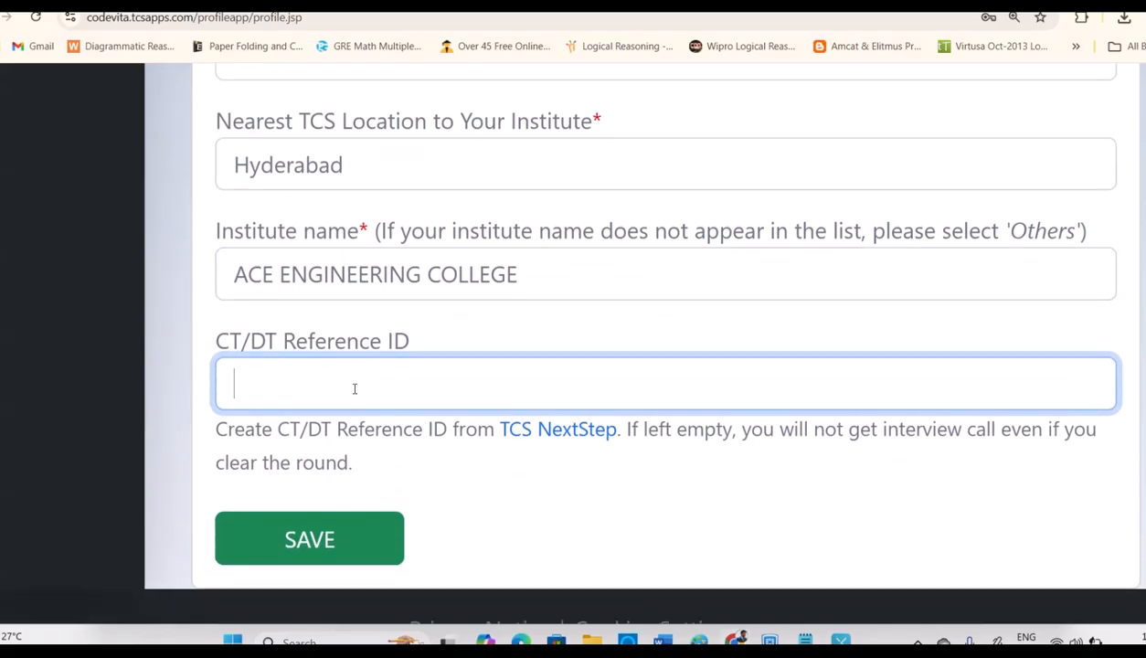
mouse_move(348, 385)
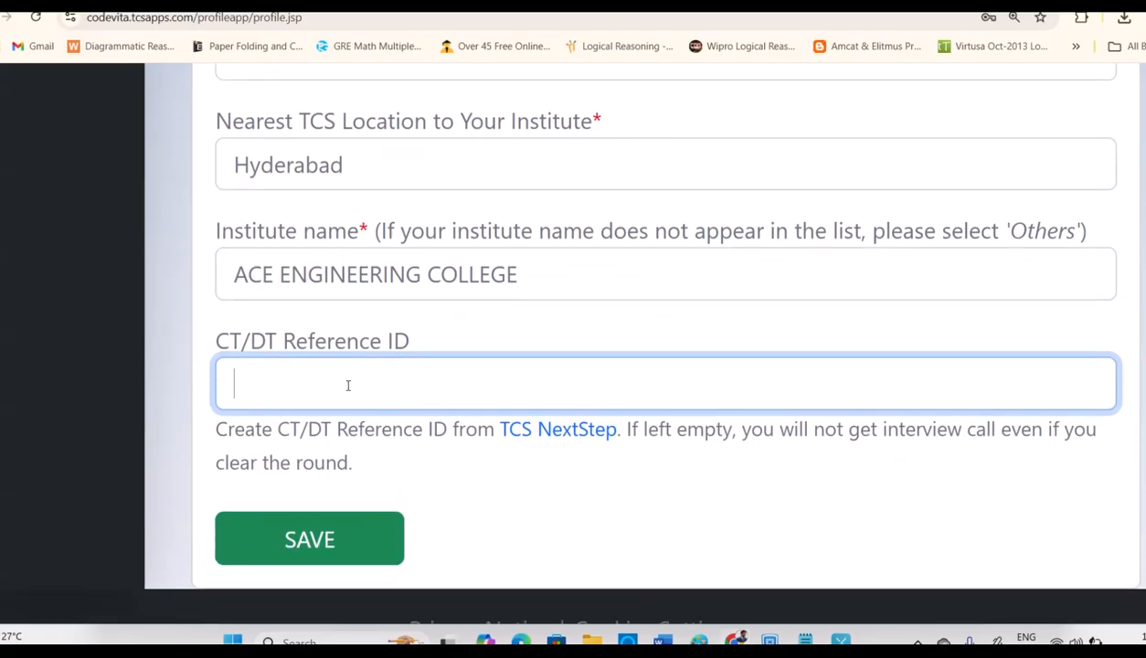
left_click(558, 429)
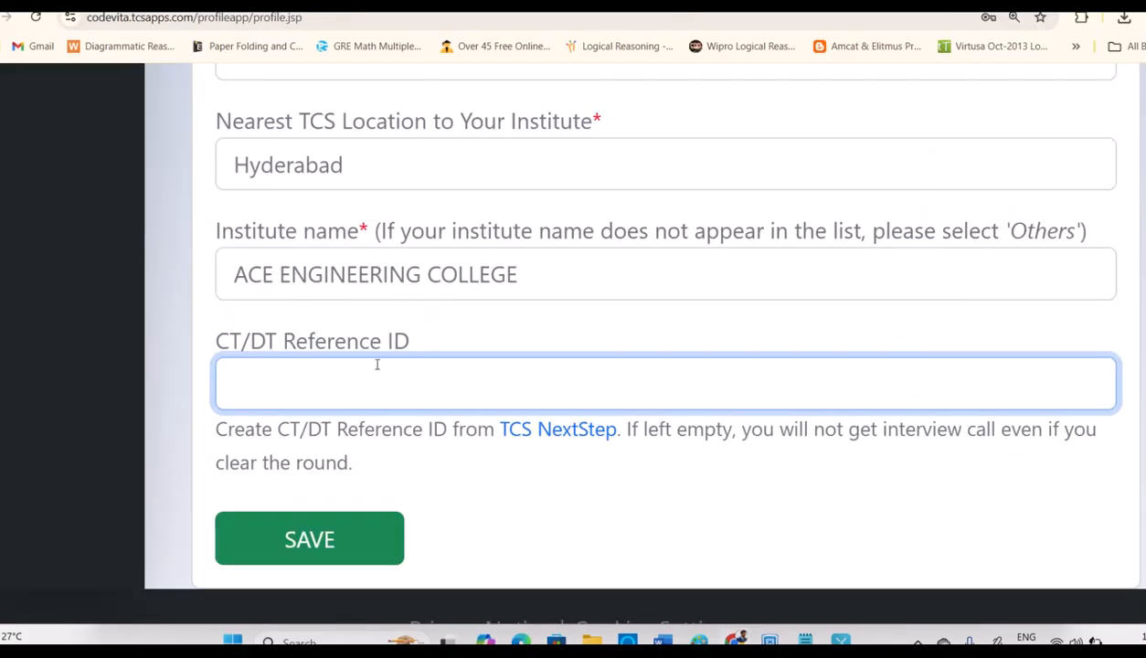
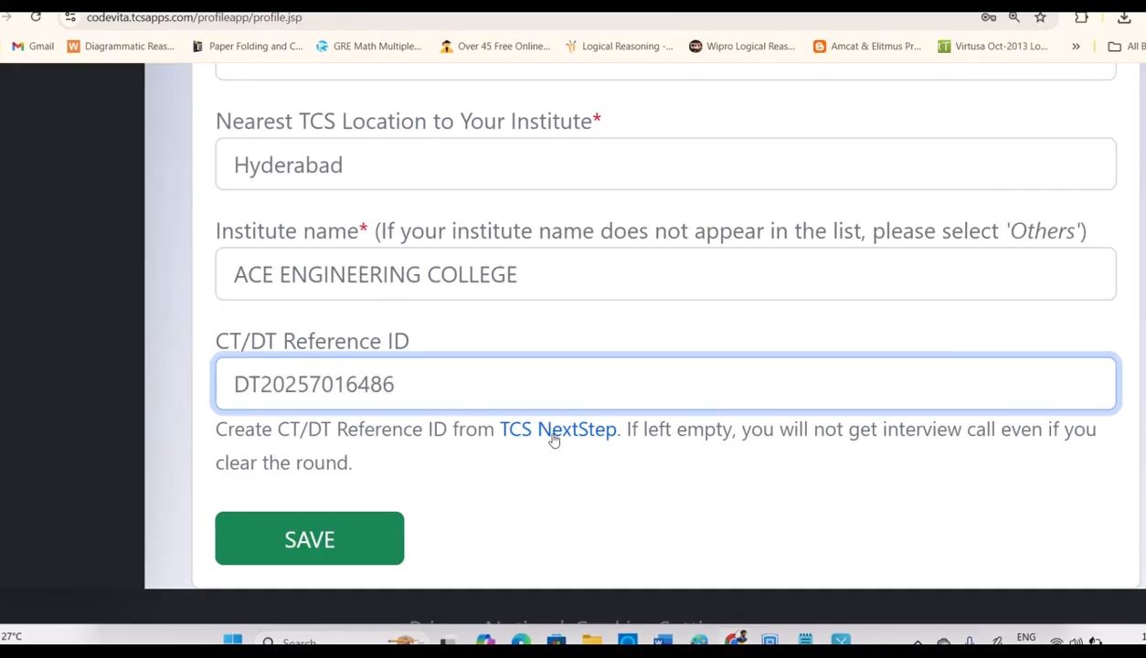
scroll("down", 3)
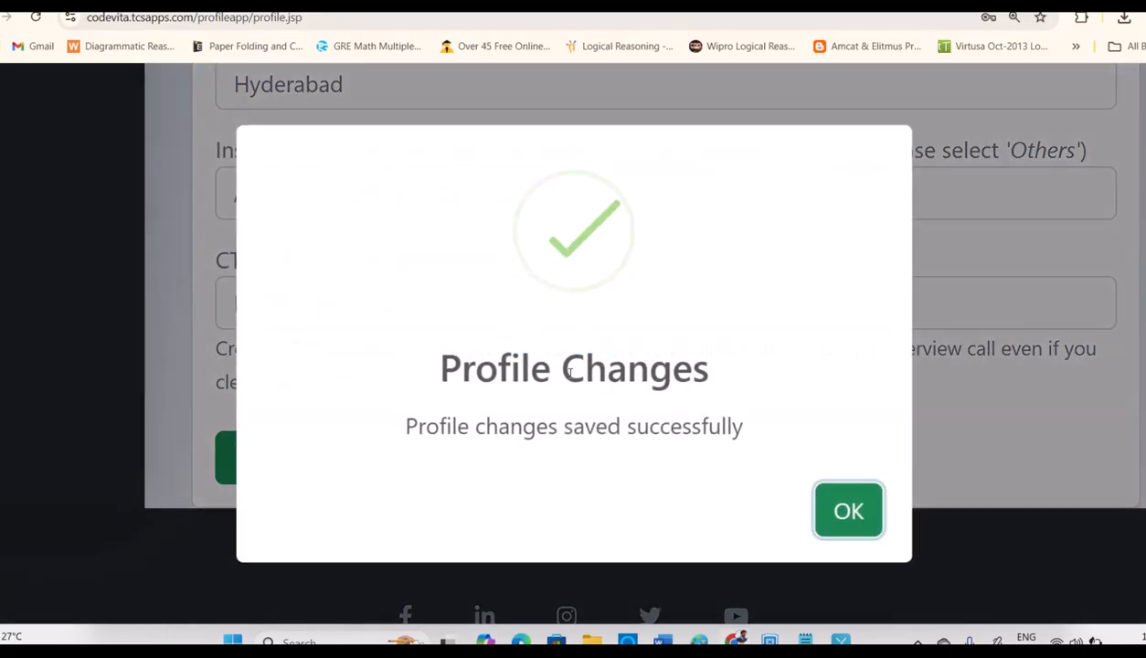
left_click(848, 510)
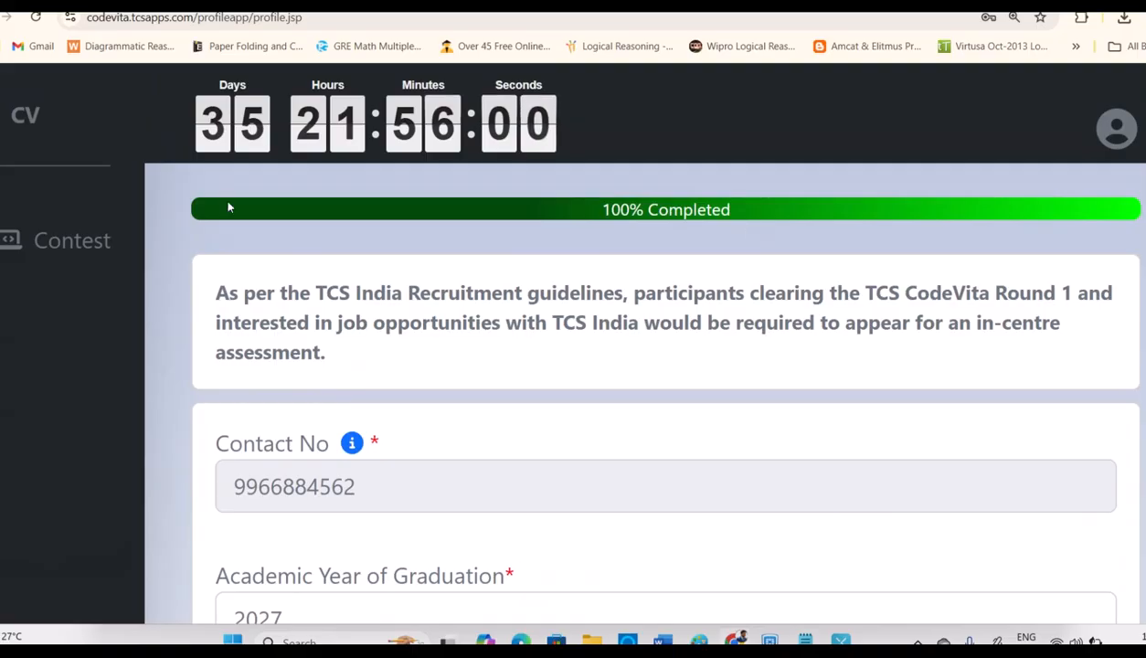
mouse_move(83, 240)
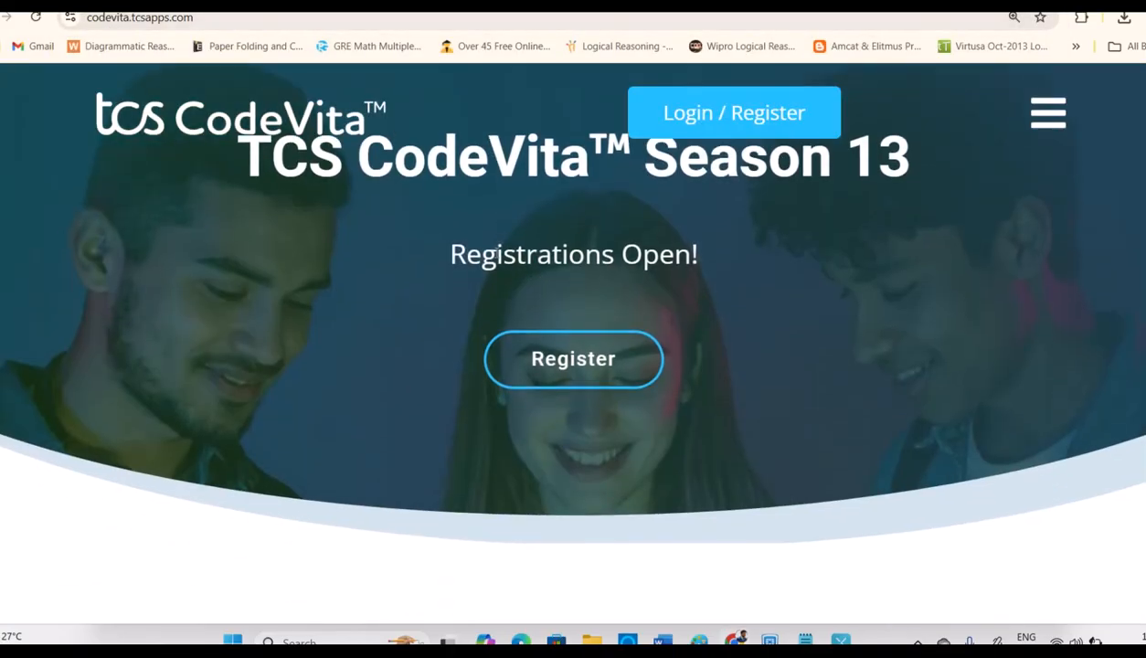
Scroll down the CodeVita homepage through the contest stats and About Us section.
scroll("down", 3)
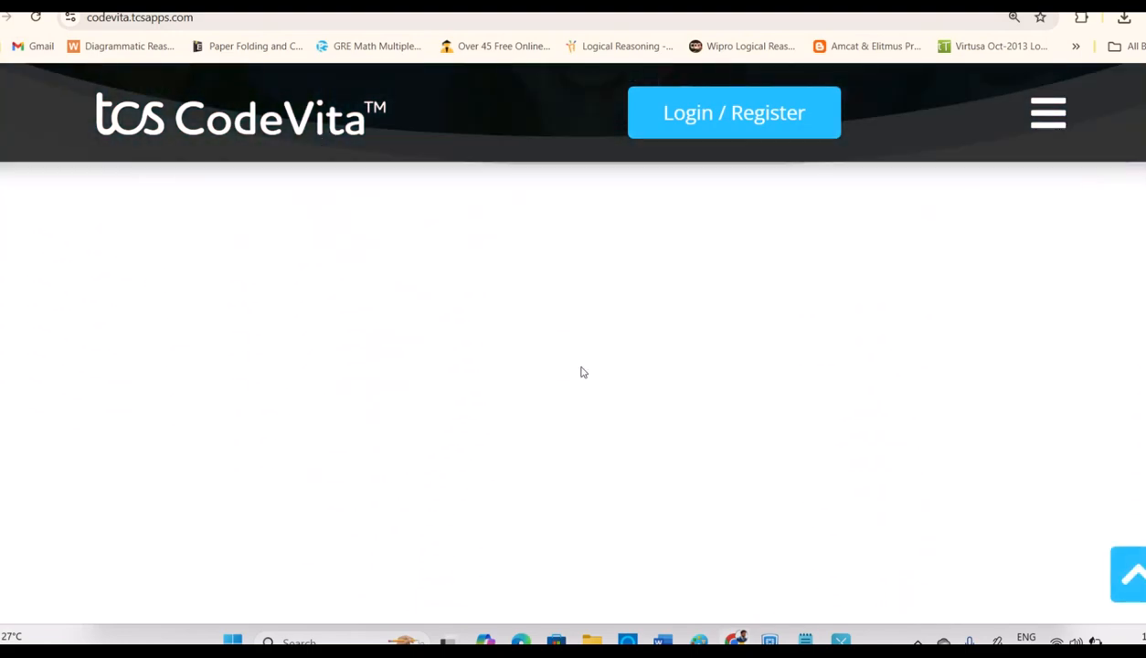
scroll("down", 3)
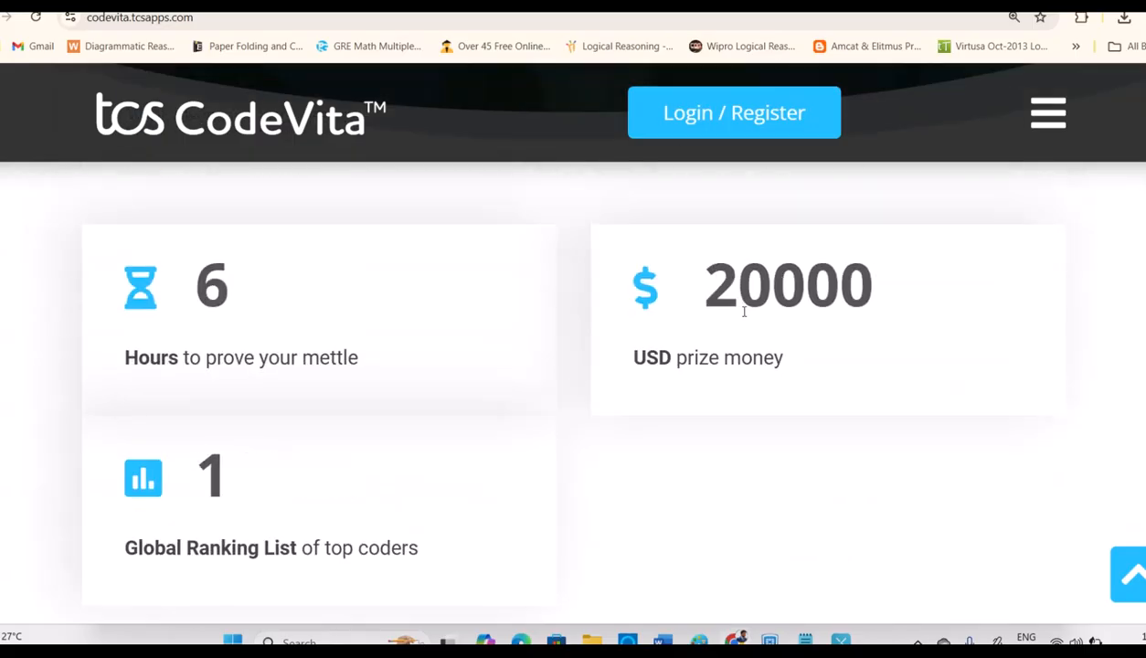
mouse_move(153, 318)
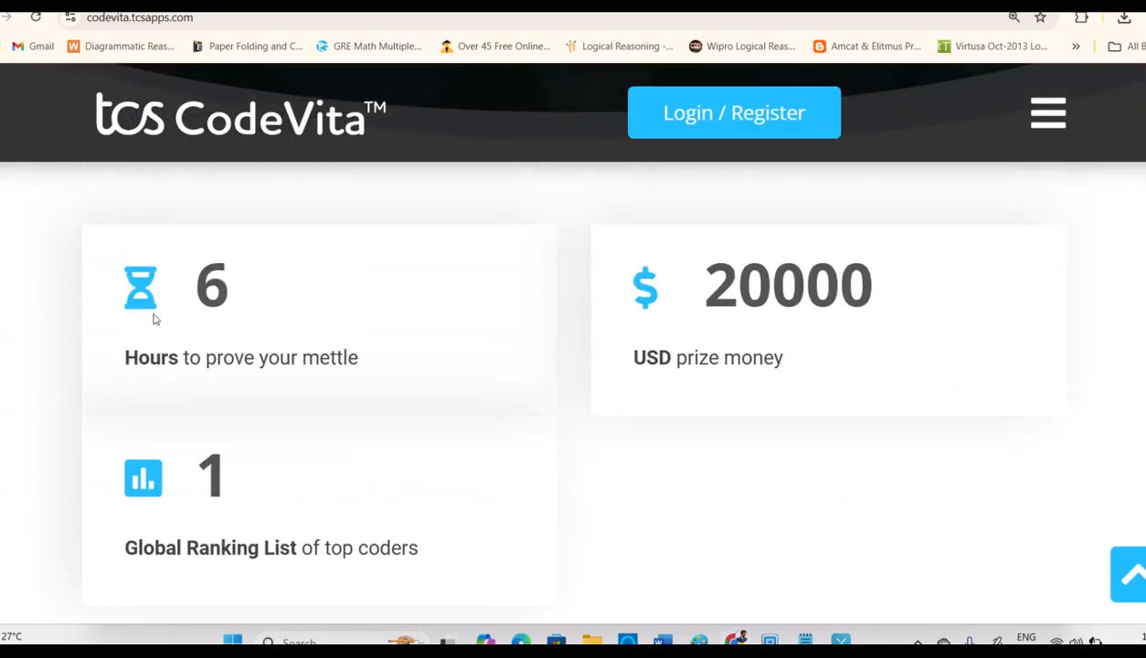
mouse_move(322, 354)
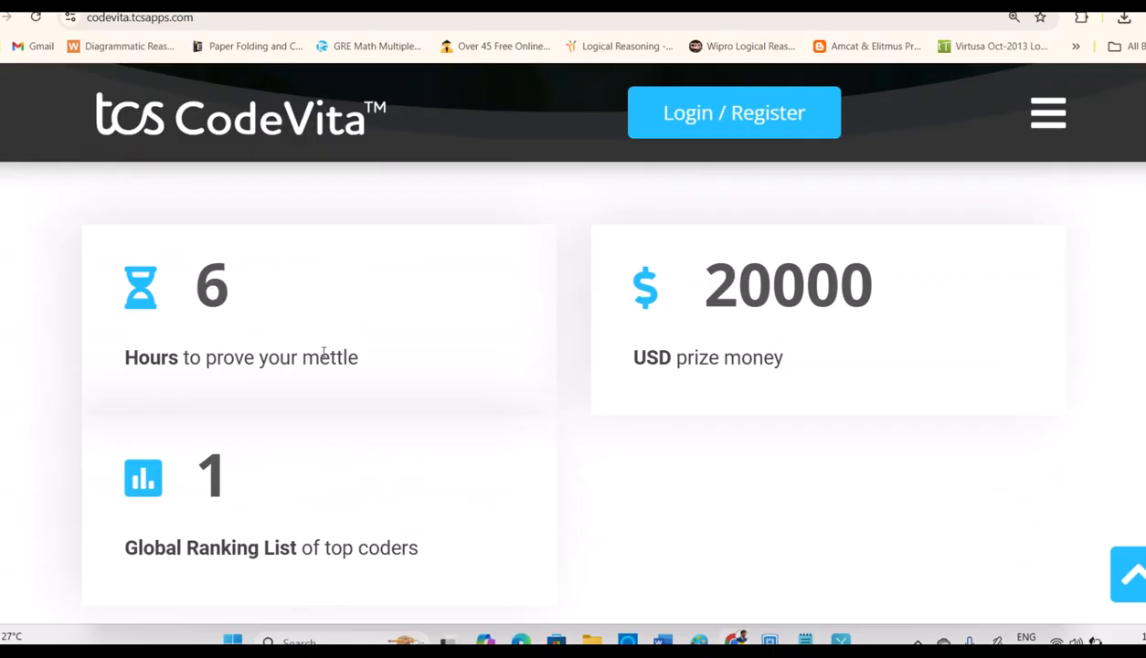
scroll("down", 3)
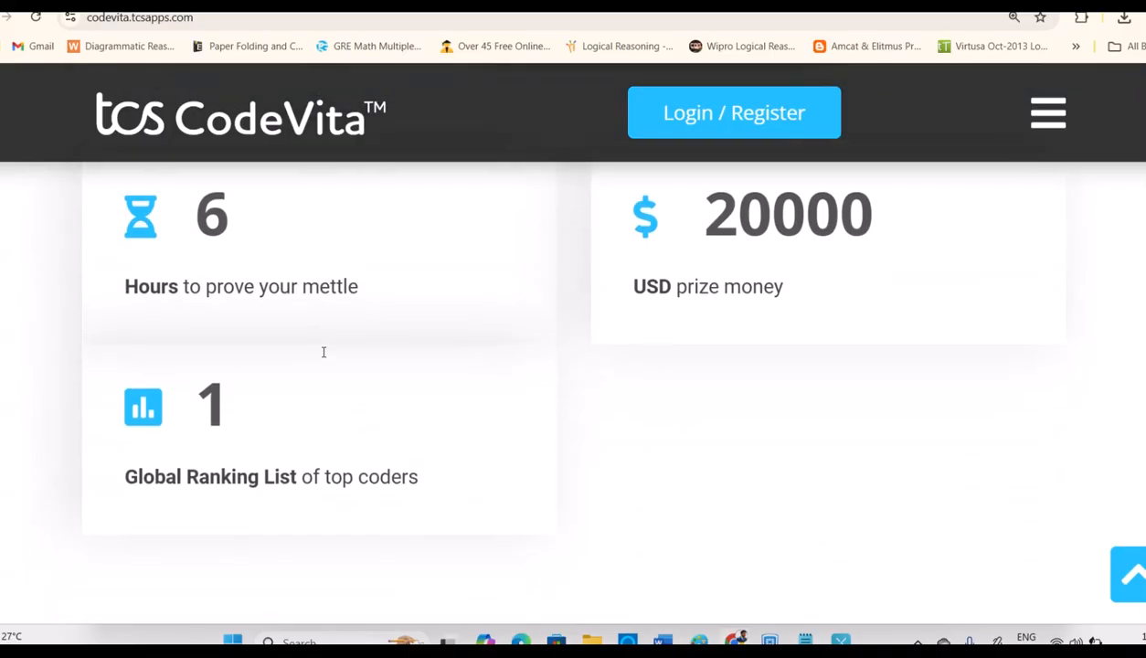
scroll("down", 3)
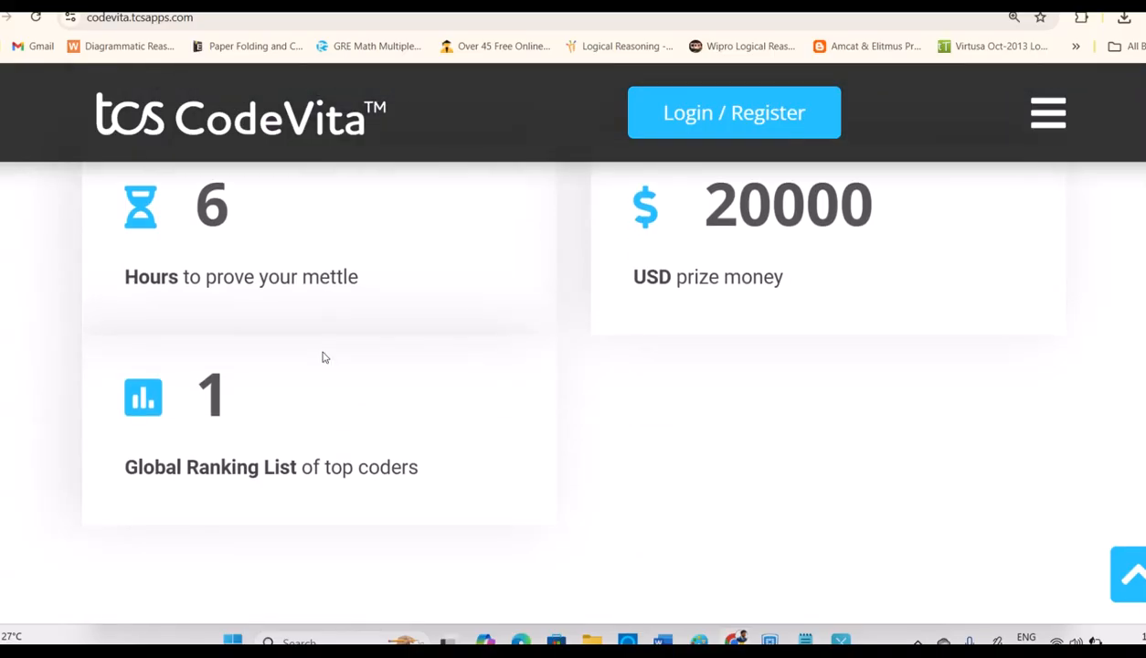
scroll("down", 3)
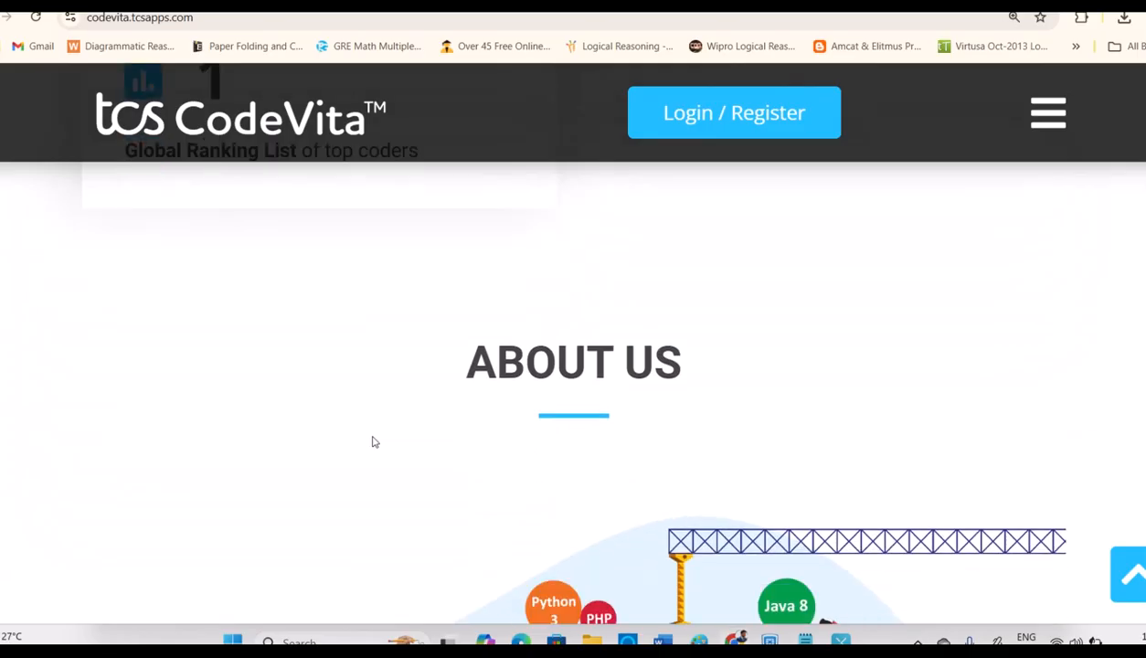
scroll("down", 3)
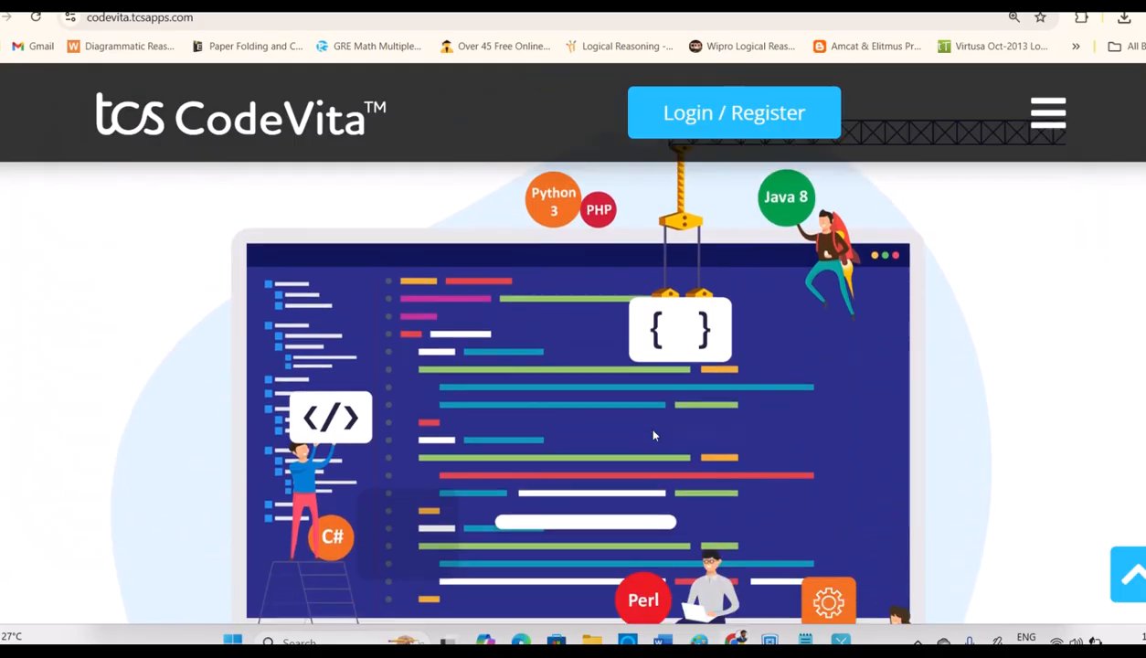
scroll("down", 3)
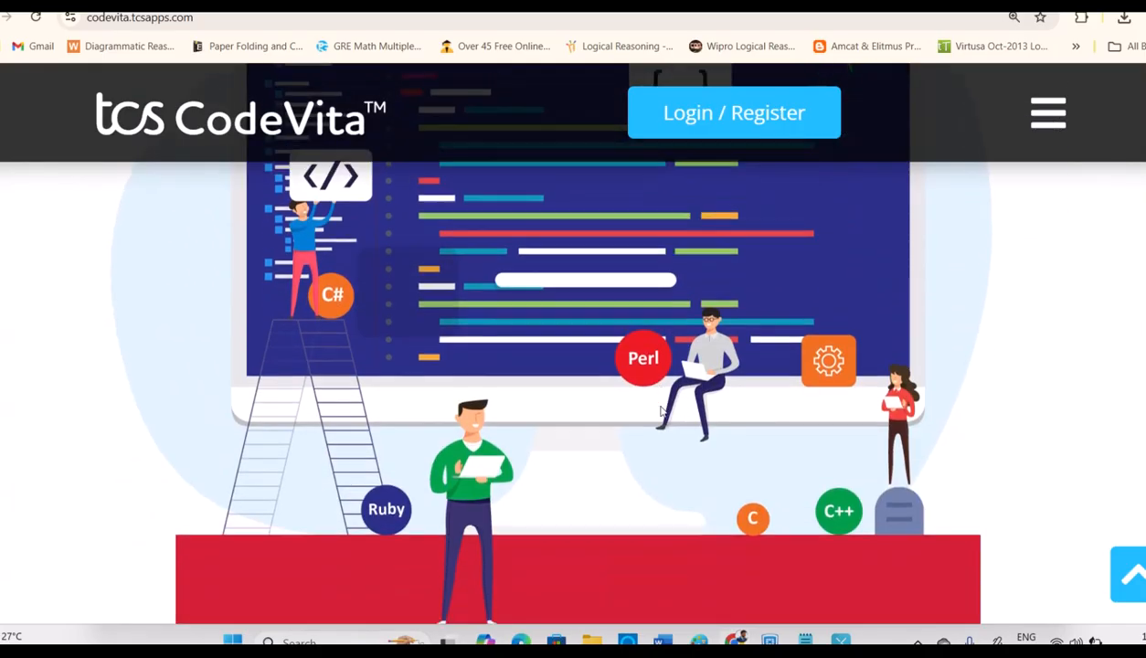
scroll("down", 3)
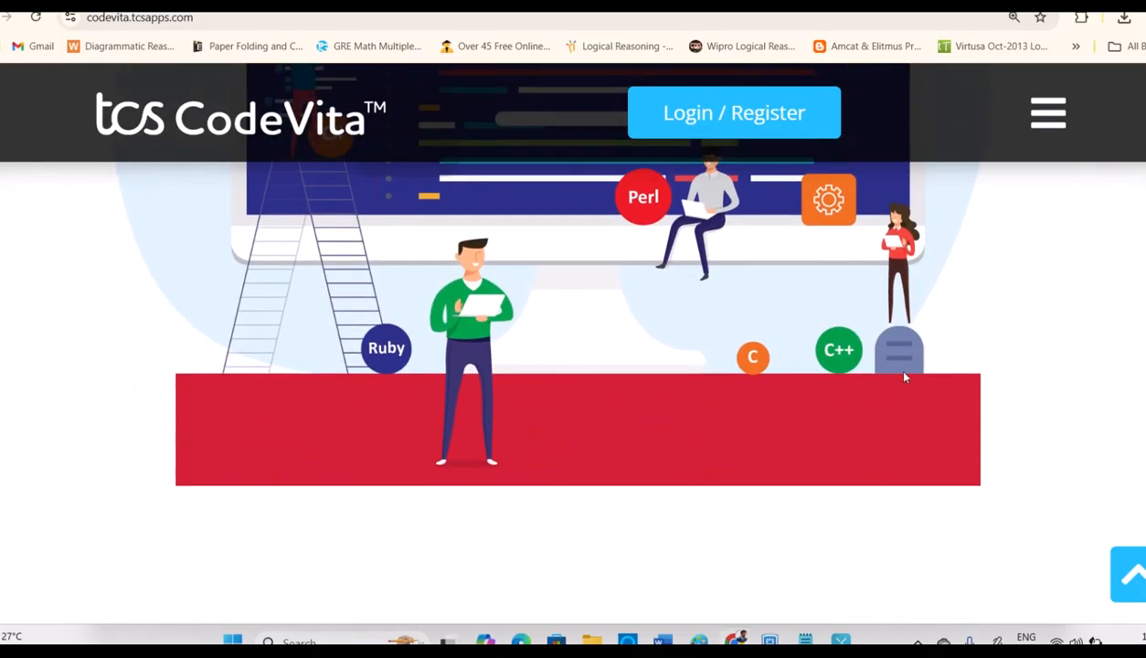
scroll("down", 3)
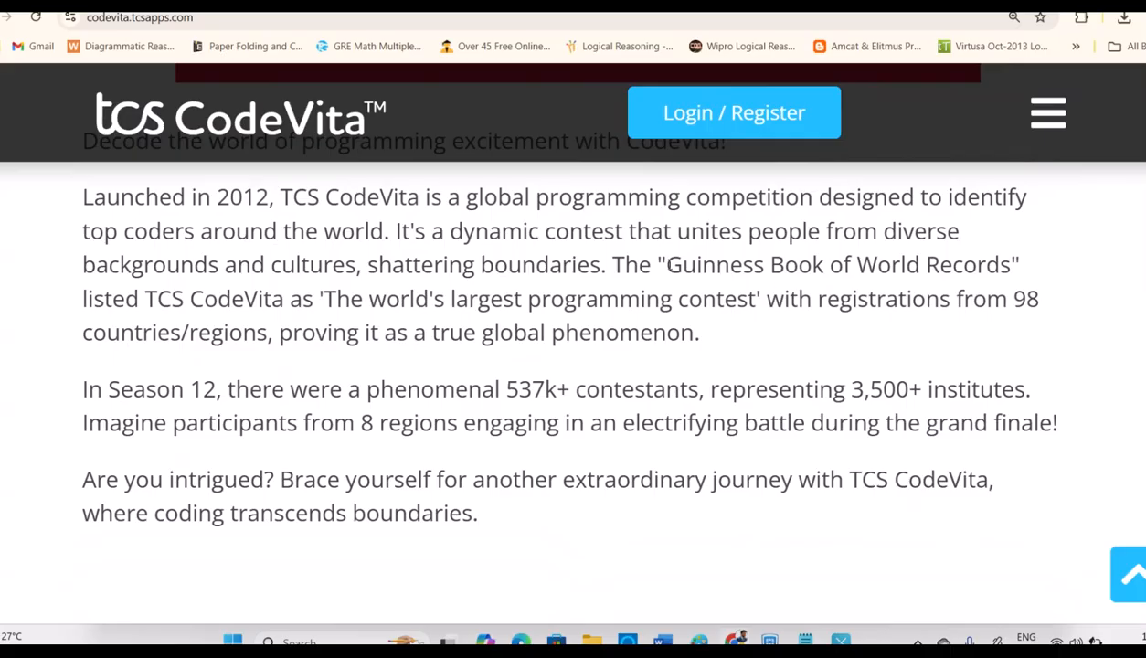
Highlight the 98 countries, 537k contestants and 3,500+ institutes figures.
double_click(1027, 298)
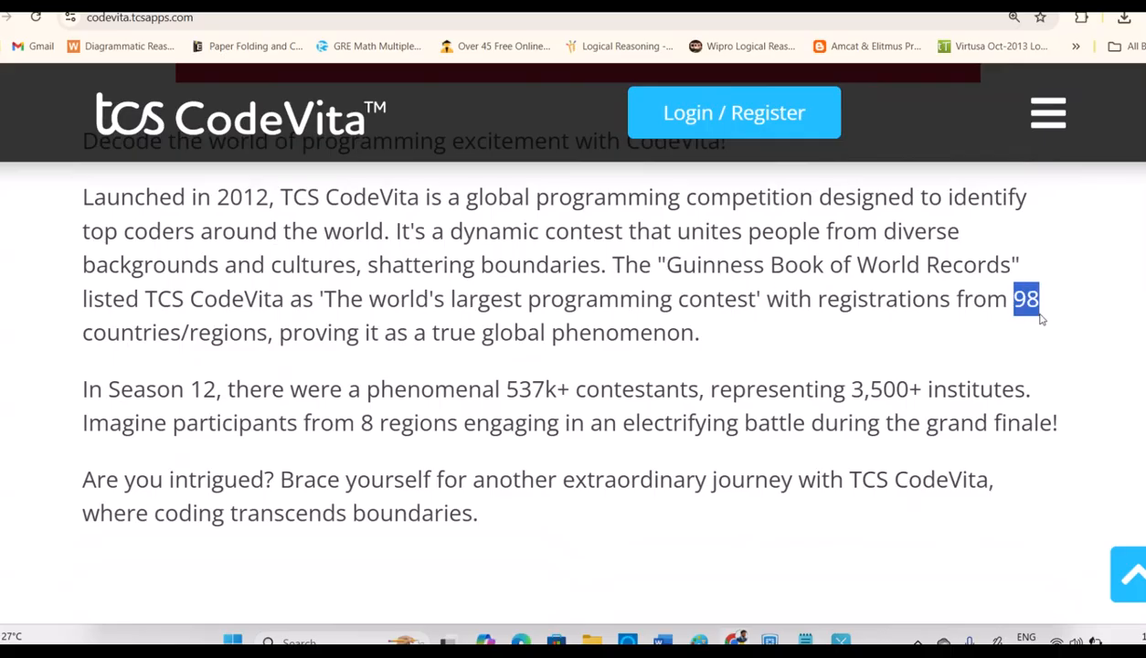
left_click_drag(1038, 299, 702, 332)
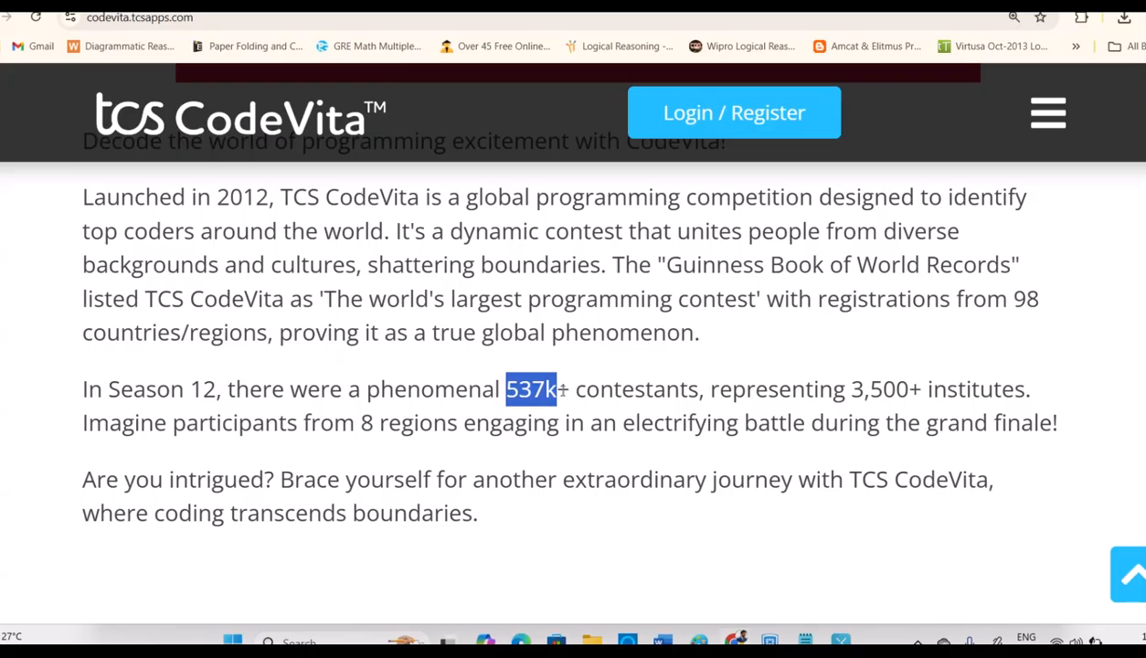
left_click_drag(850, 388, 1006, 422)
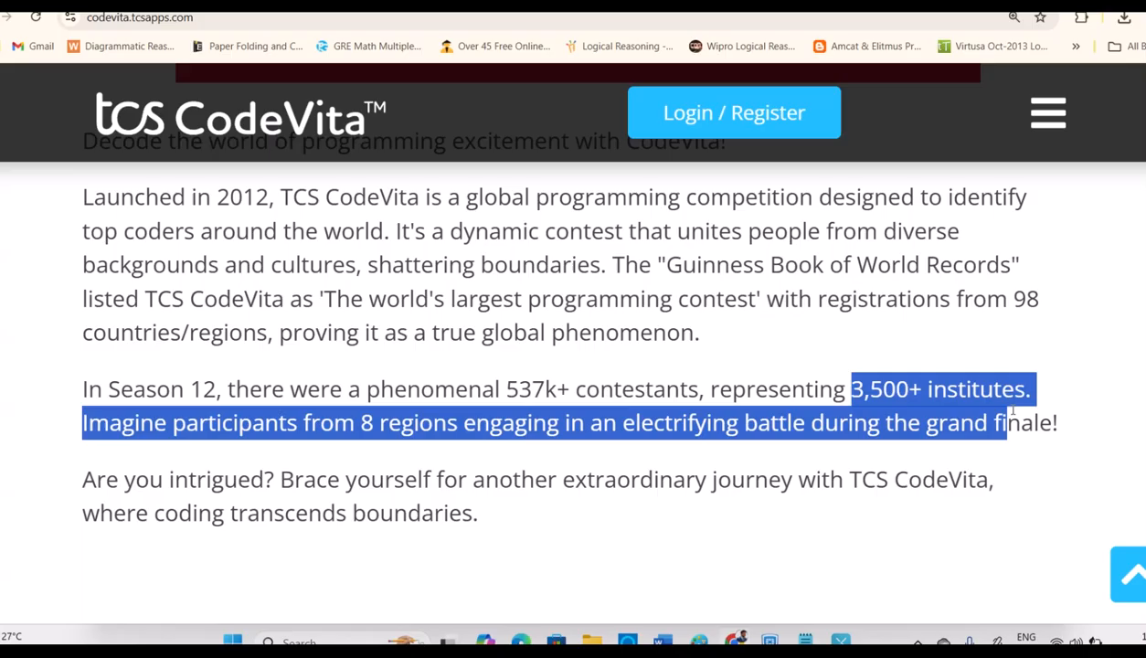
scroll("down", 3)
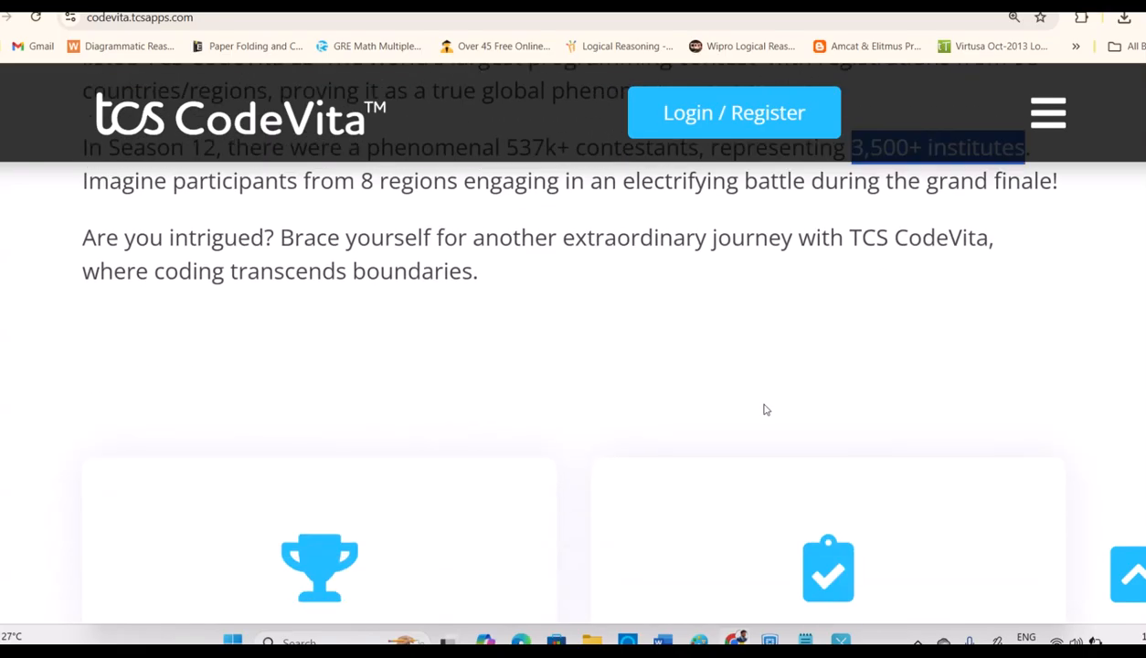
Scroll to the Eligibility card and select the years '2026, 2027, 2028 or 2029'.
scroll("down", 3)
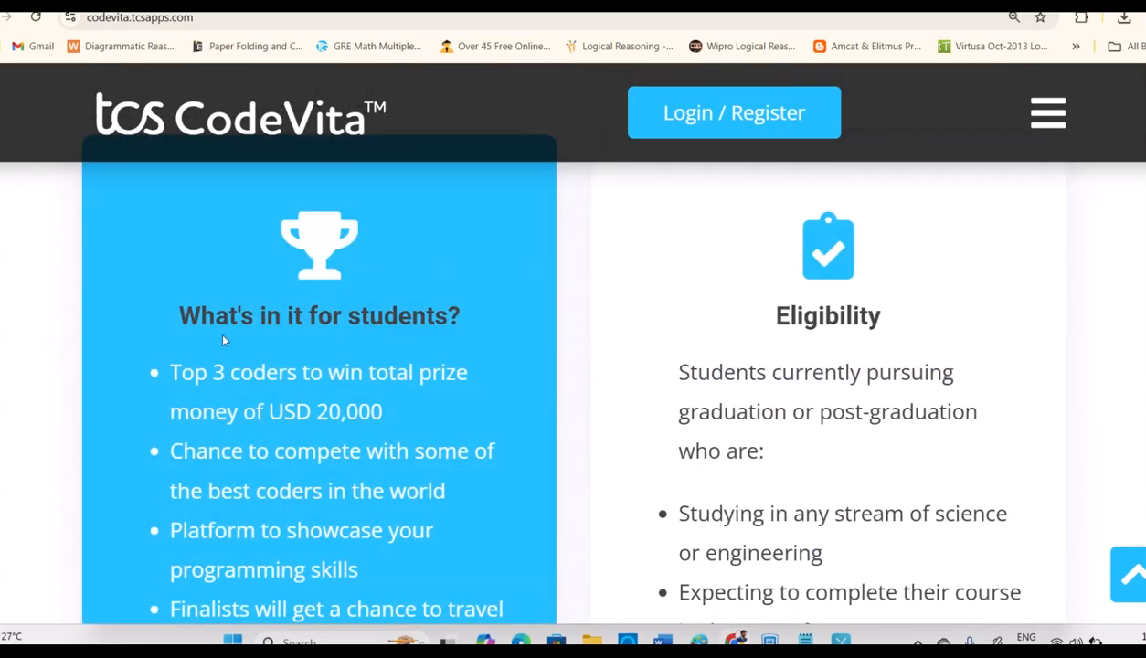
scroll("down", 3)
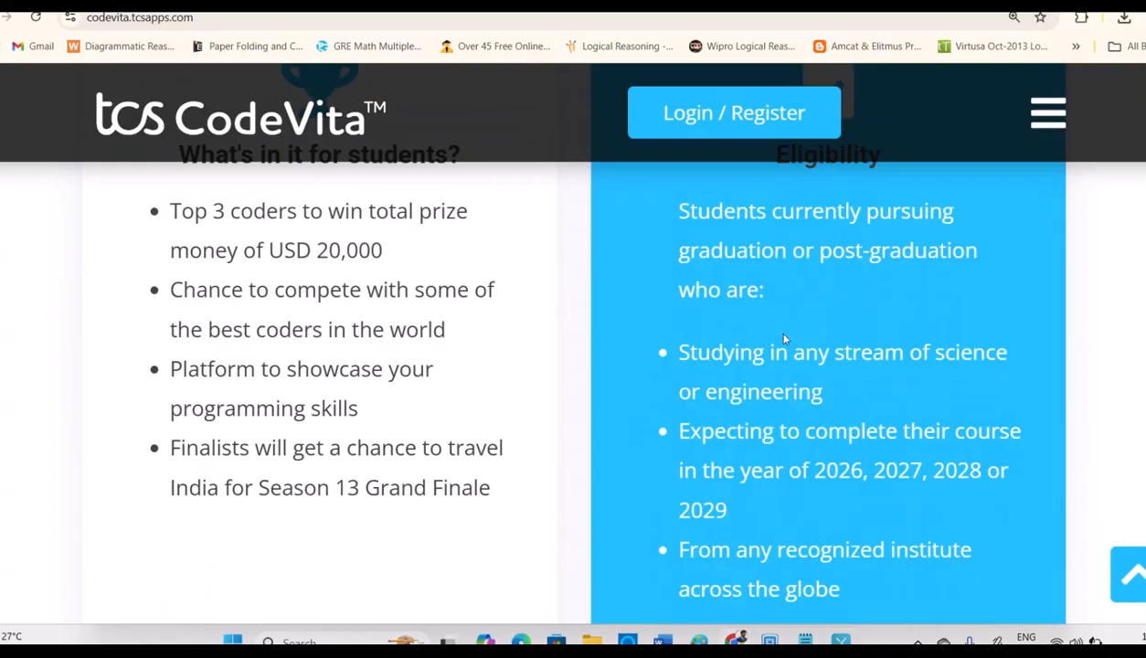
scroll("down", 3)
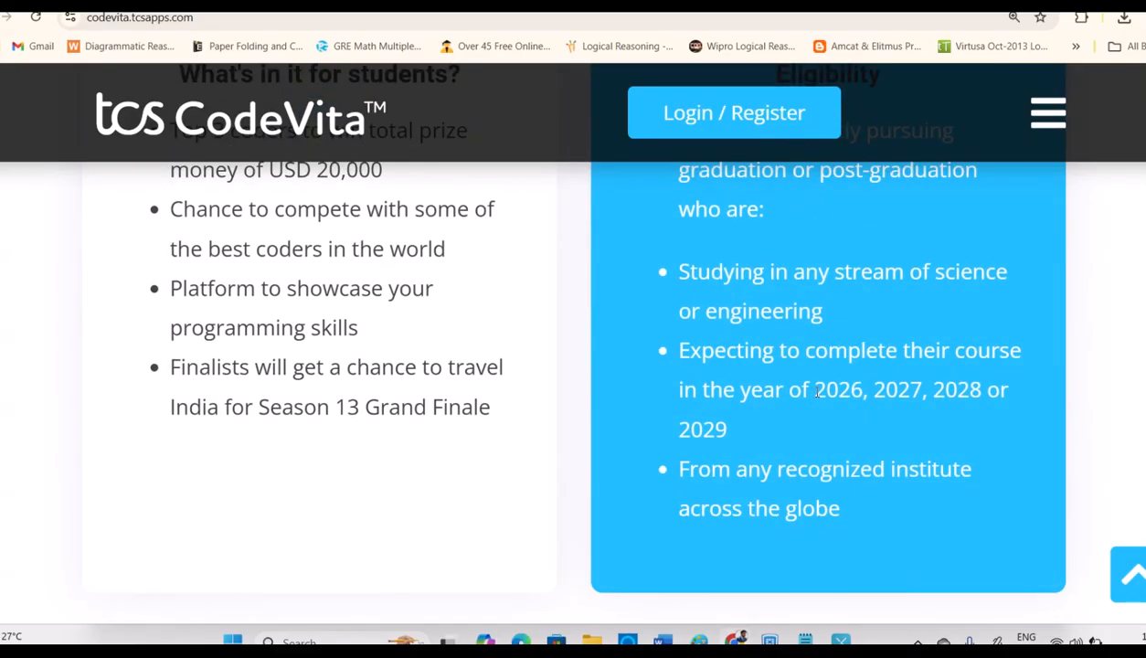
left_click_drag(812, 389, 728, 430)
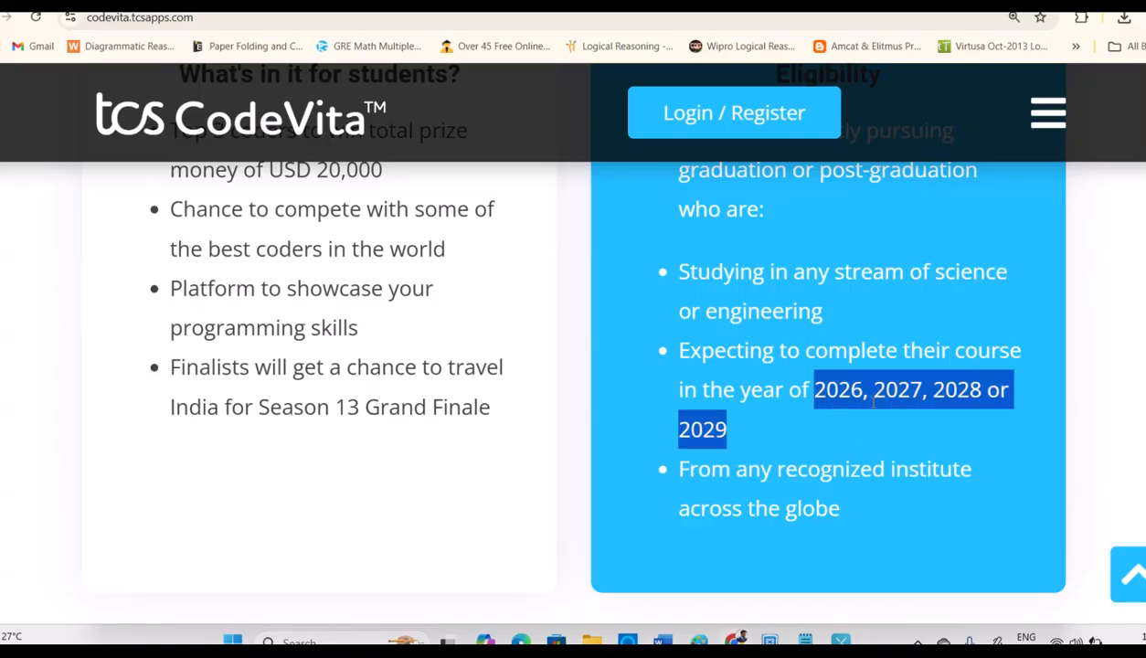
mouse_move(772, 501)
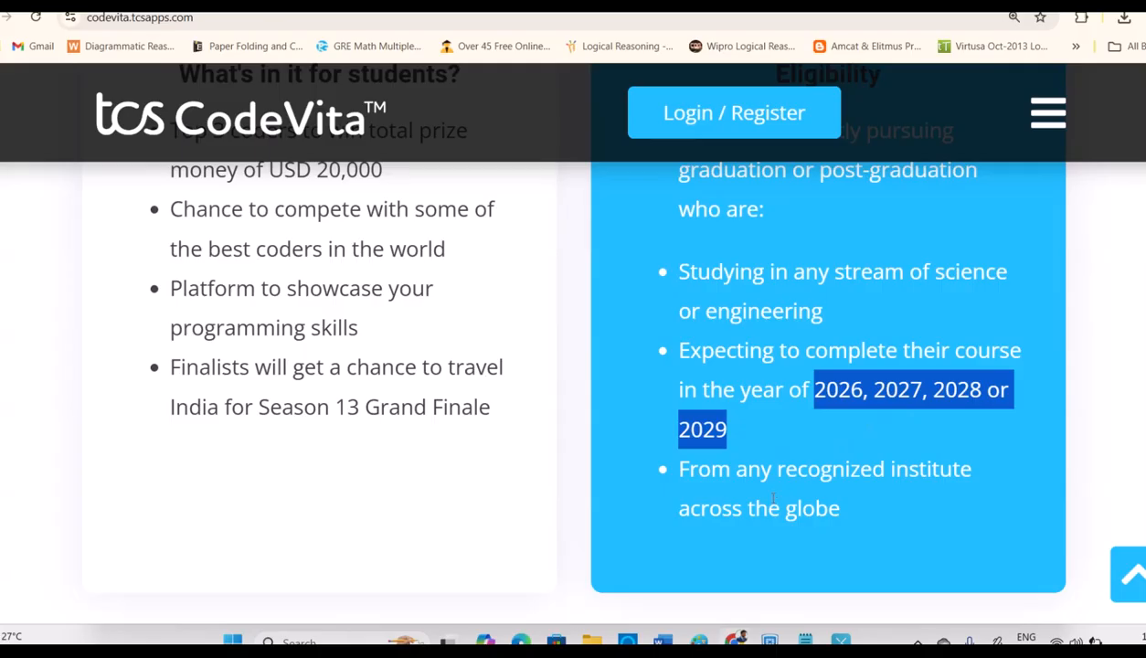
scroll("down", 3)
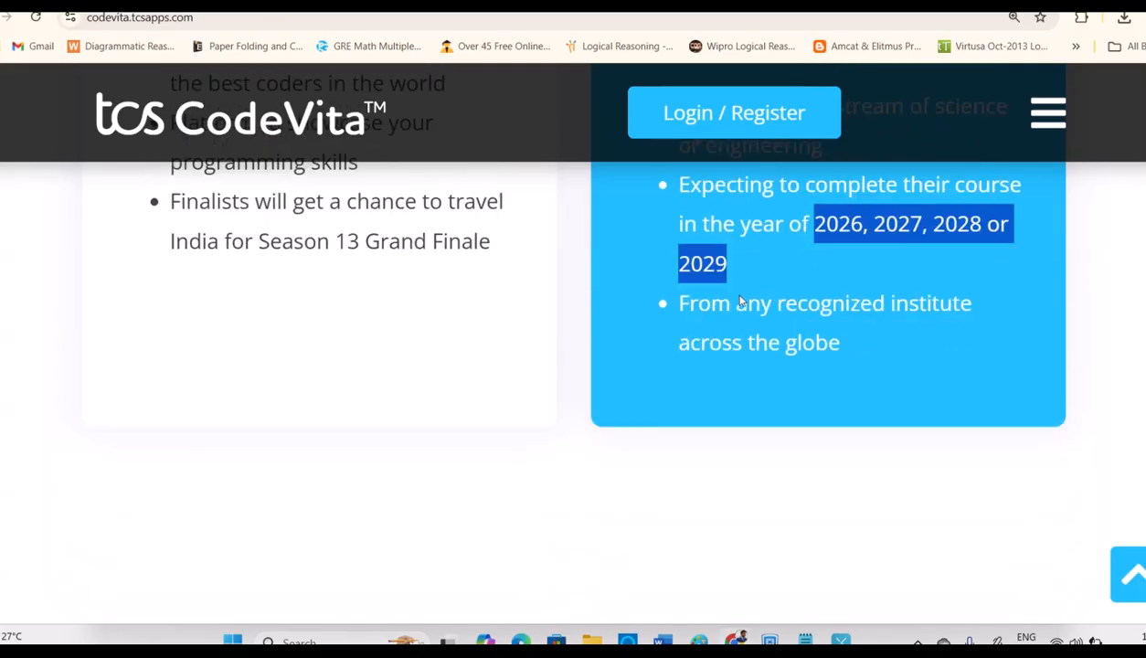
scroll("up", 3)
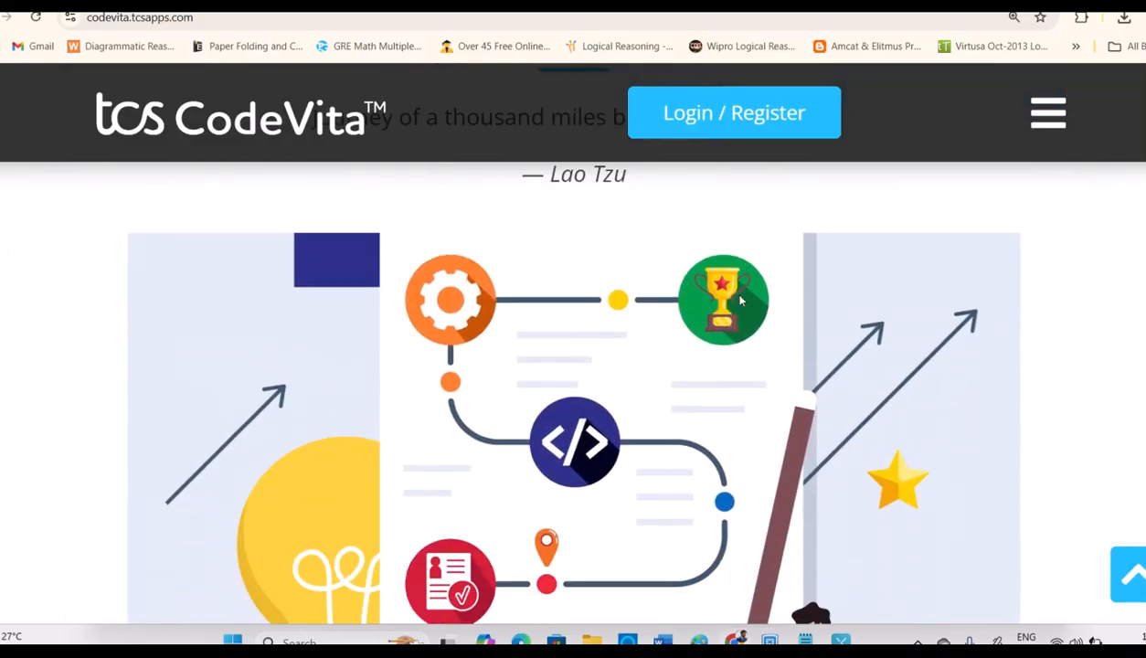
scroll("down", 3)
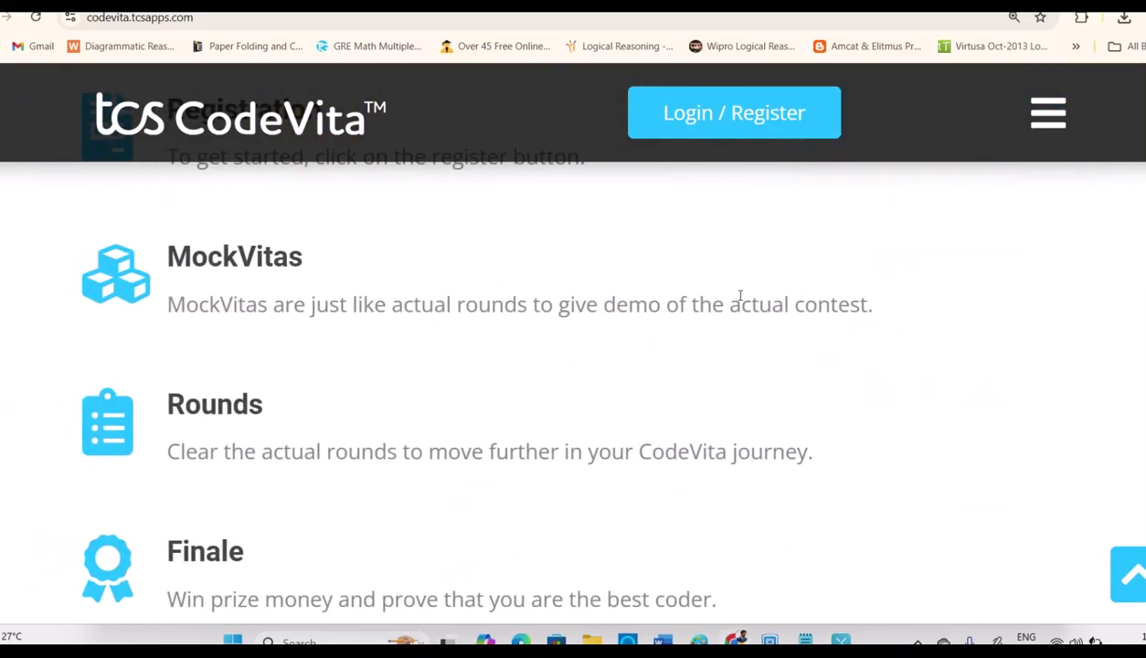
scroll("up", 3)
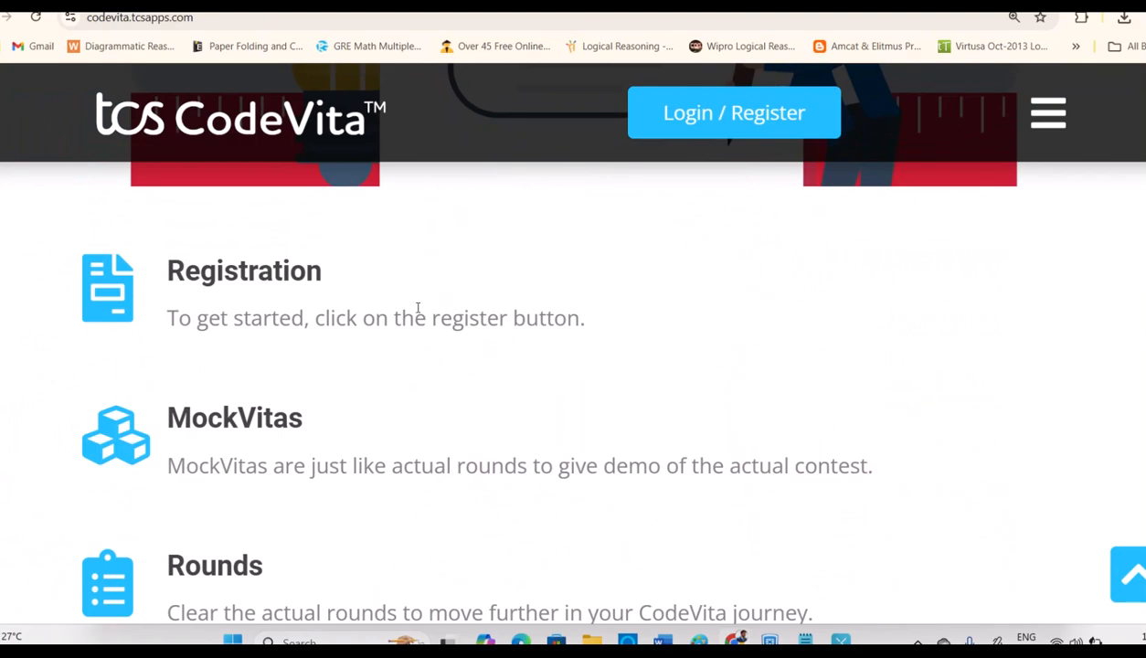
scroll("down", 3)
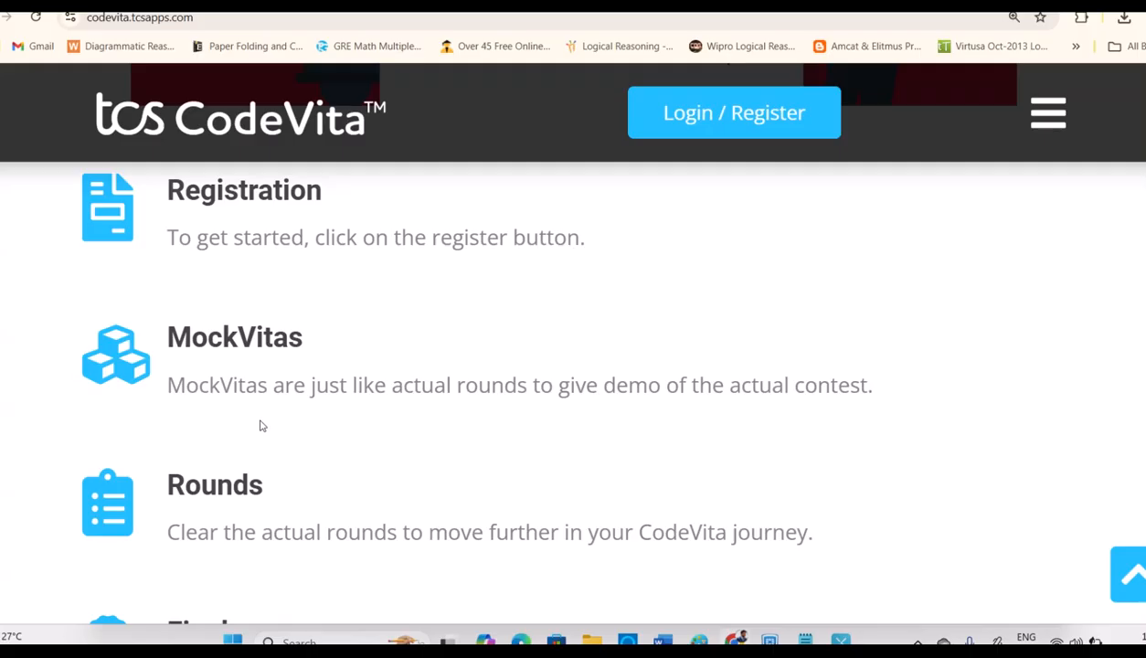
scroll("down", 3)
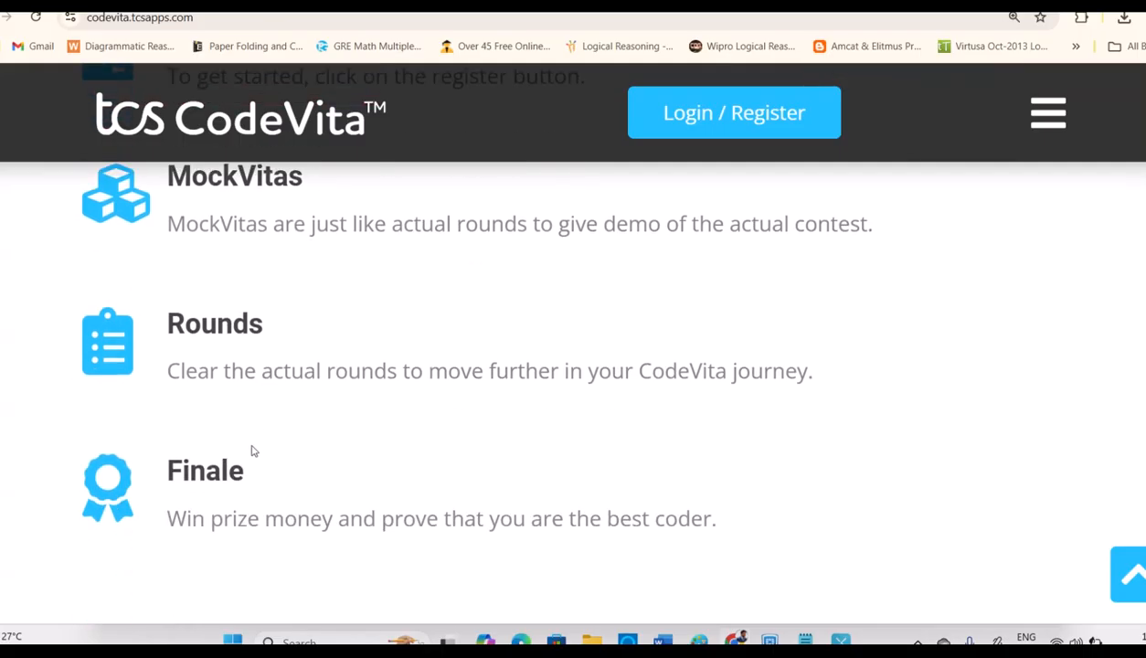
scroll("up", 3)
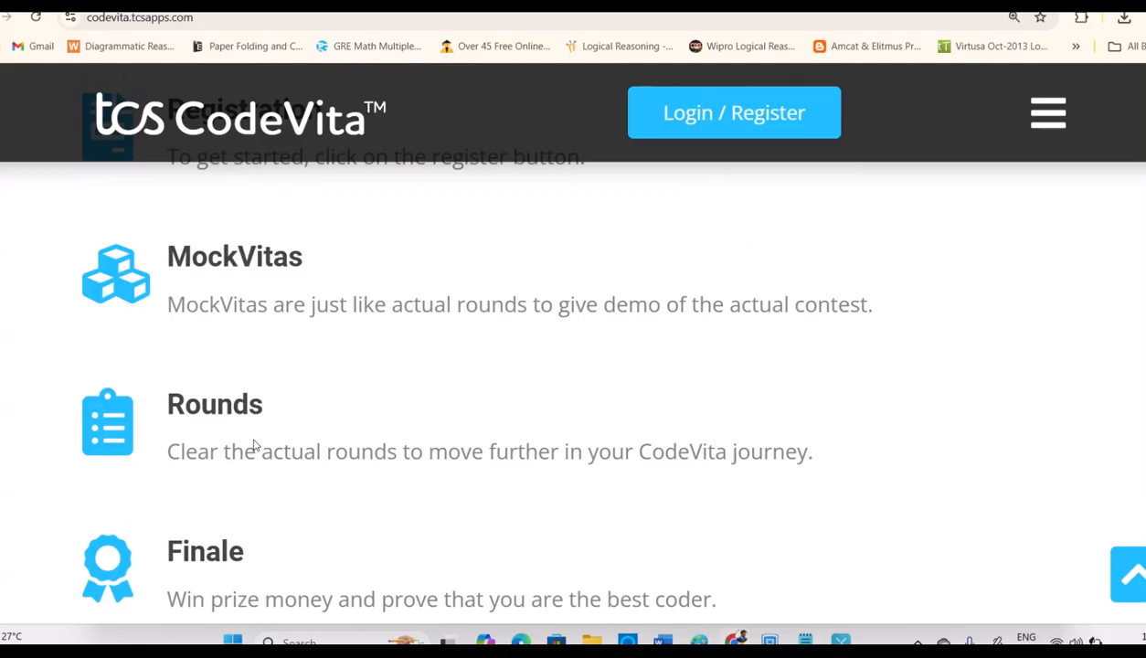
mouse_move(223, 285)
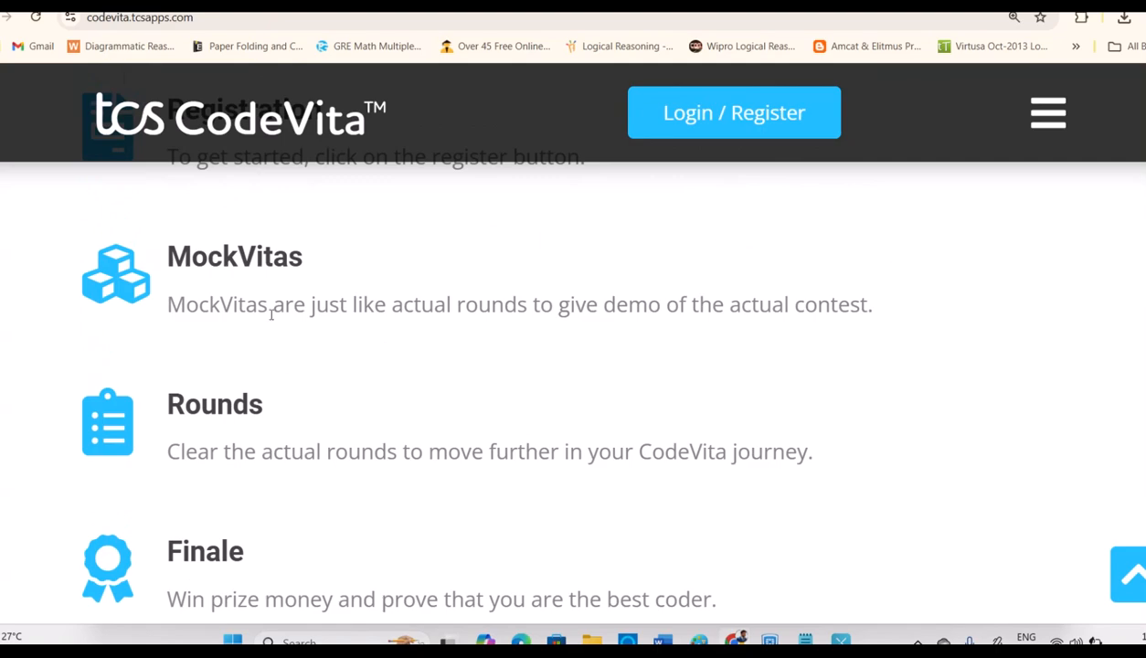
scroll("down", 3)
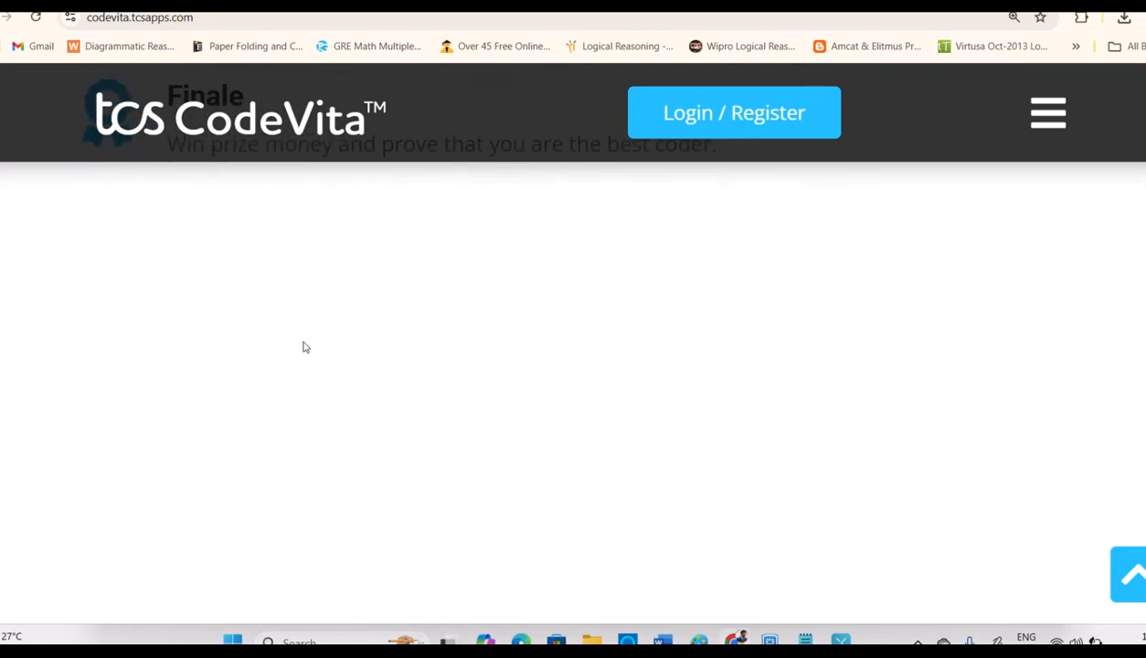
scroll("down", 3)
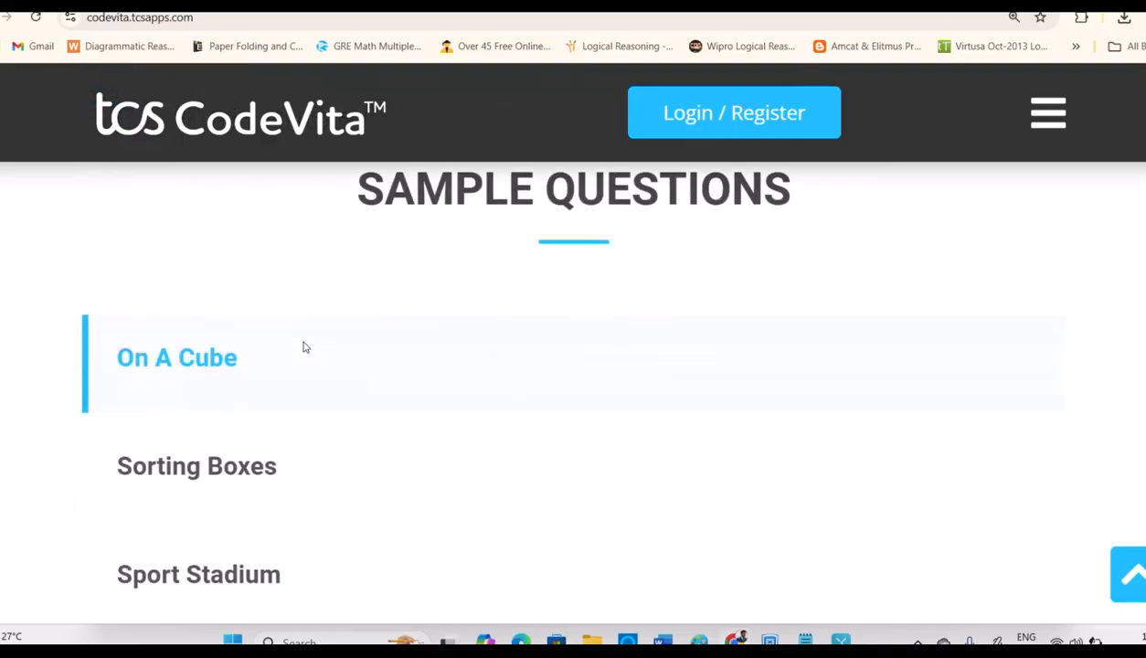
scroll("down", 3)
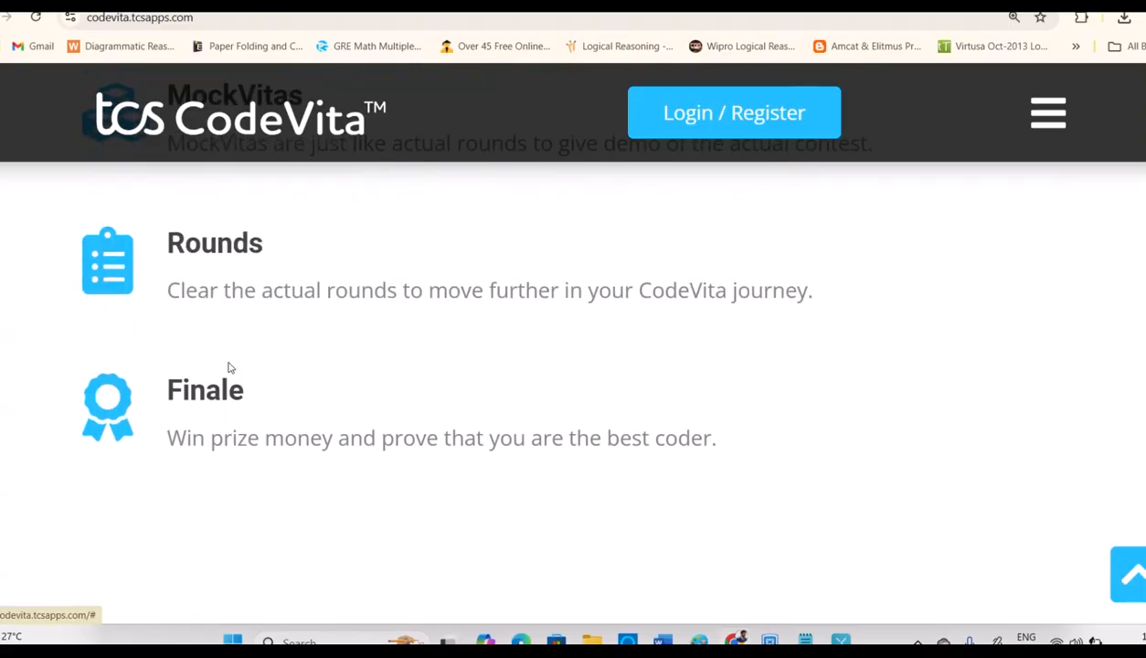
scroll("down", 3)
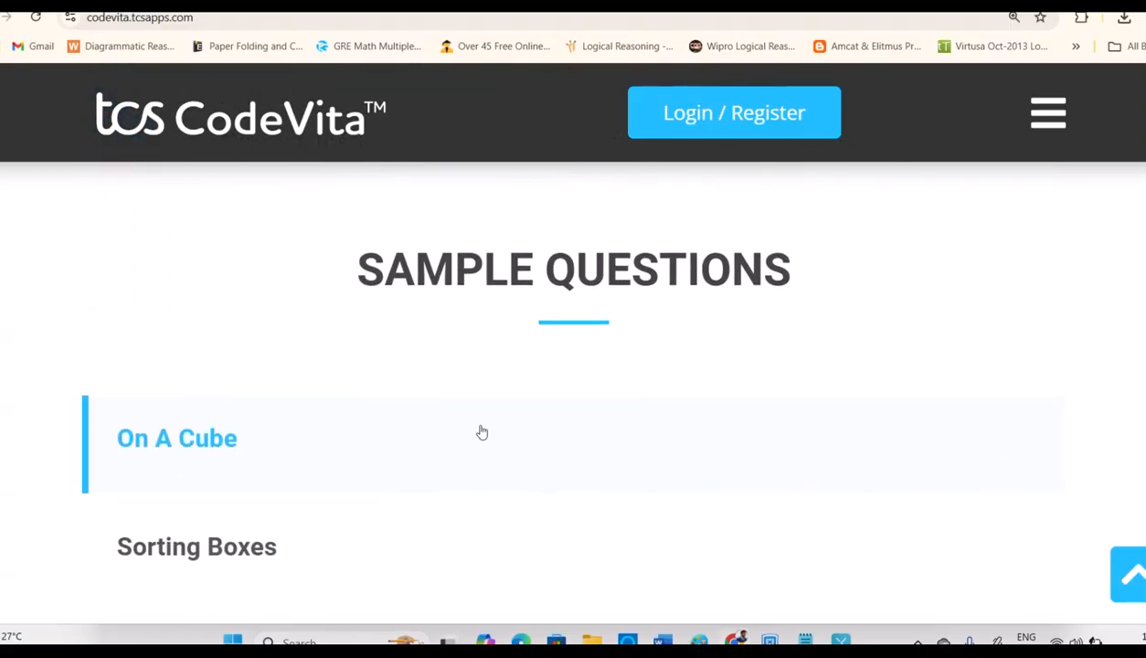
scroll("down", 3)
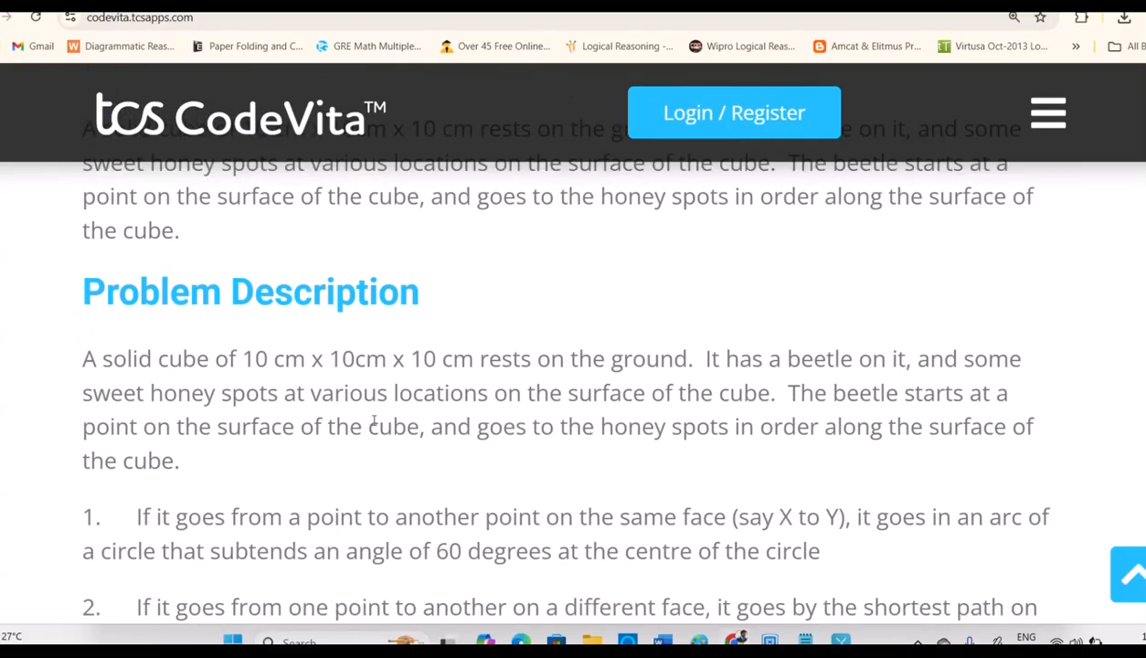
scroll("down", 3)
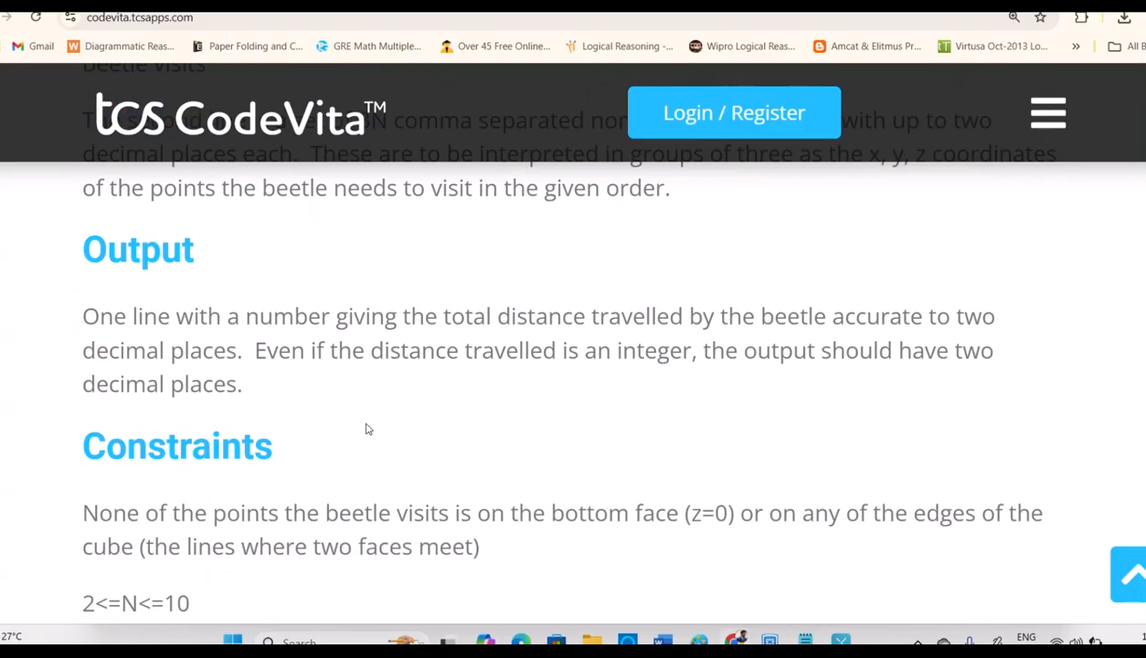
scroll("up", 3)
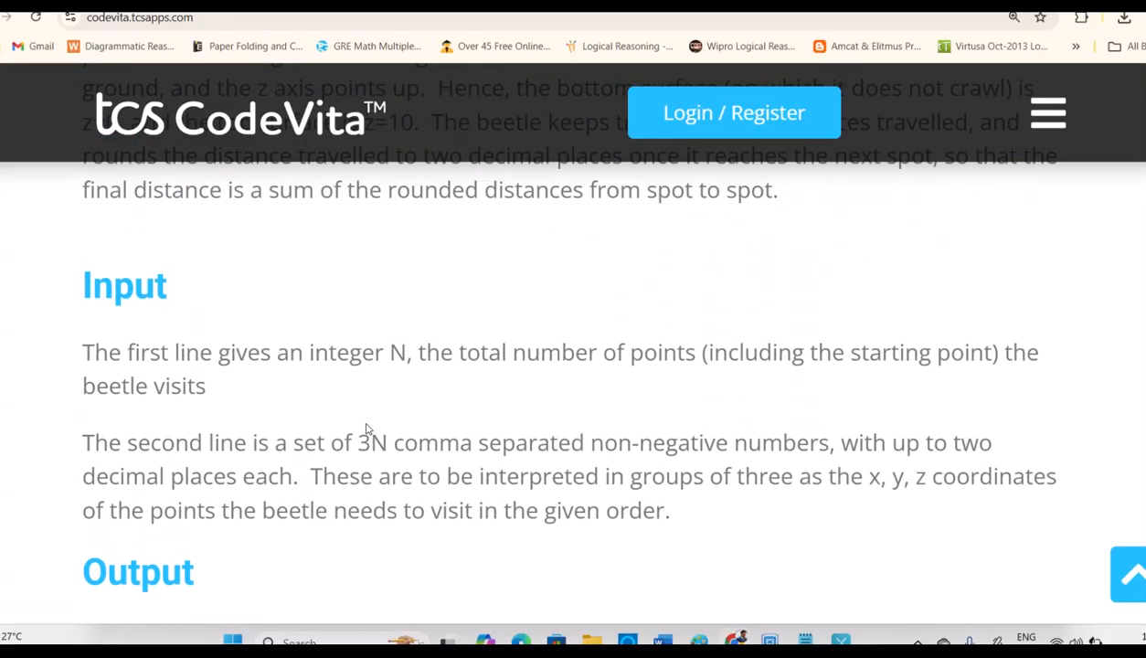
scroll("down", 3)
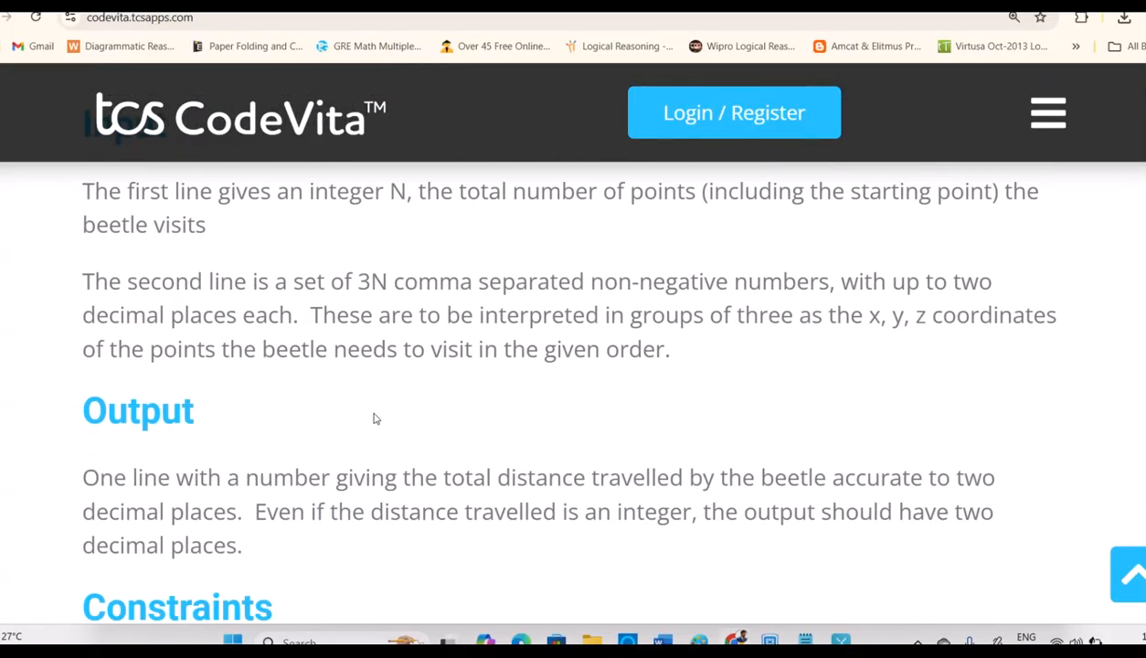
scroll("down", 3)
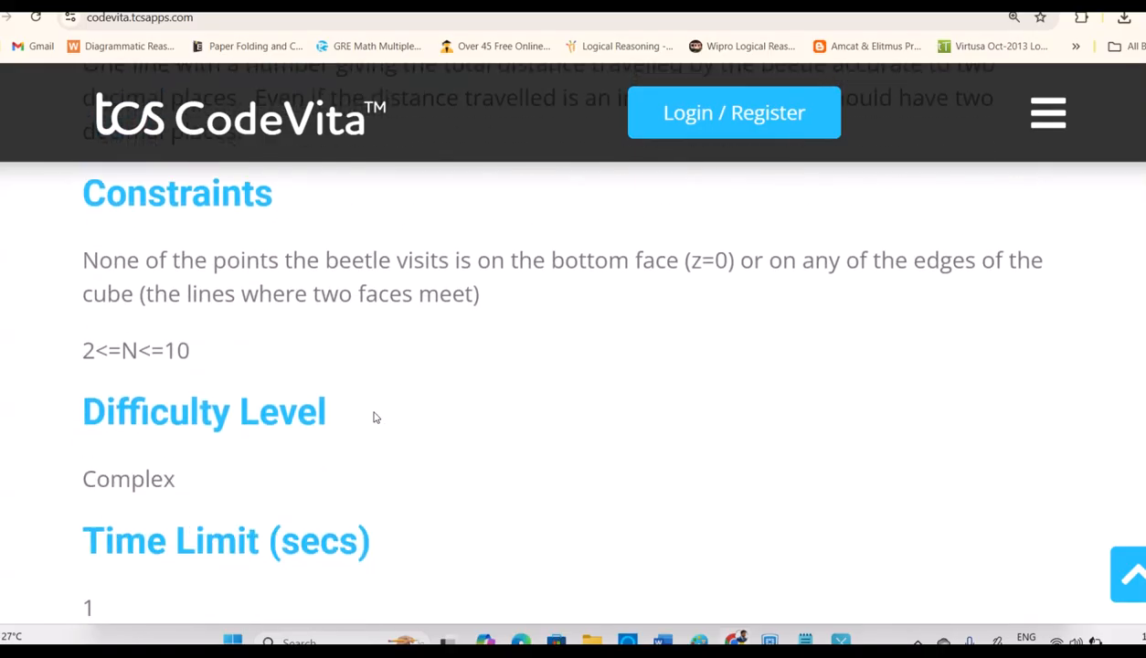
scroll("down", 3)
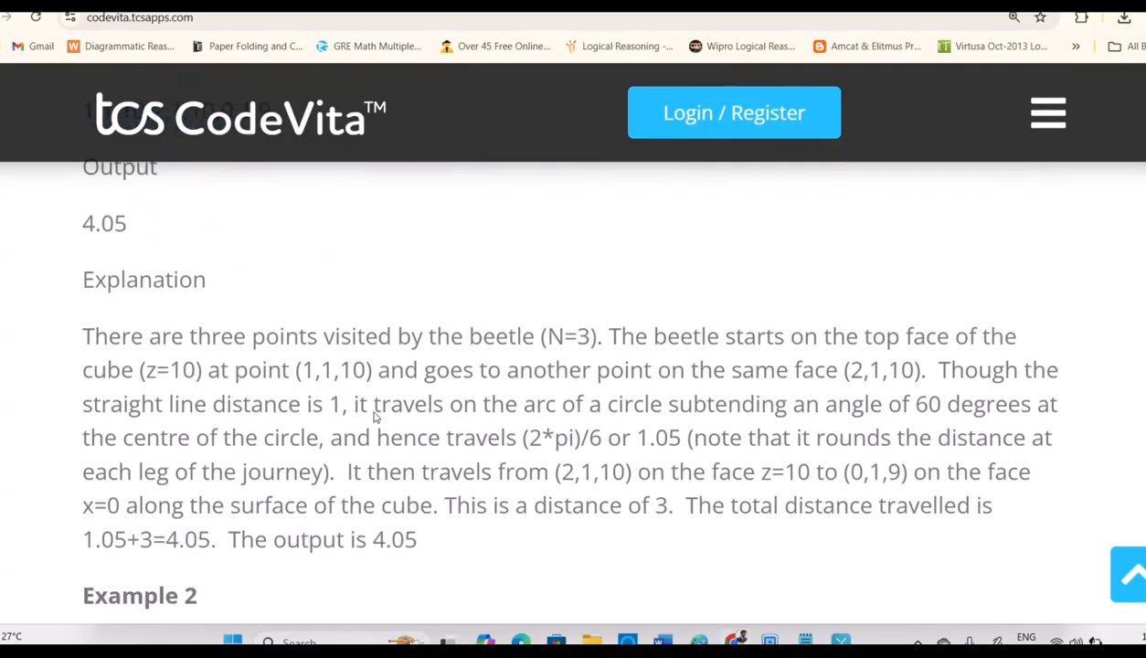
scroll("down", 3)
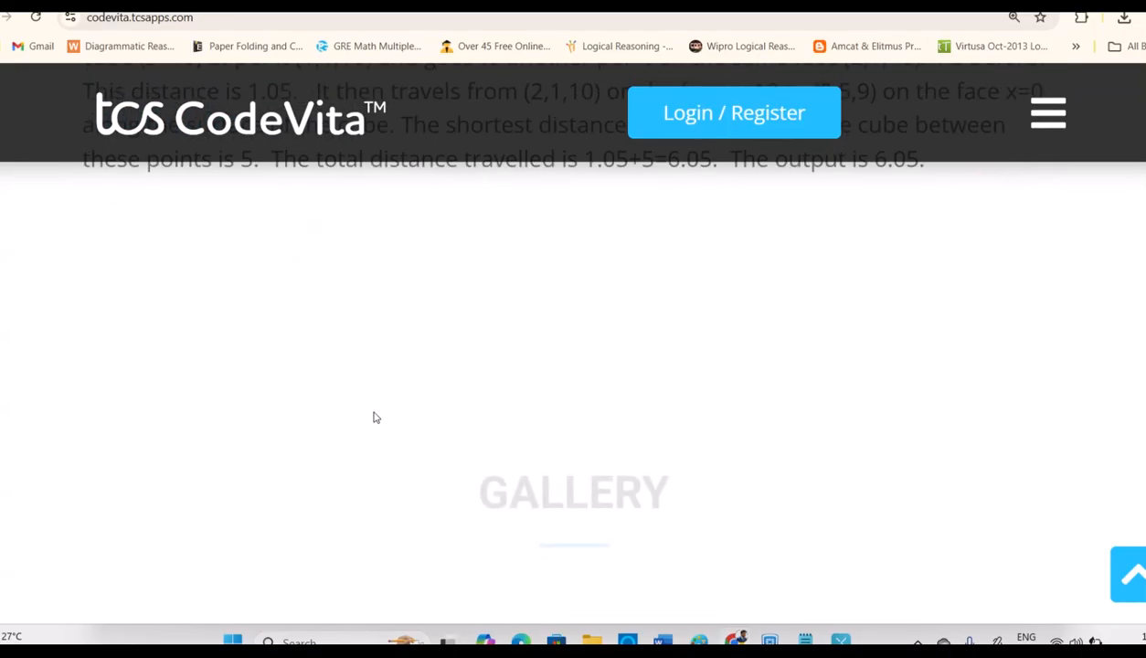
scroll("down", 3)
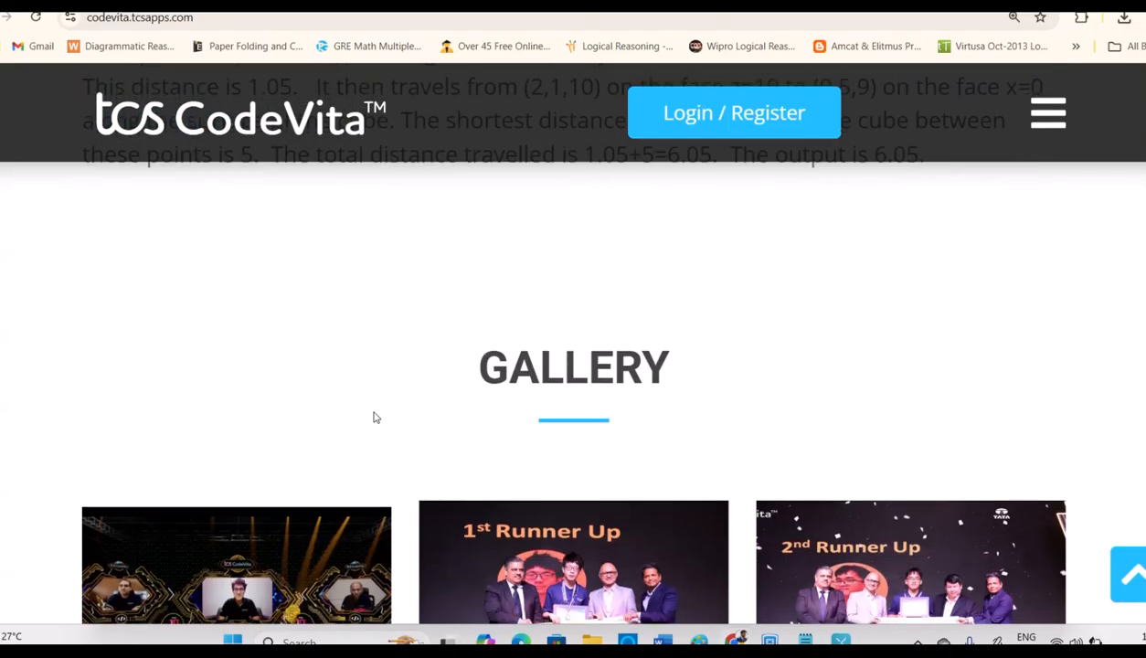
scroll("down", 3)
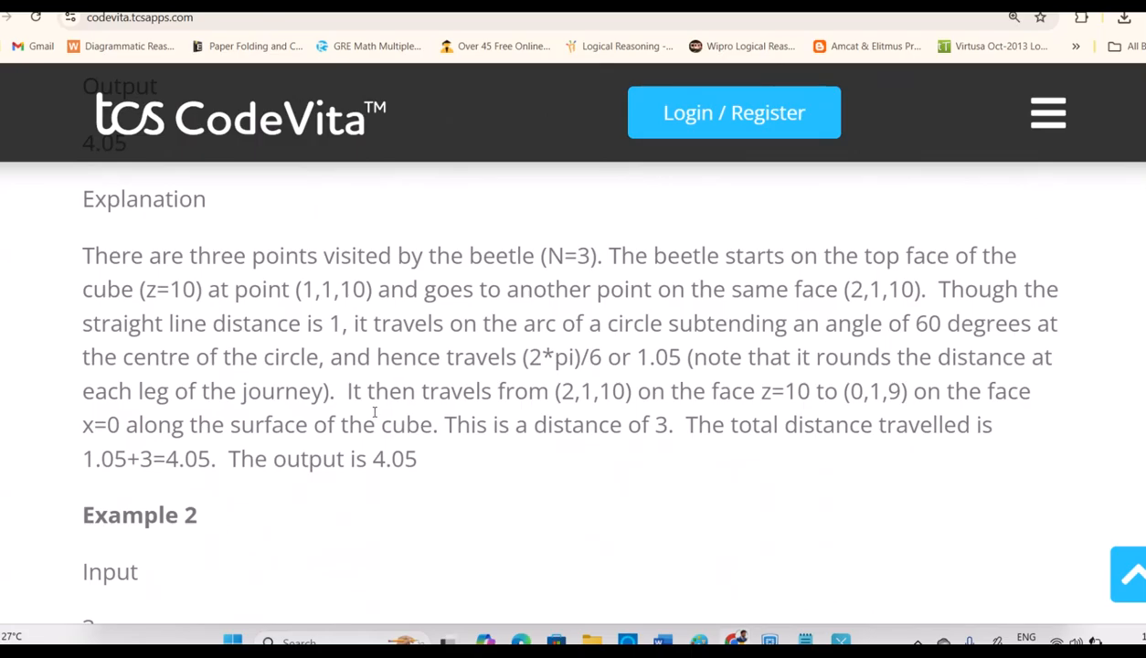
scroll("down", 3)
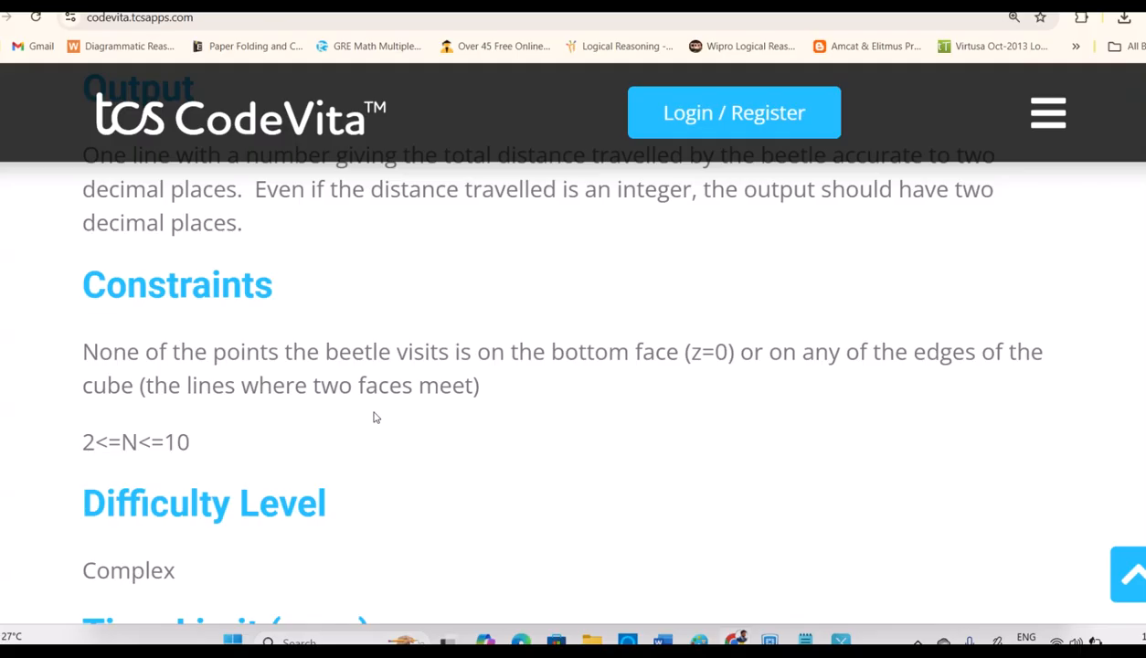
scroll("up", 3)
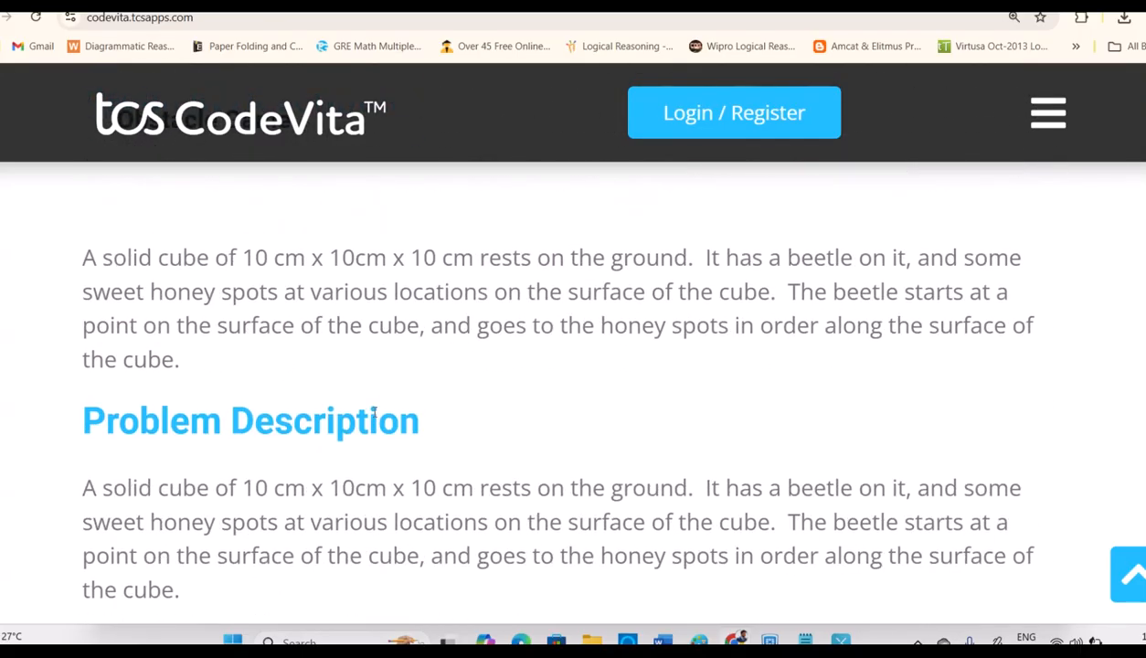